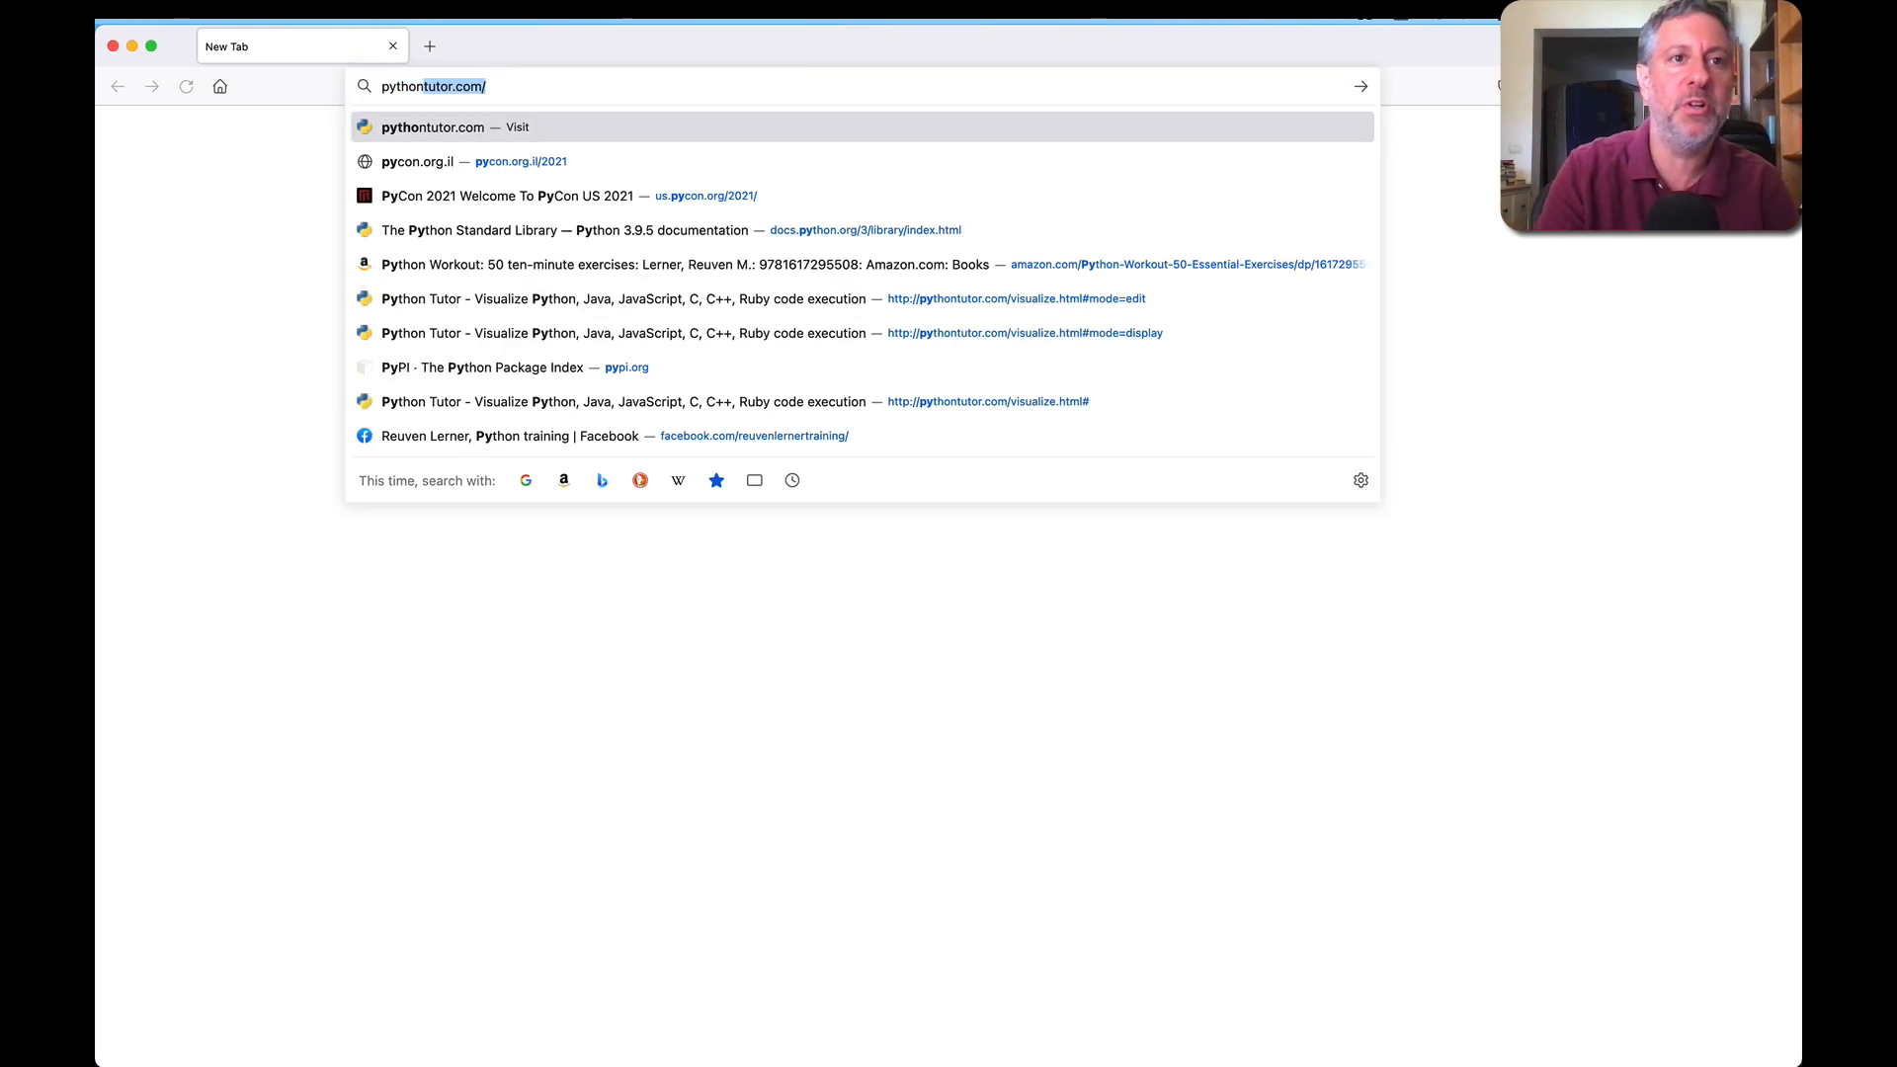
Step: Visit pythontutor.com and begin loading the code-visualization page
left_click(433, 126)
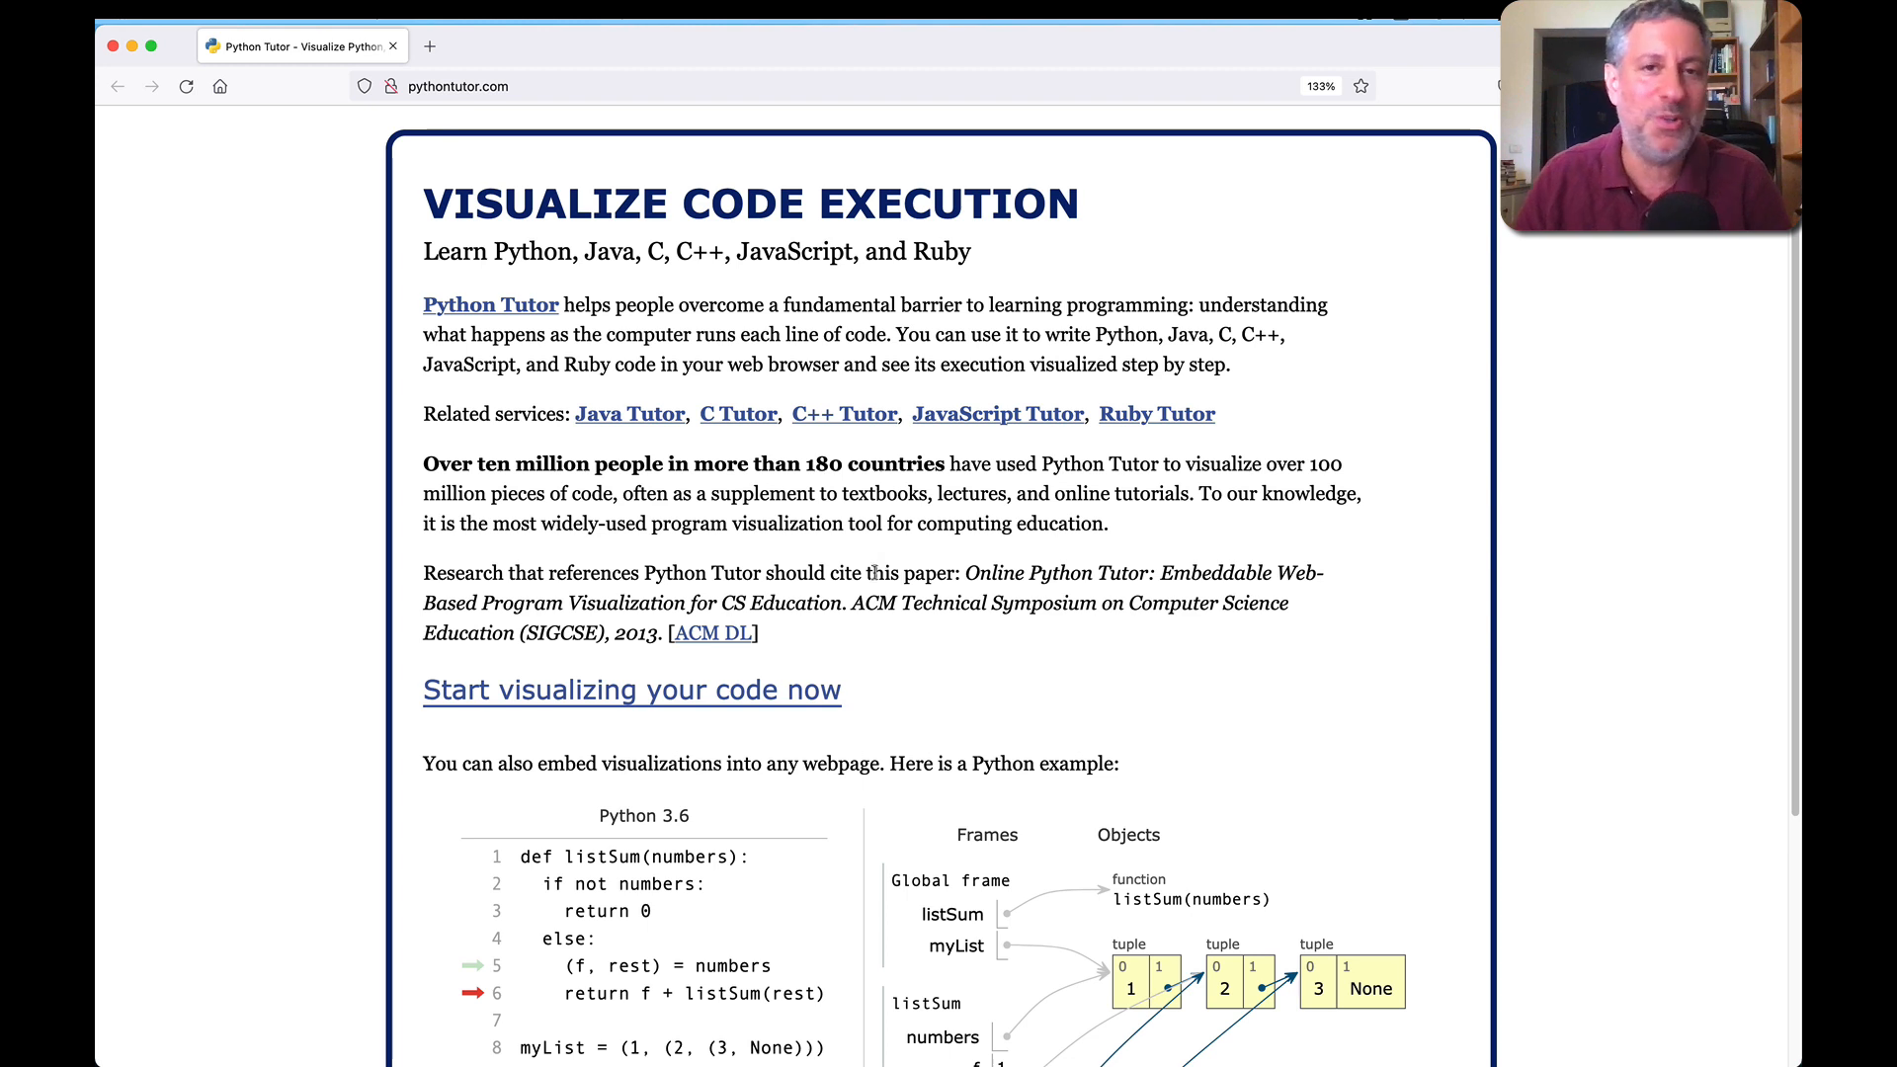
mouse_move(772, 702)
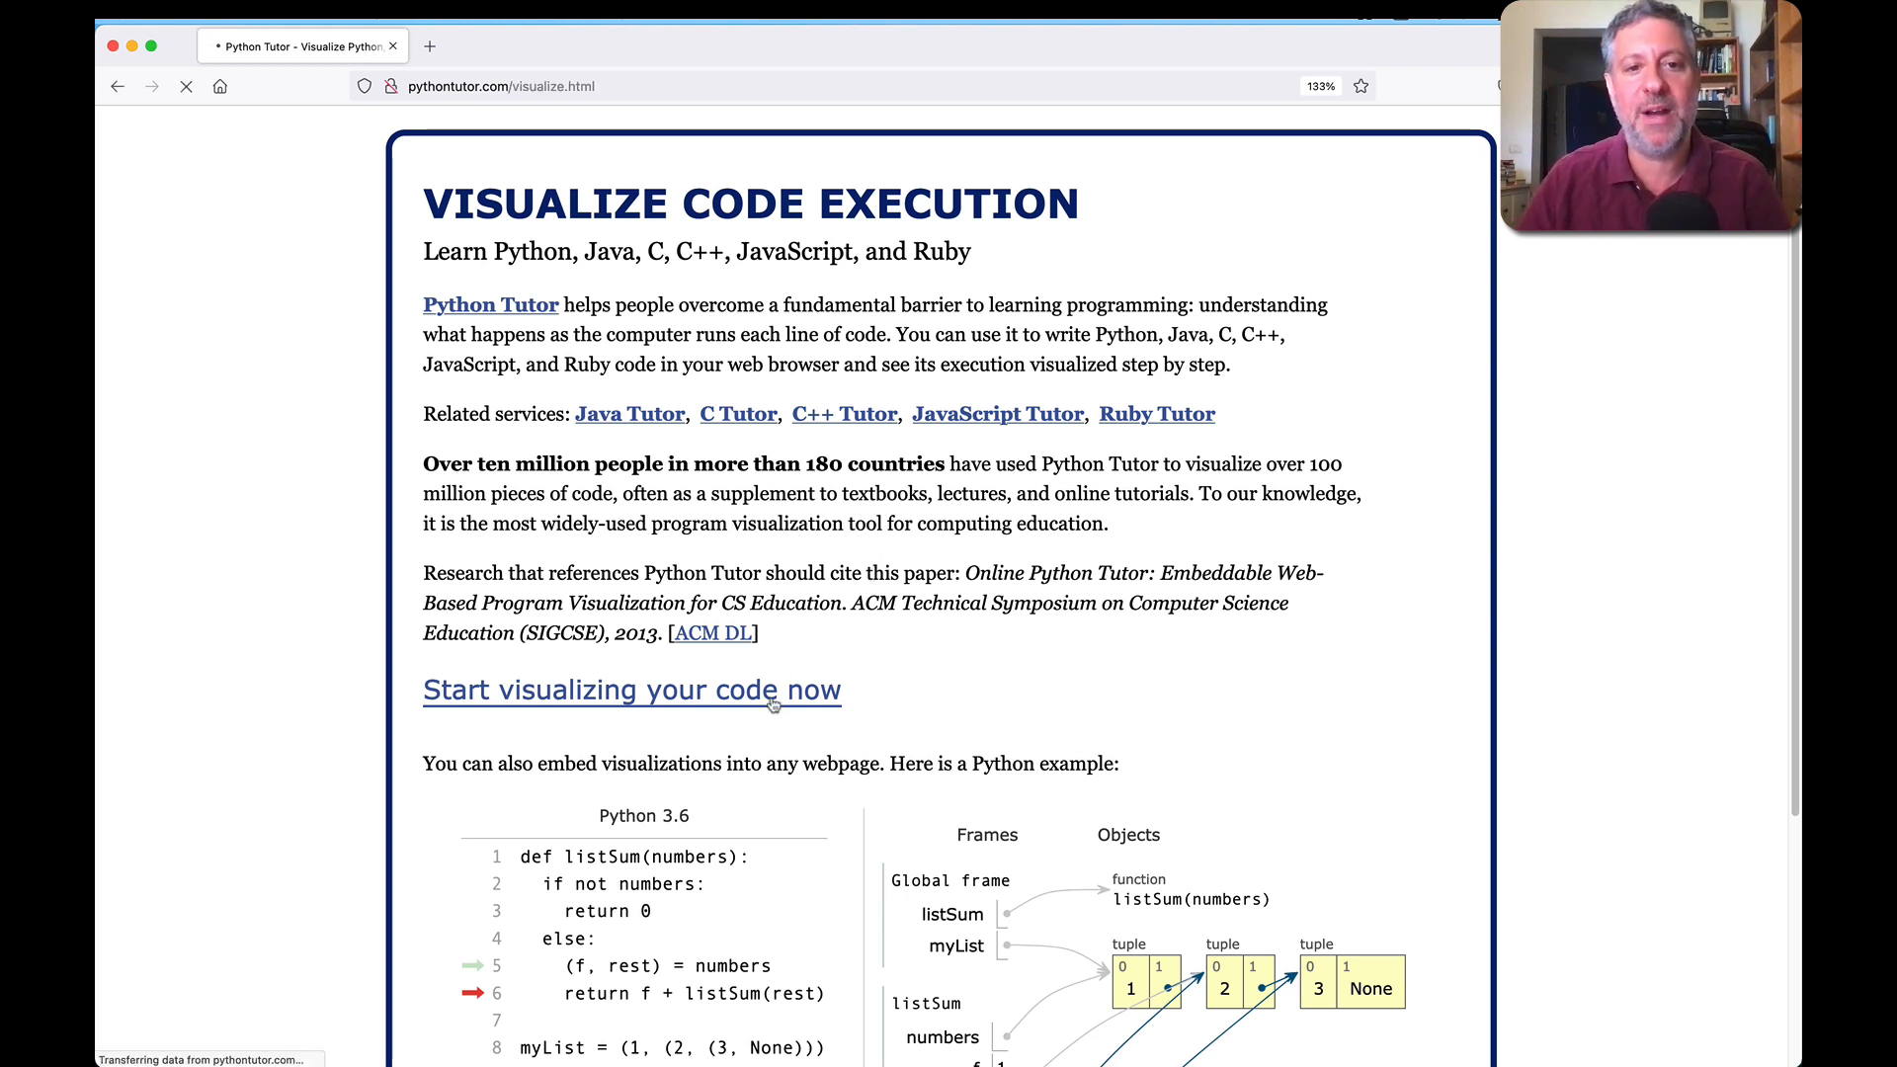
Step: Open the code editor and keep Python 3.6 as the language
left_click(630, 690)
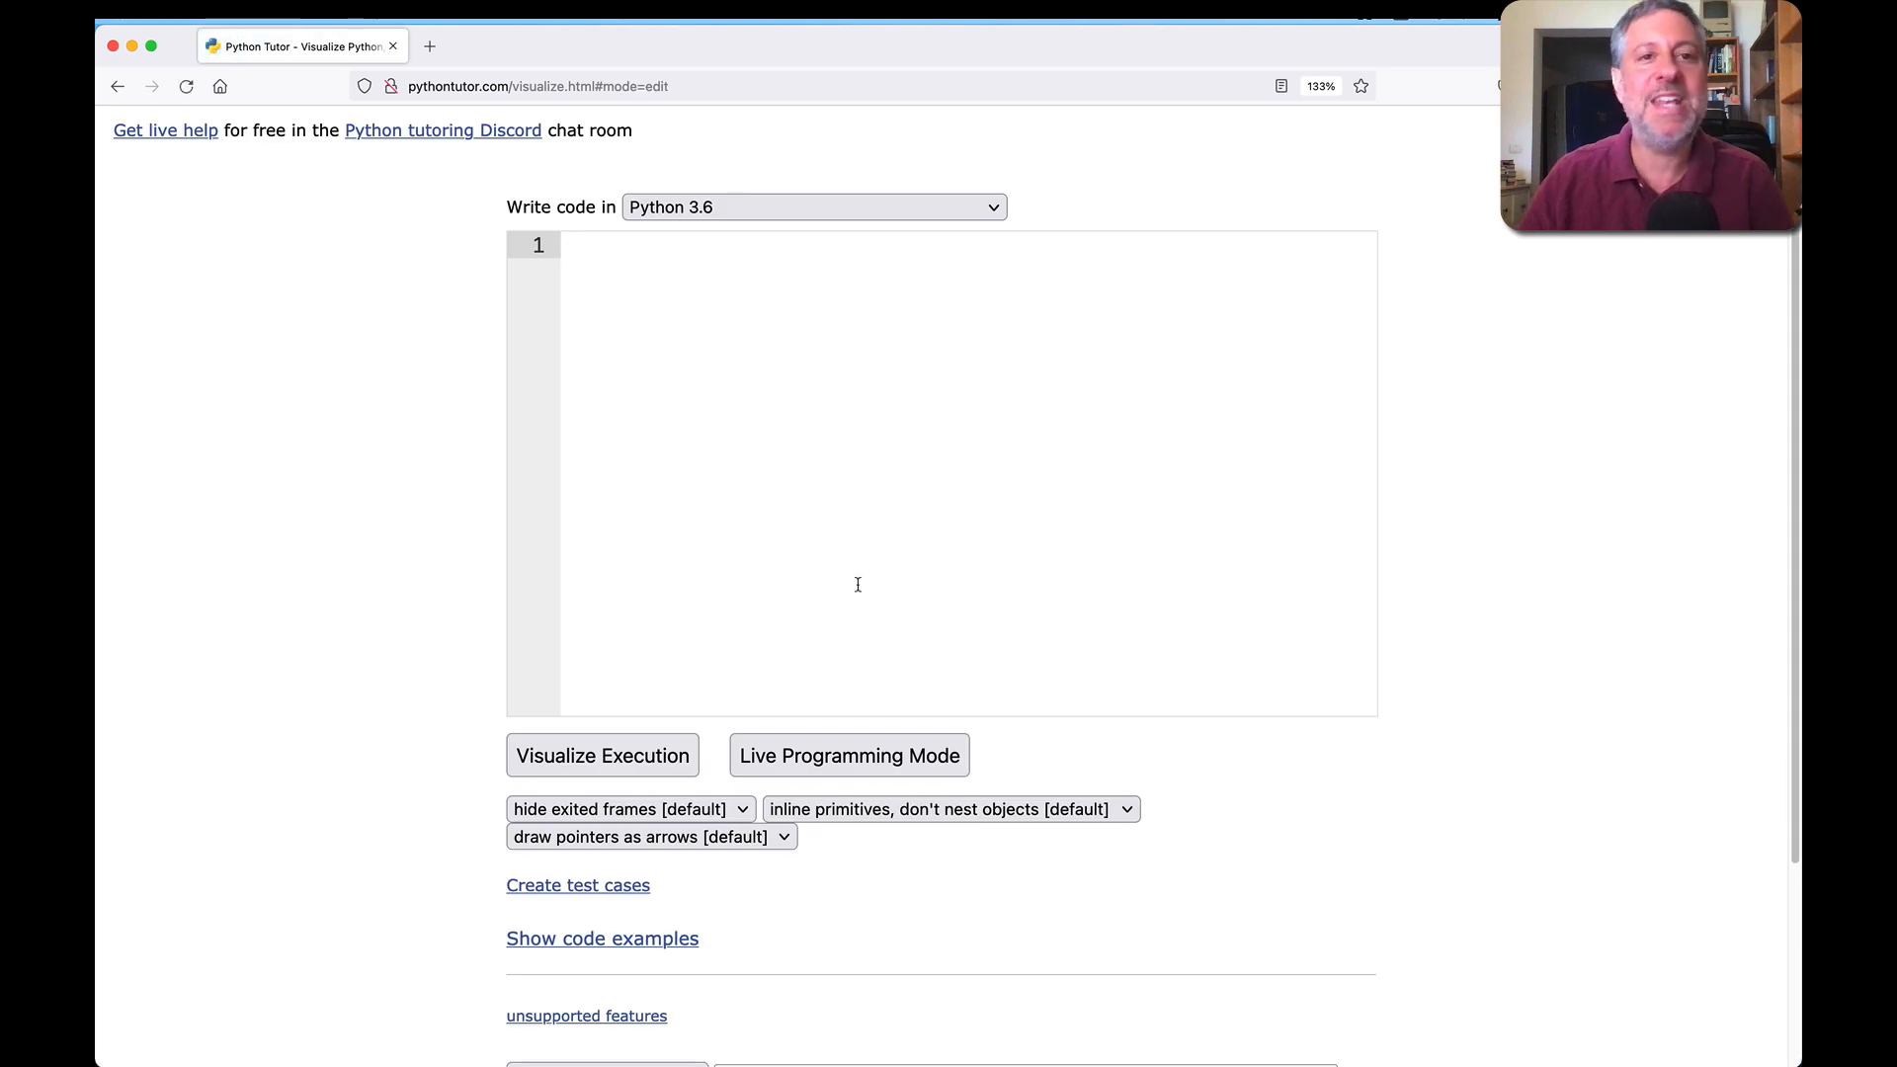
left_click(812, 207)
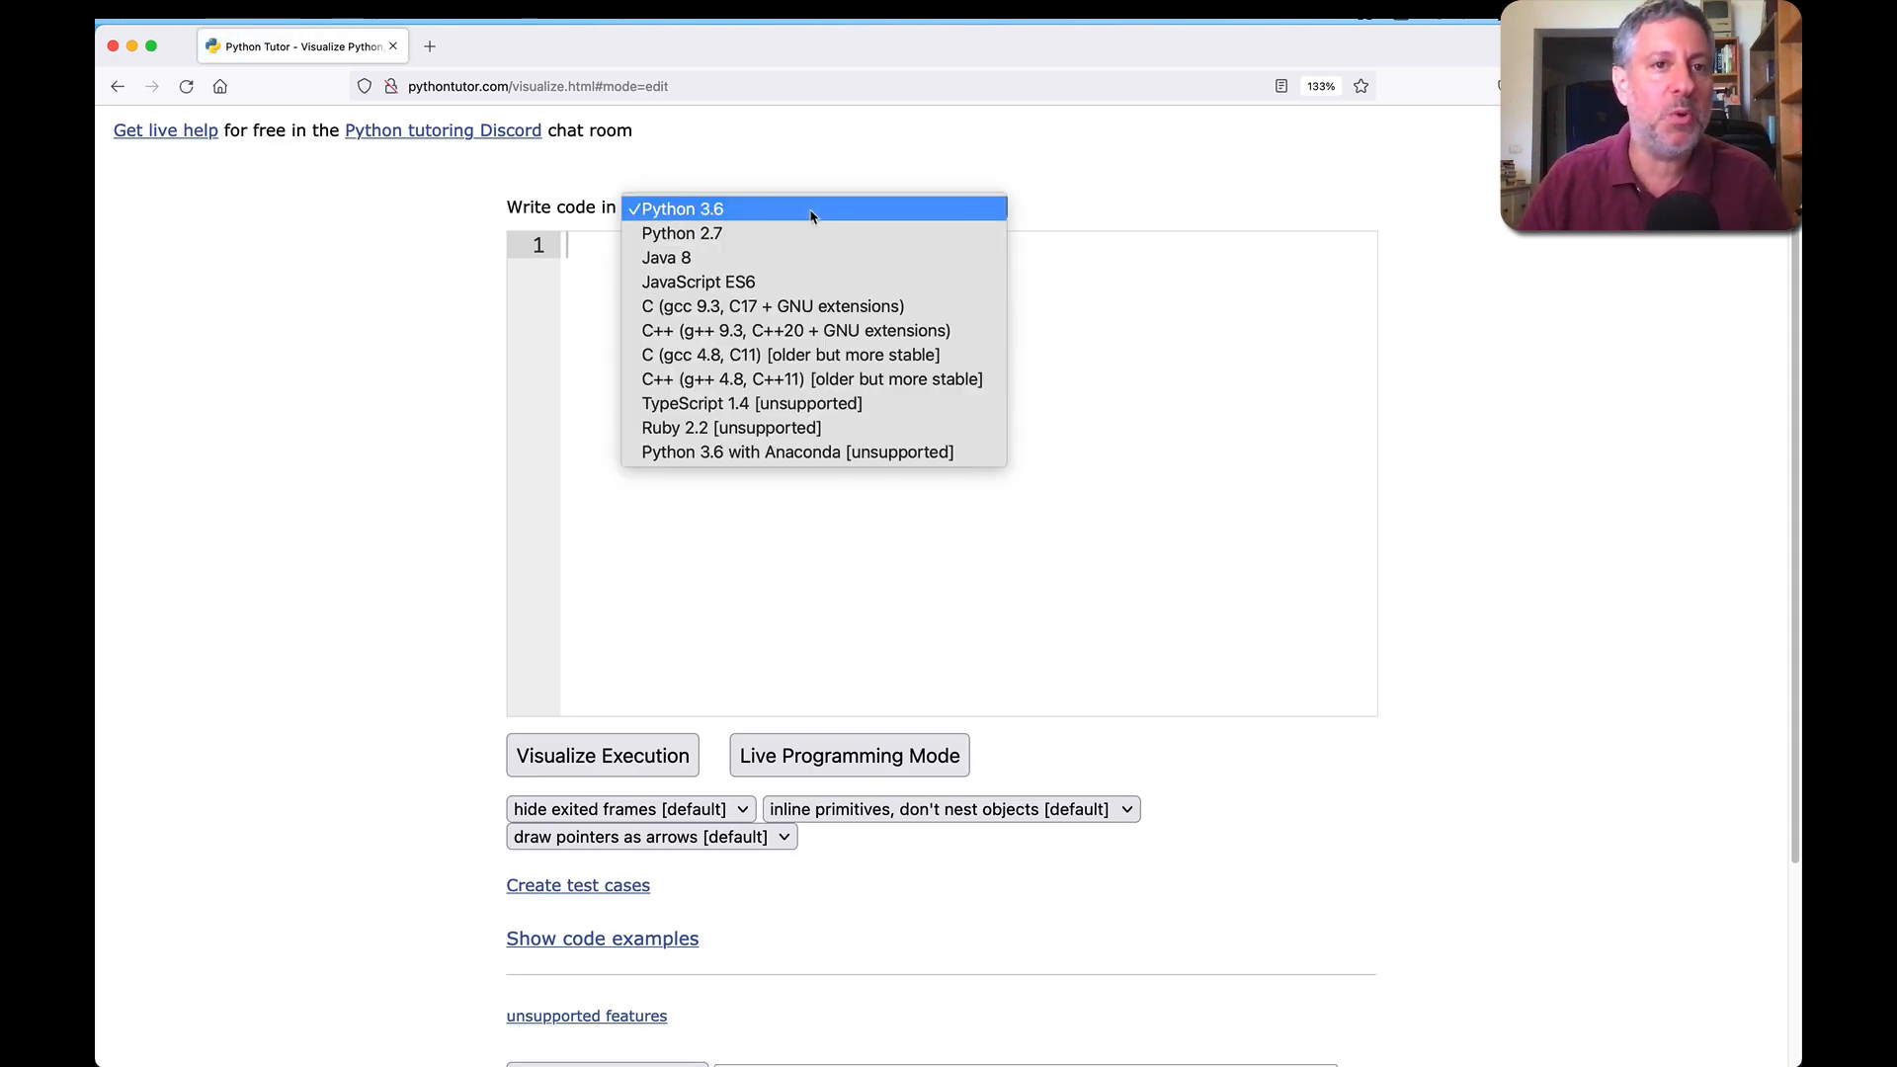
mouse_move(775, 378)
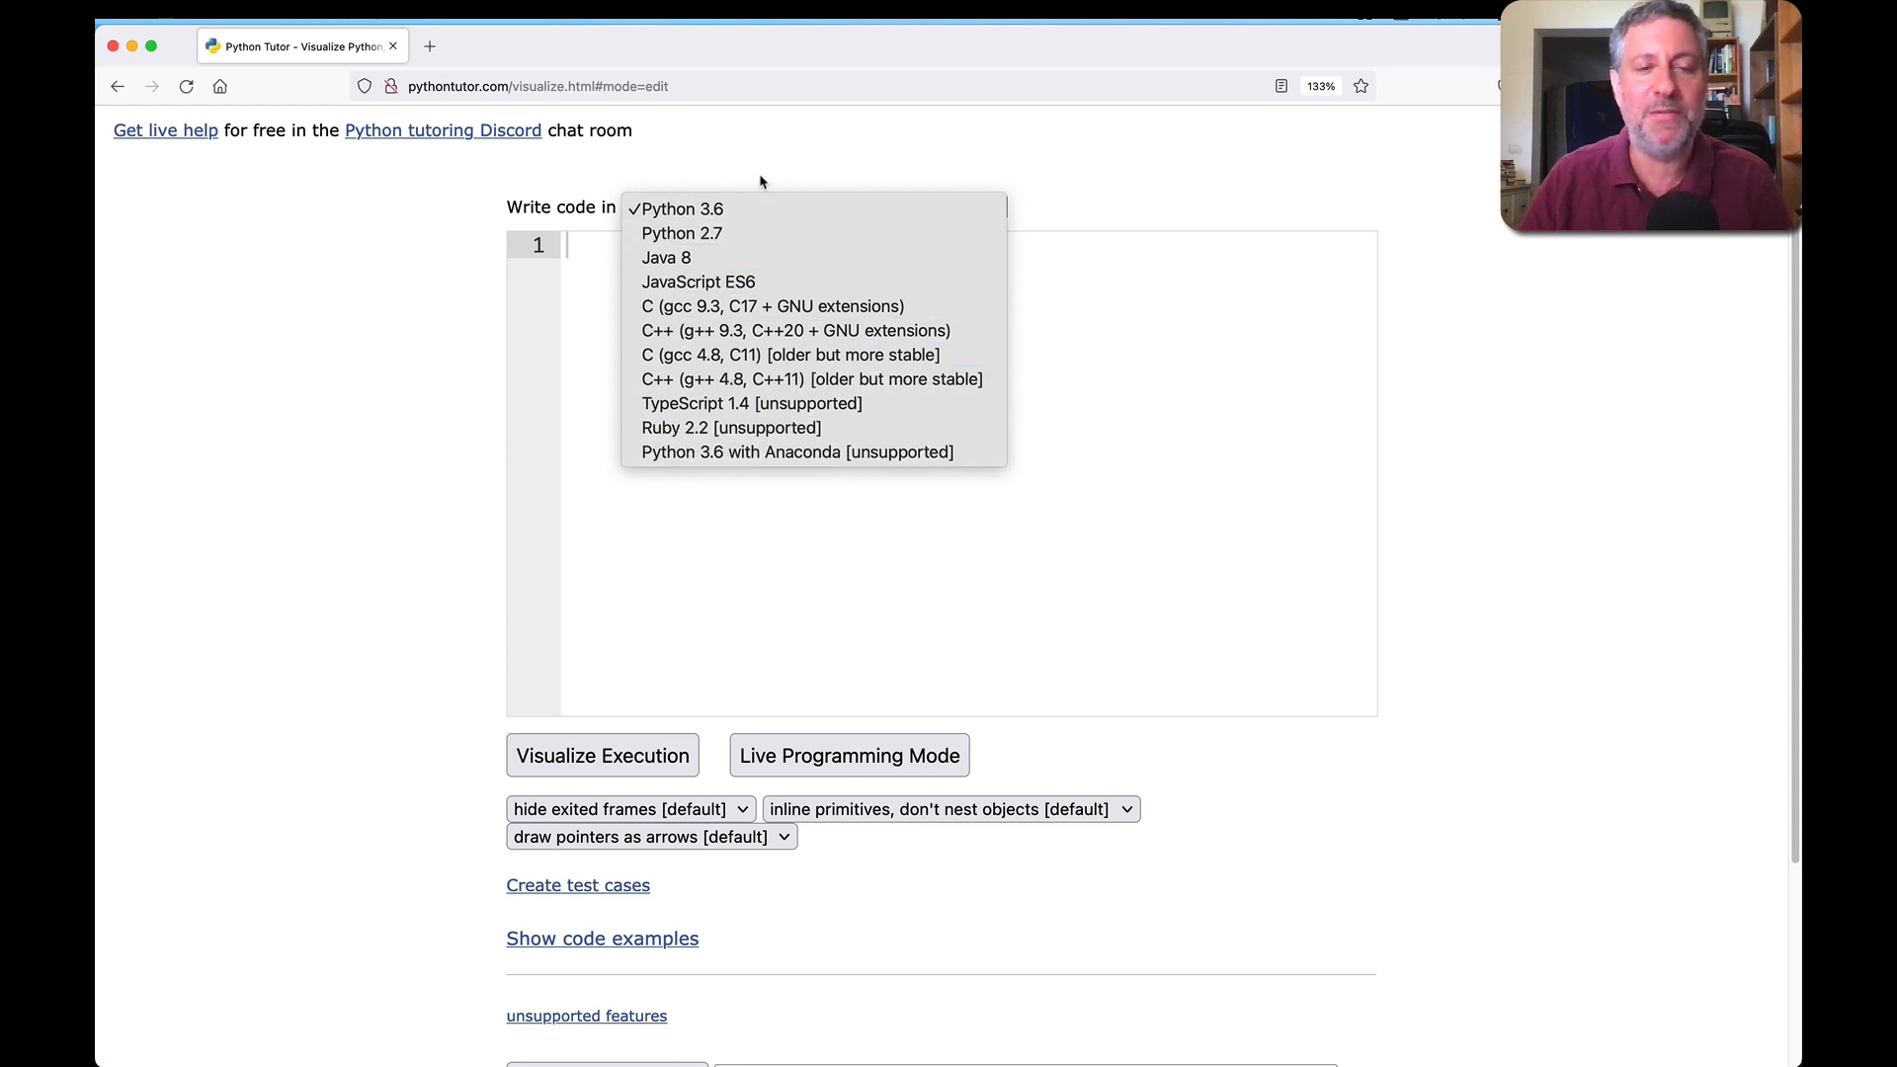
left_click(678, 209)
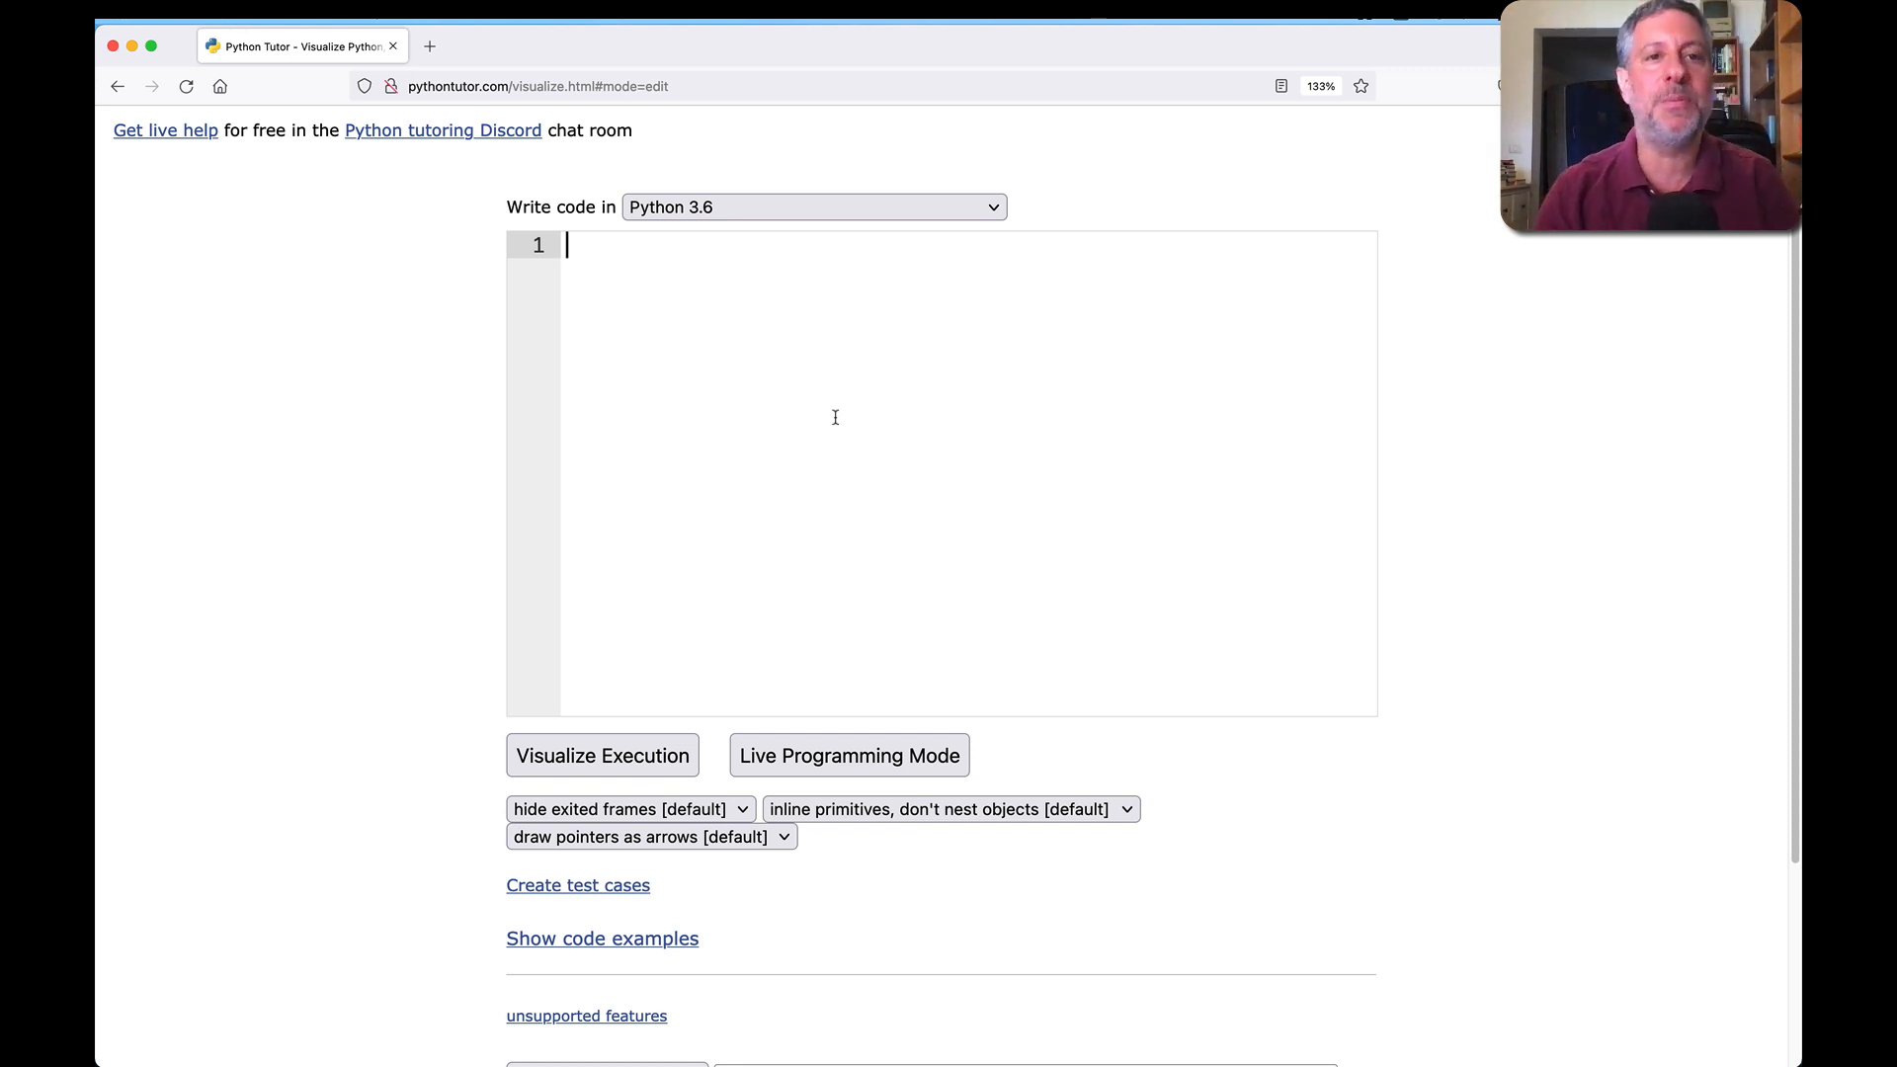
Step: Type numbers = [10, 20, 30] with a for loop printing each number and adding it to total
type("fr")
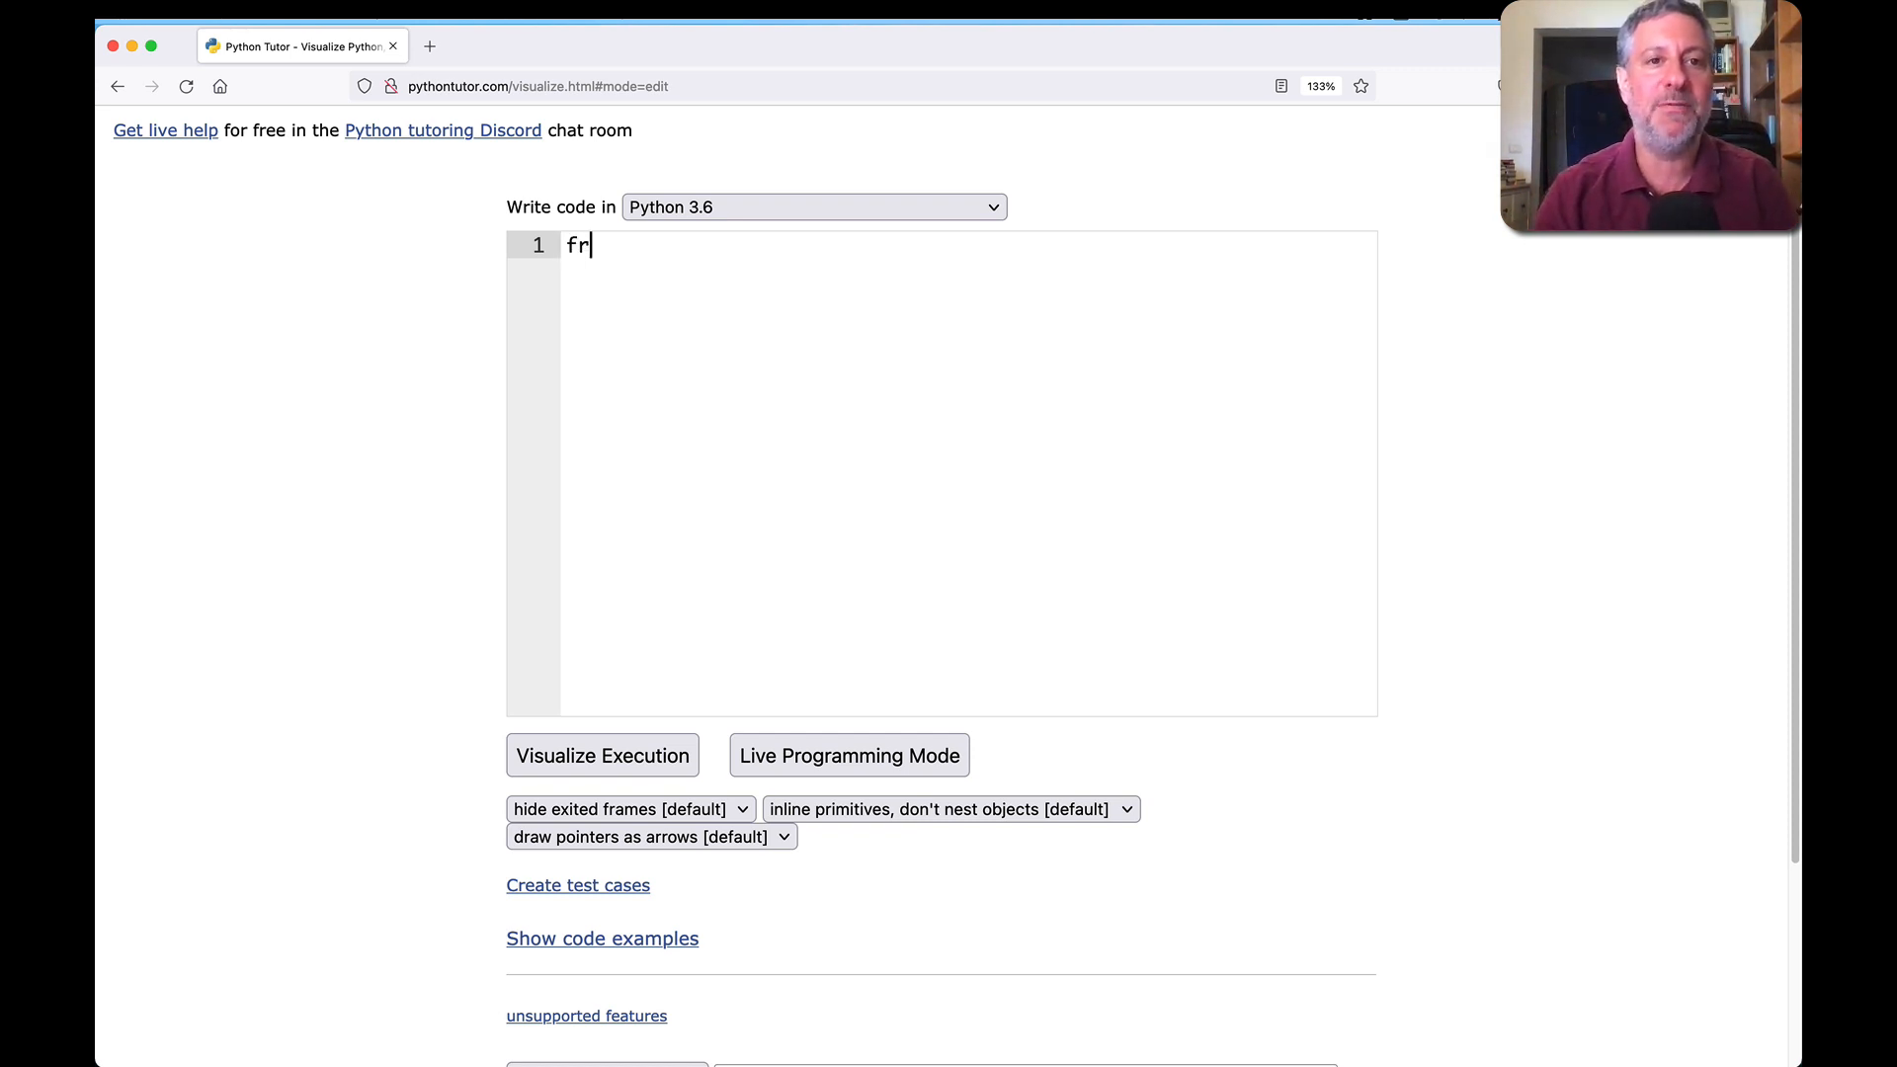
type("or one_n")
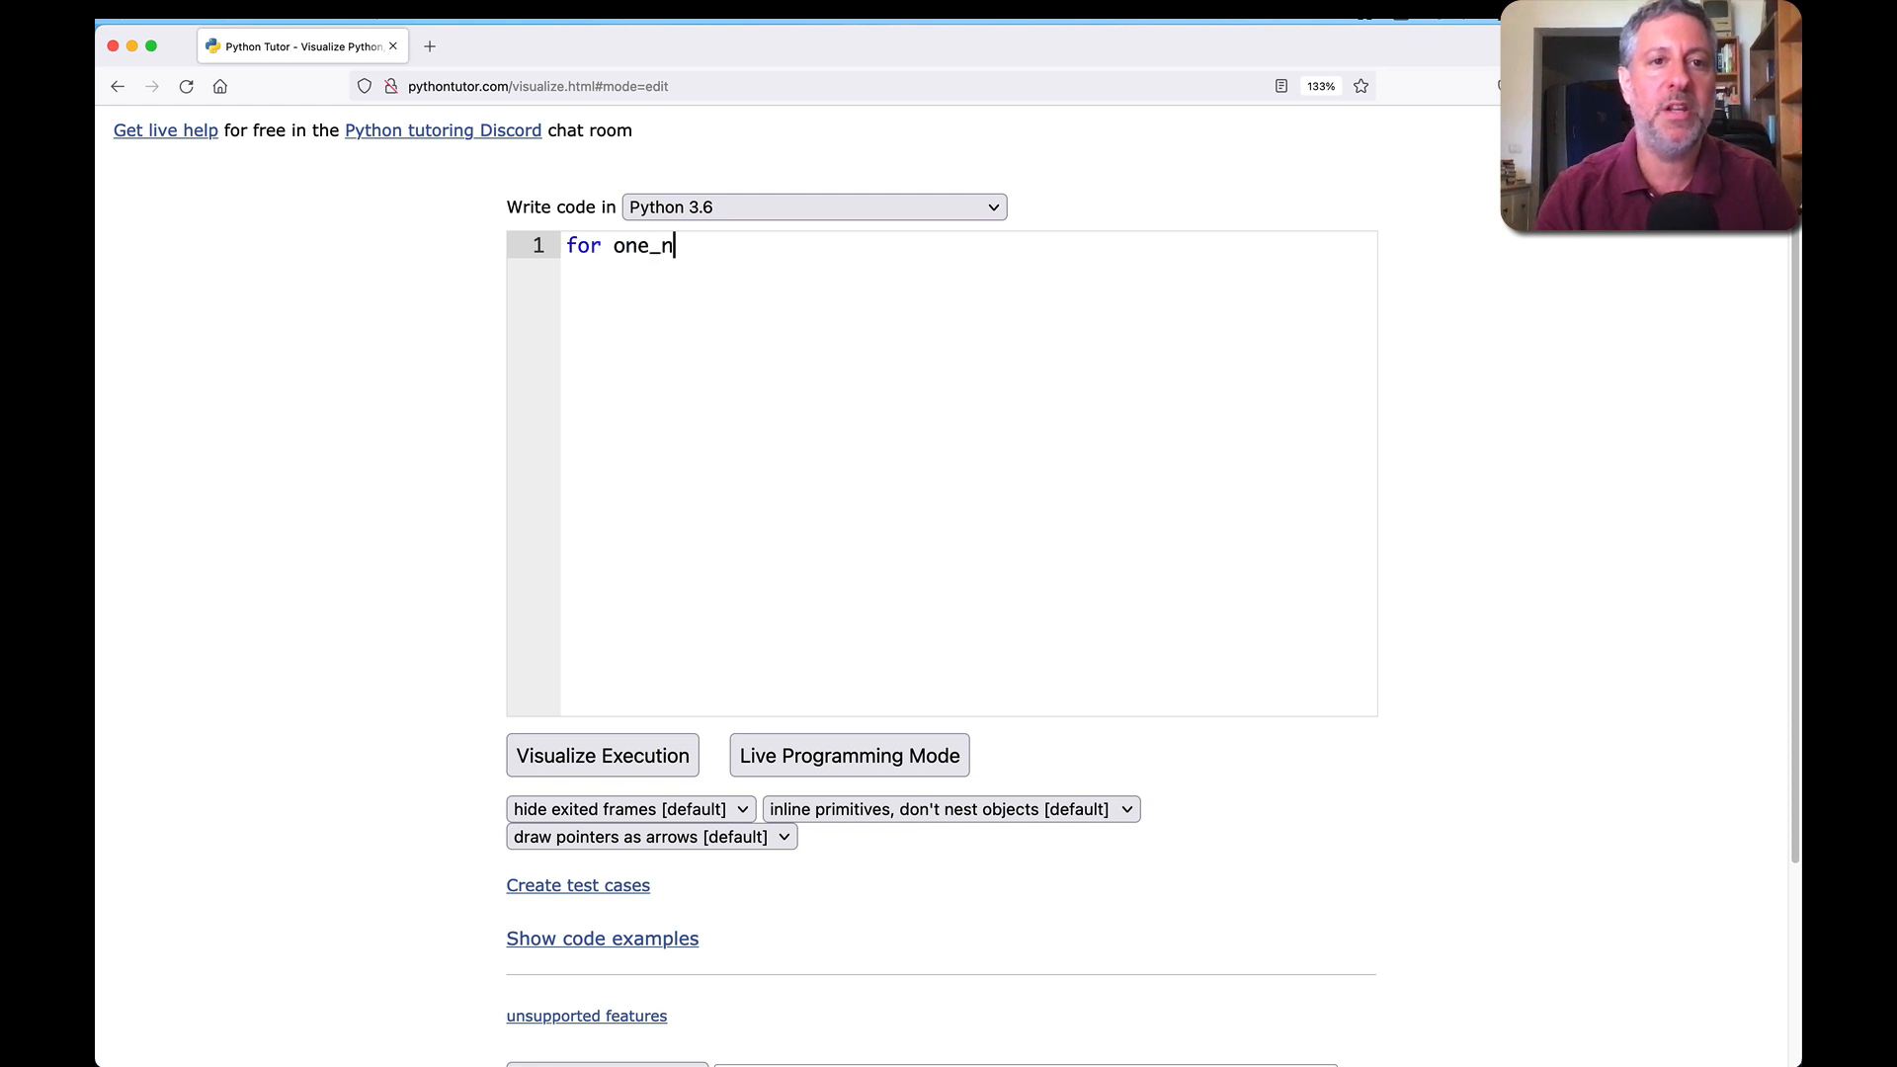
type("numbers =")
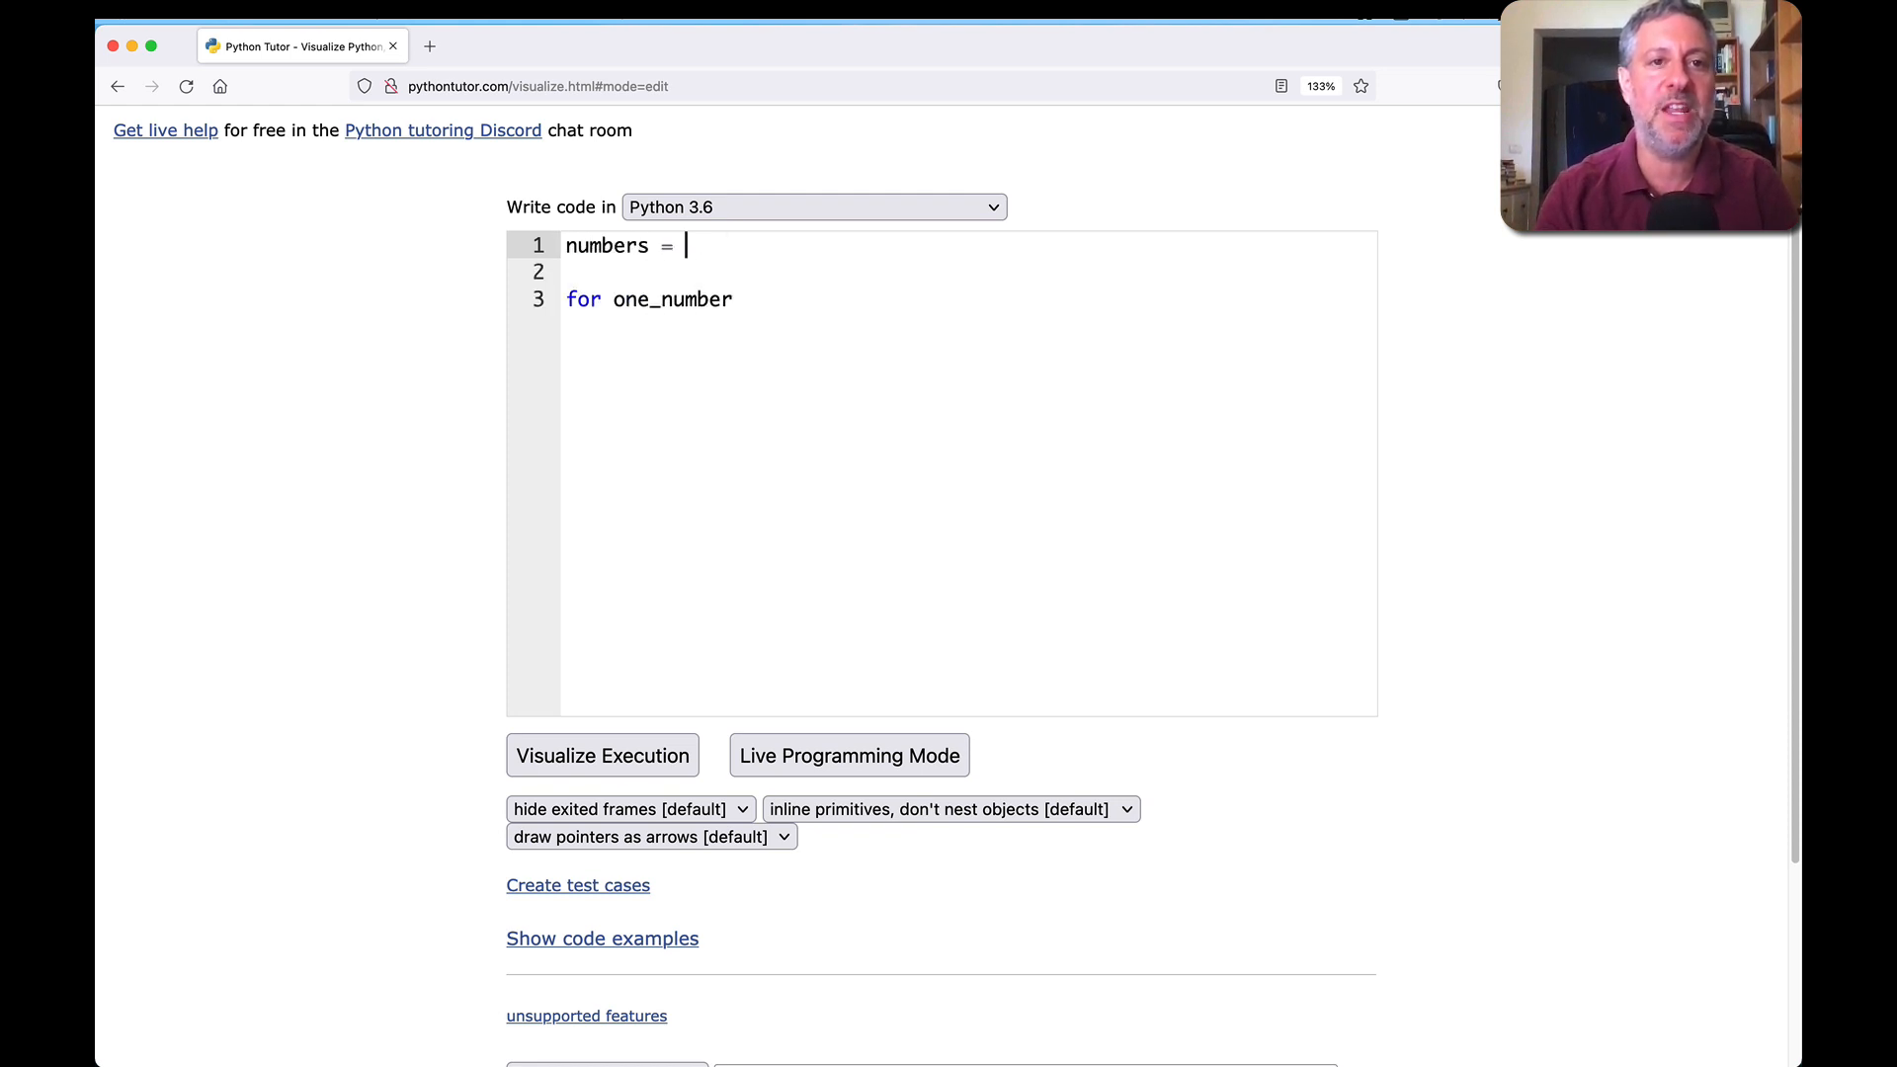
type("[10, 20, 30]")
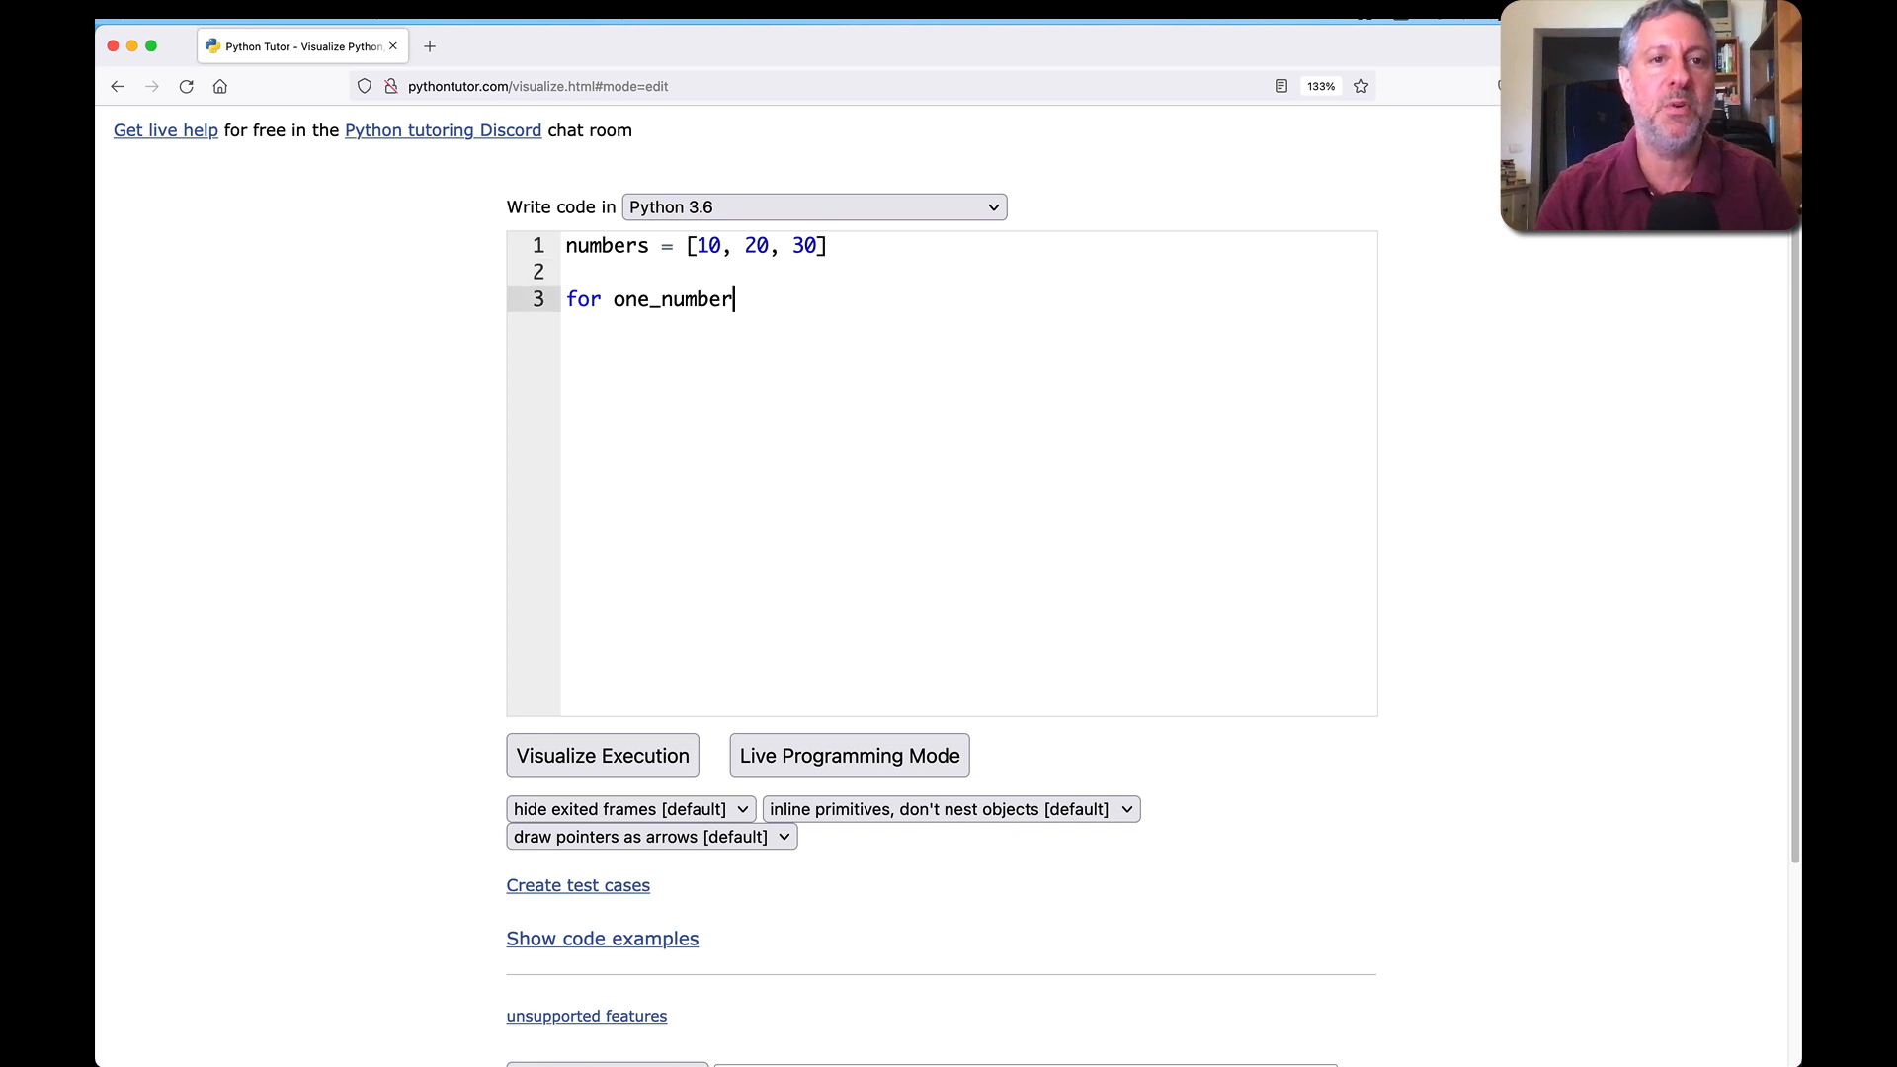
type("in numbers:")
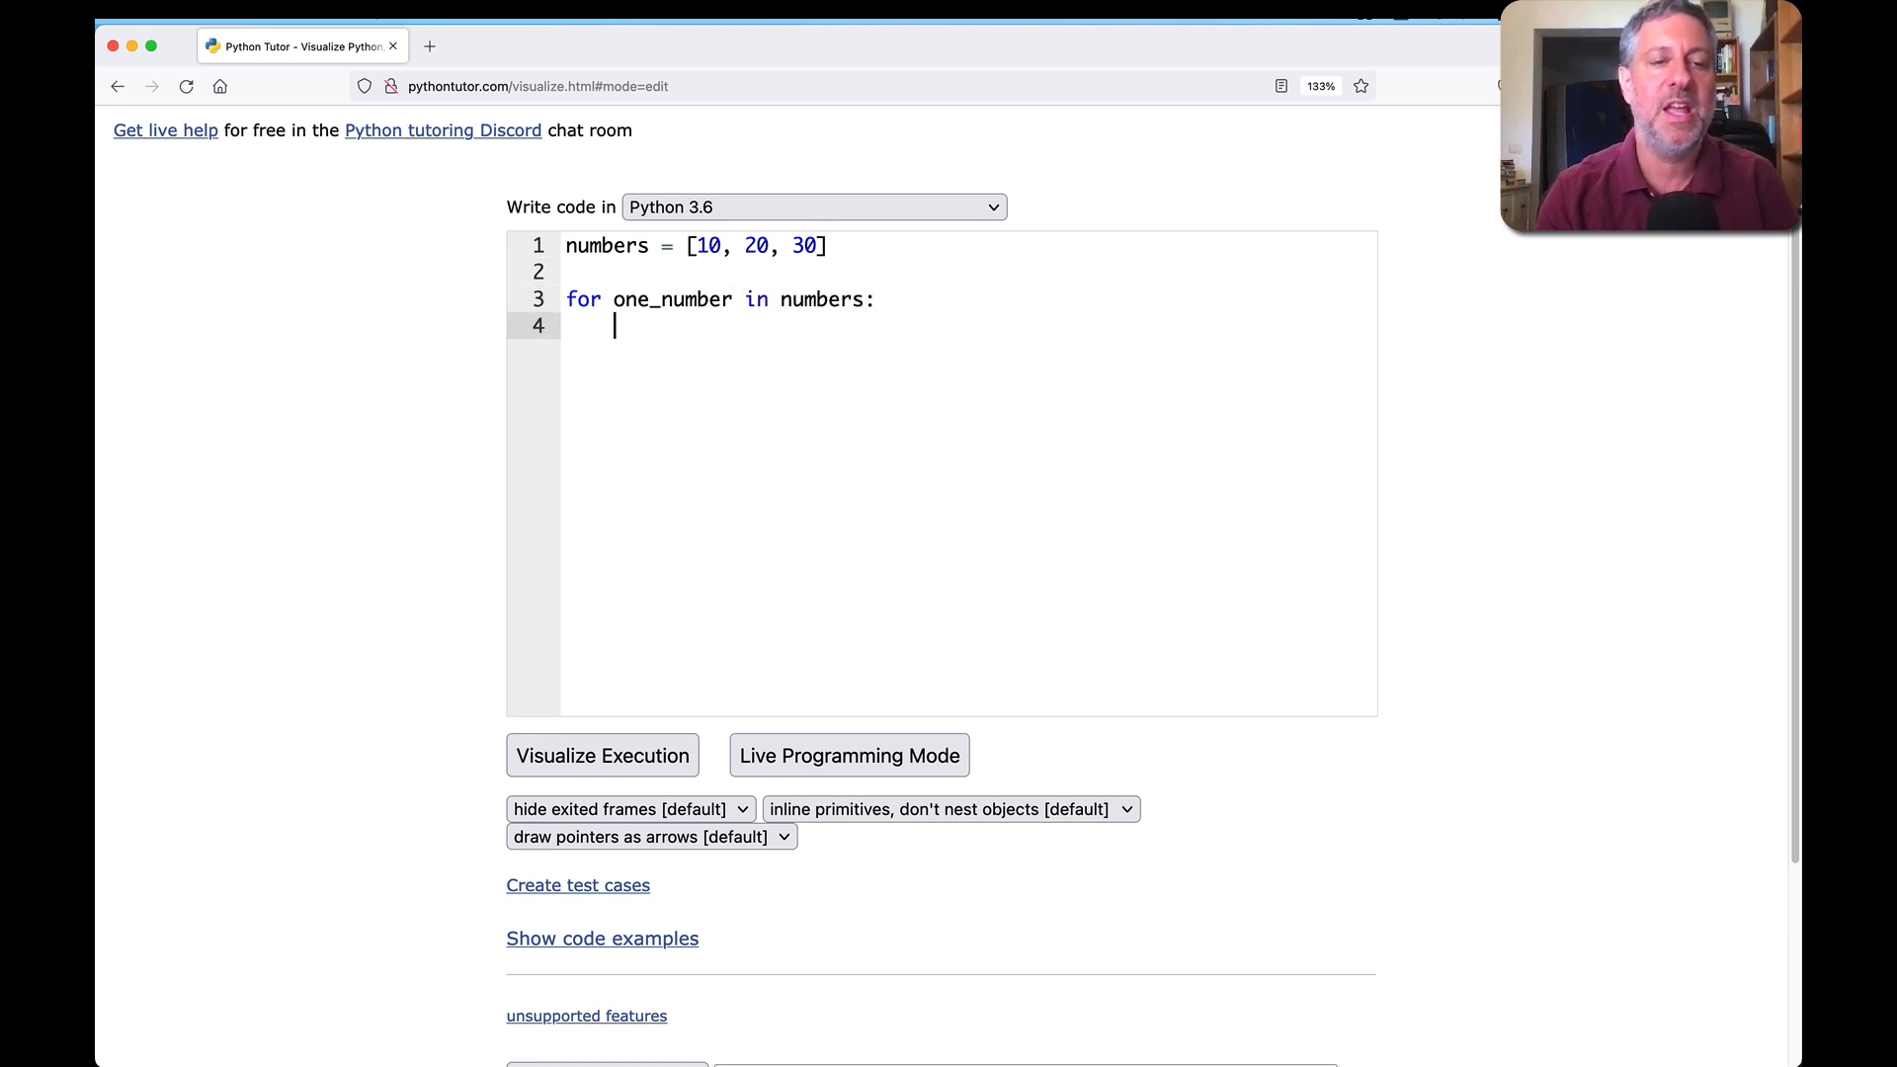
type("print(one_number")
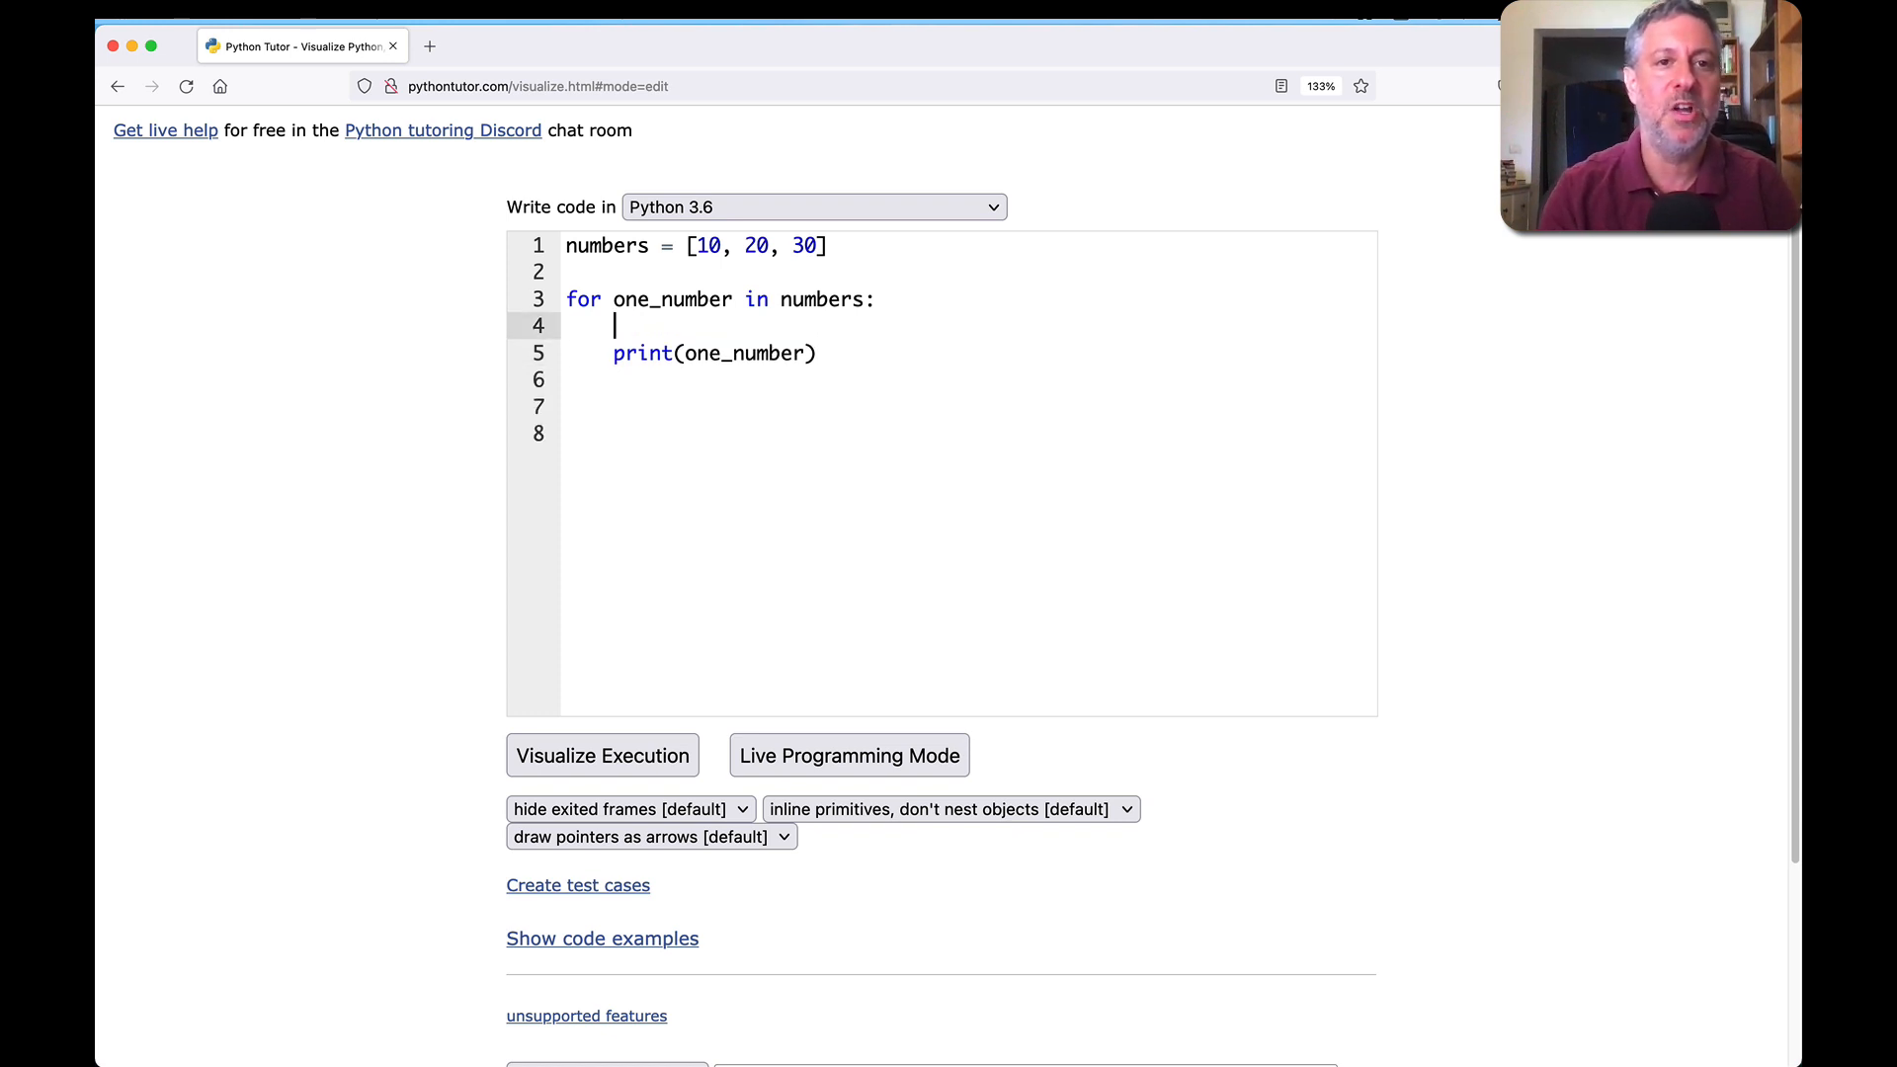
type("total += one_number")
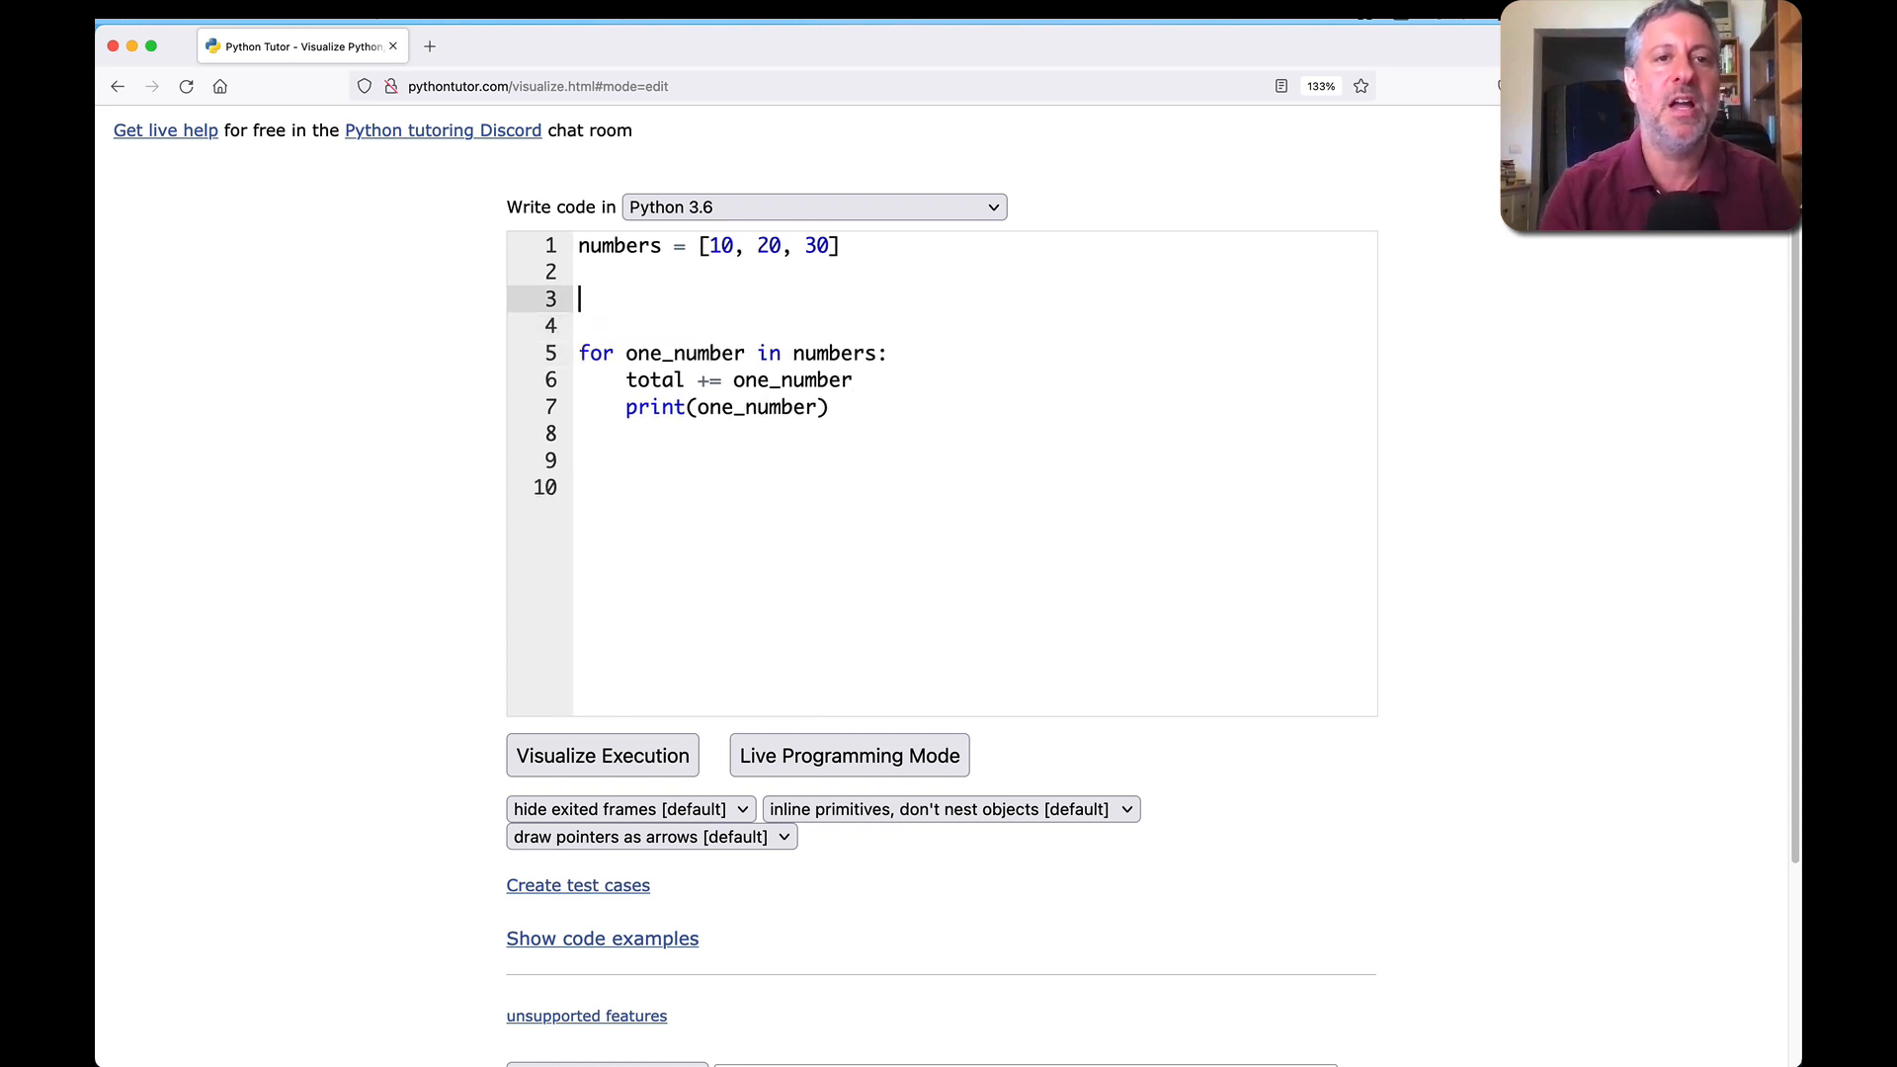
Step: Add total = 0 and print(total), and launch the step-by-step visualization
type("total = 0")
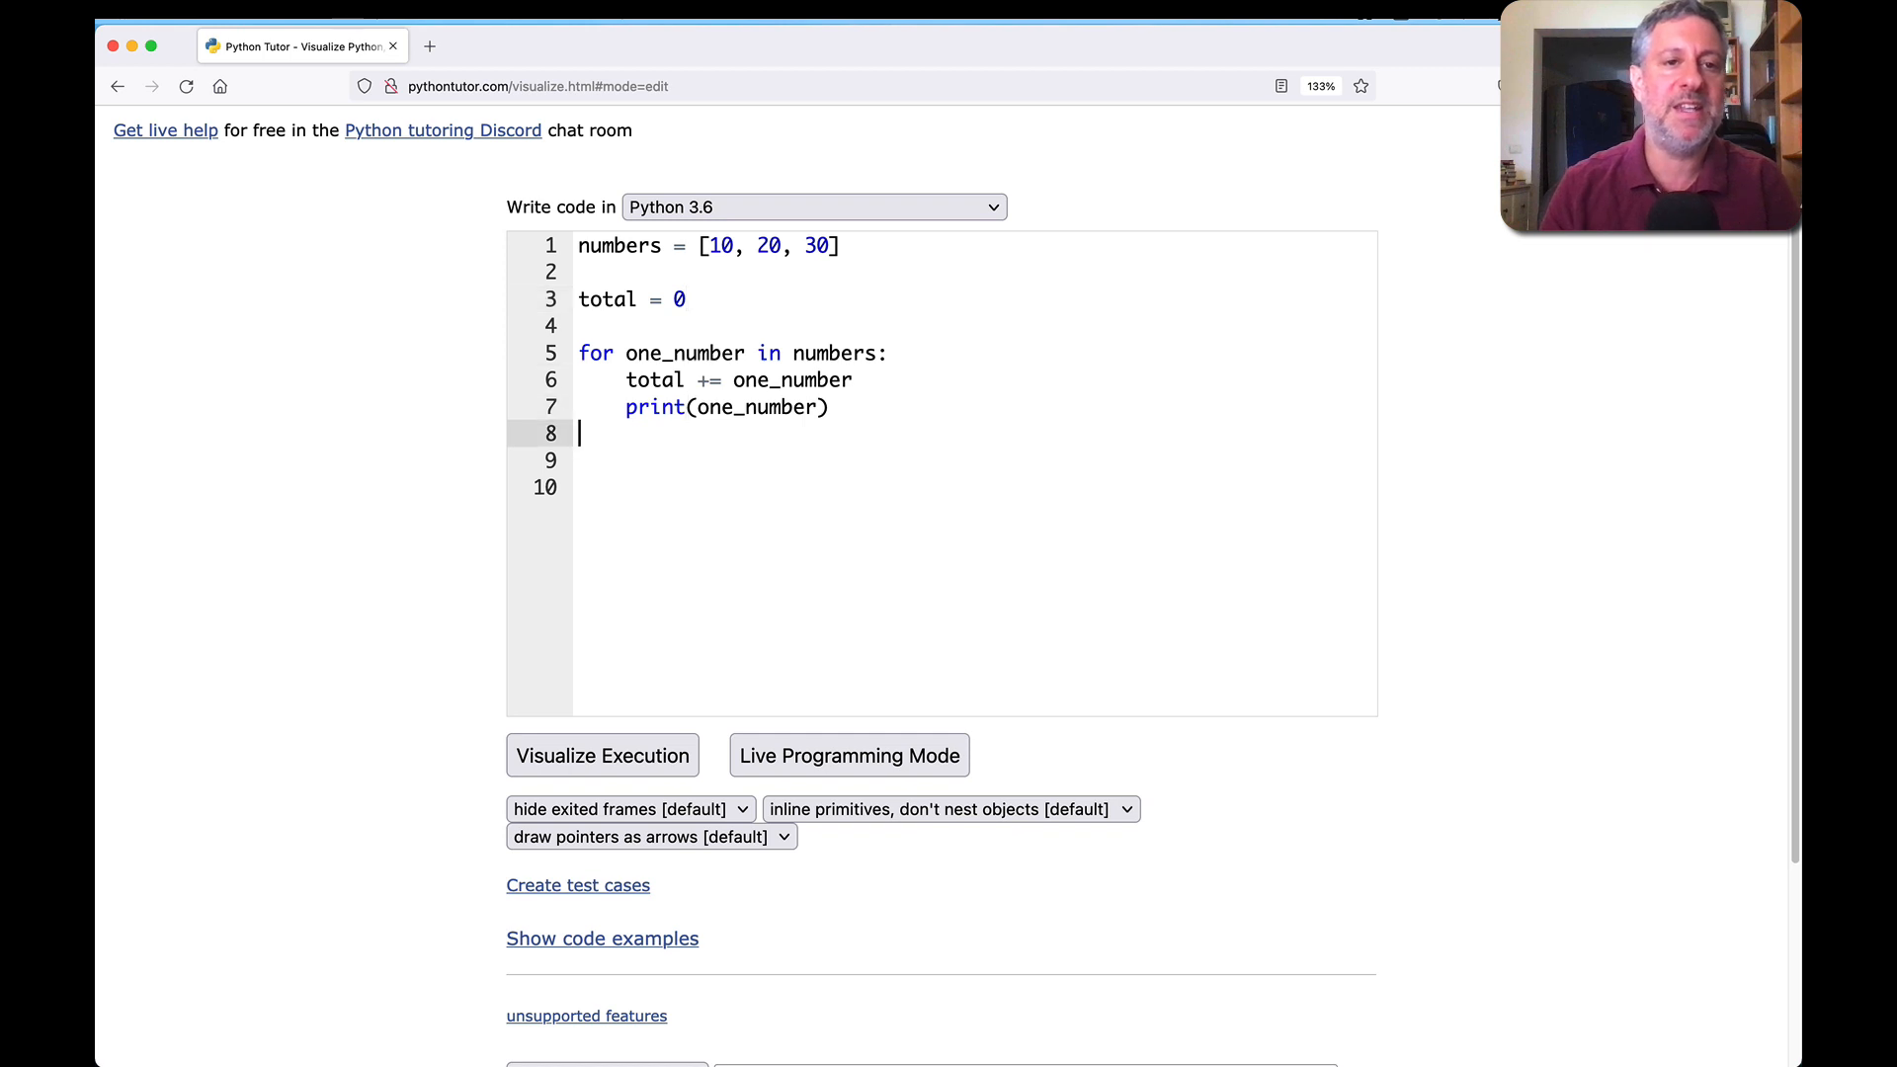
type("print(")
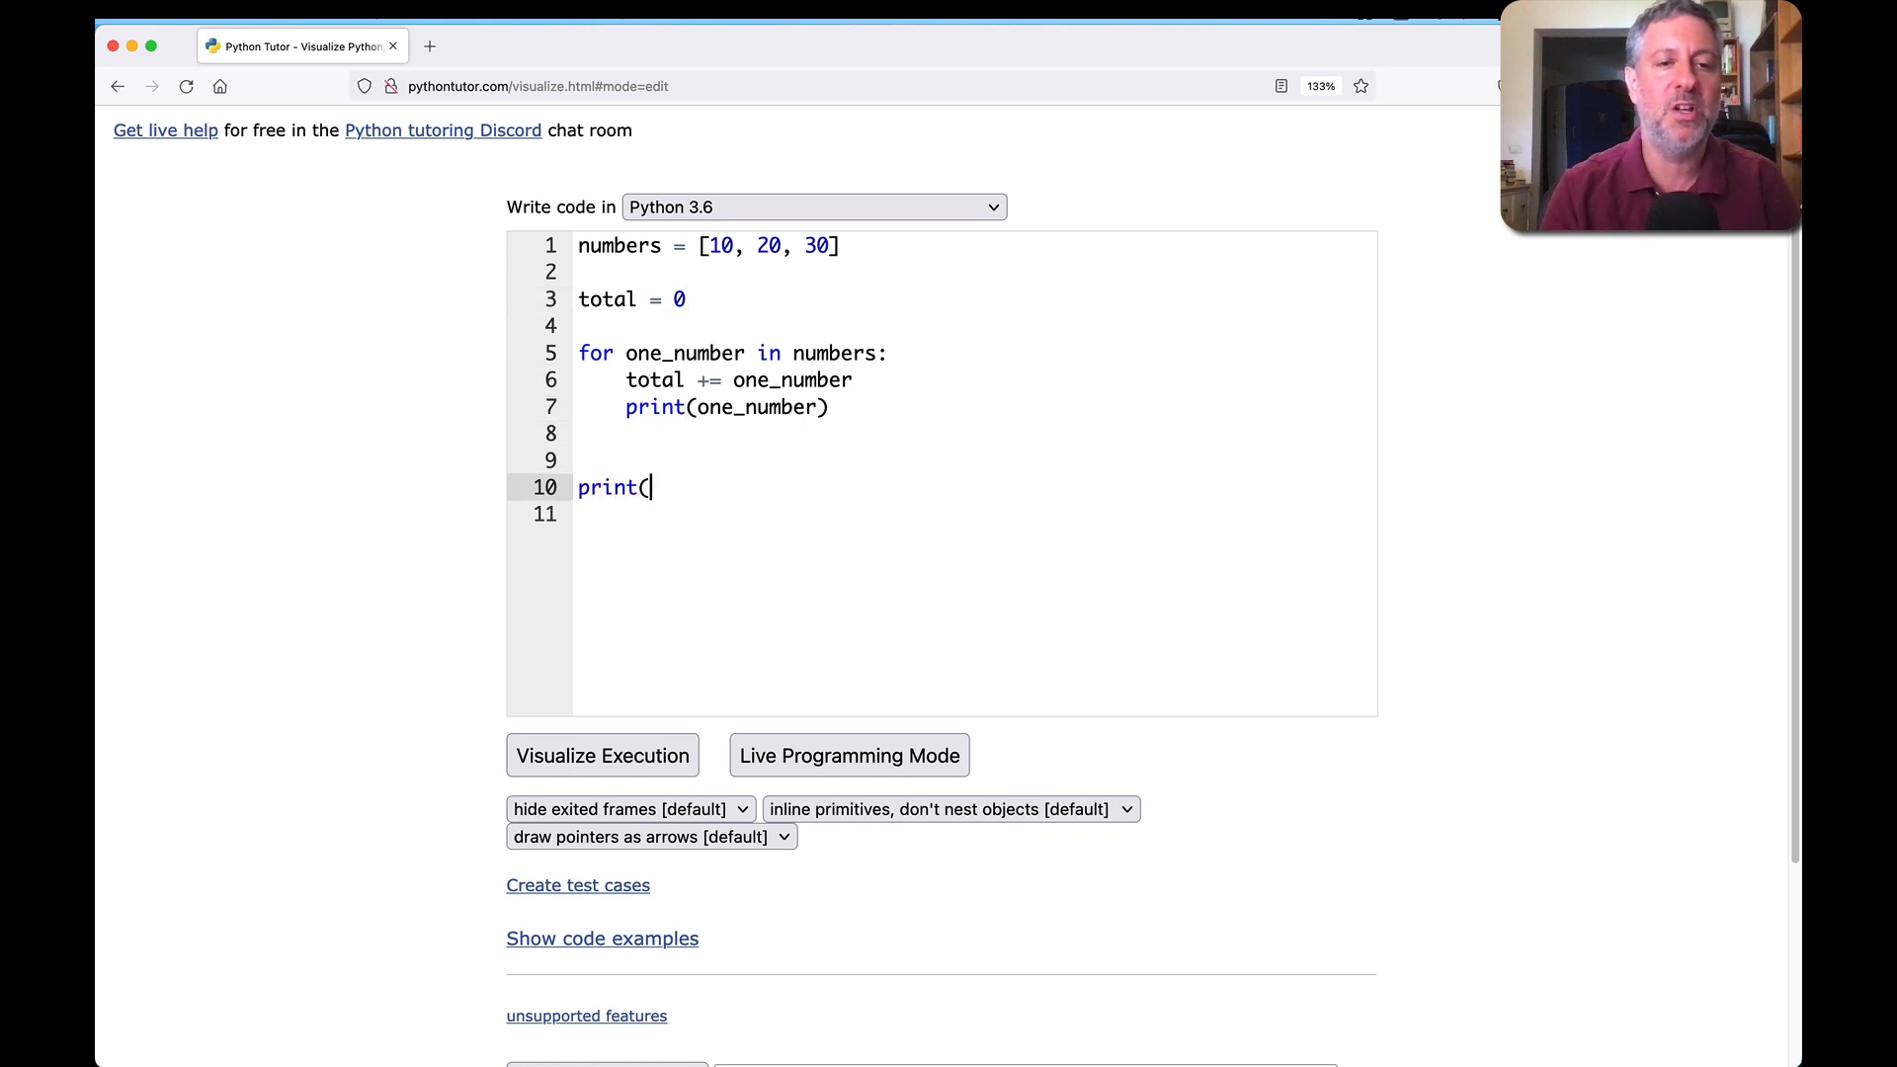
type("total)")
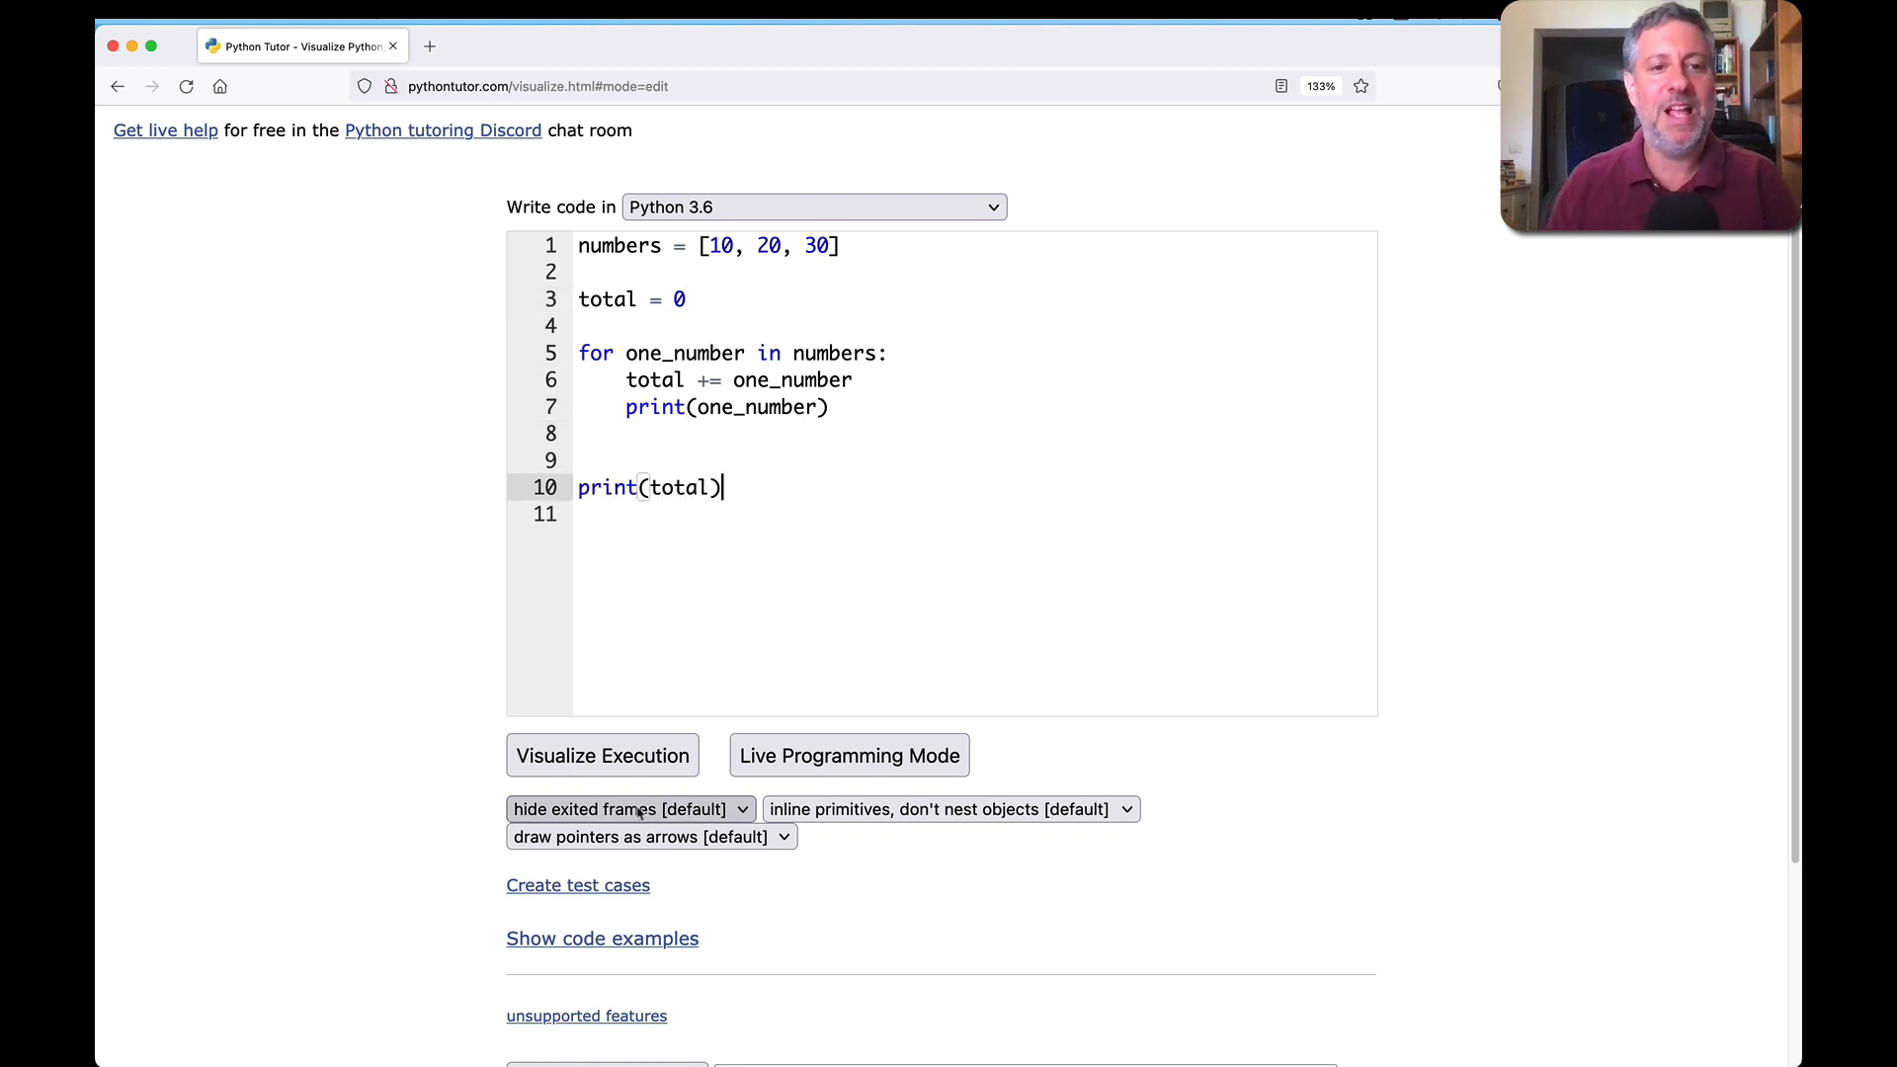
left_click(602, 755)
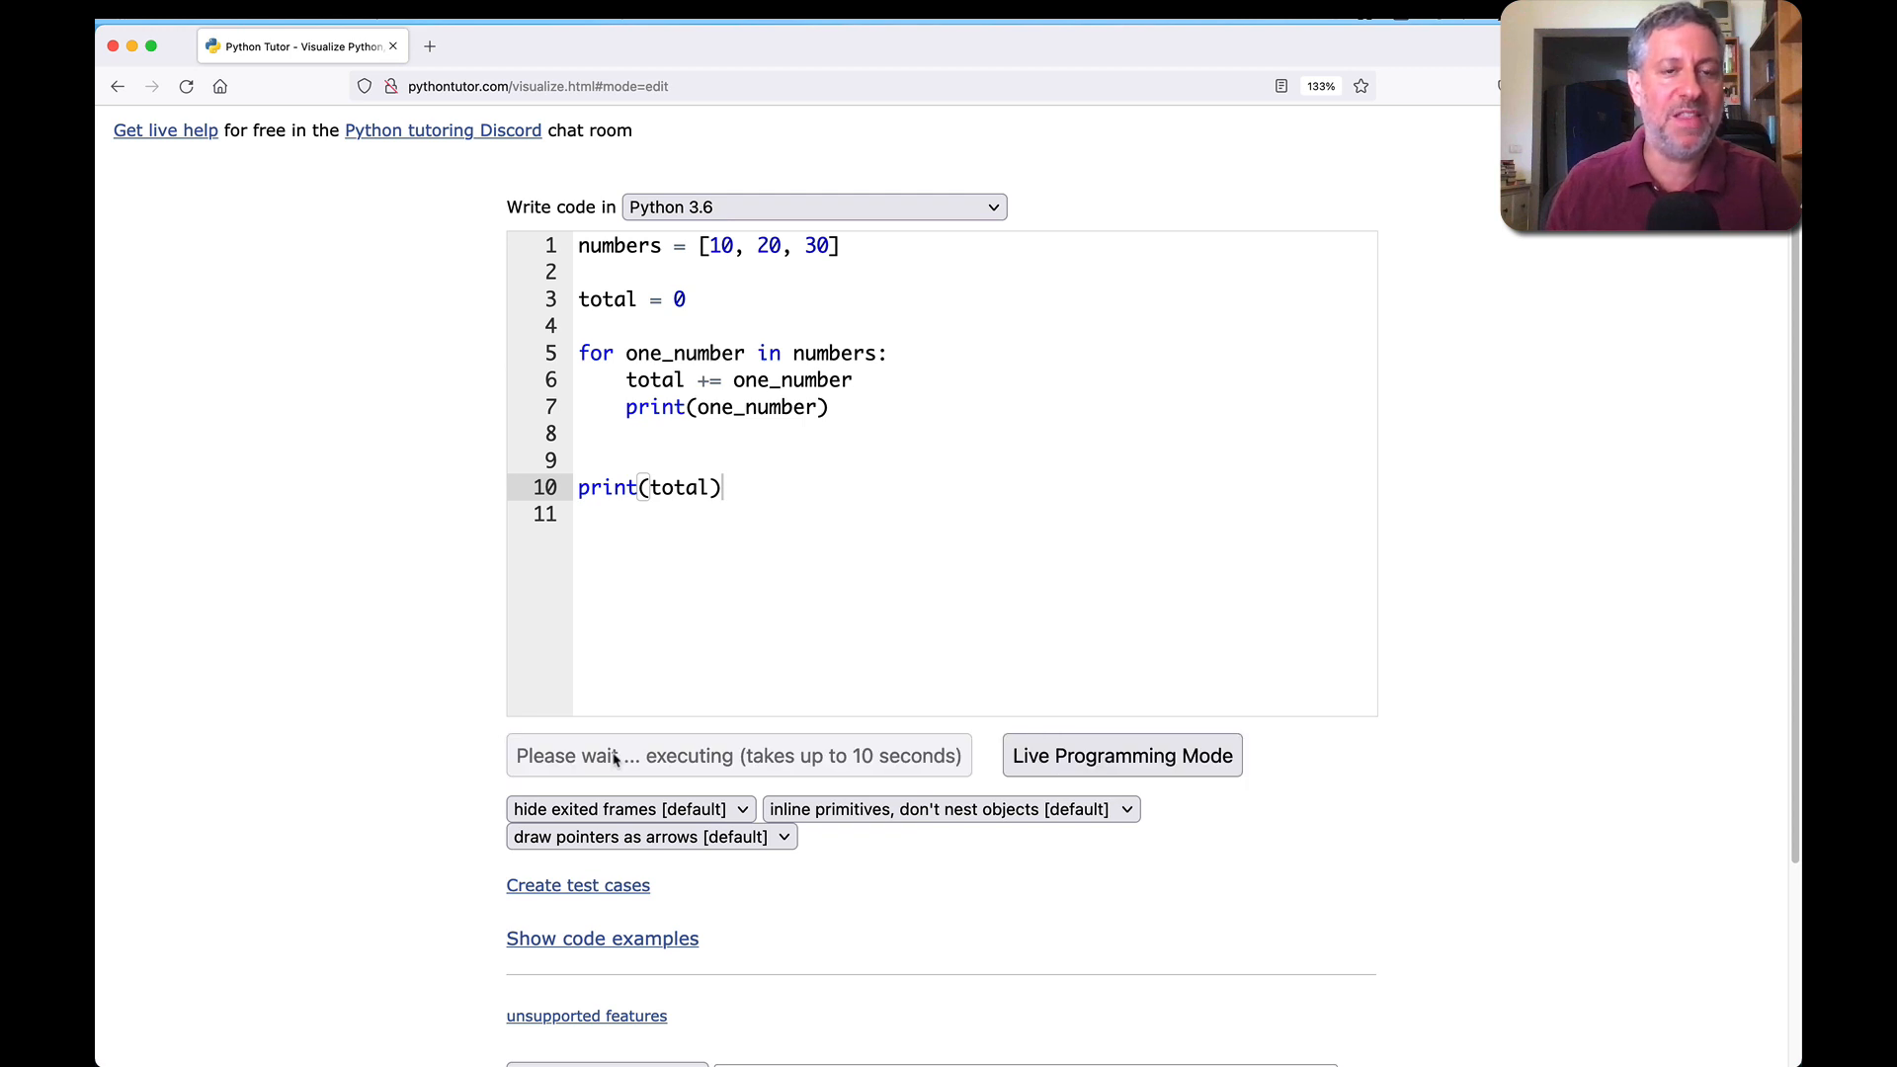
left_click(738, 755)
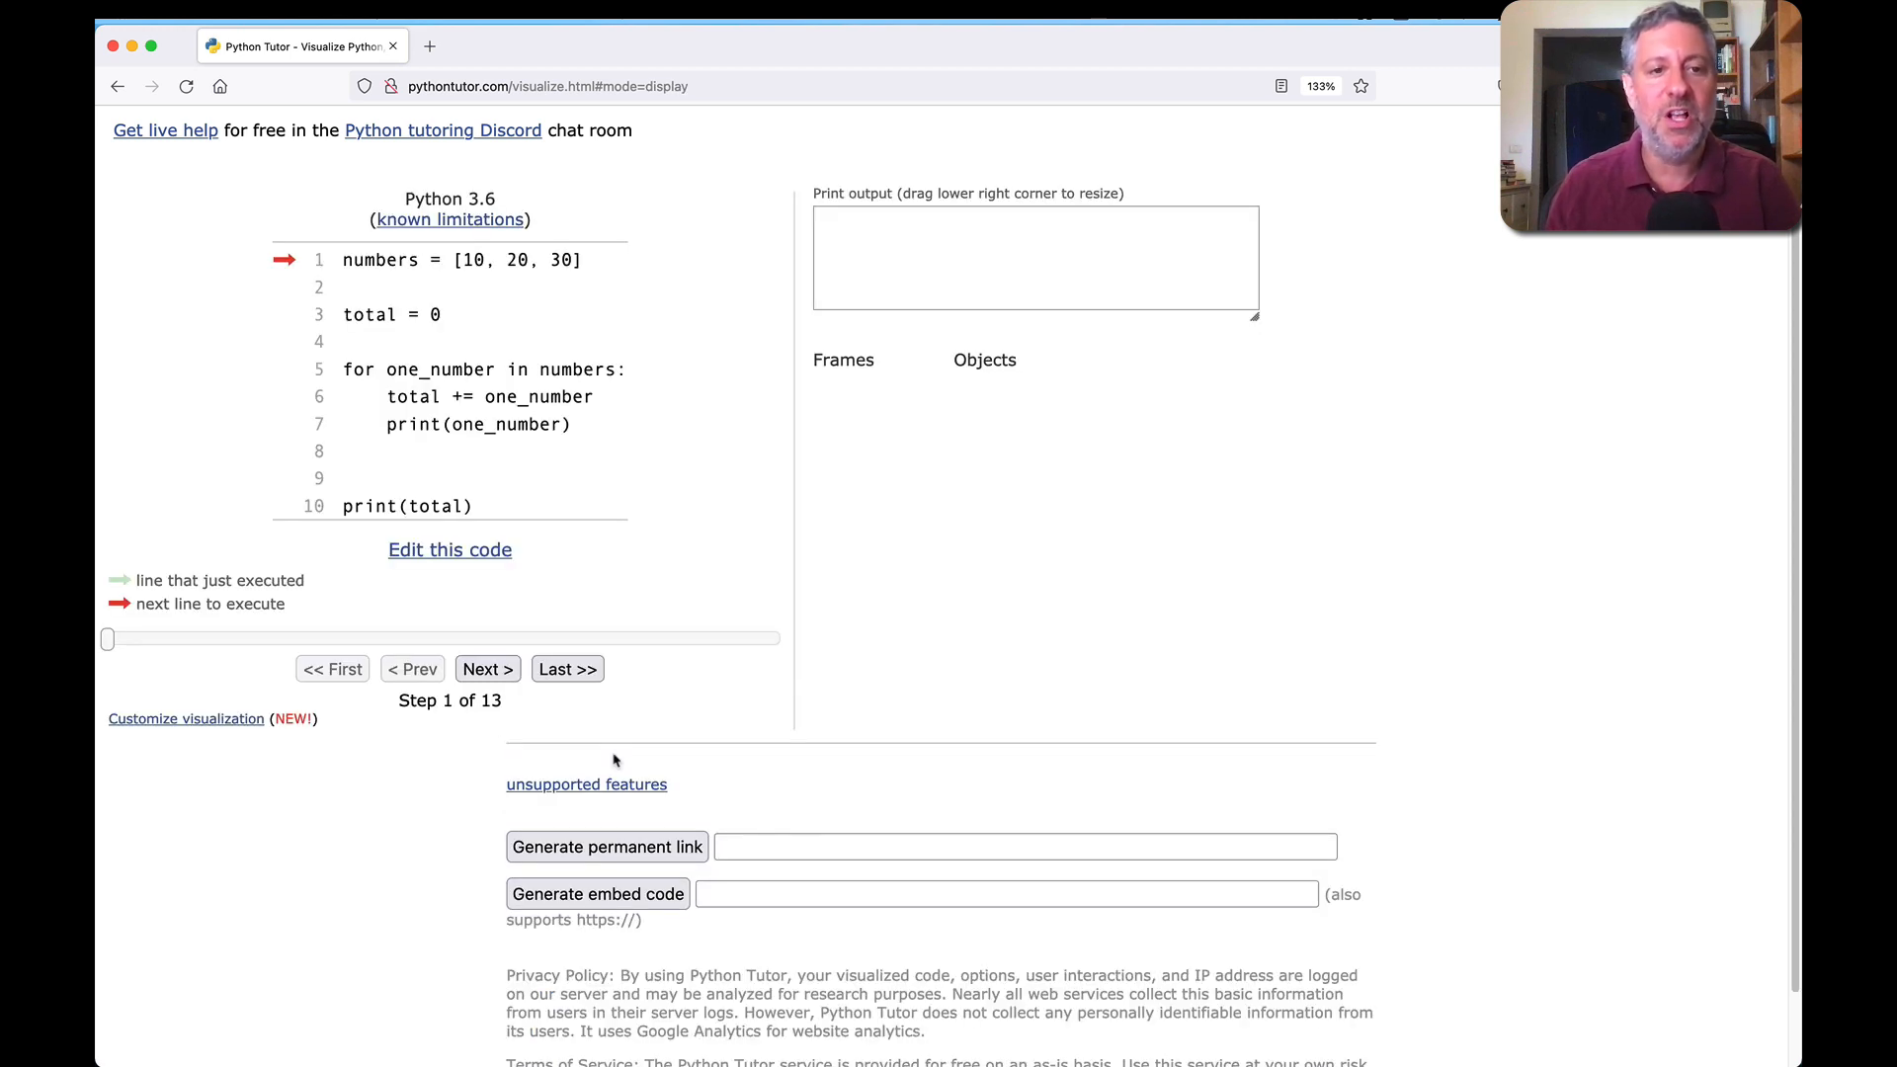
mouse_move(607, 312)
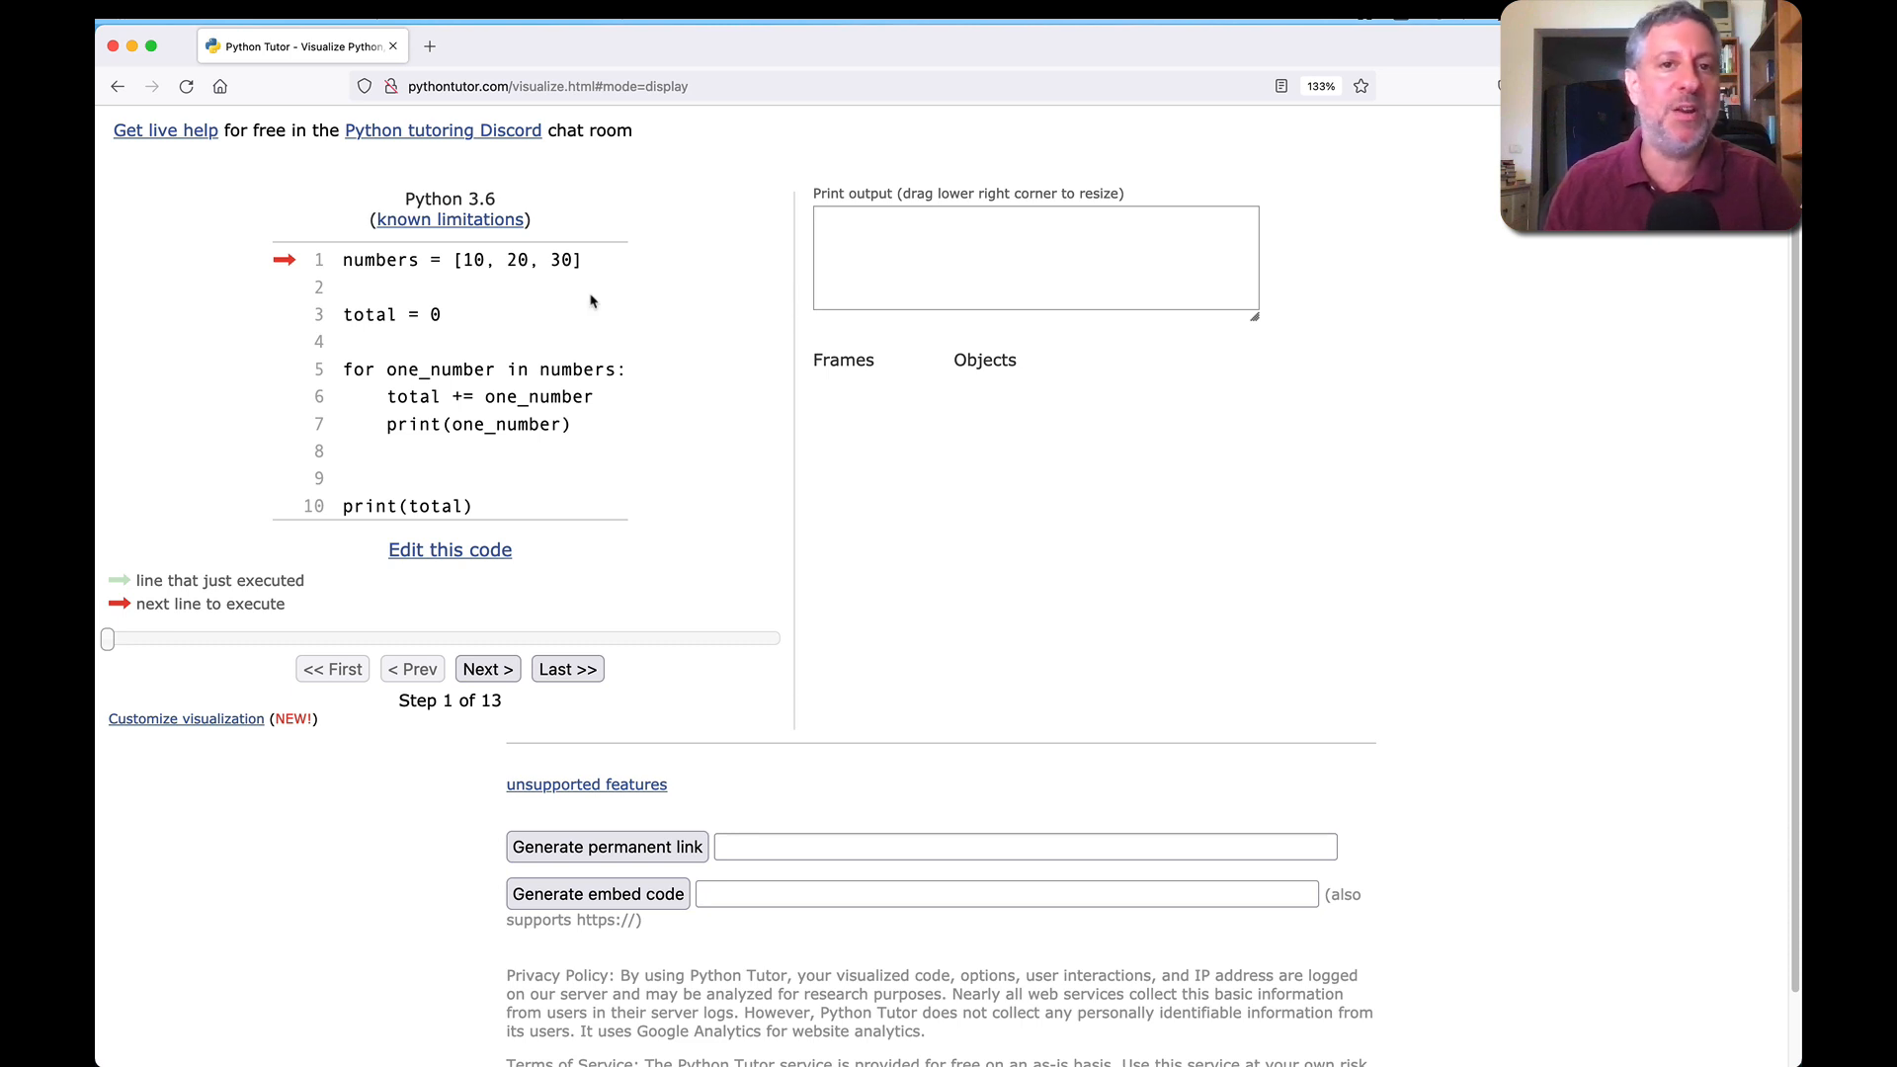
mouse_move(1117, 425)
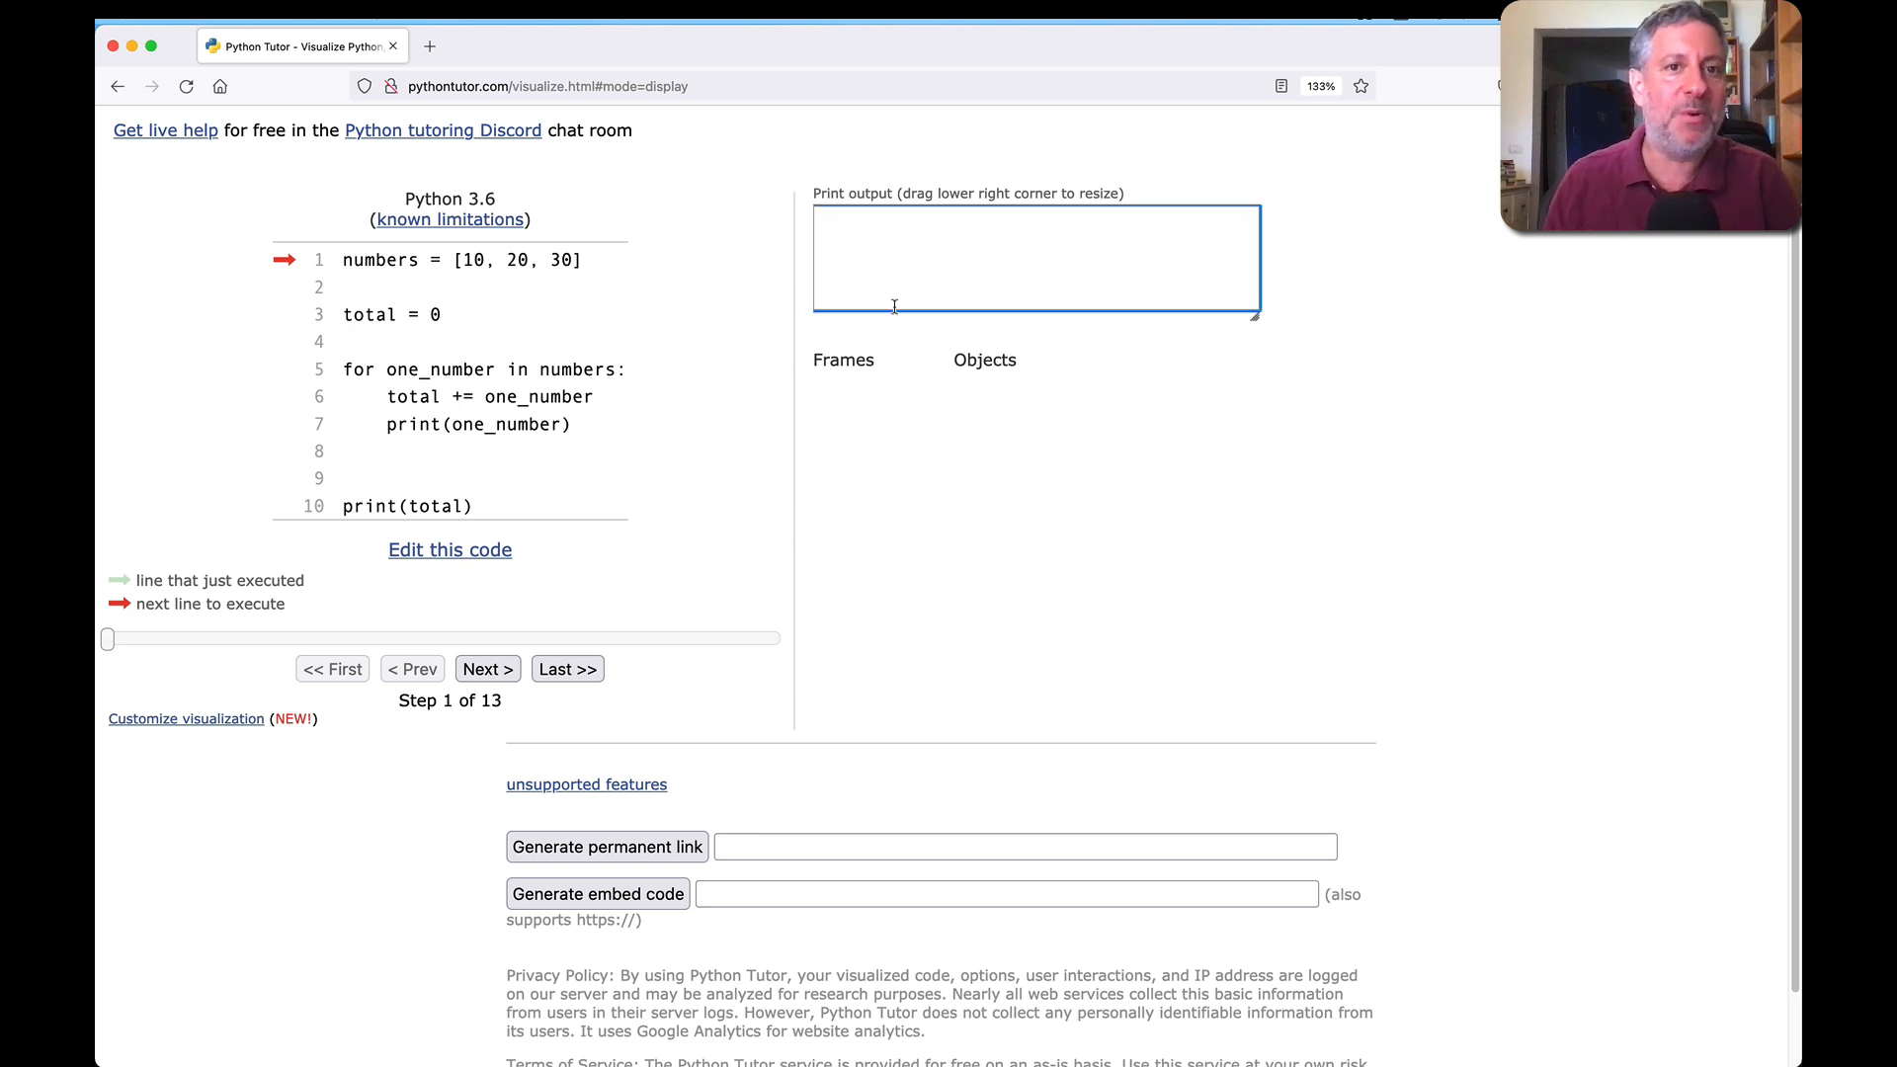
mouse_move(980, 383)
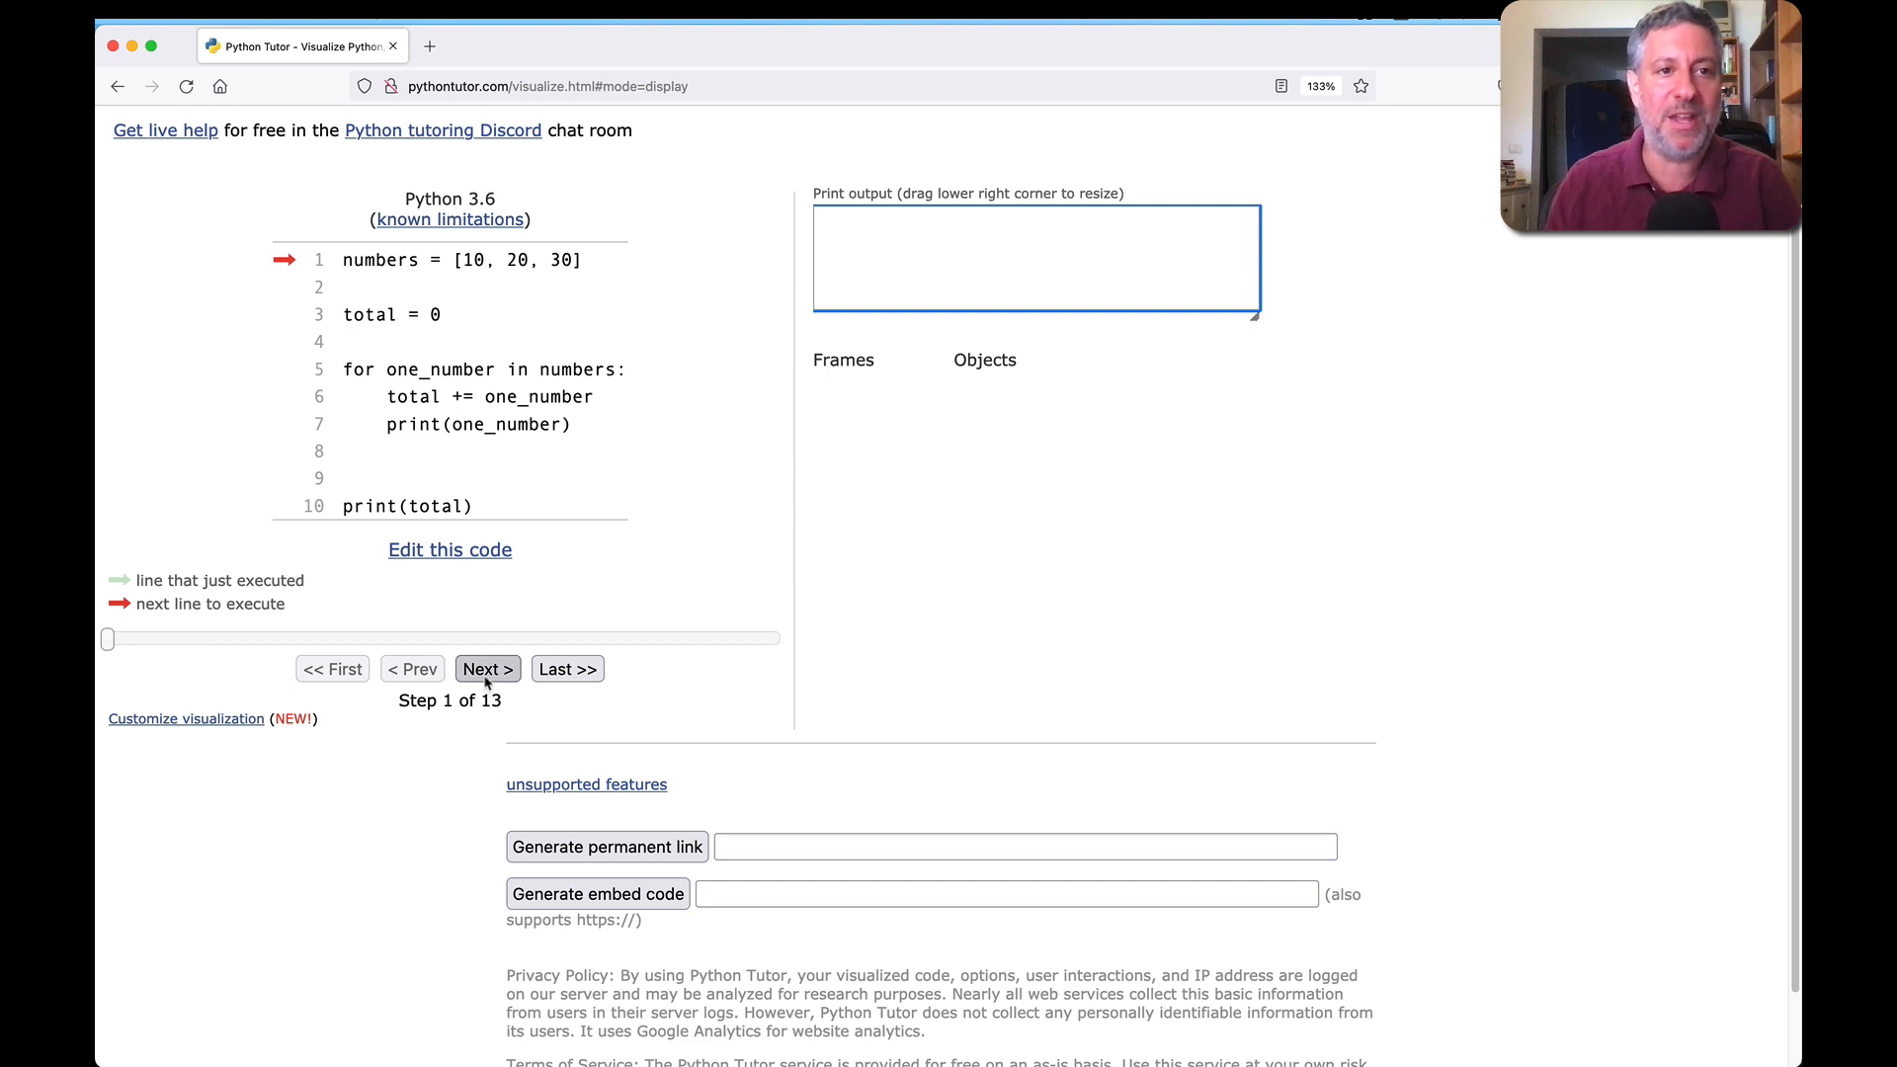
Step: Step through all 13 steps until output shows 10, 20, 30 and total 60
left_click(486, 668)
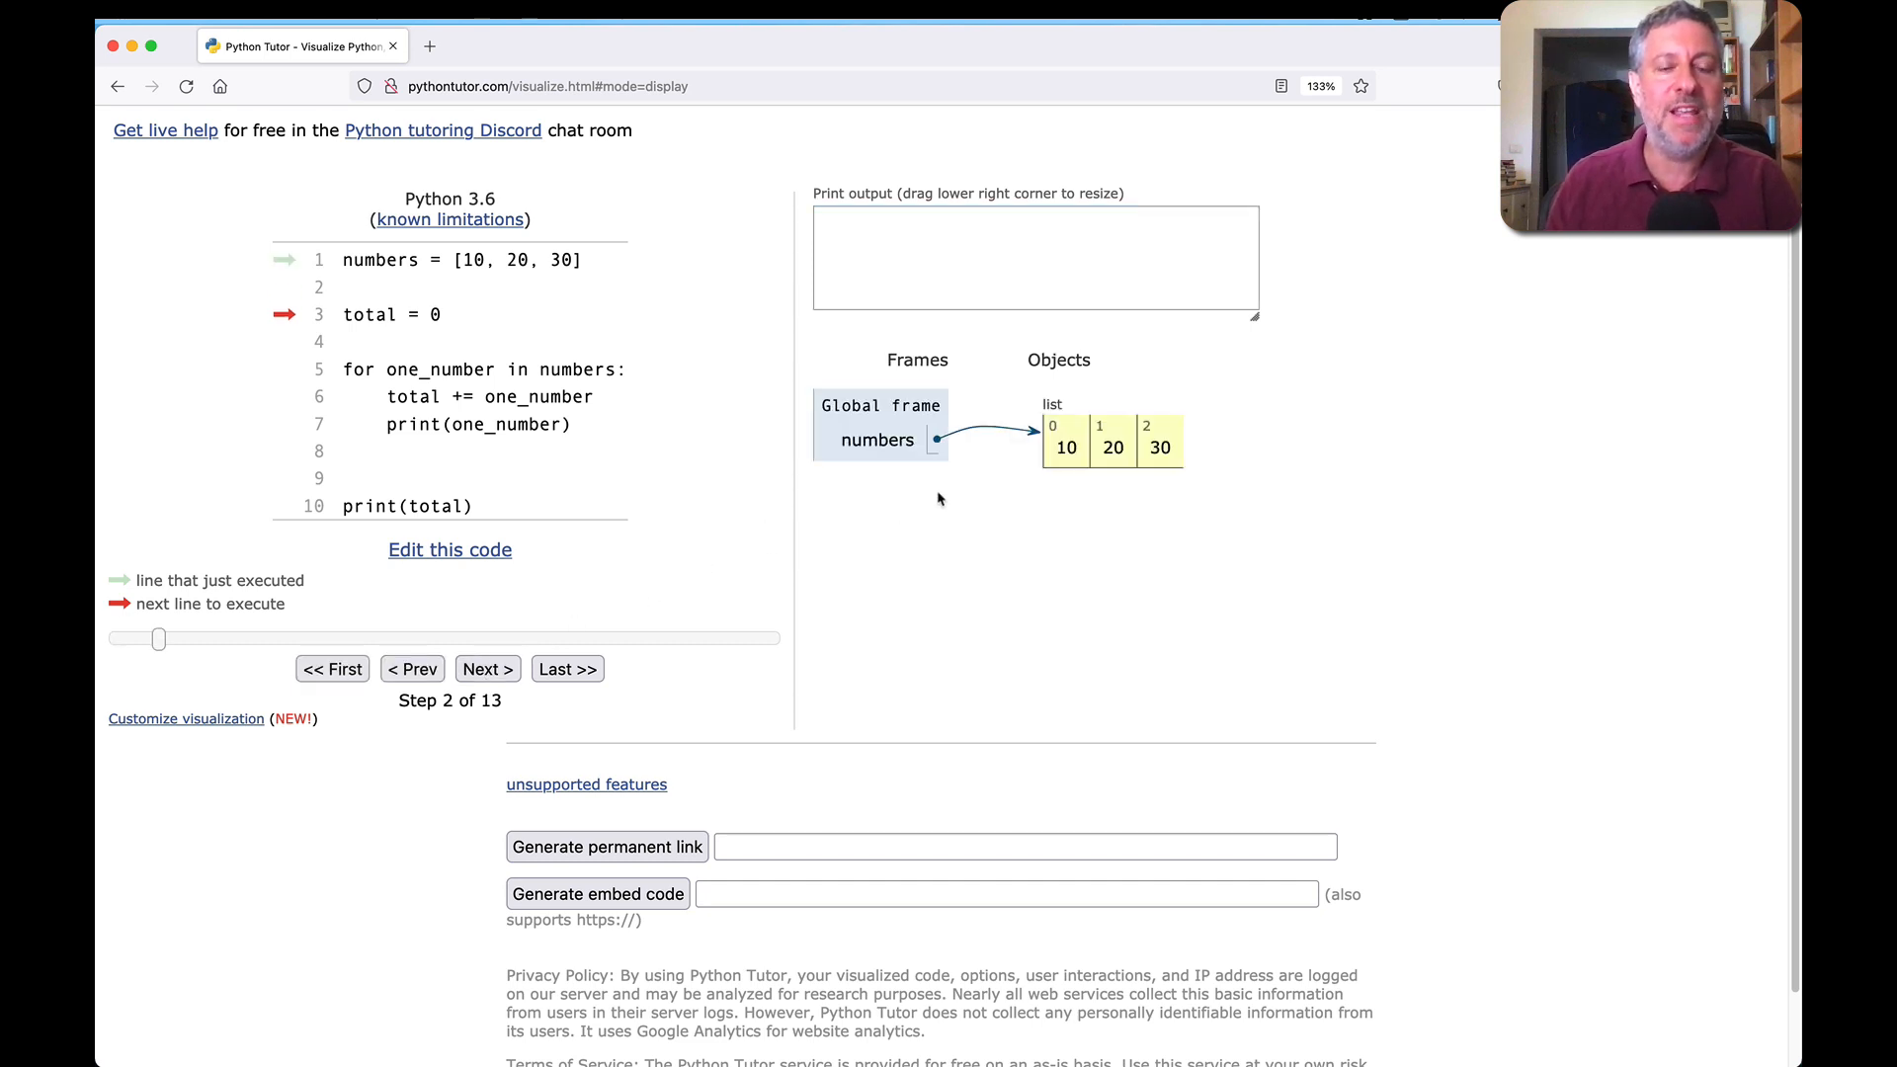
mouse_move(877, 433)
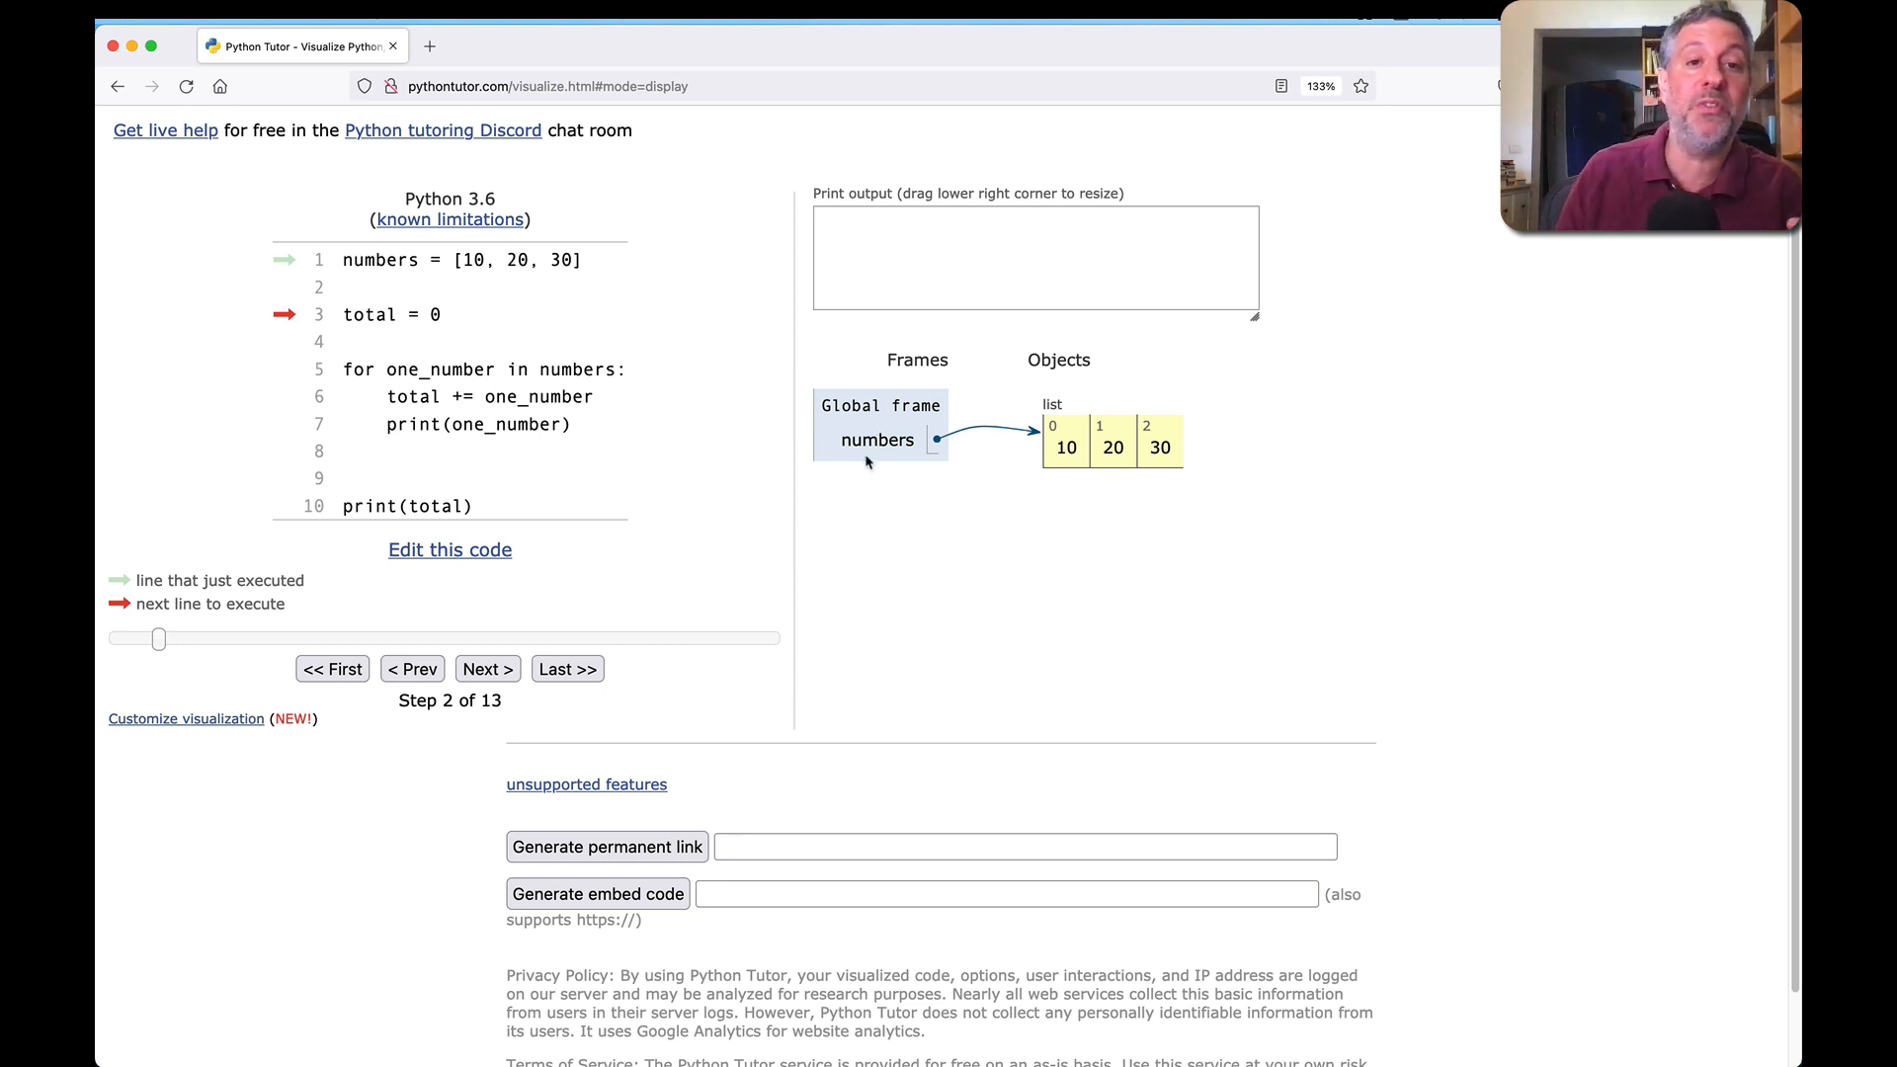
mouse_move(861, 457)
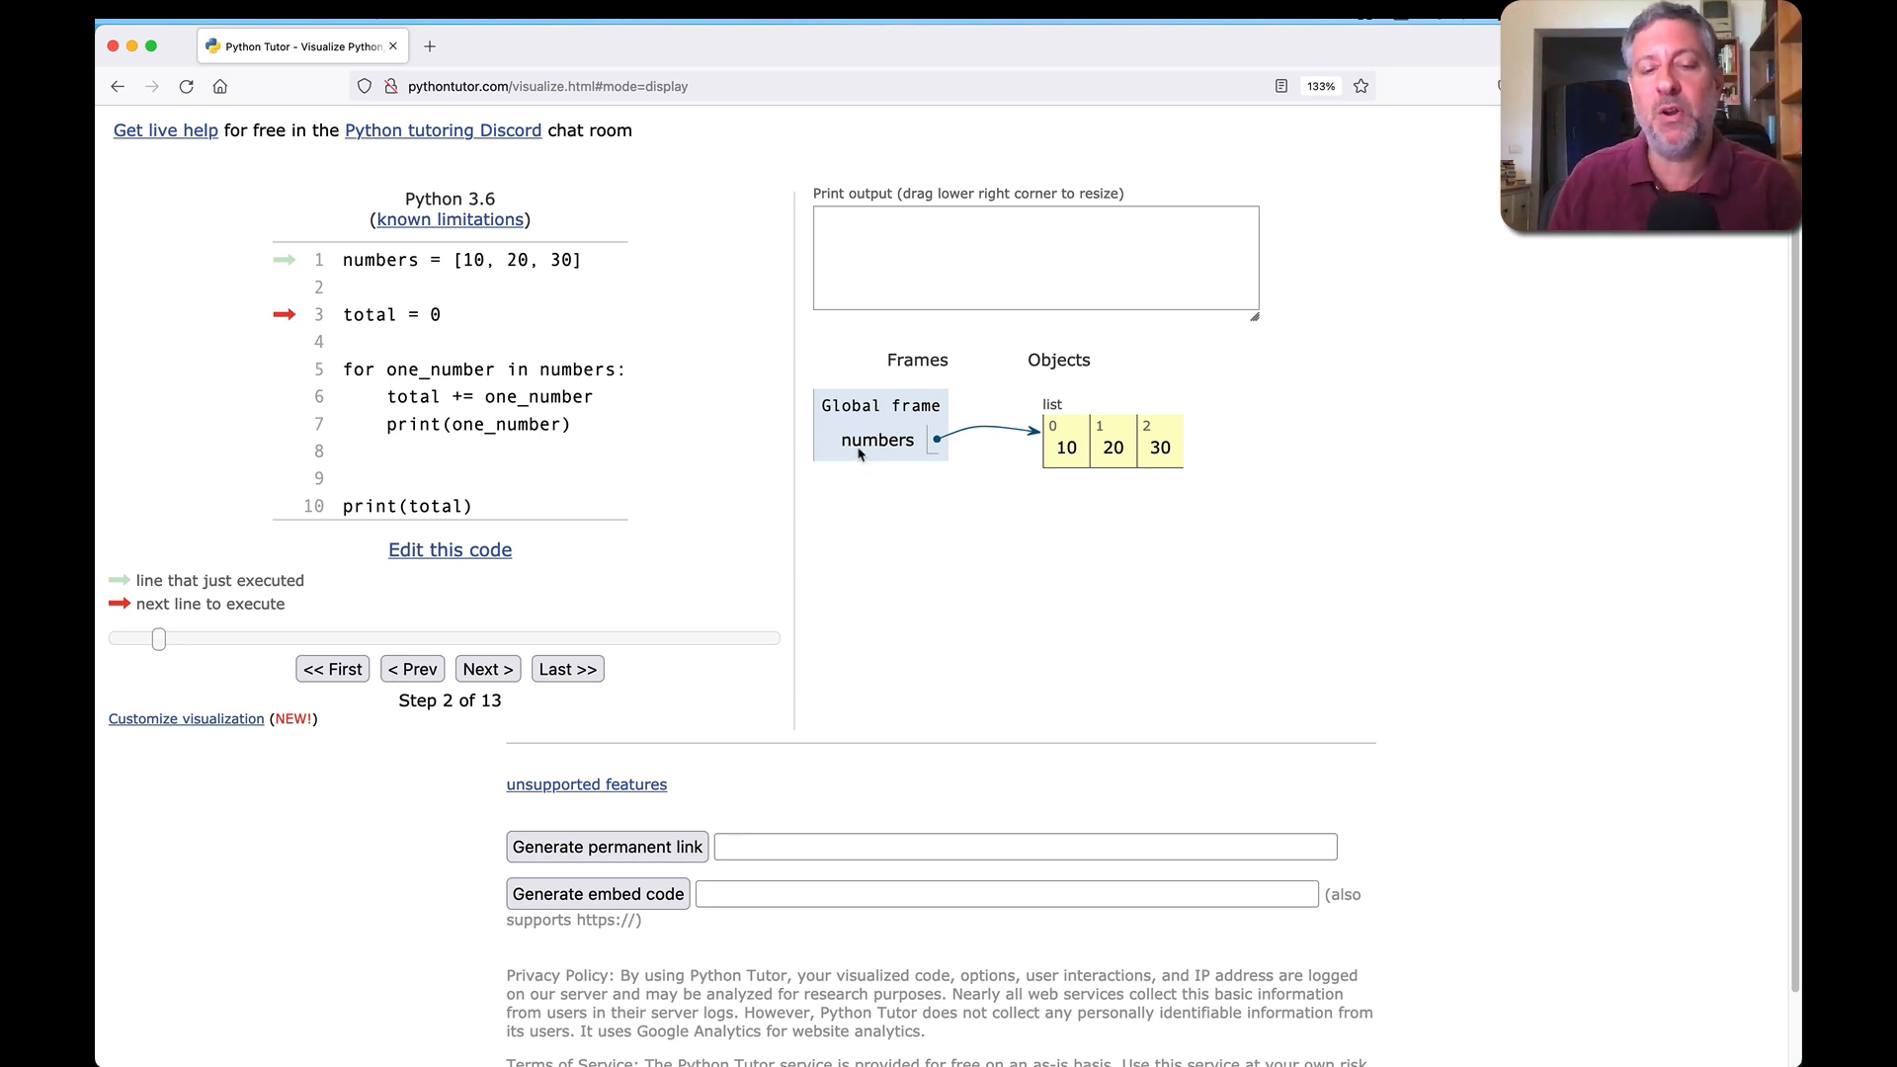
mouse_move(1191, 492)
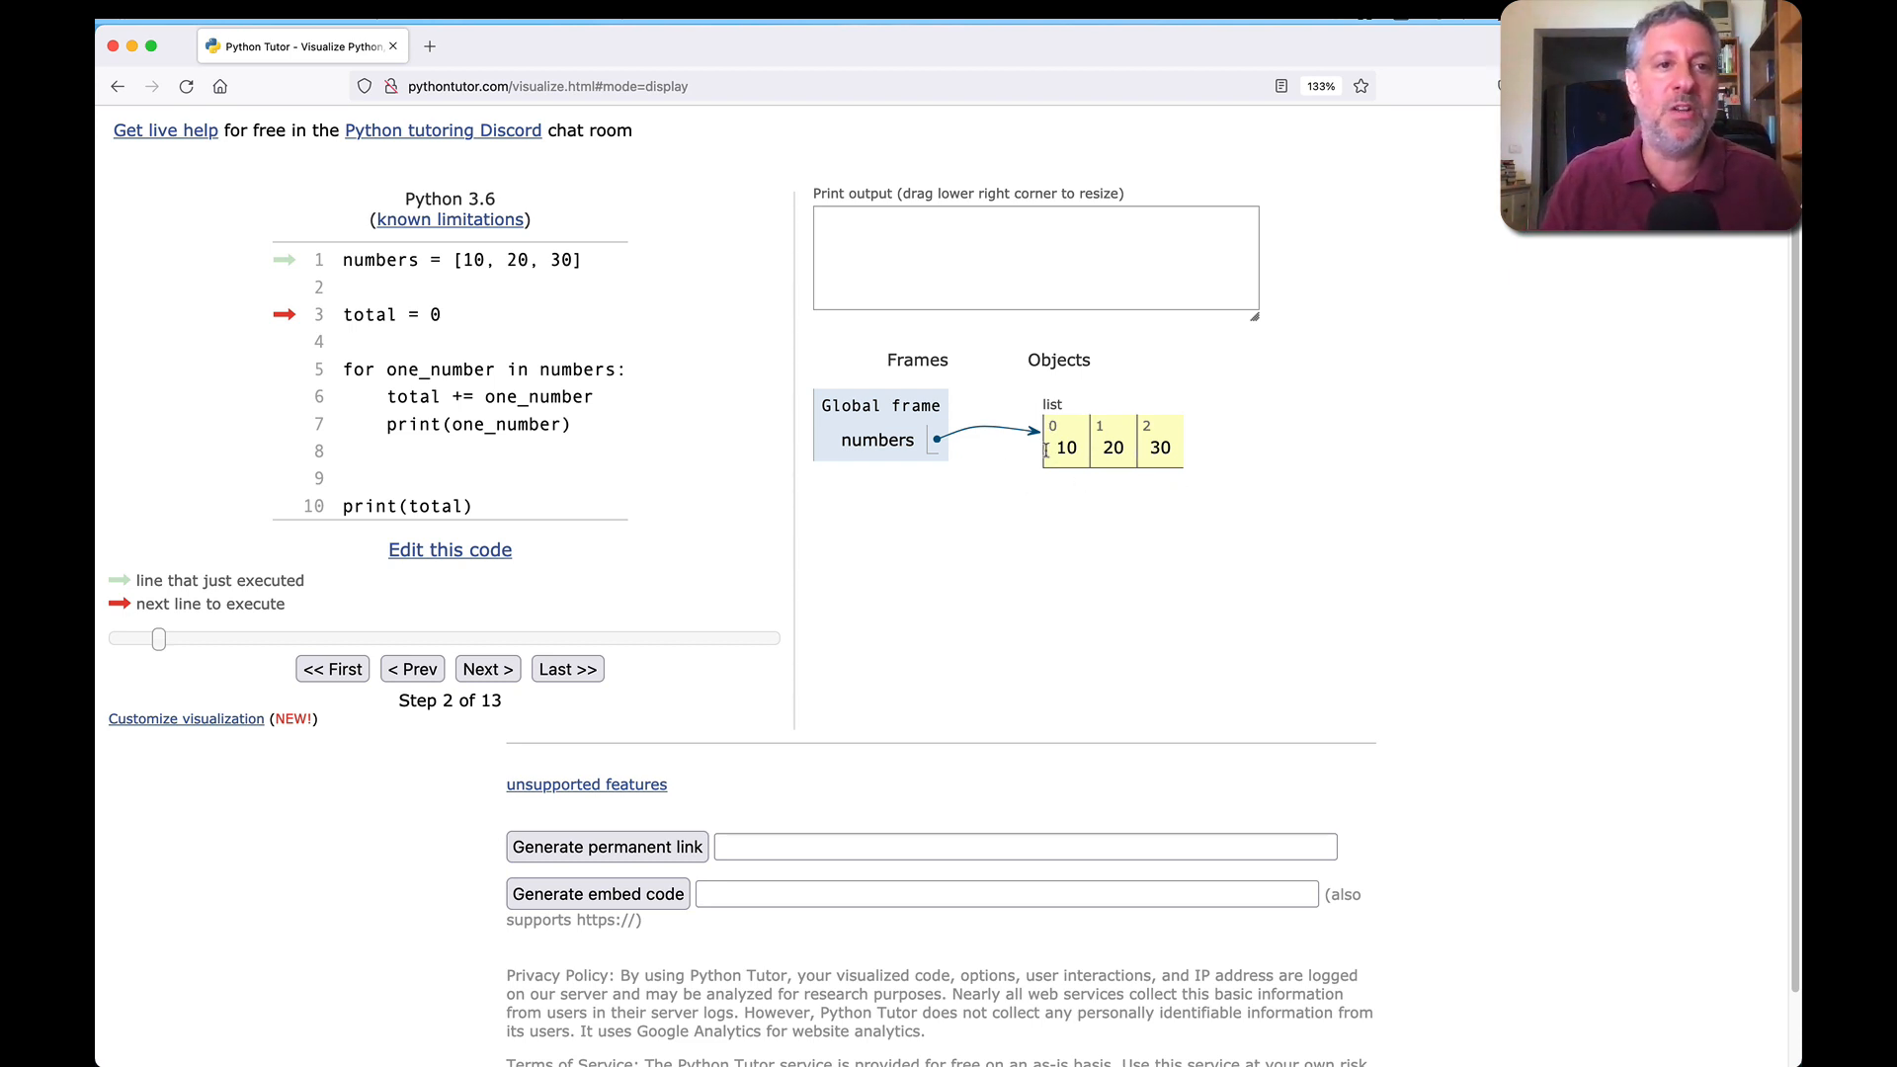
left_click(486, 668)
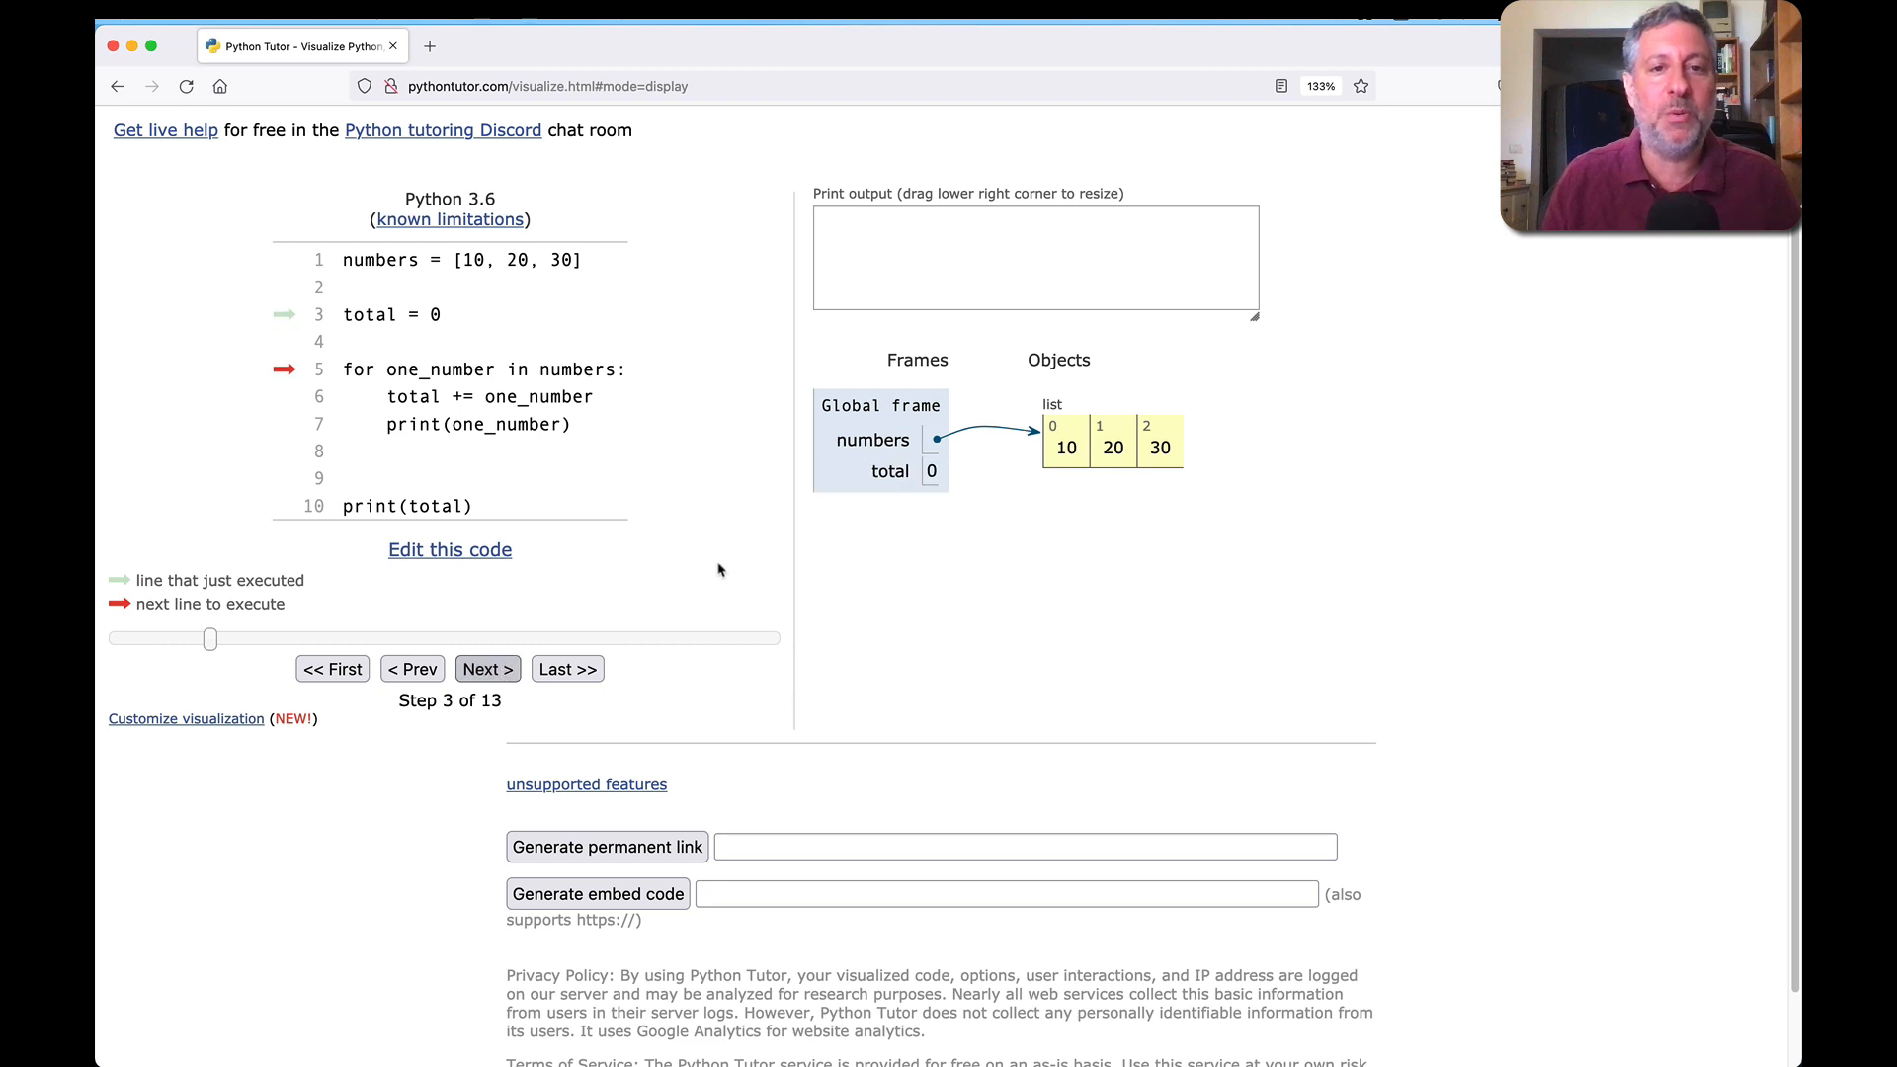
mouse_move(598, 636)
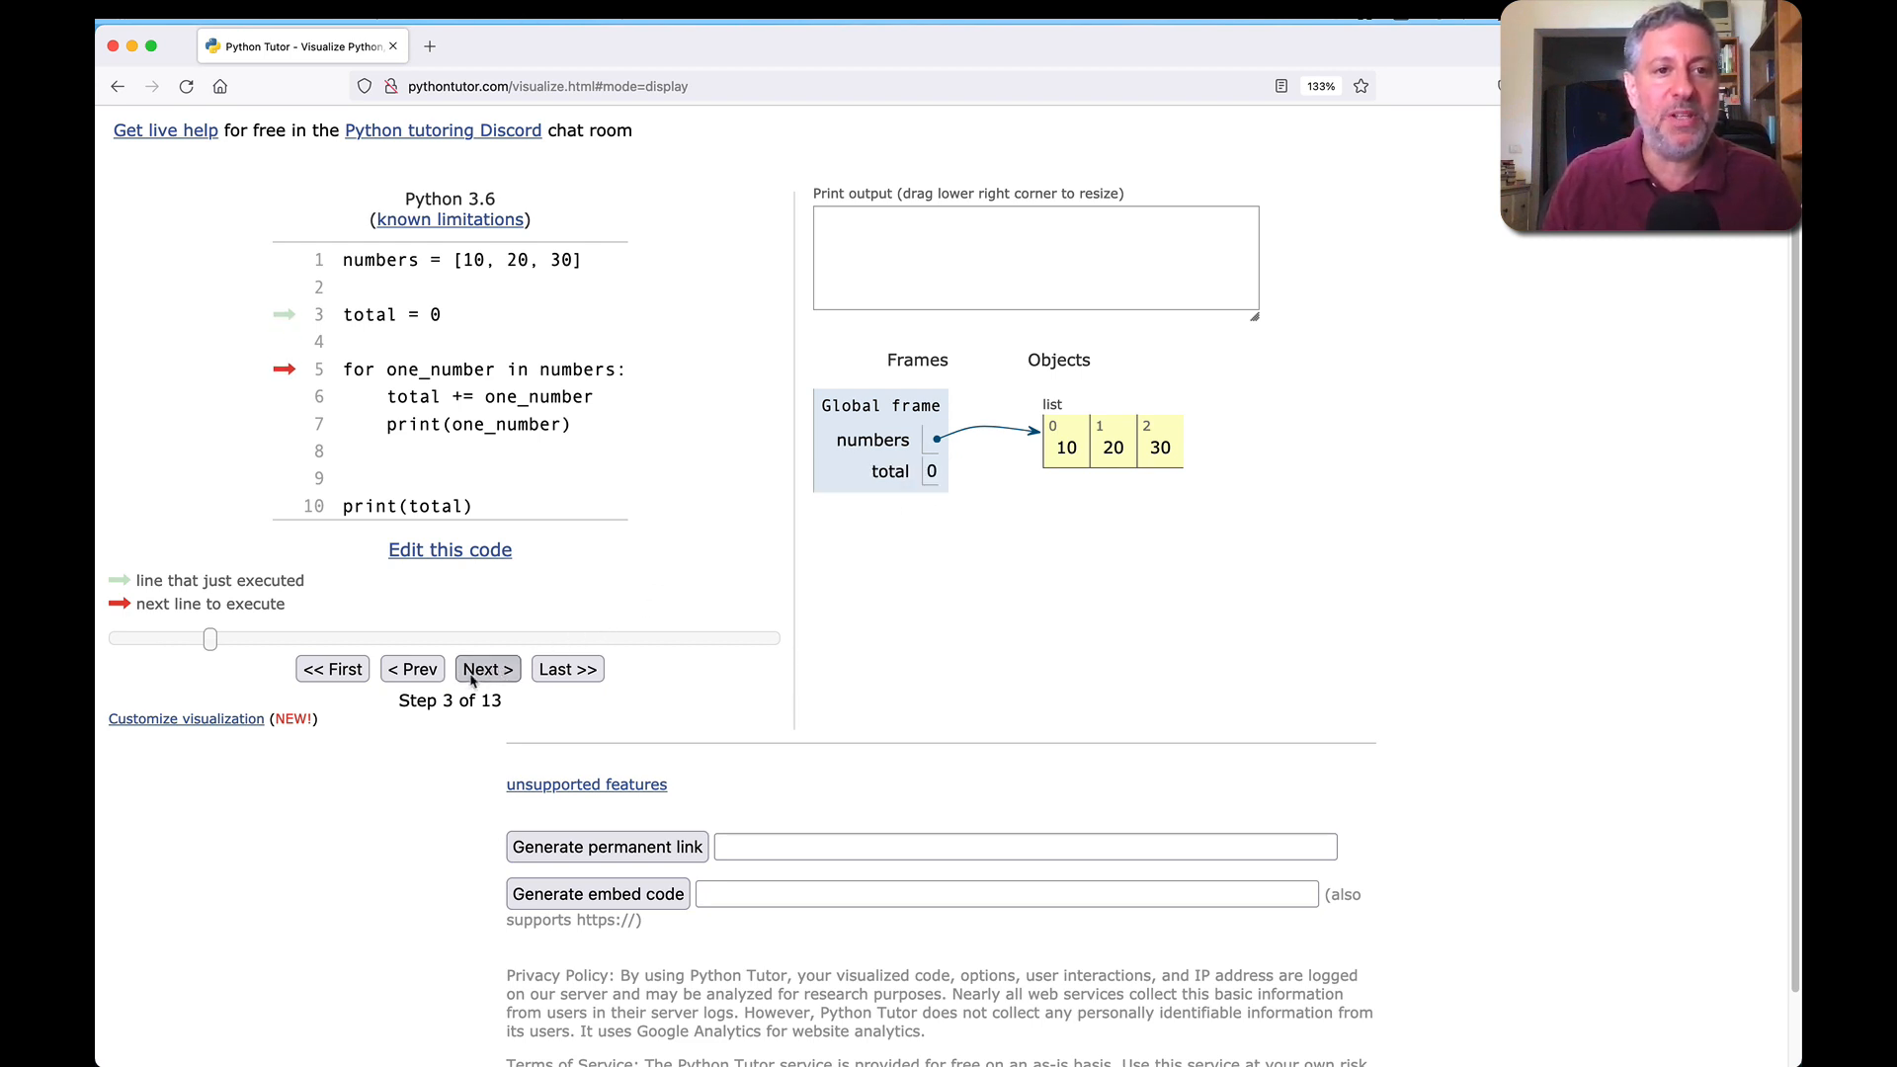
left_click(486, 668)
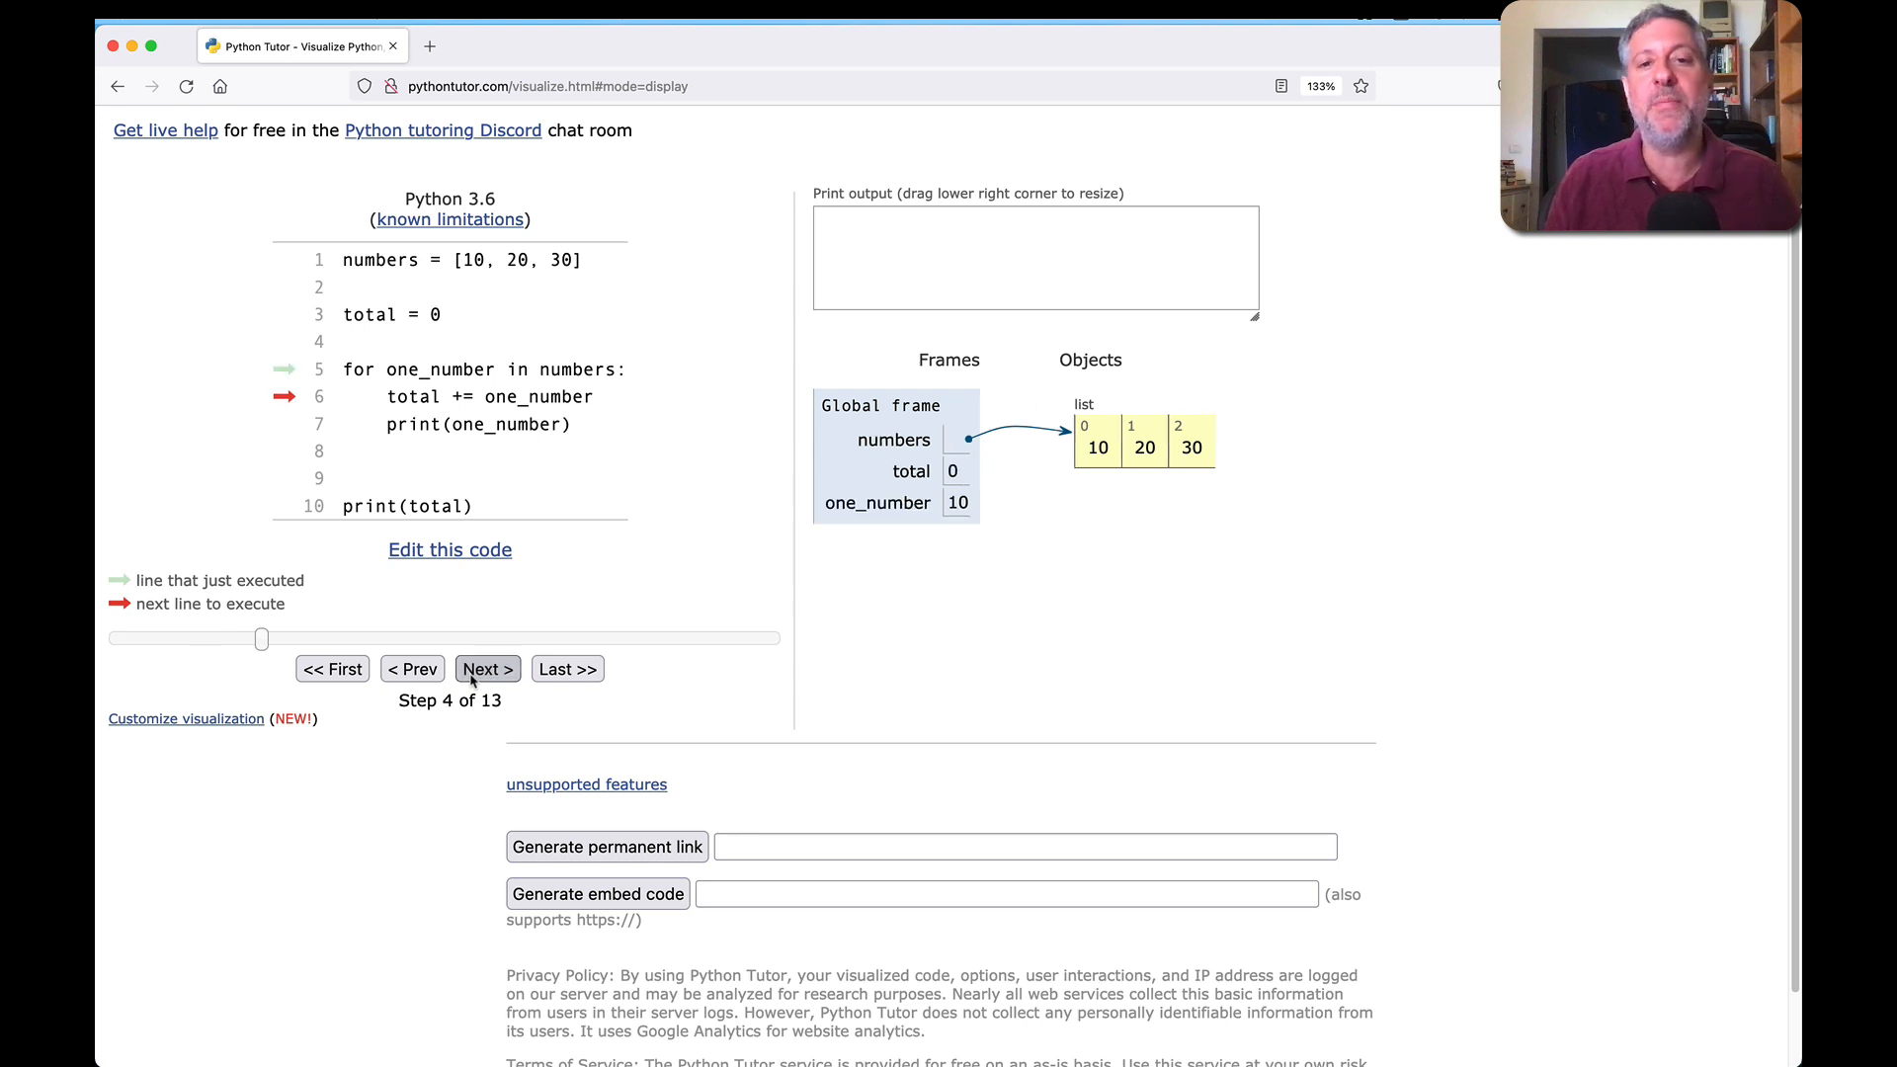
left_click(486, 669)
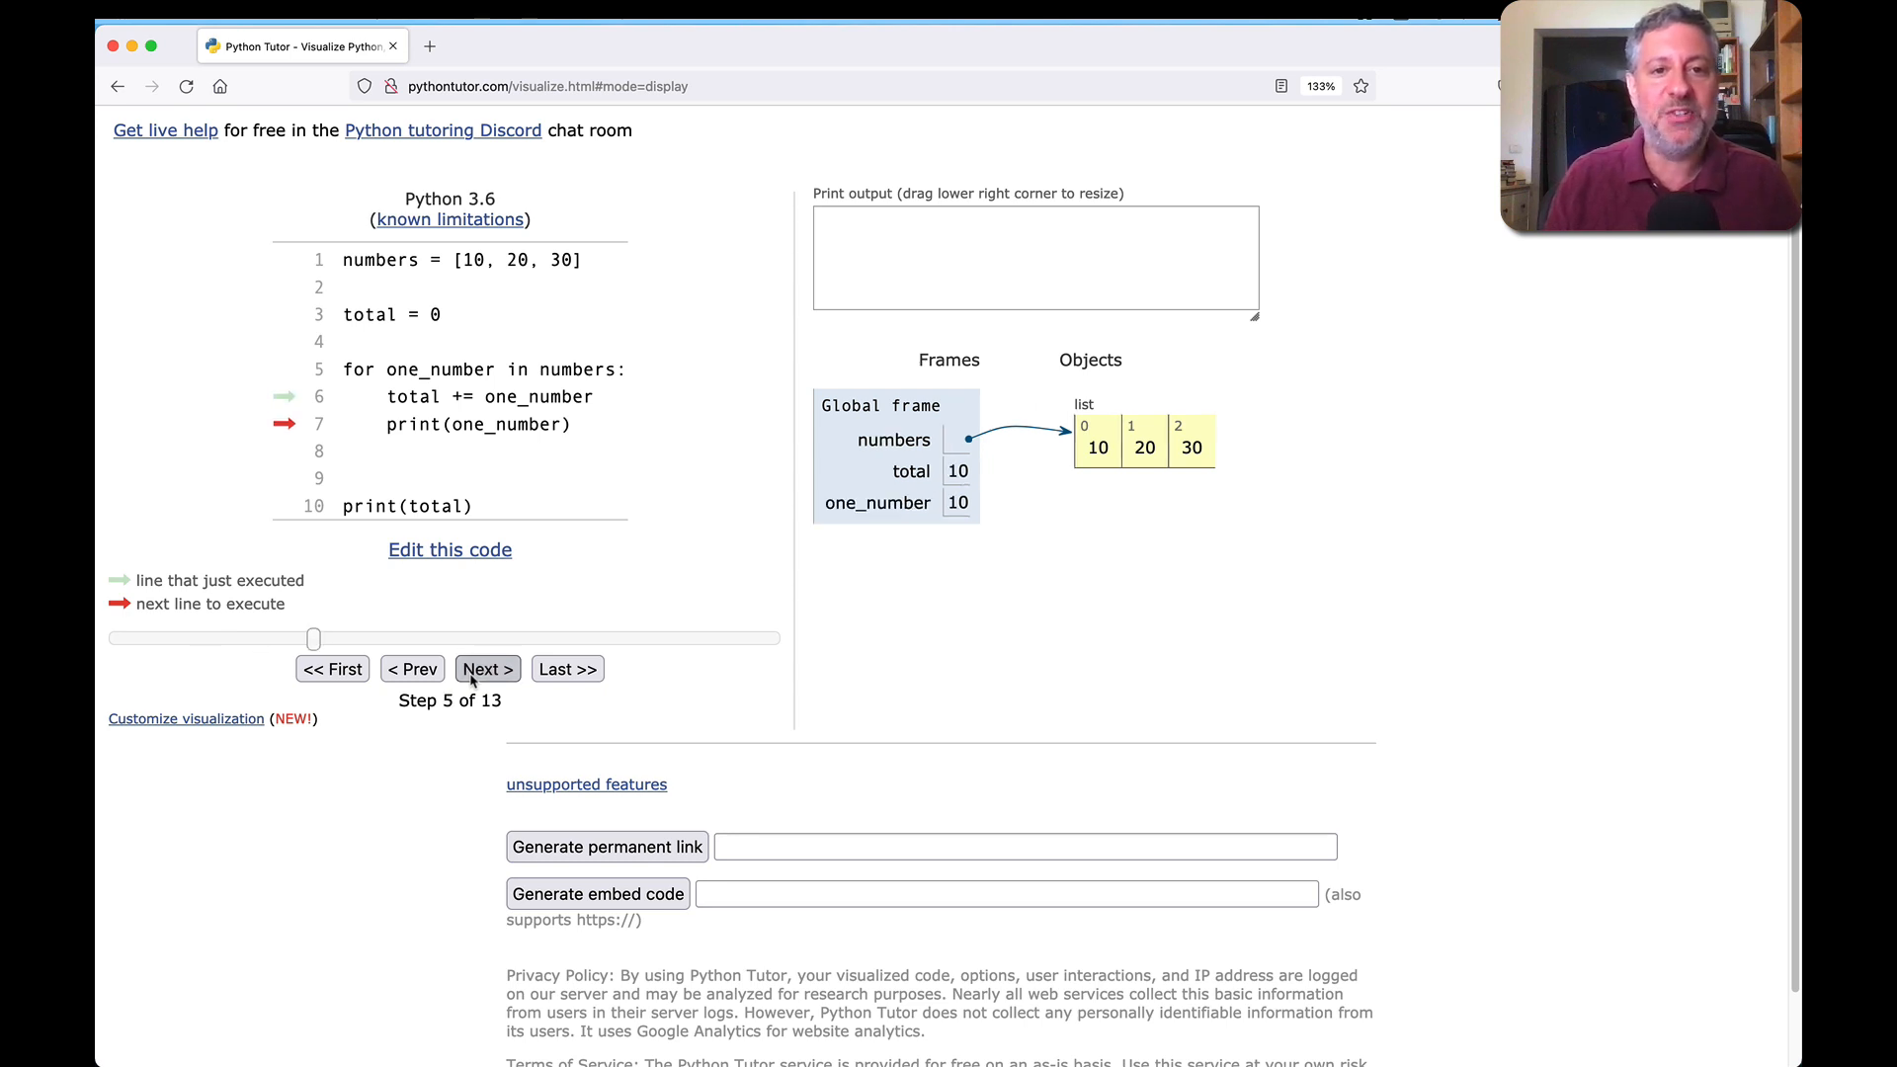
left_click(486, 669)
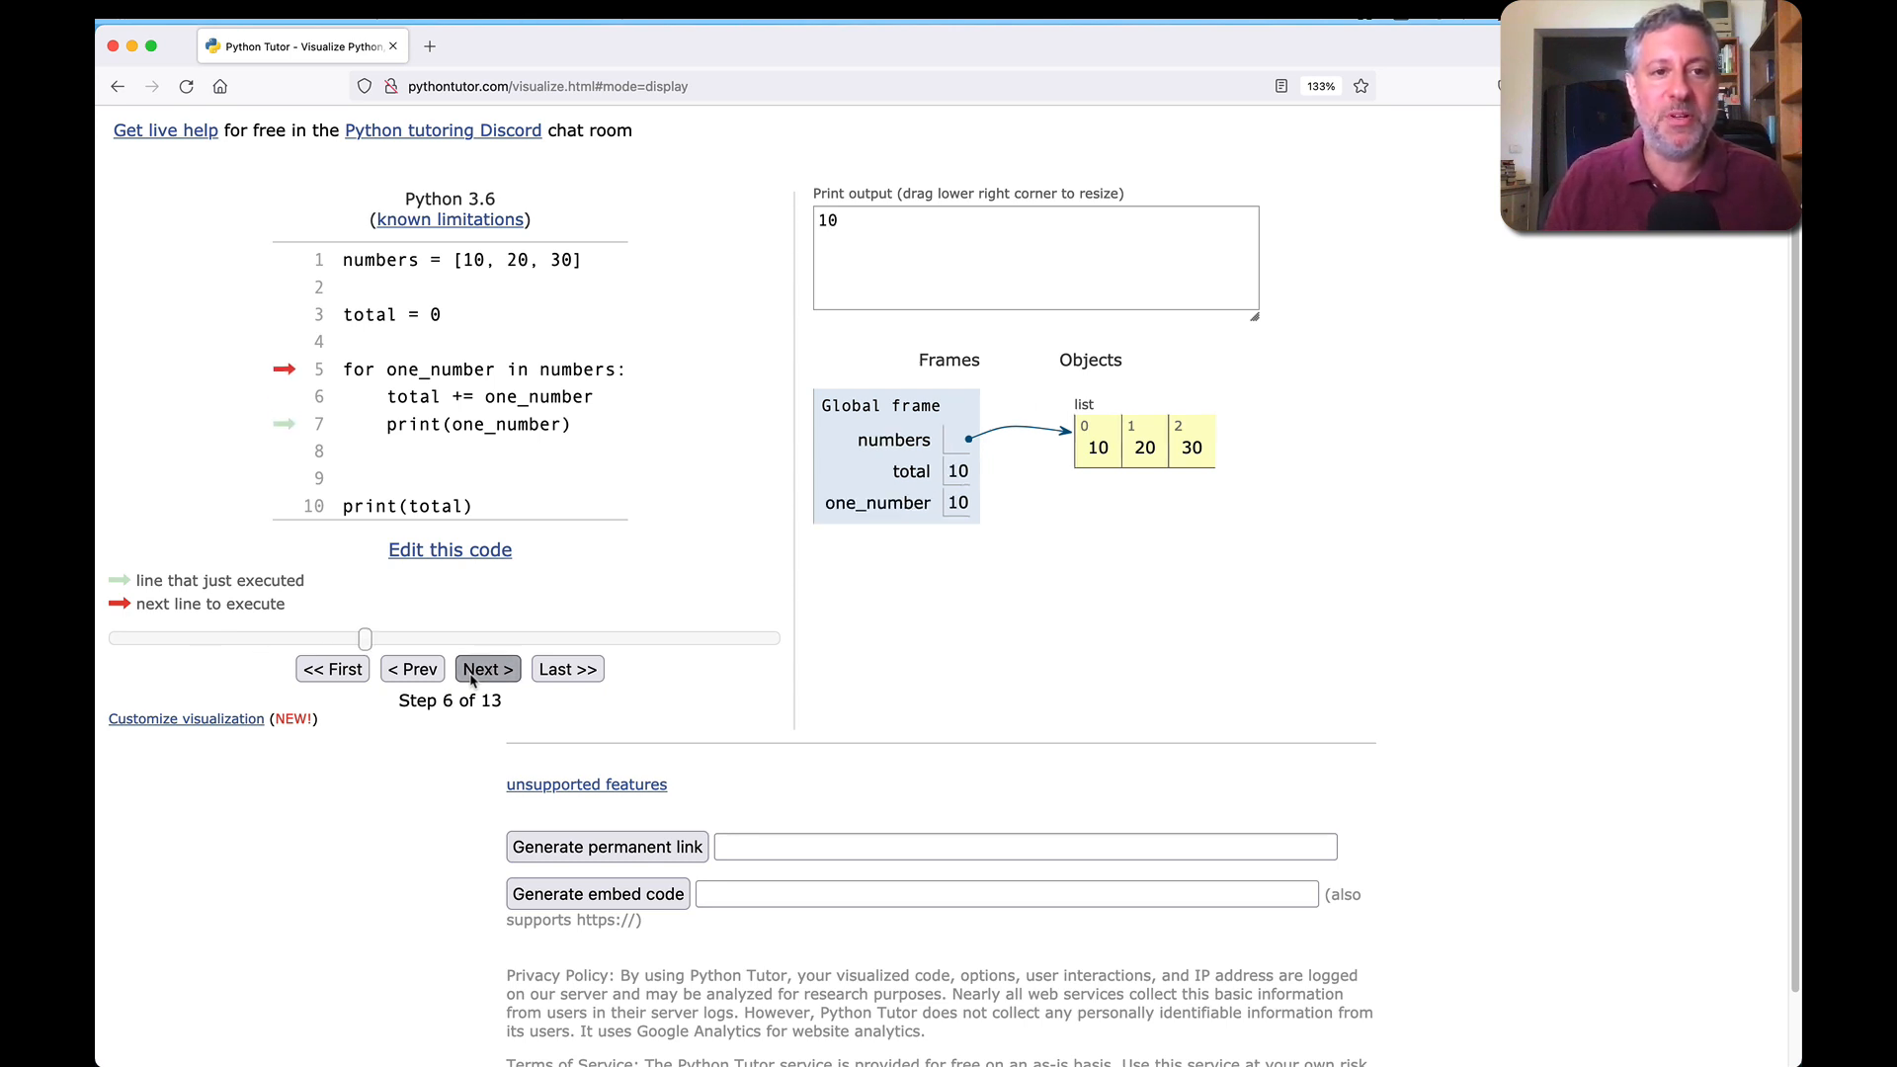
left_click(486, 669)
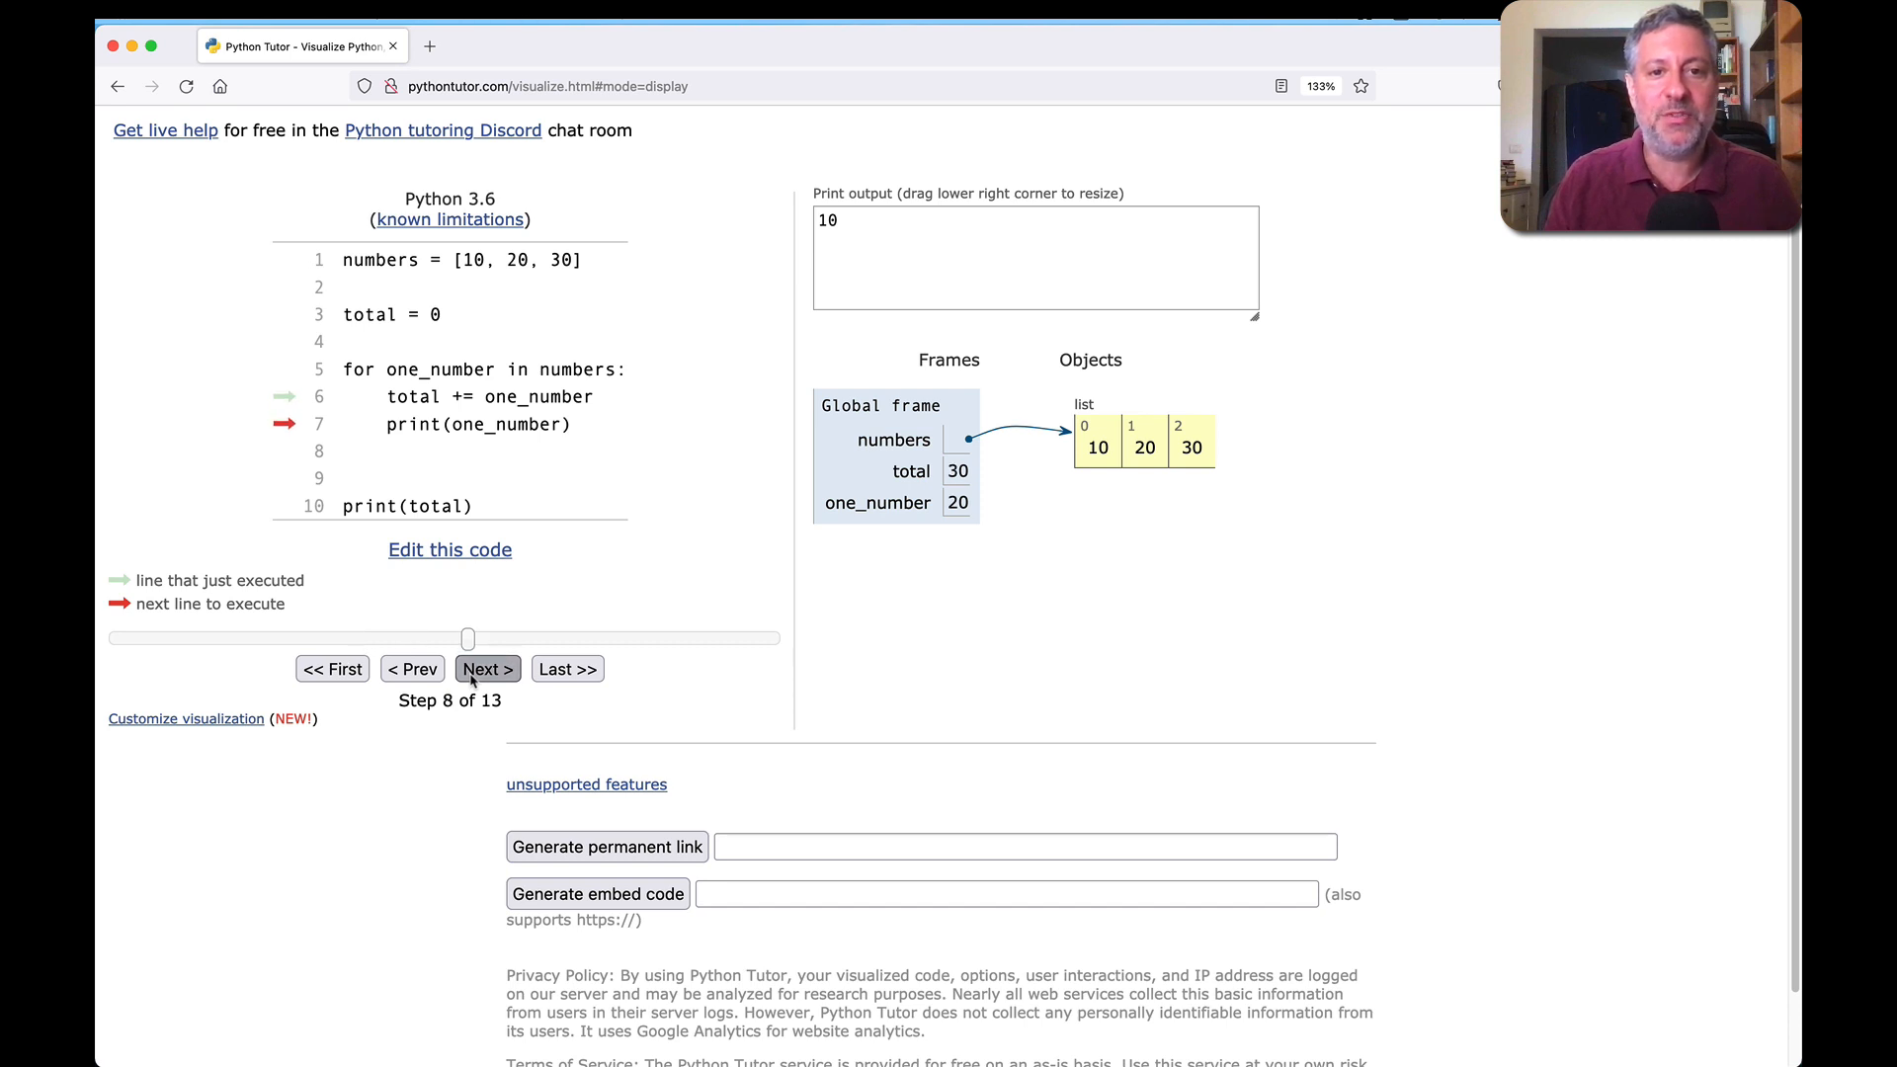
left_click(486, 669)
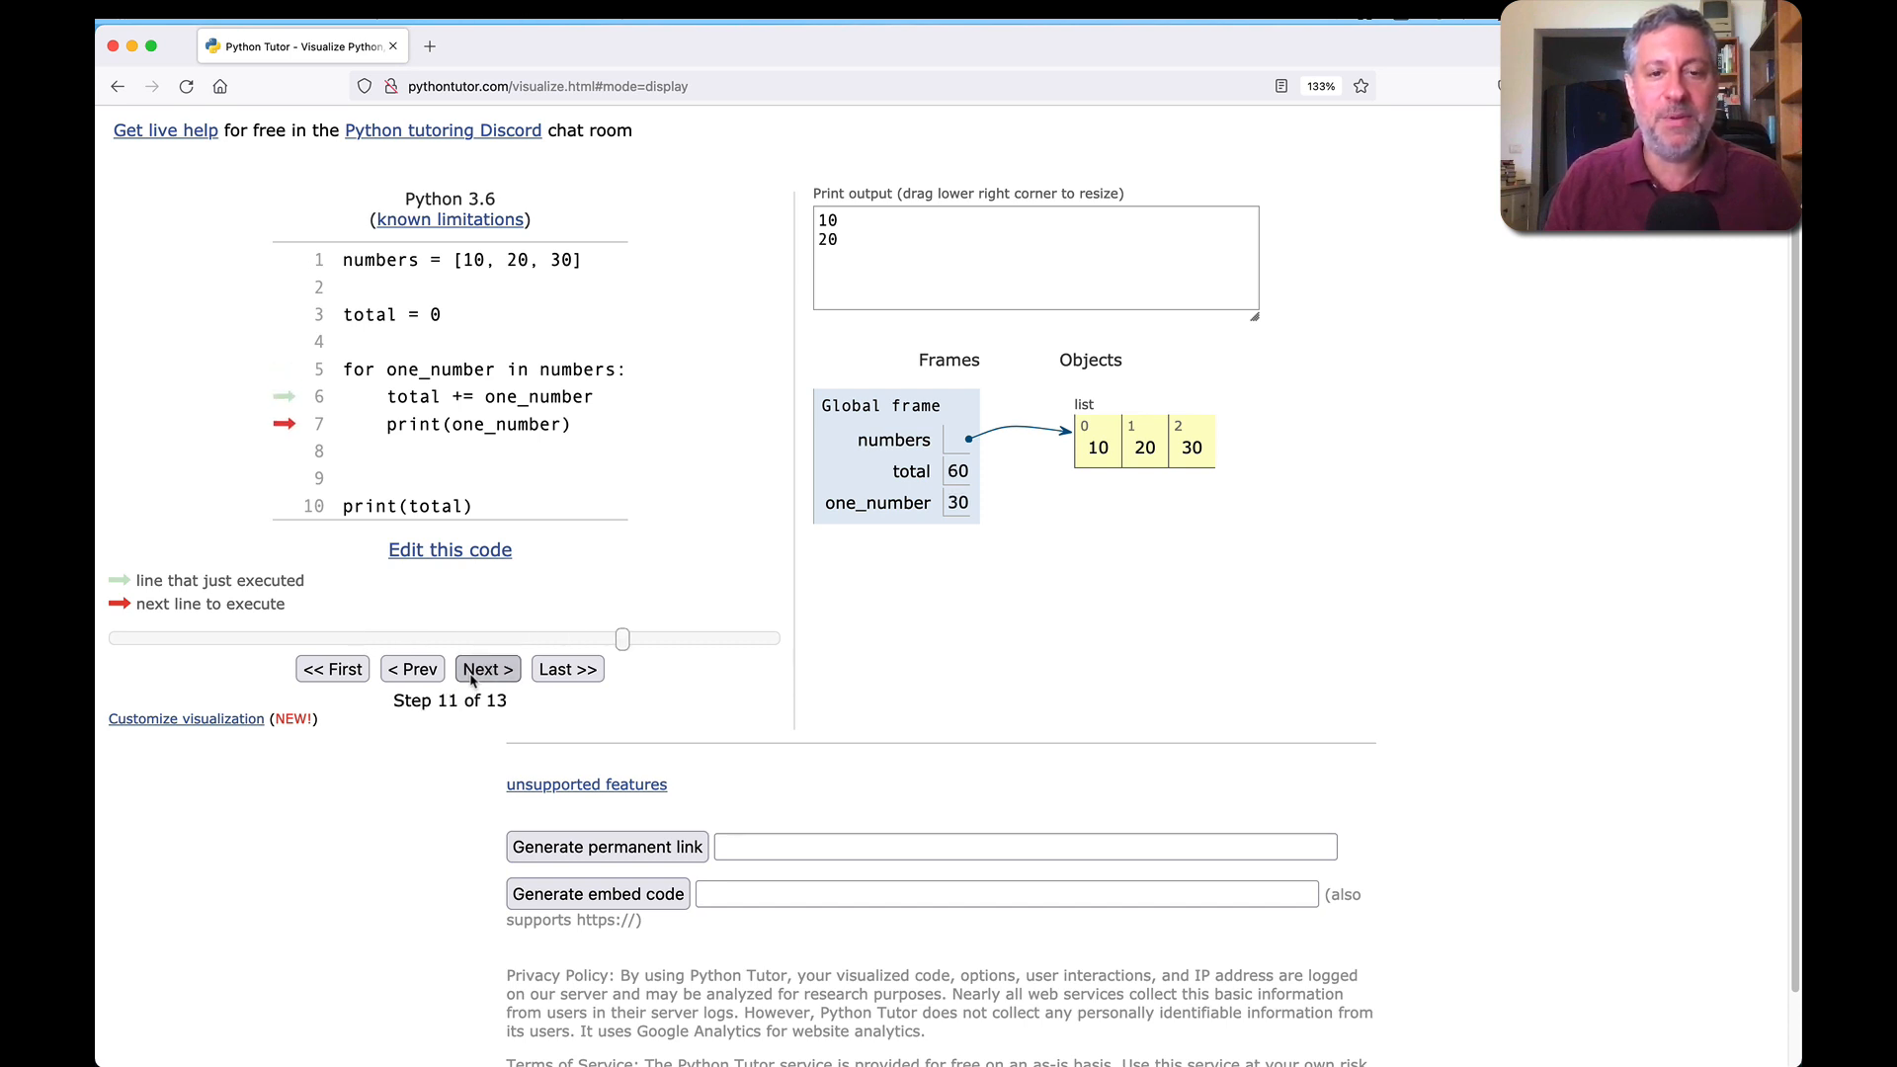
left_click(486, 669)
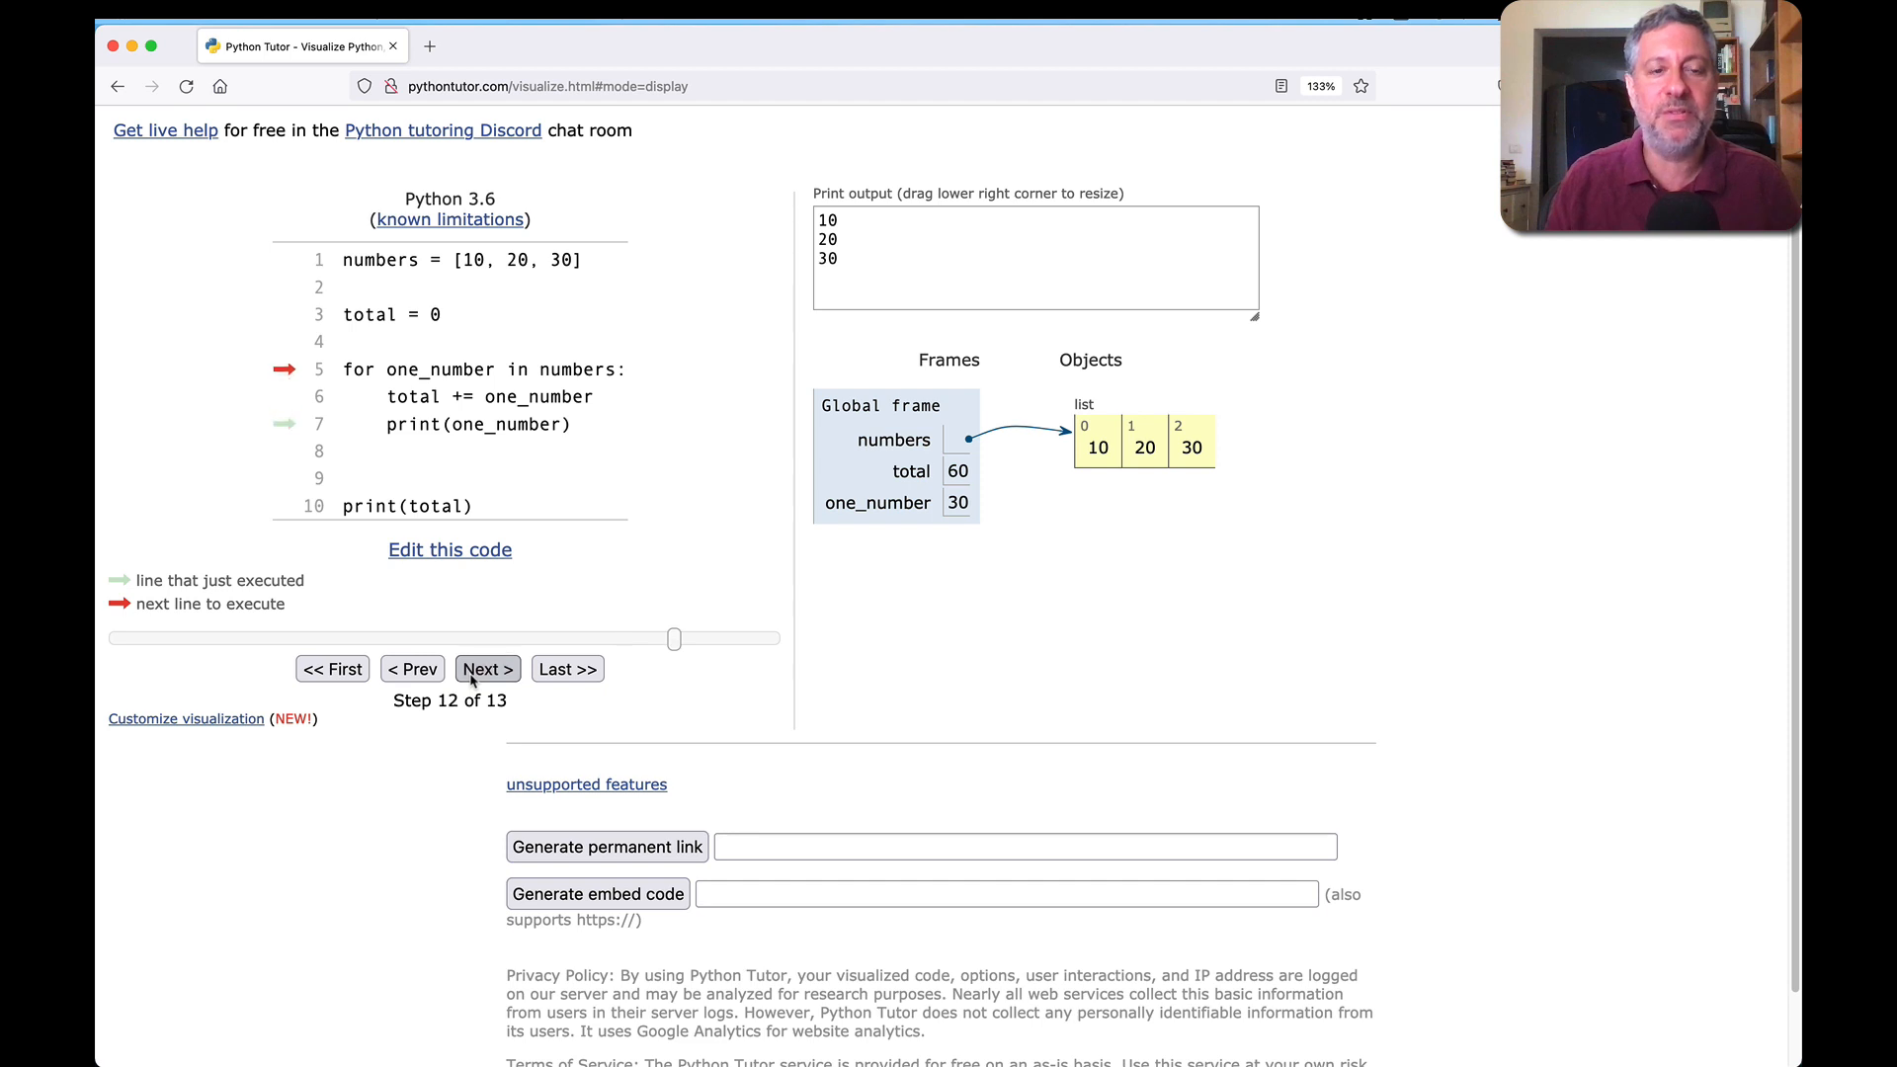
left_click(486, 667)
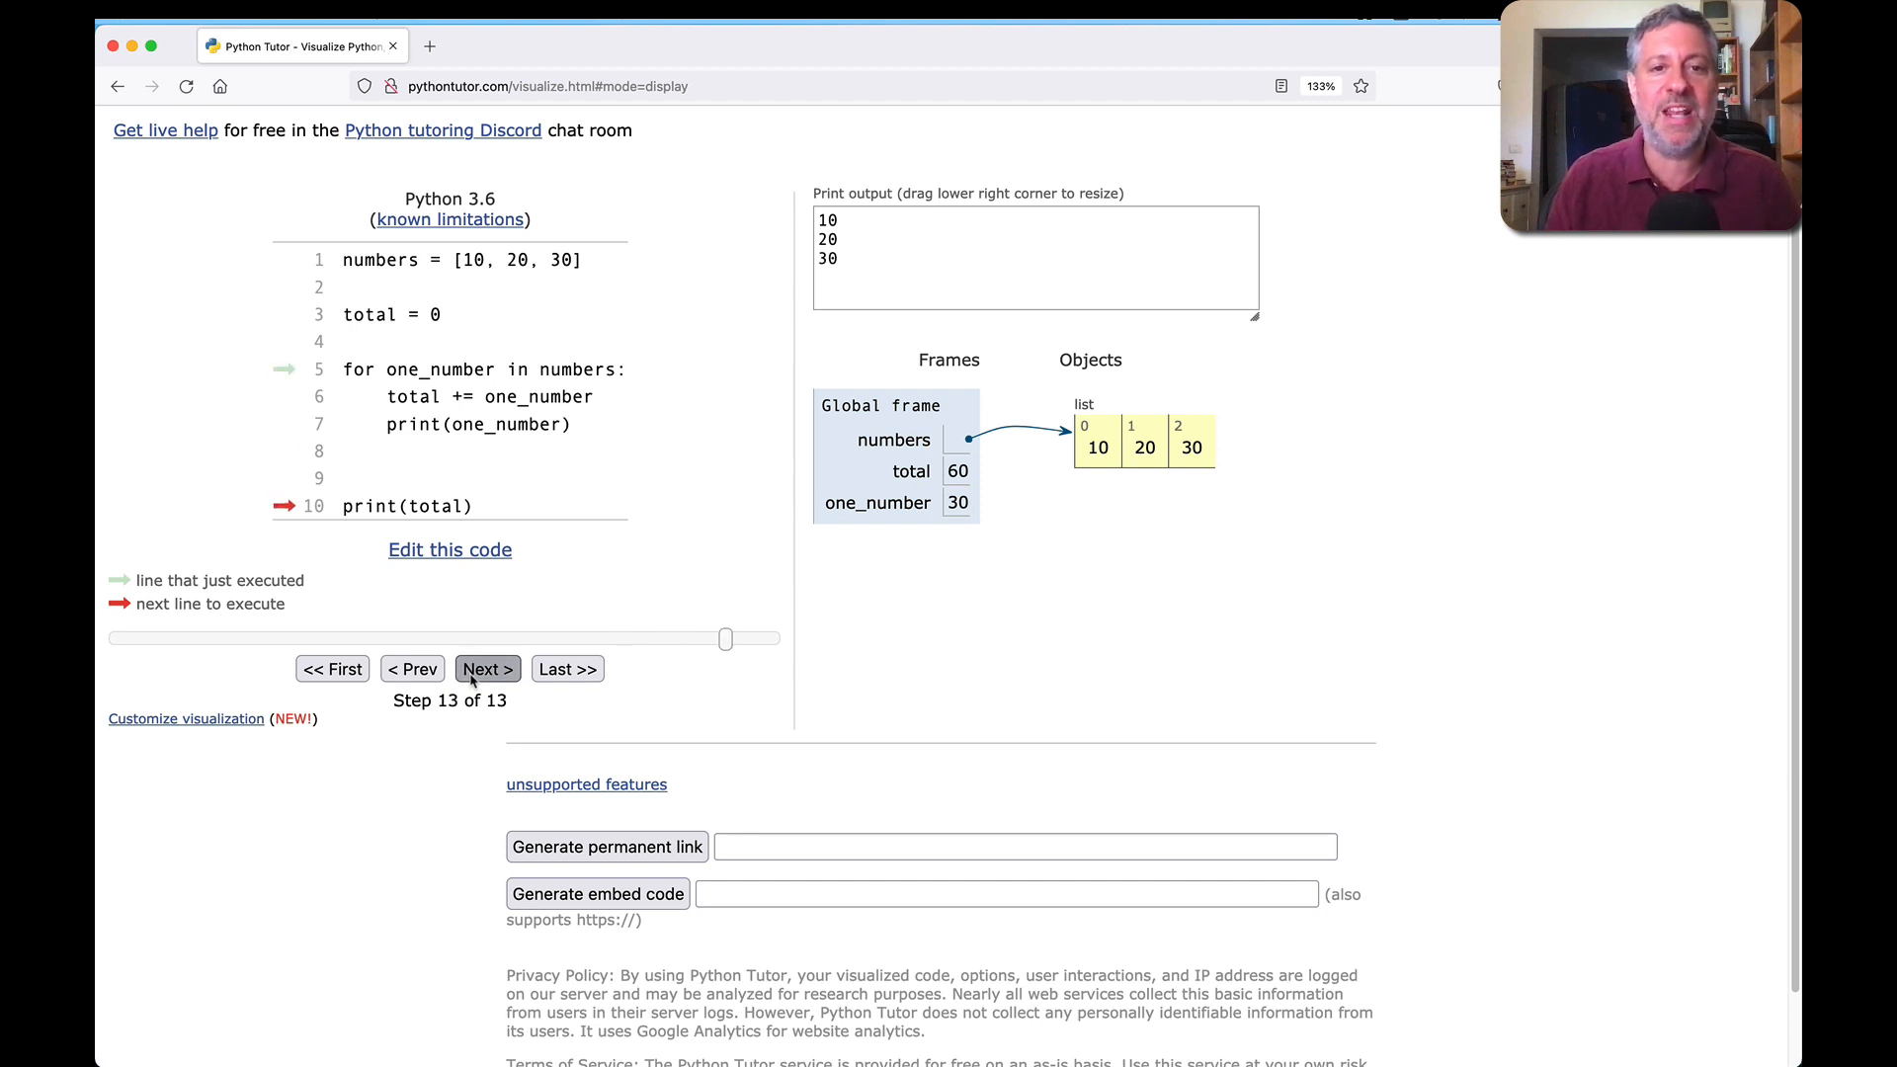
left_click(486, 669)
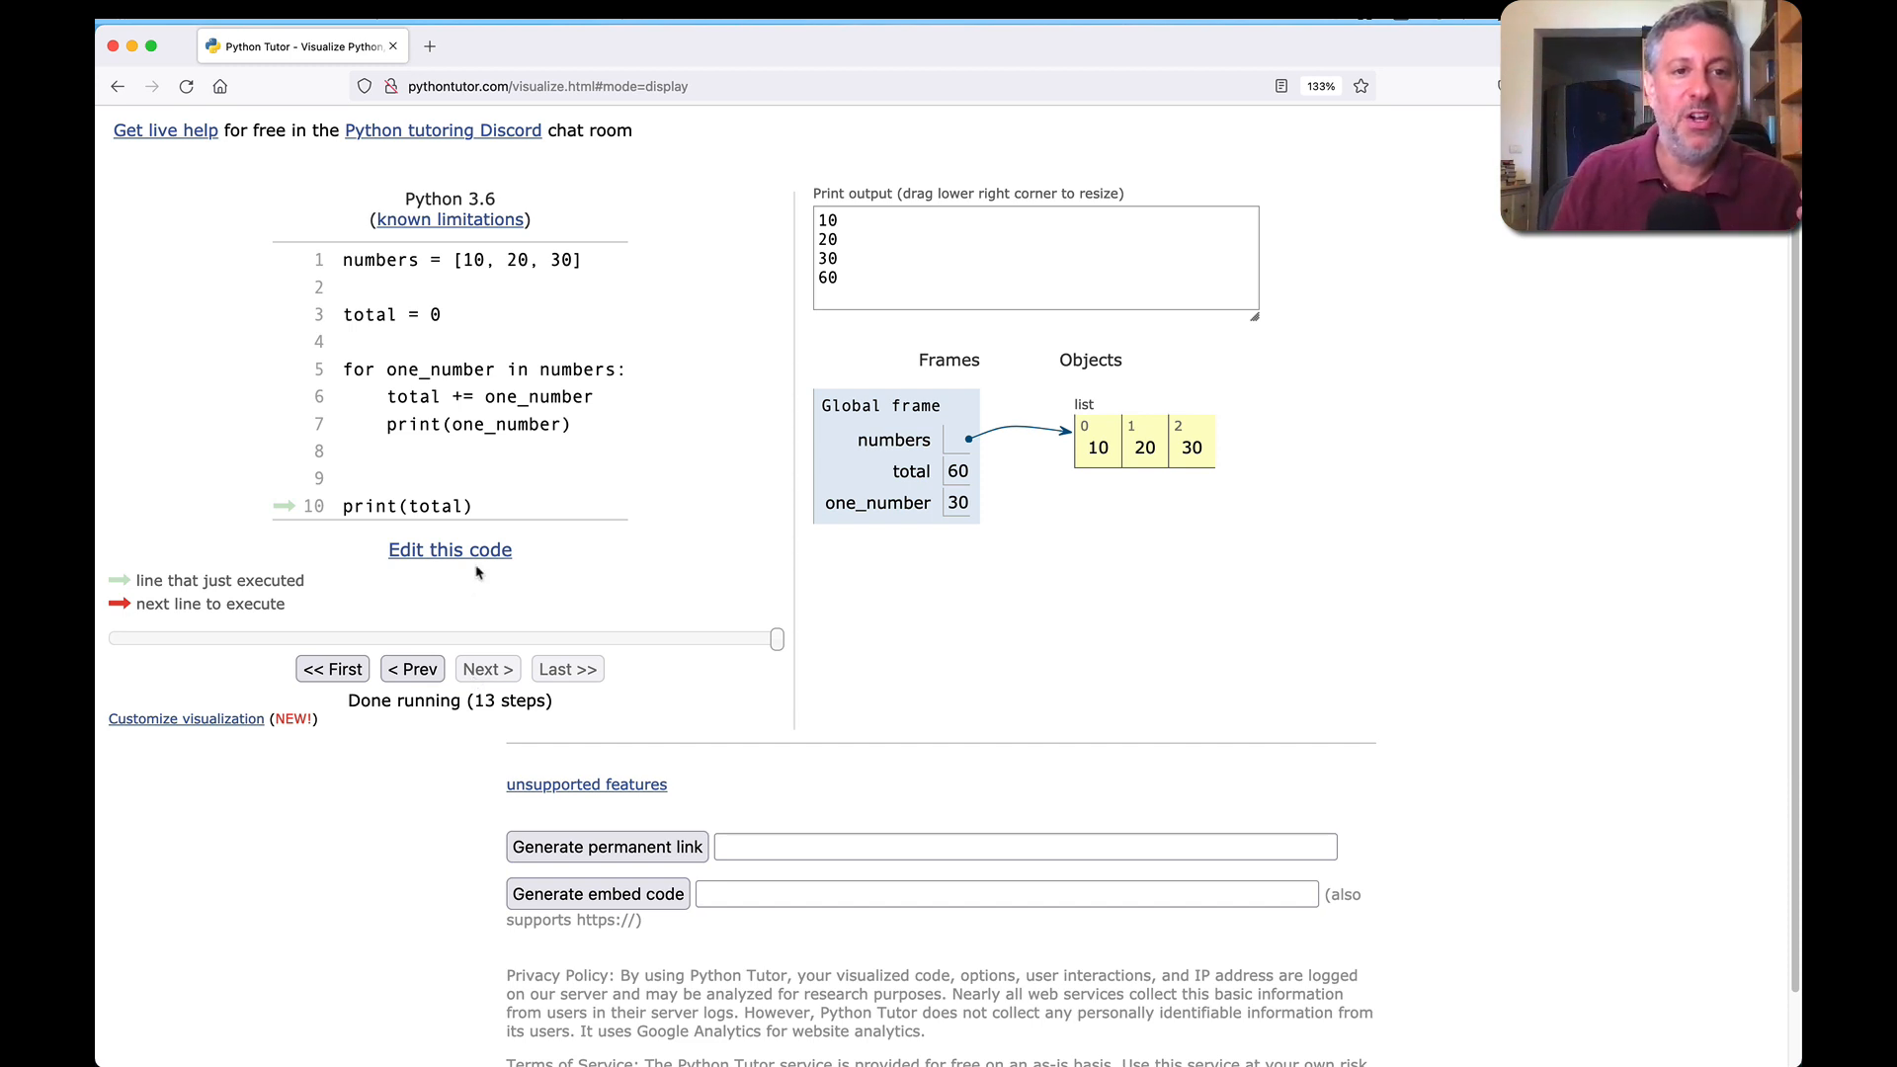
Step: Replace the code with add_one appending 1, called on mylist = [10, 20, 30] and printed
left_click(448, 549)
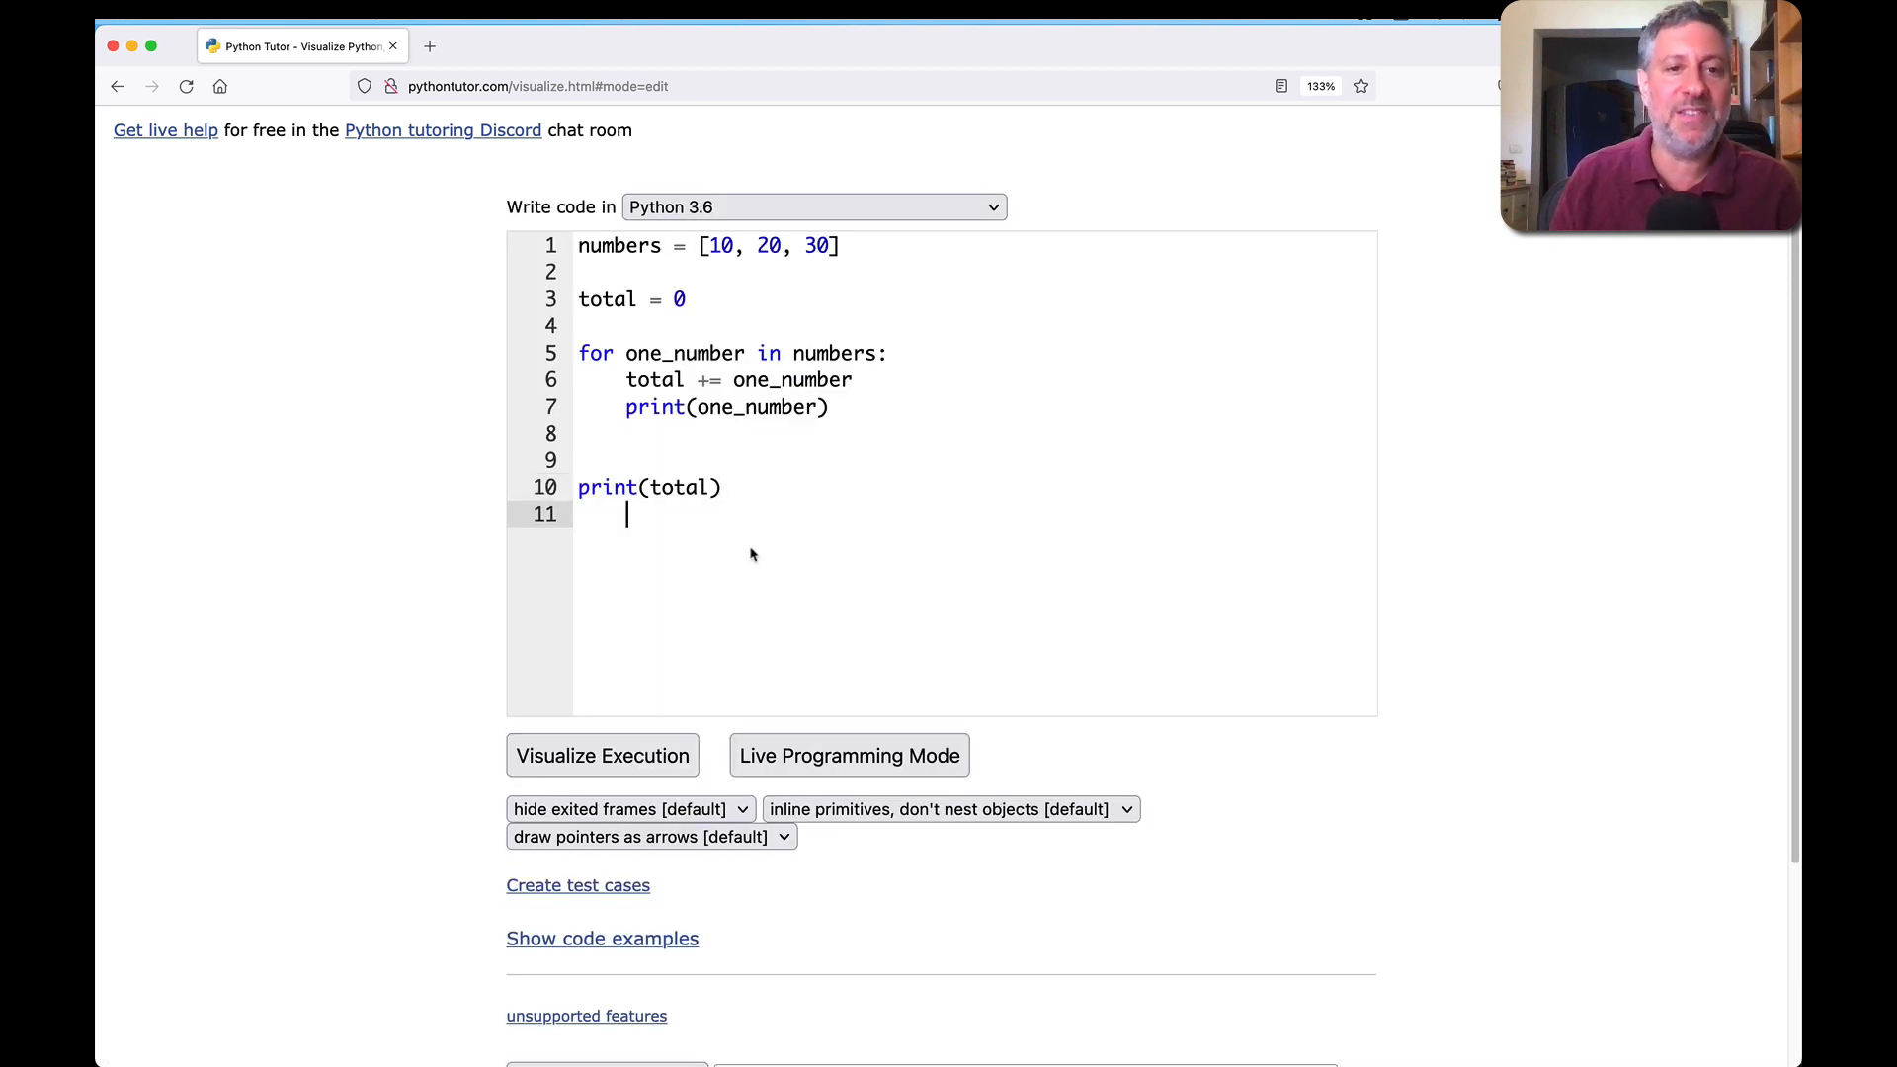
key("cmd+a")
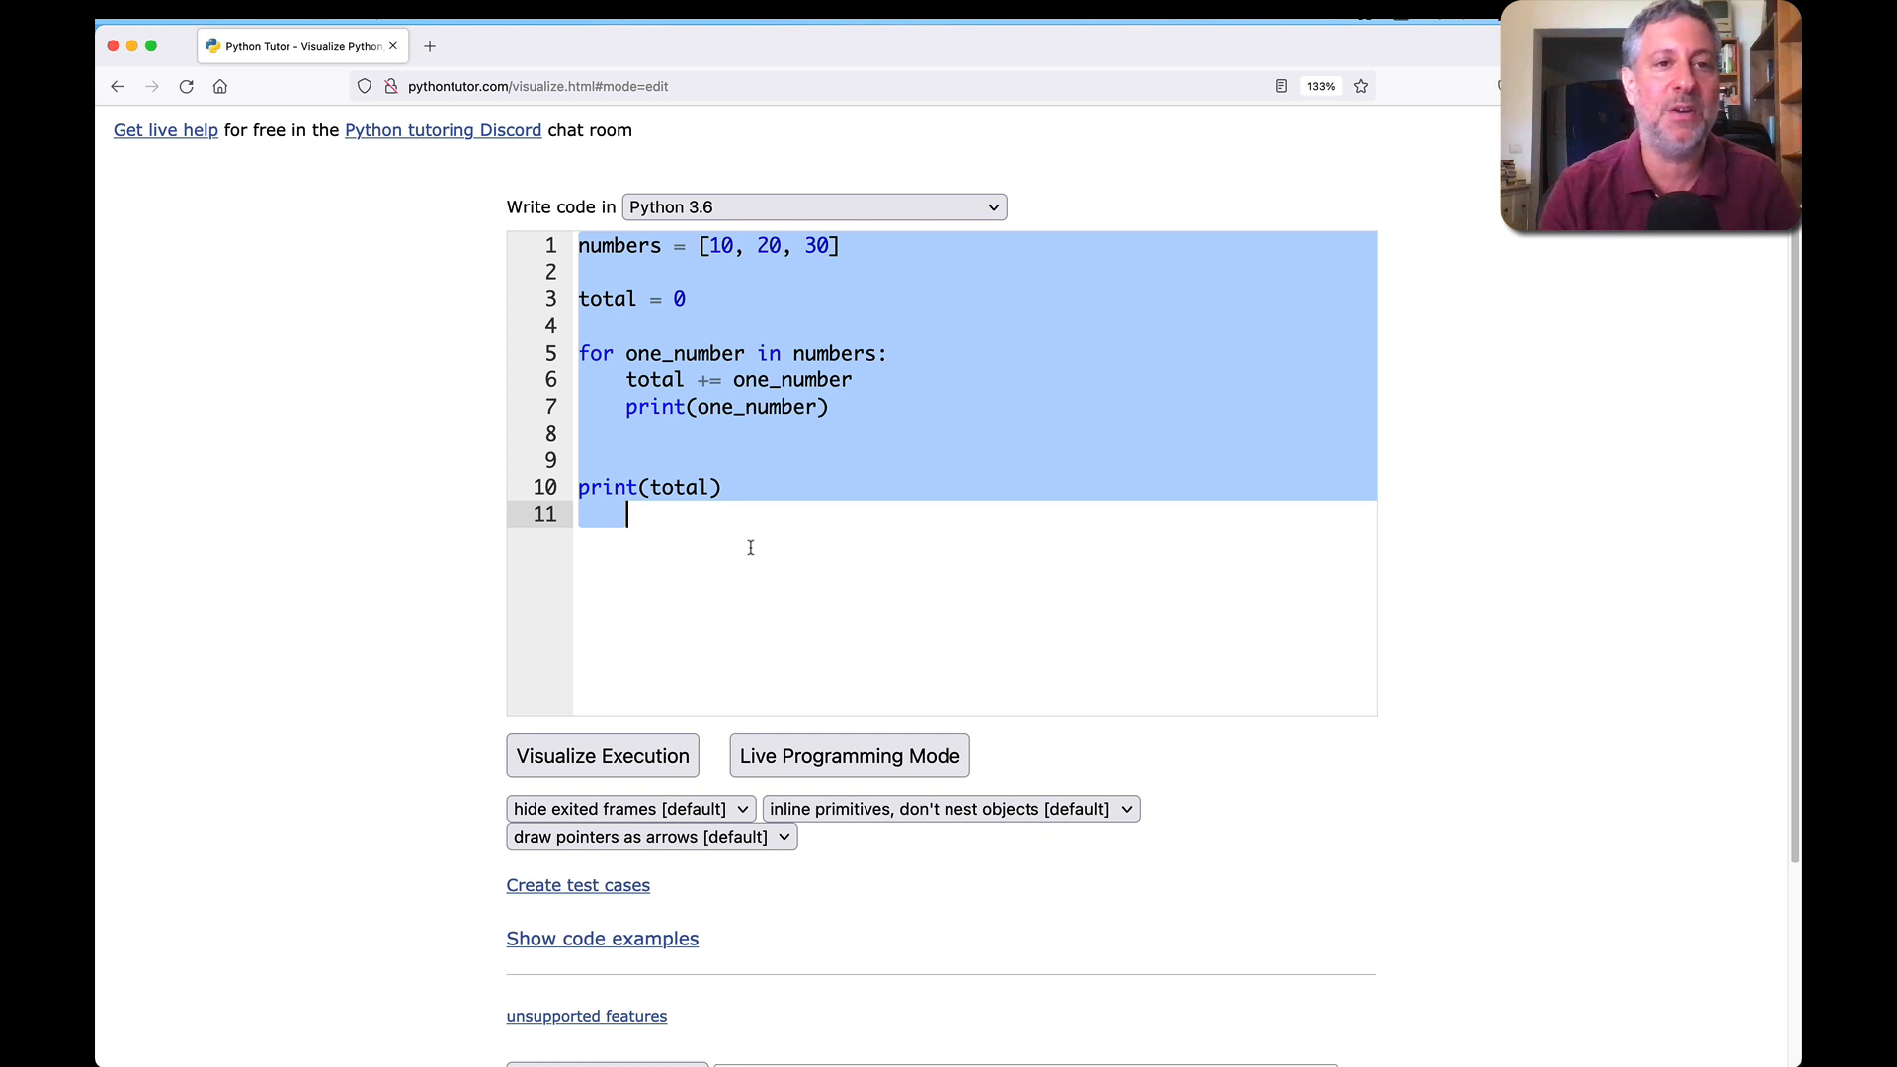
type("def add_one")
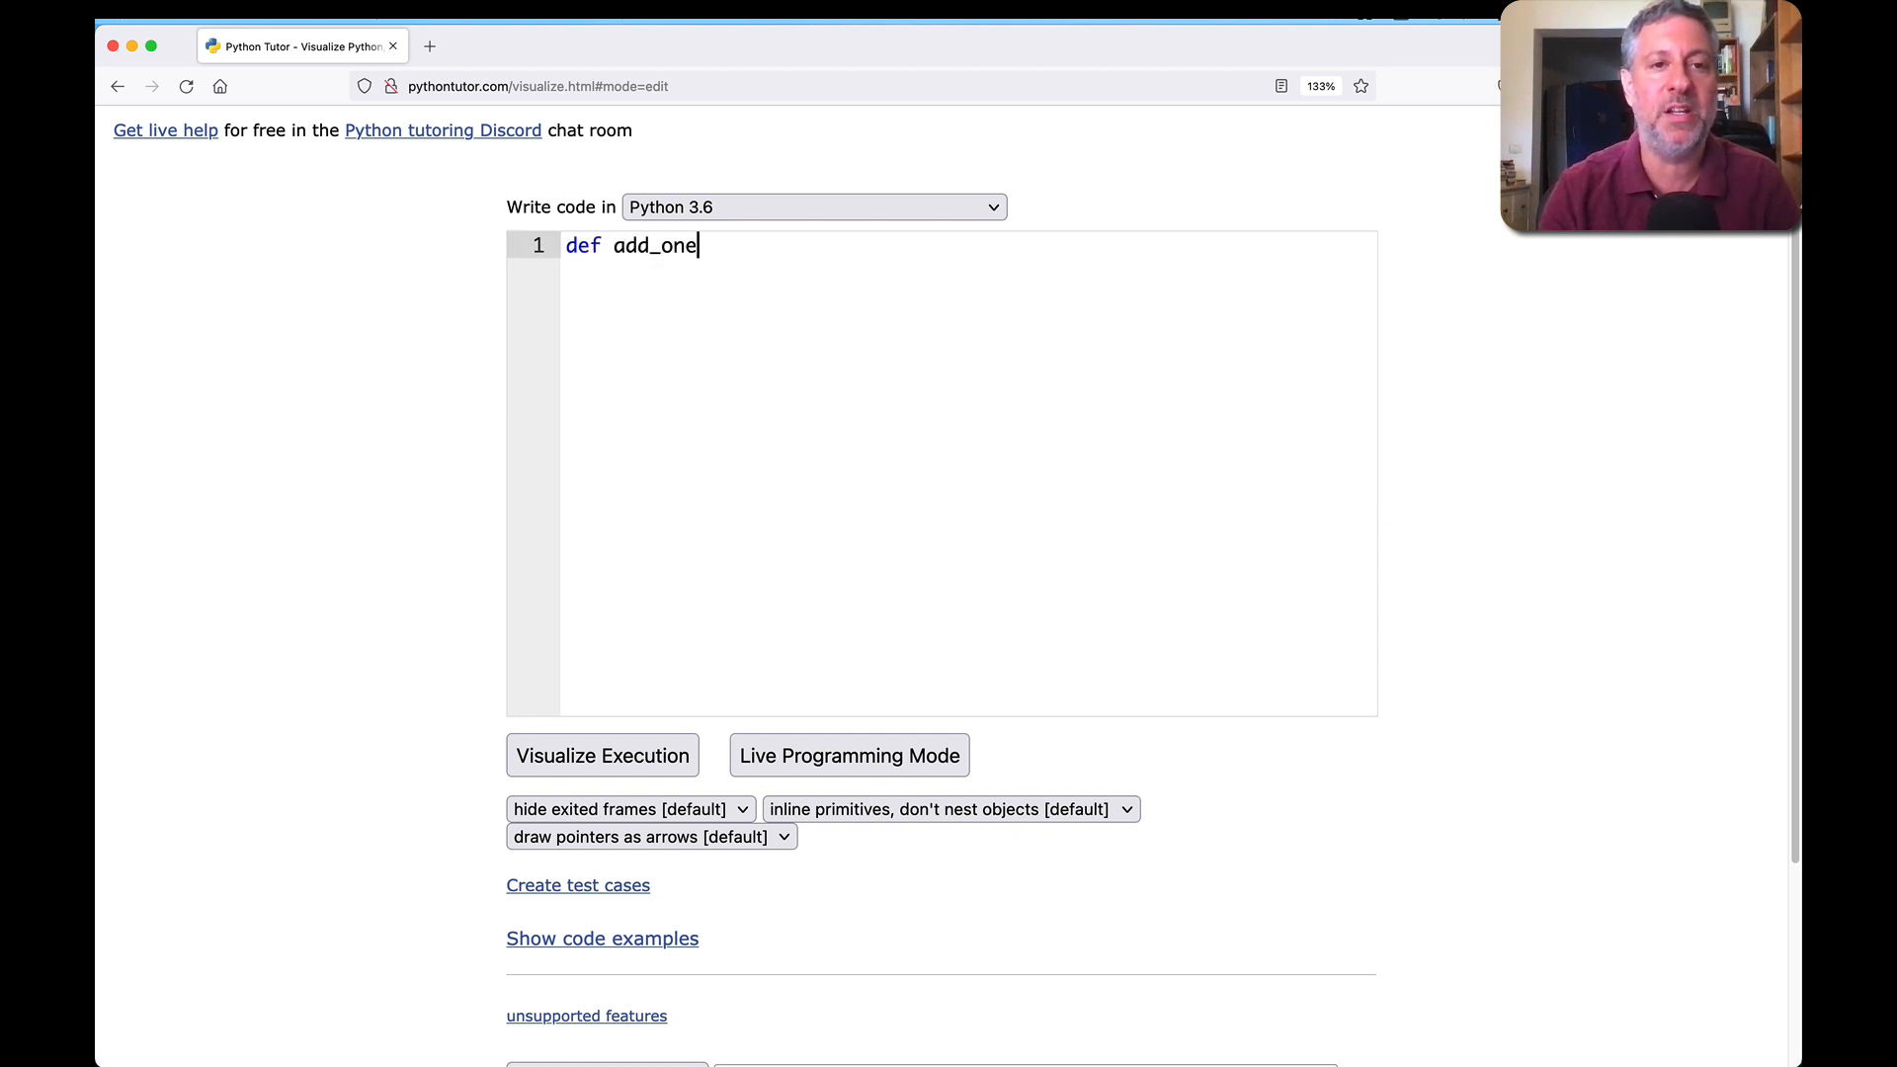
type("(m")
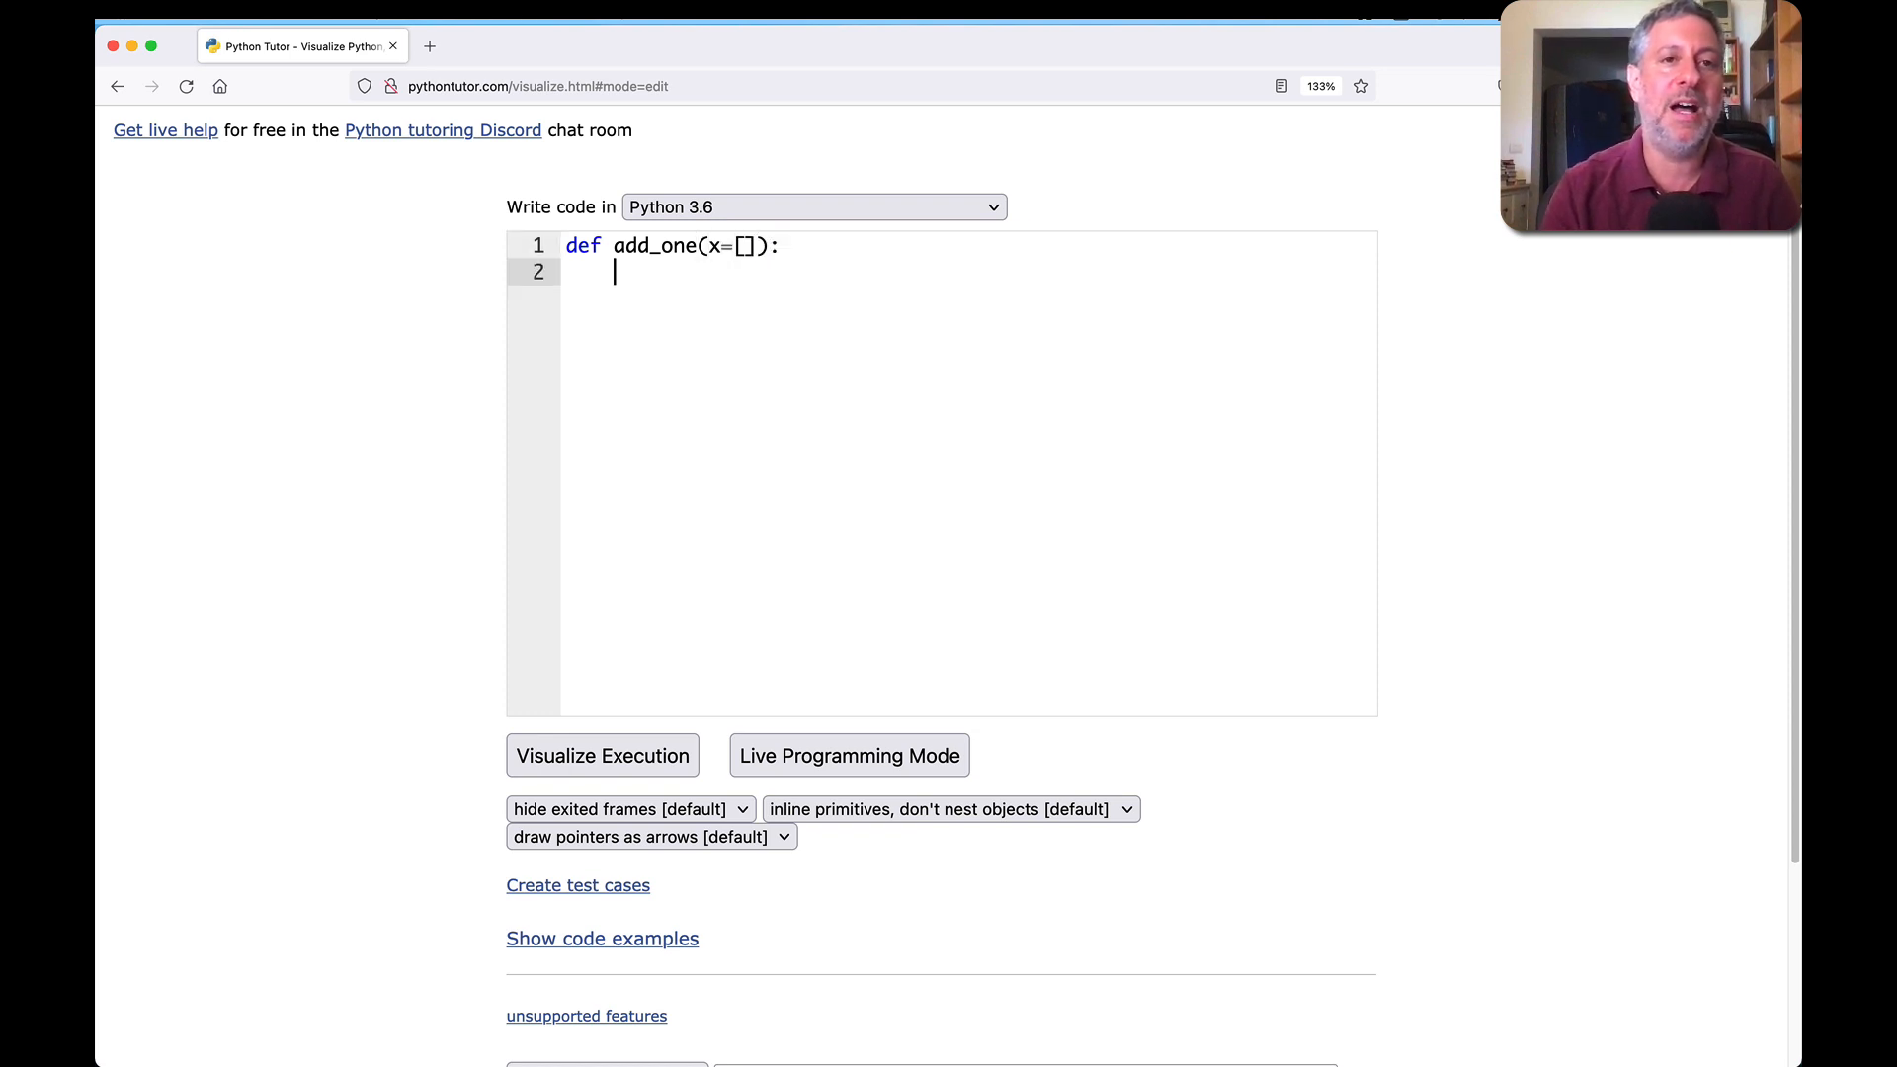
type("x.append(1")
type("return x")
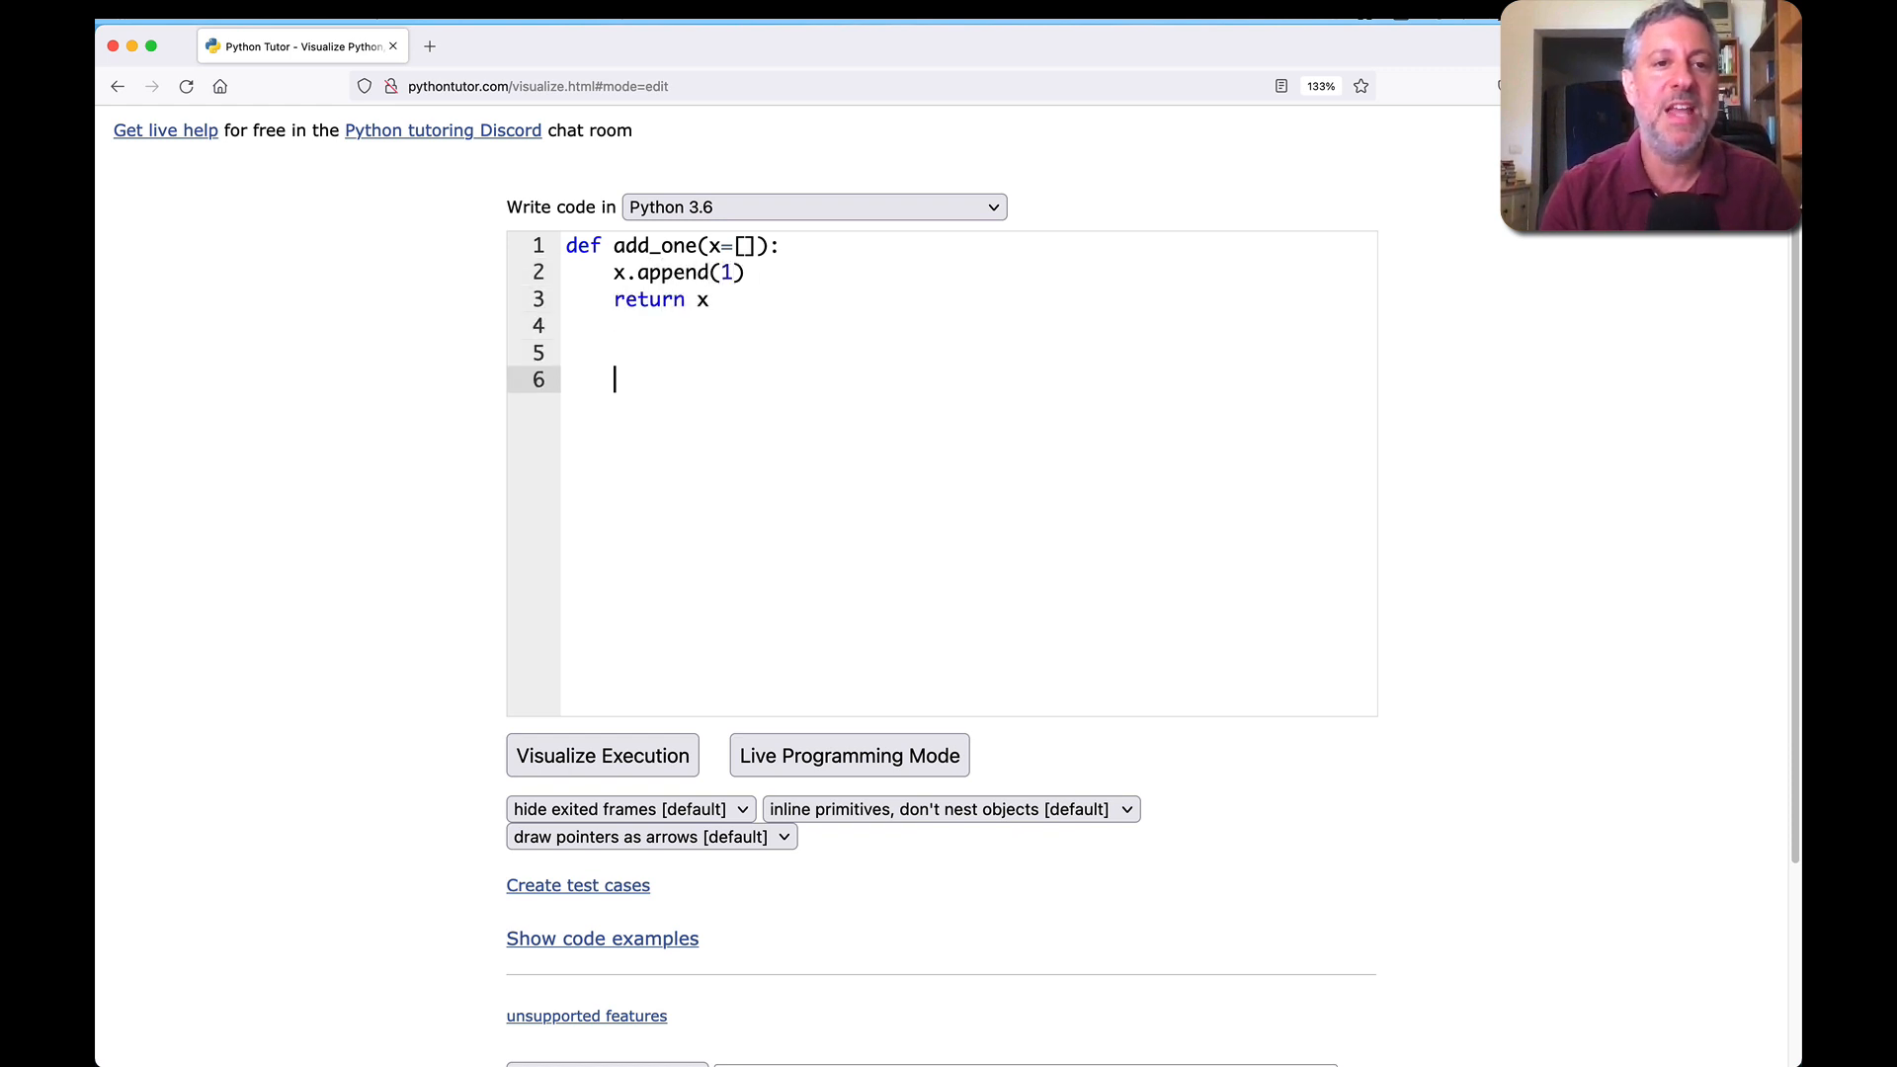
type("mylist = [10, 20,")
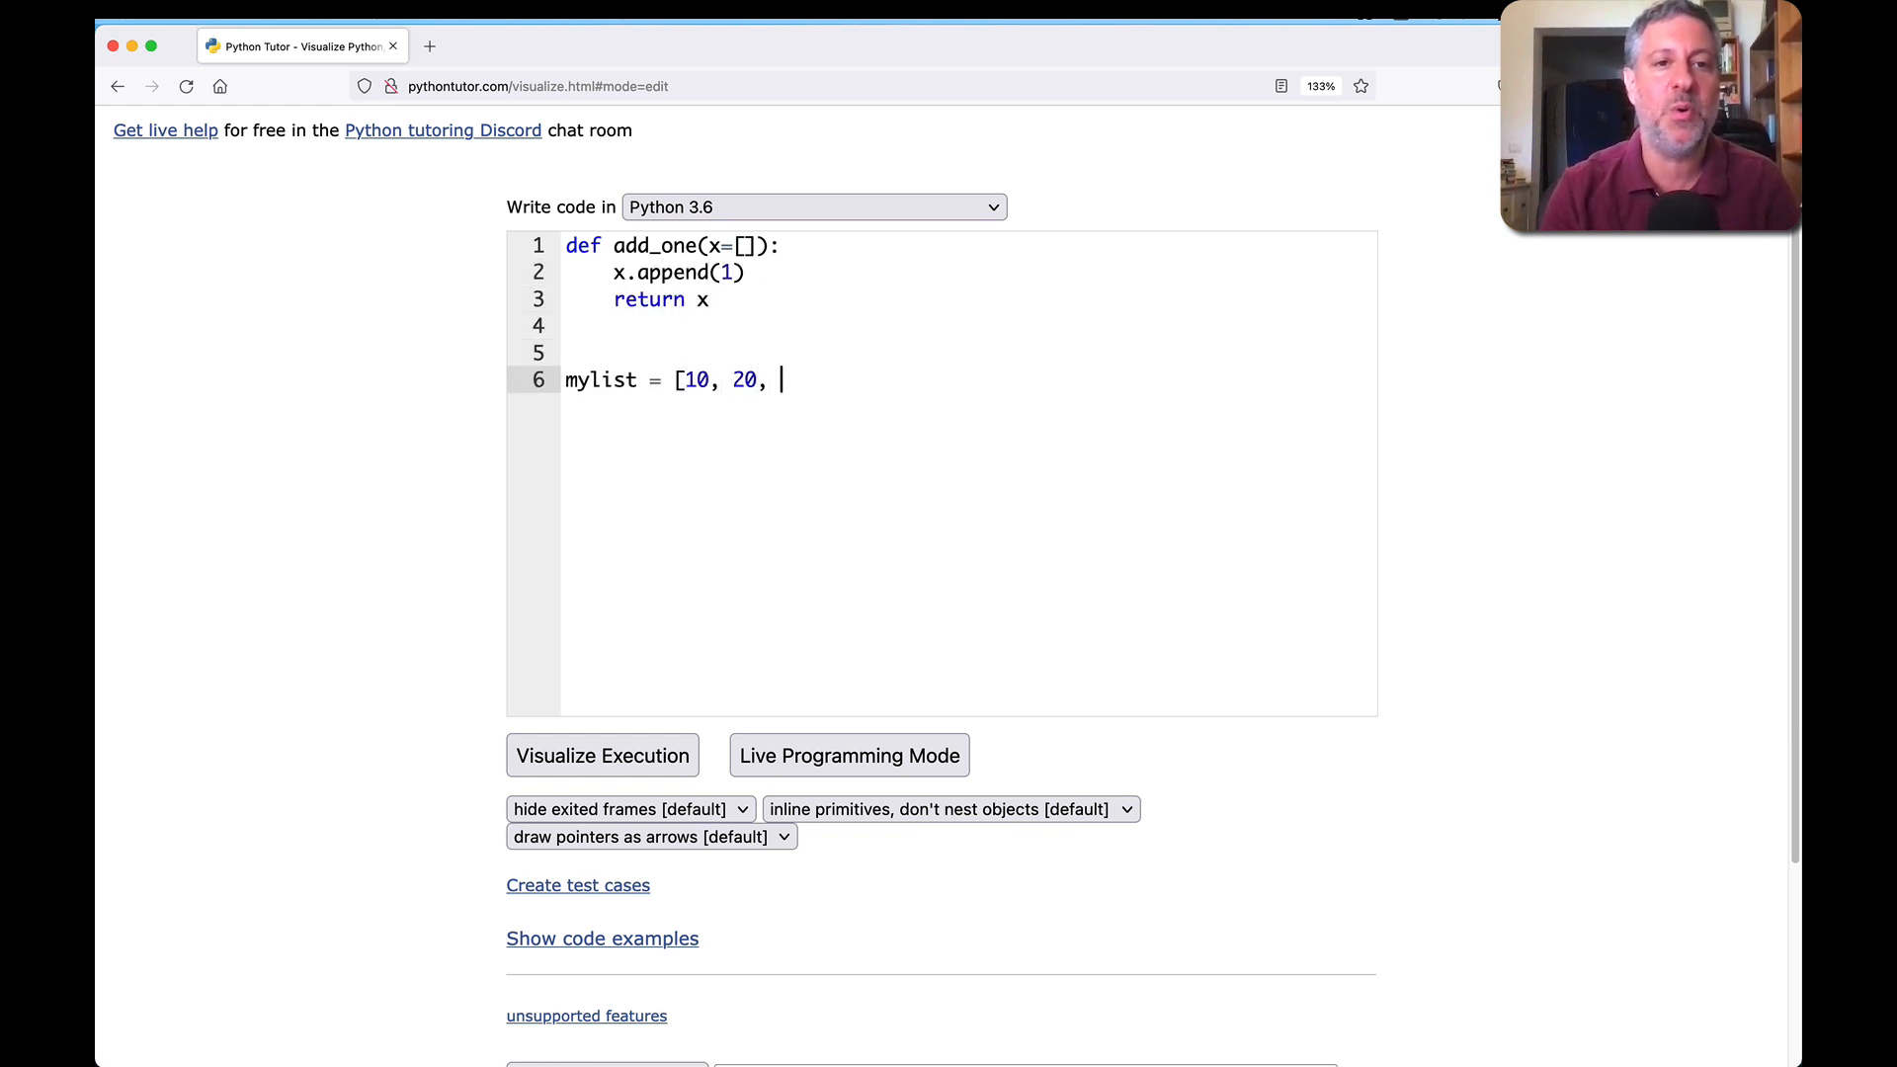
type("30]")
type("print(o")
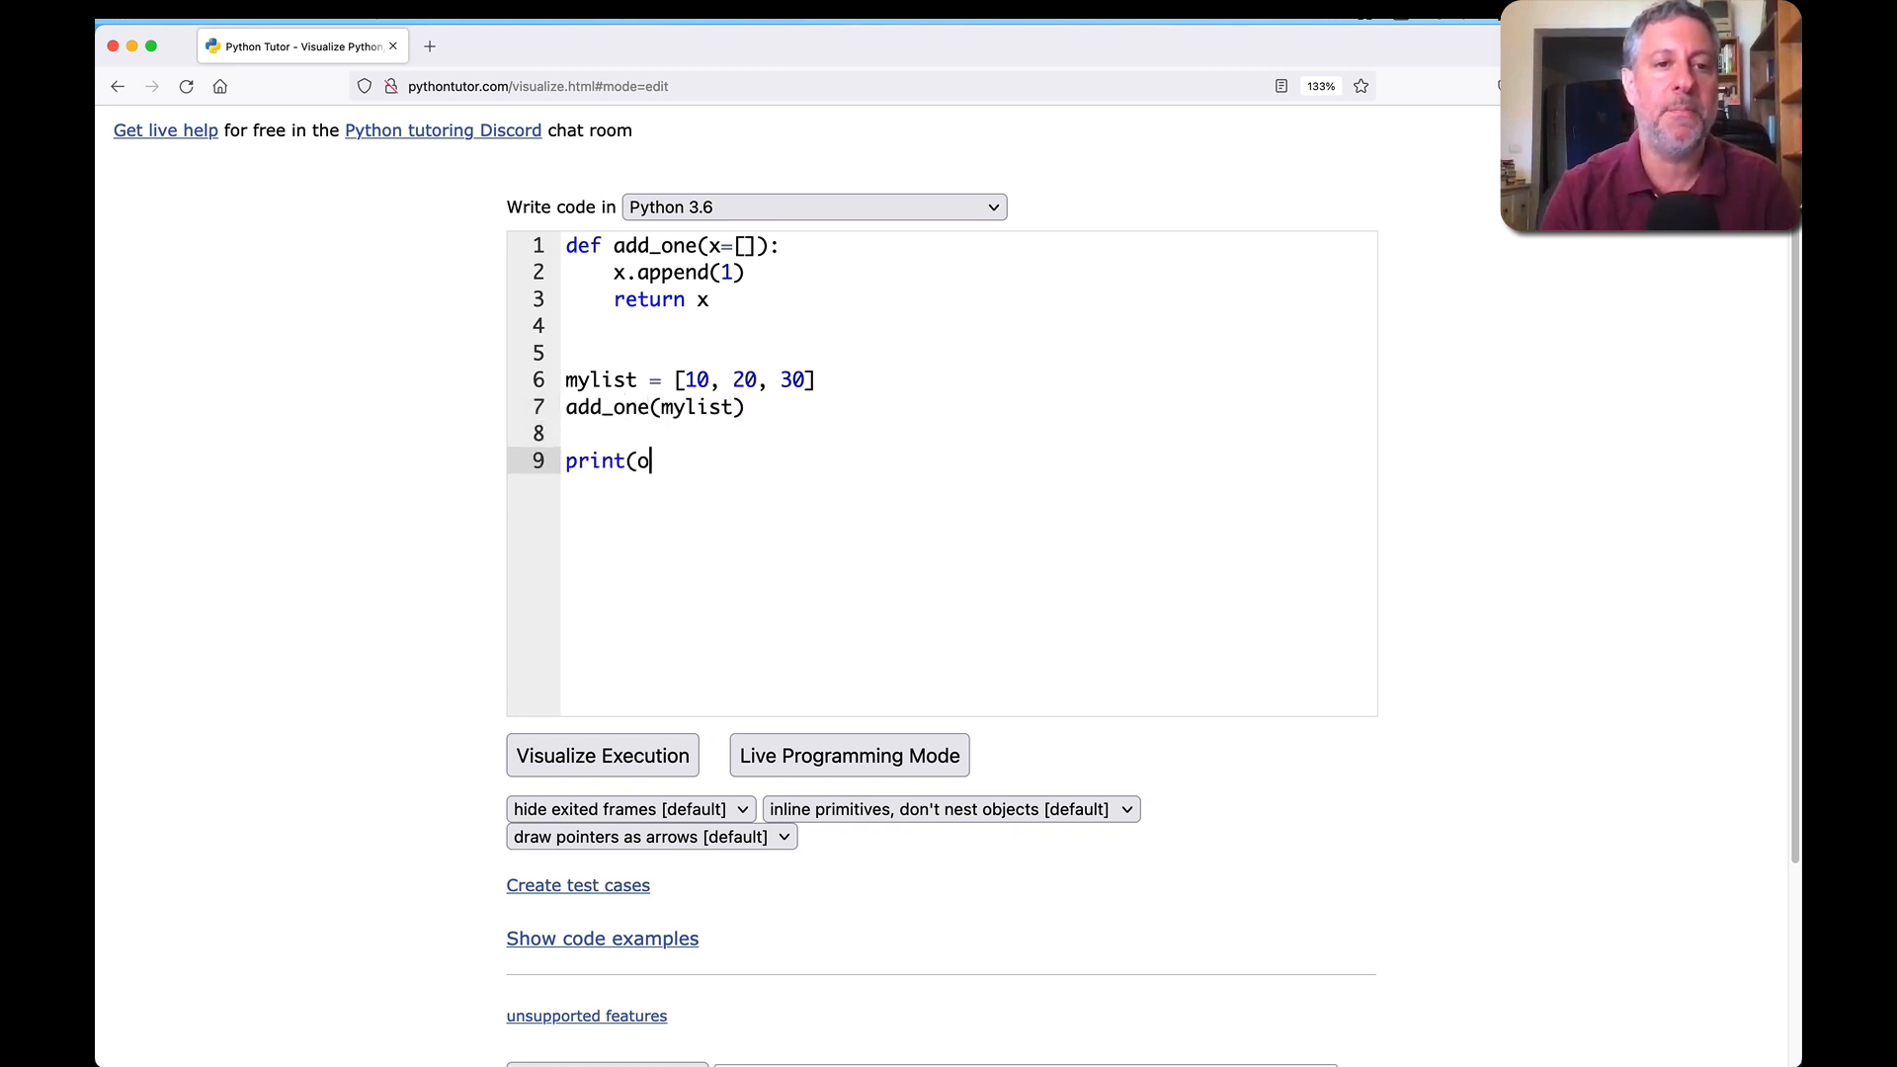
type("mylist)")
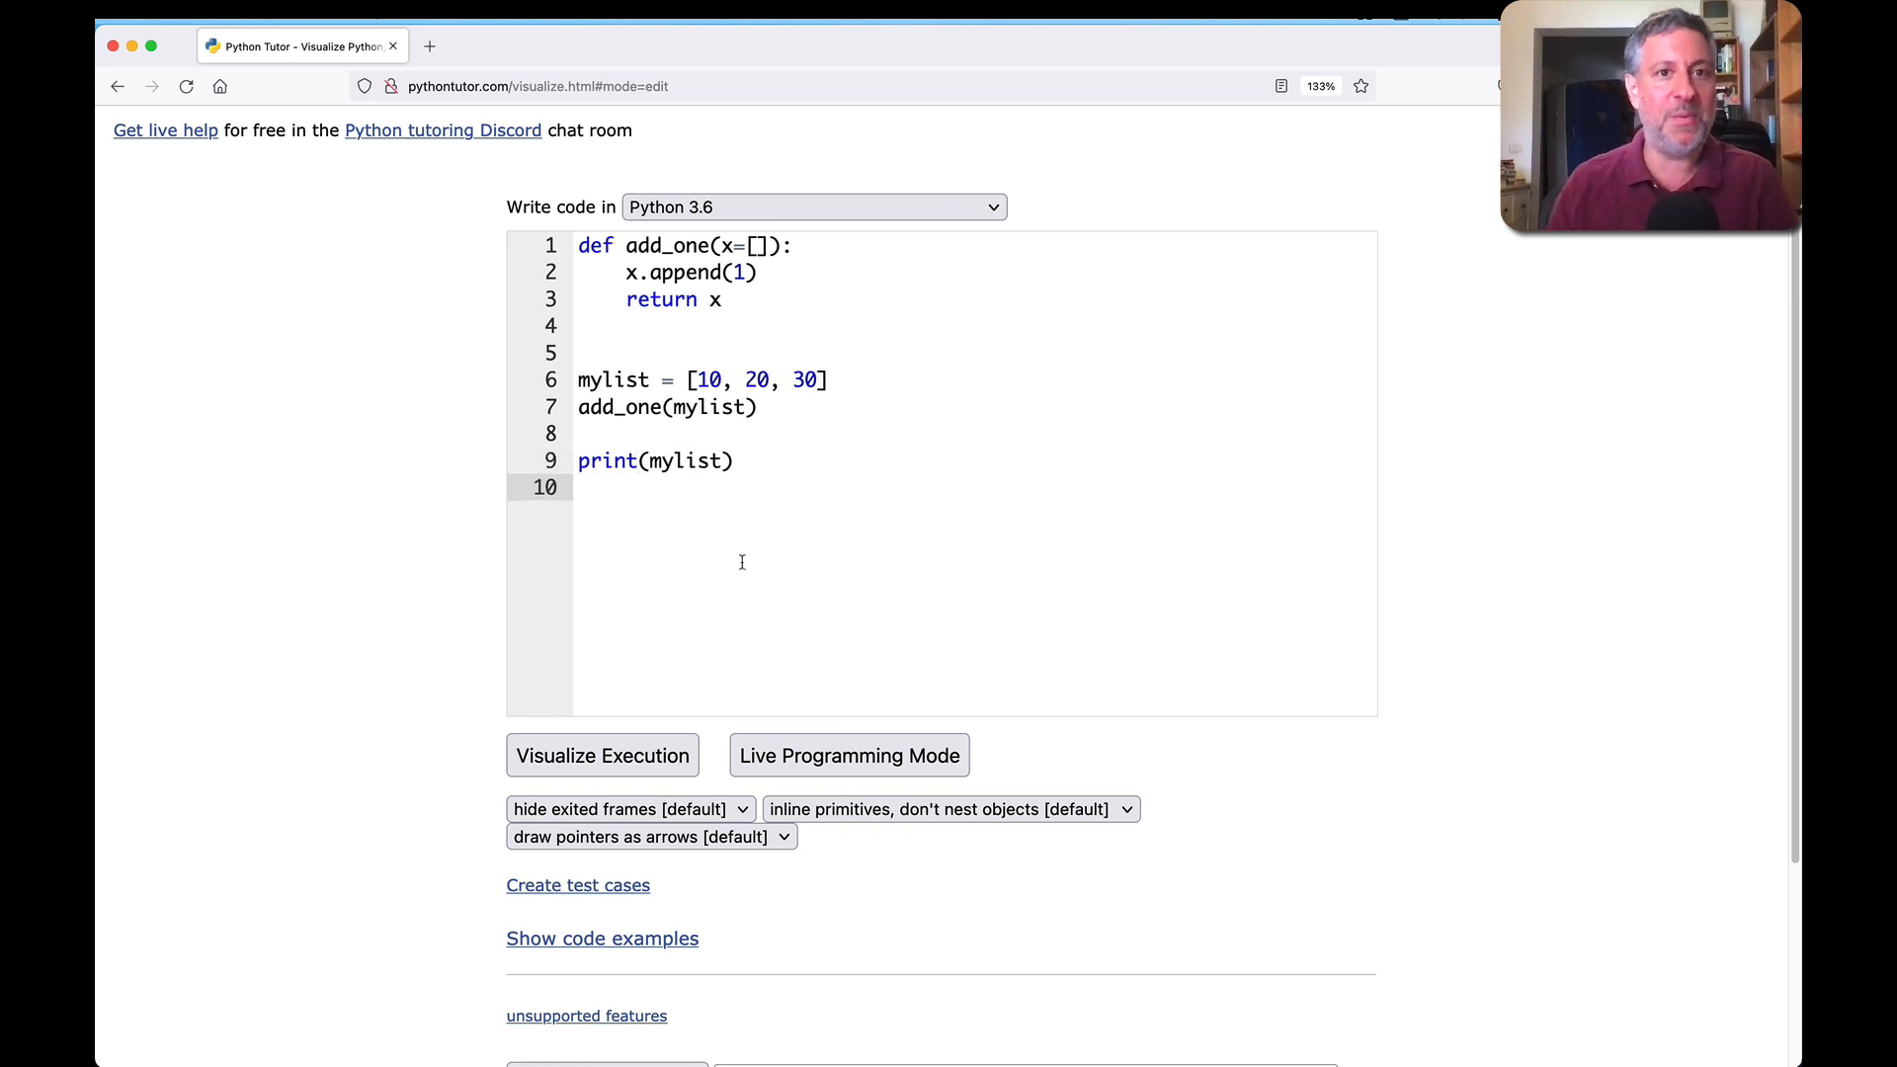
Step: Visualize the add_one program through all 8 steps until mylist holds [10, 20, 30, 1]
left_click(602, 755)
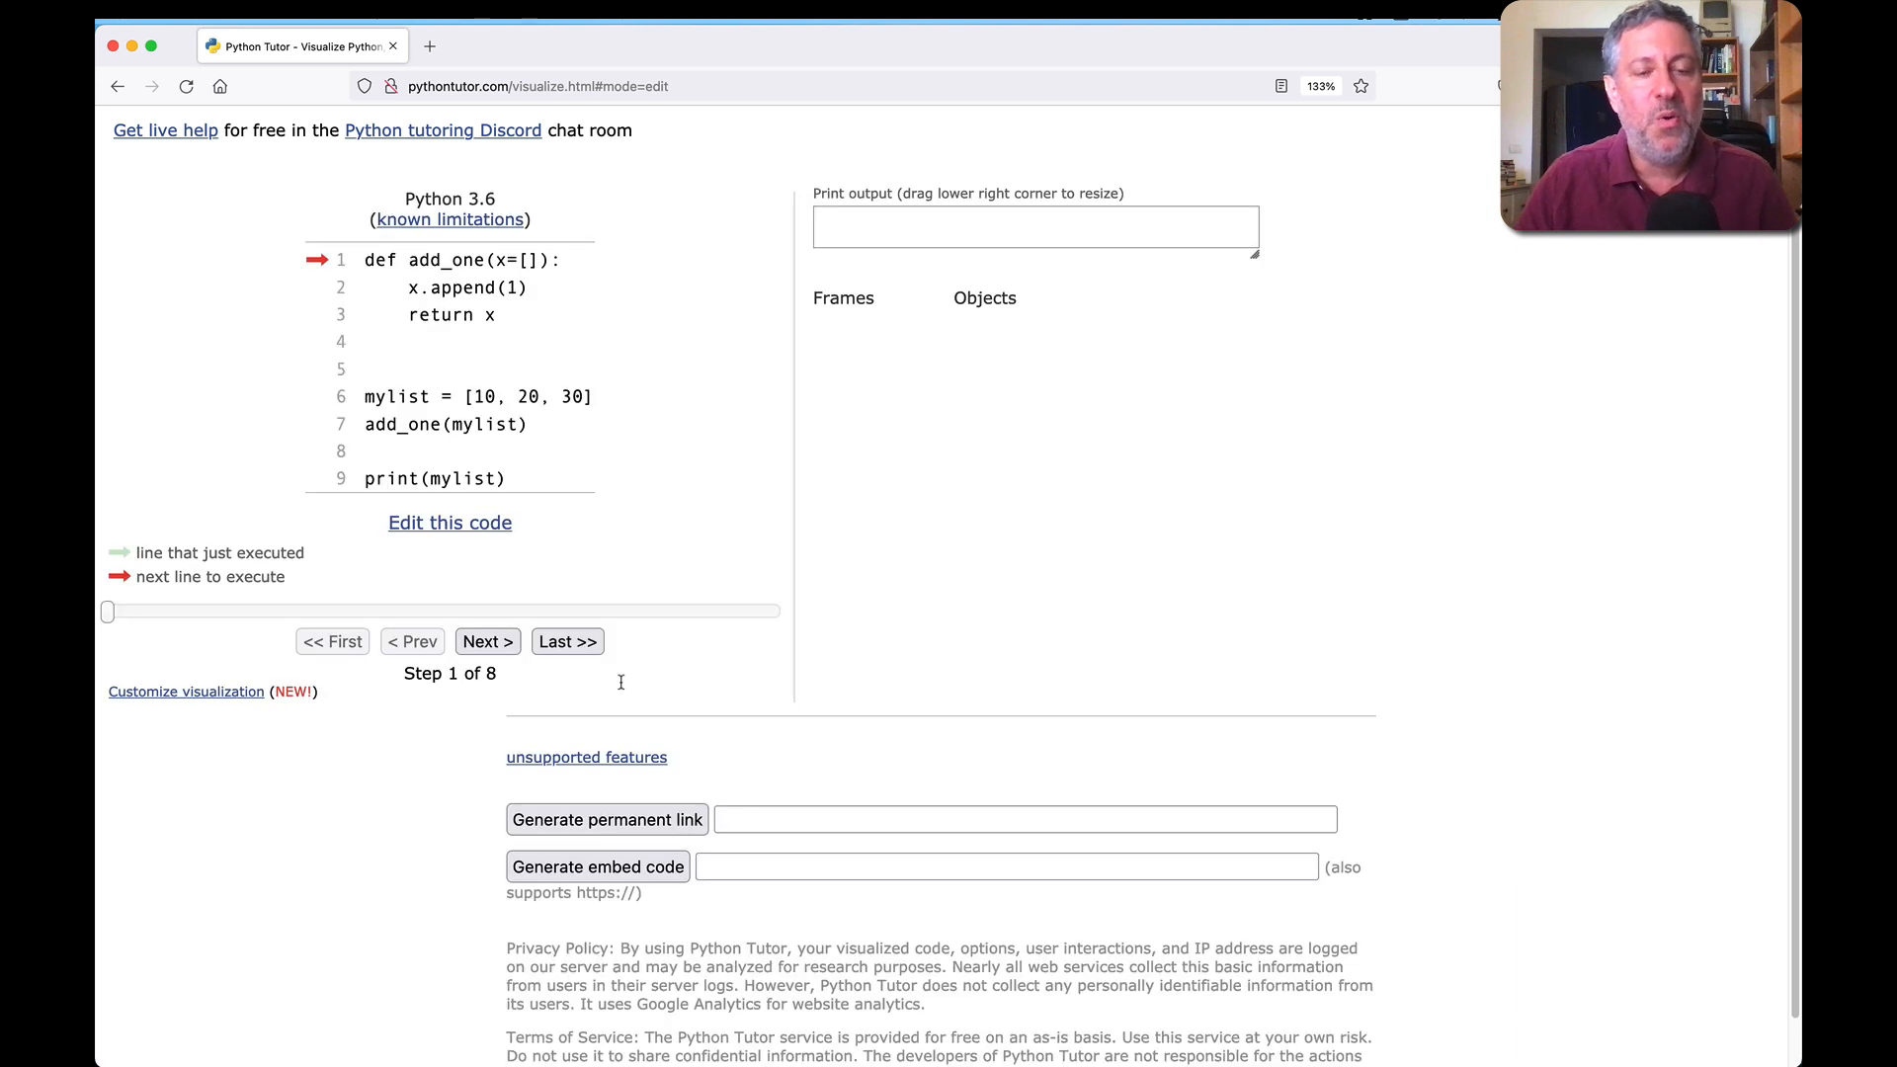
left_click(486, 641)
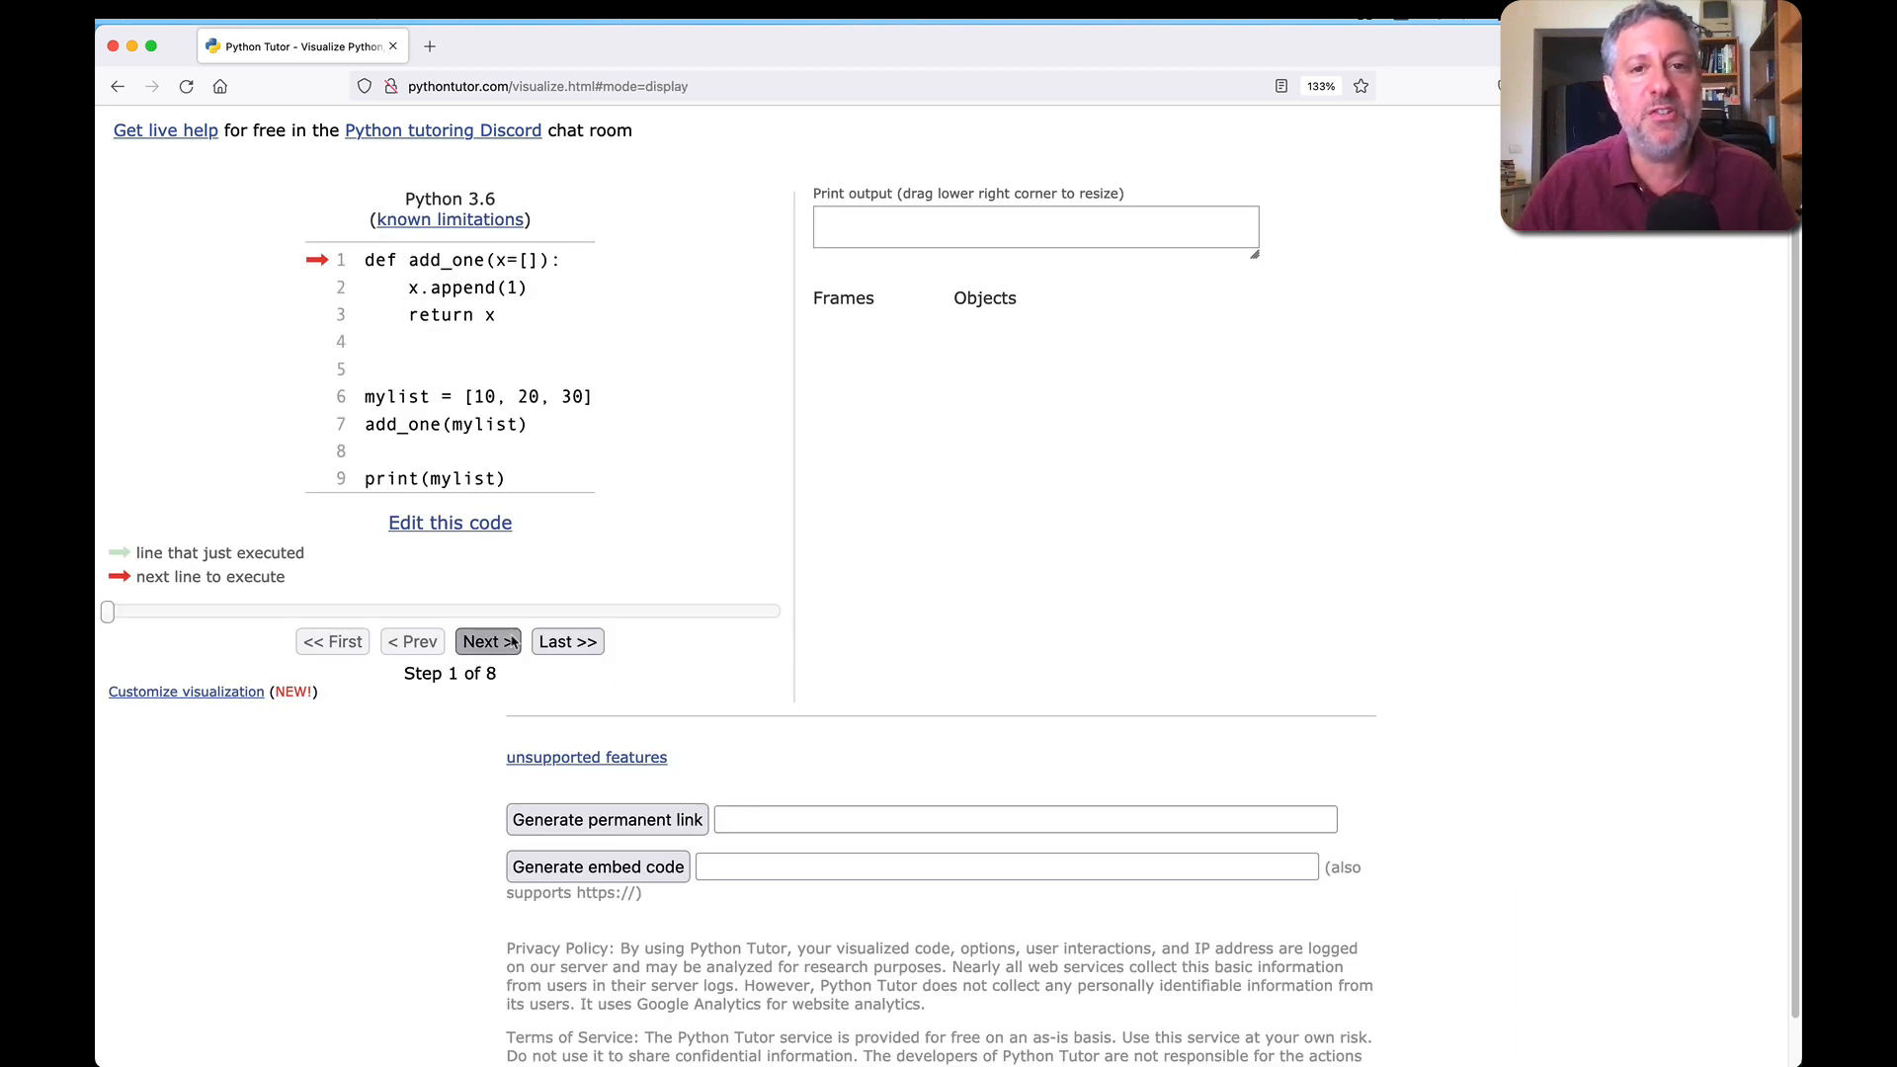
left_click(486, 641)
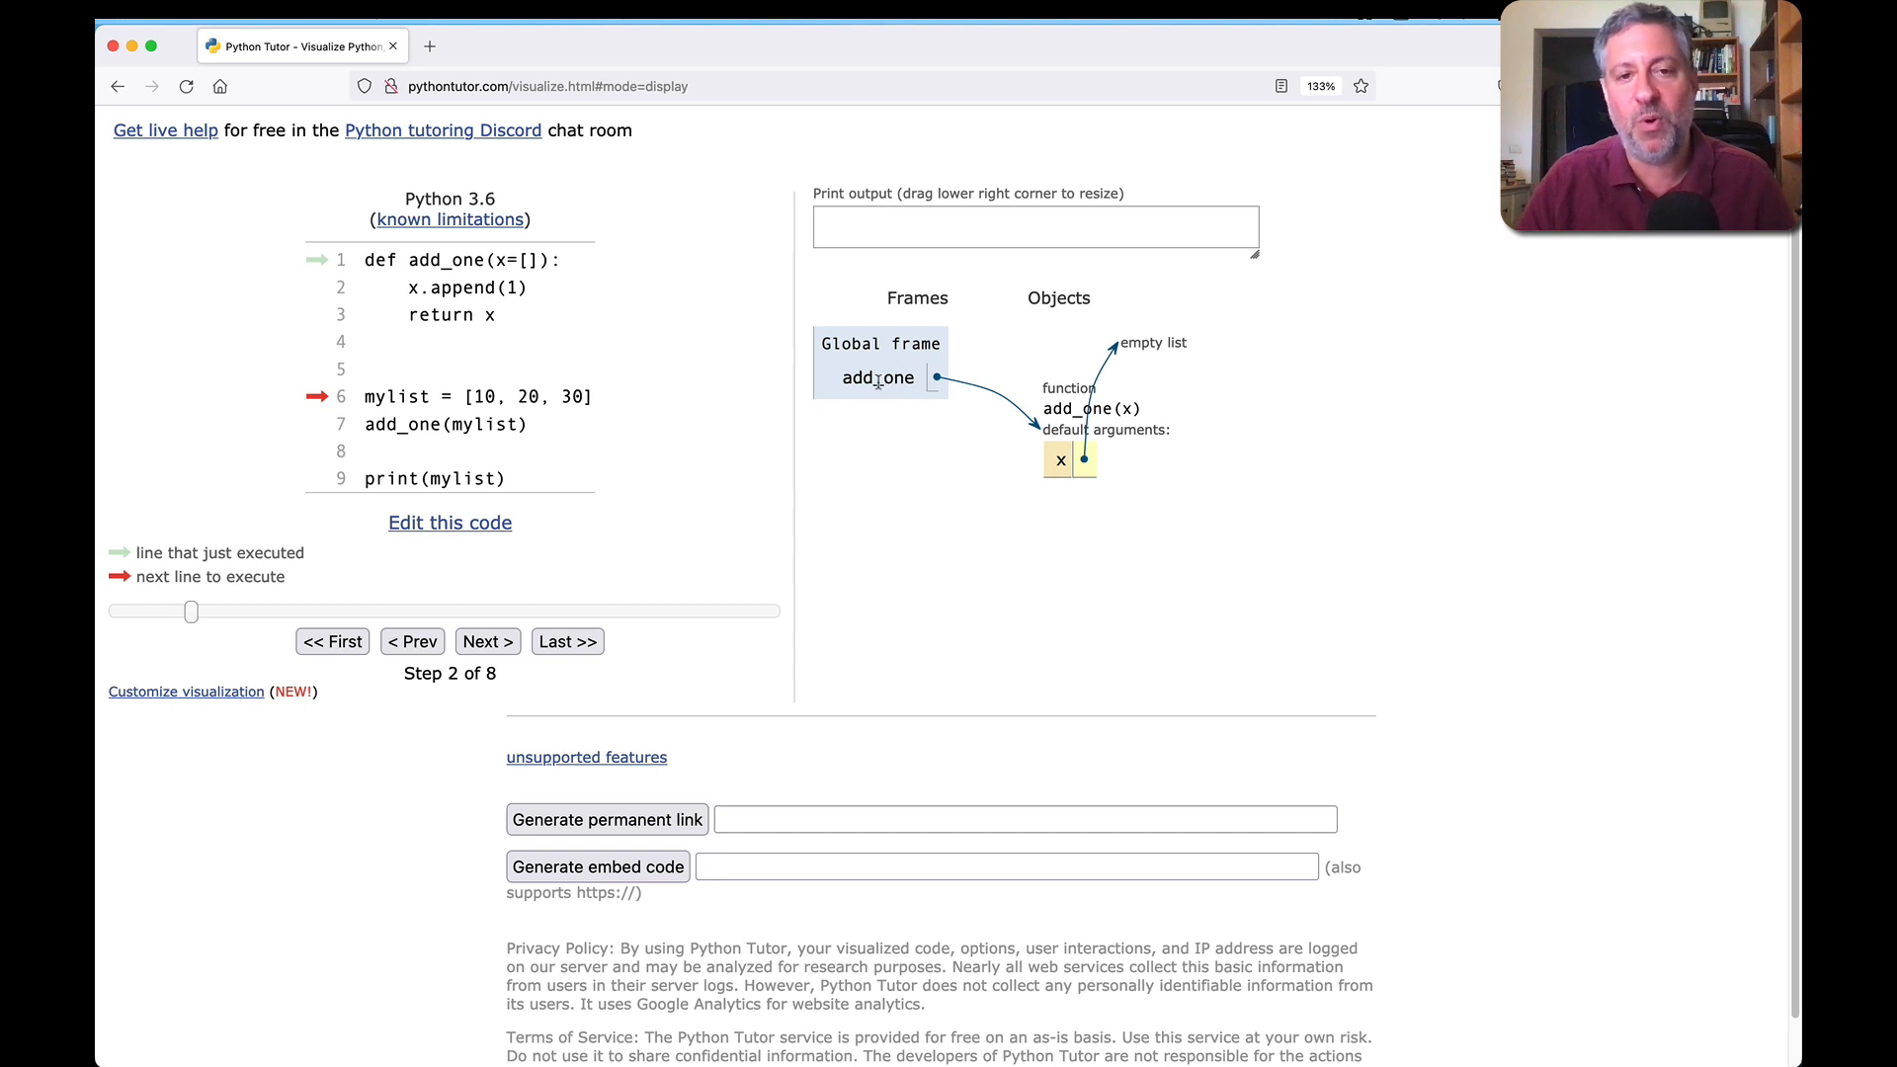
mouse_move(1055, 481)
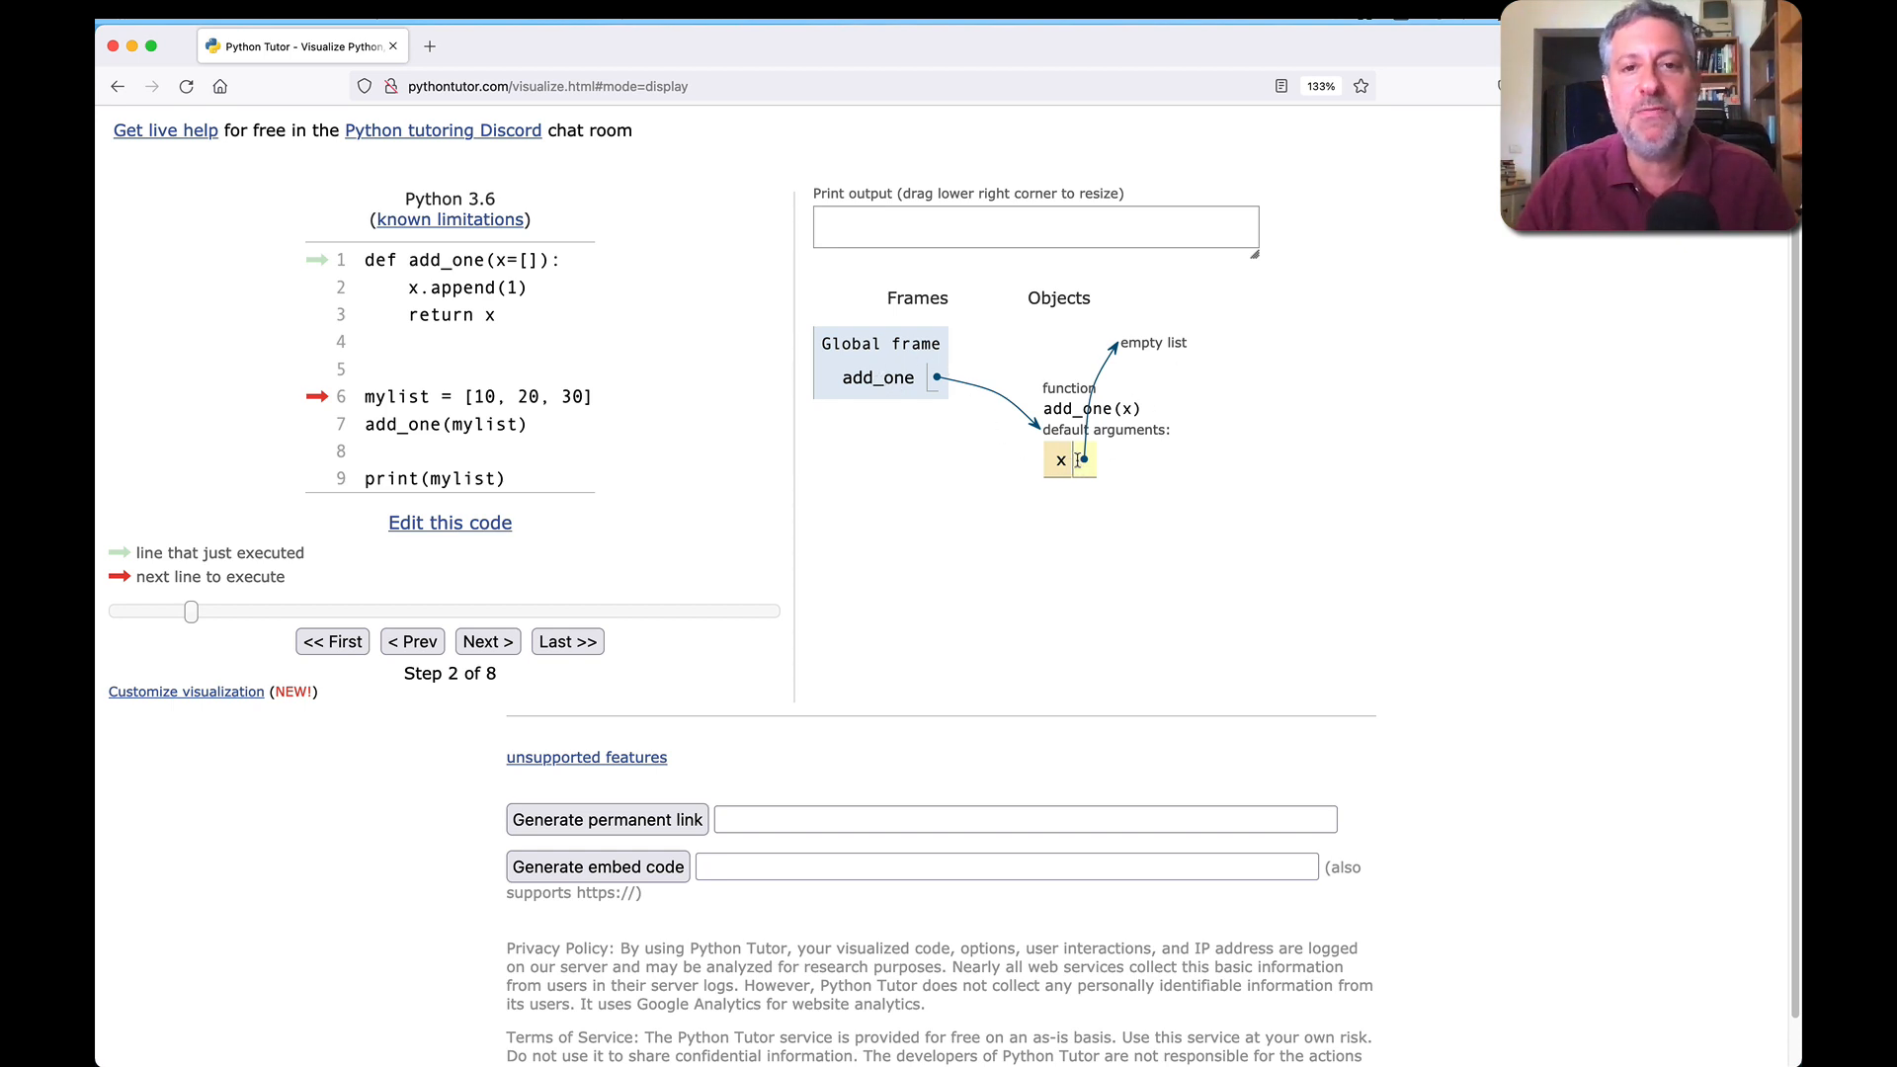
mouse_move(1069, 469)
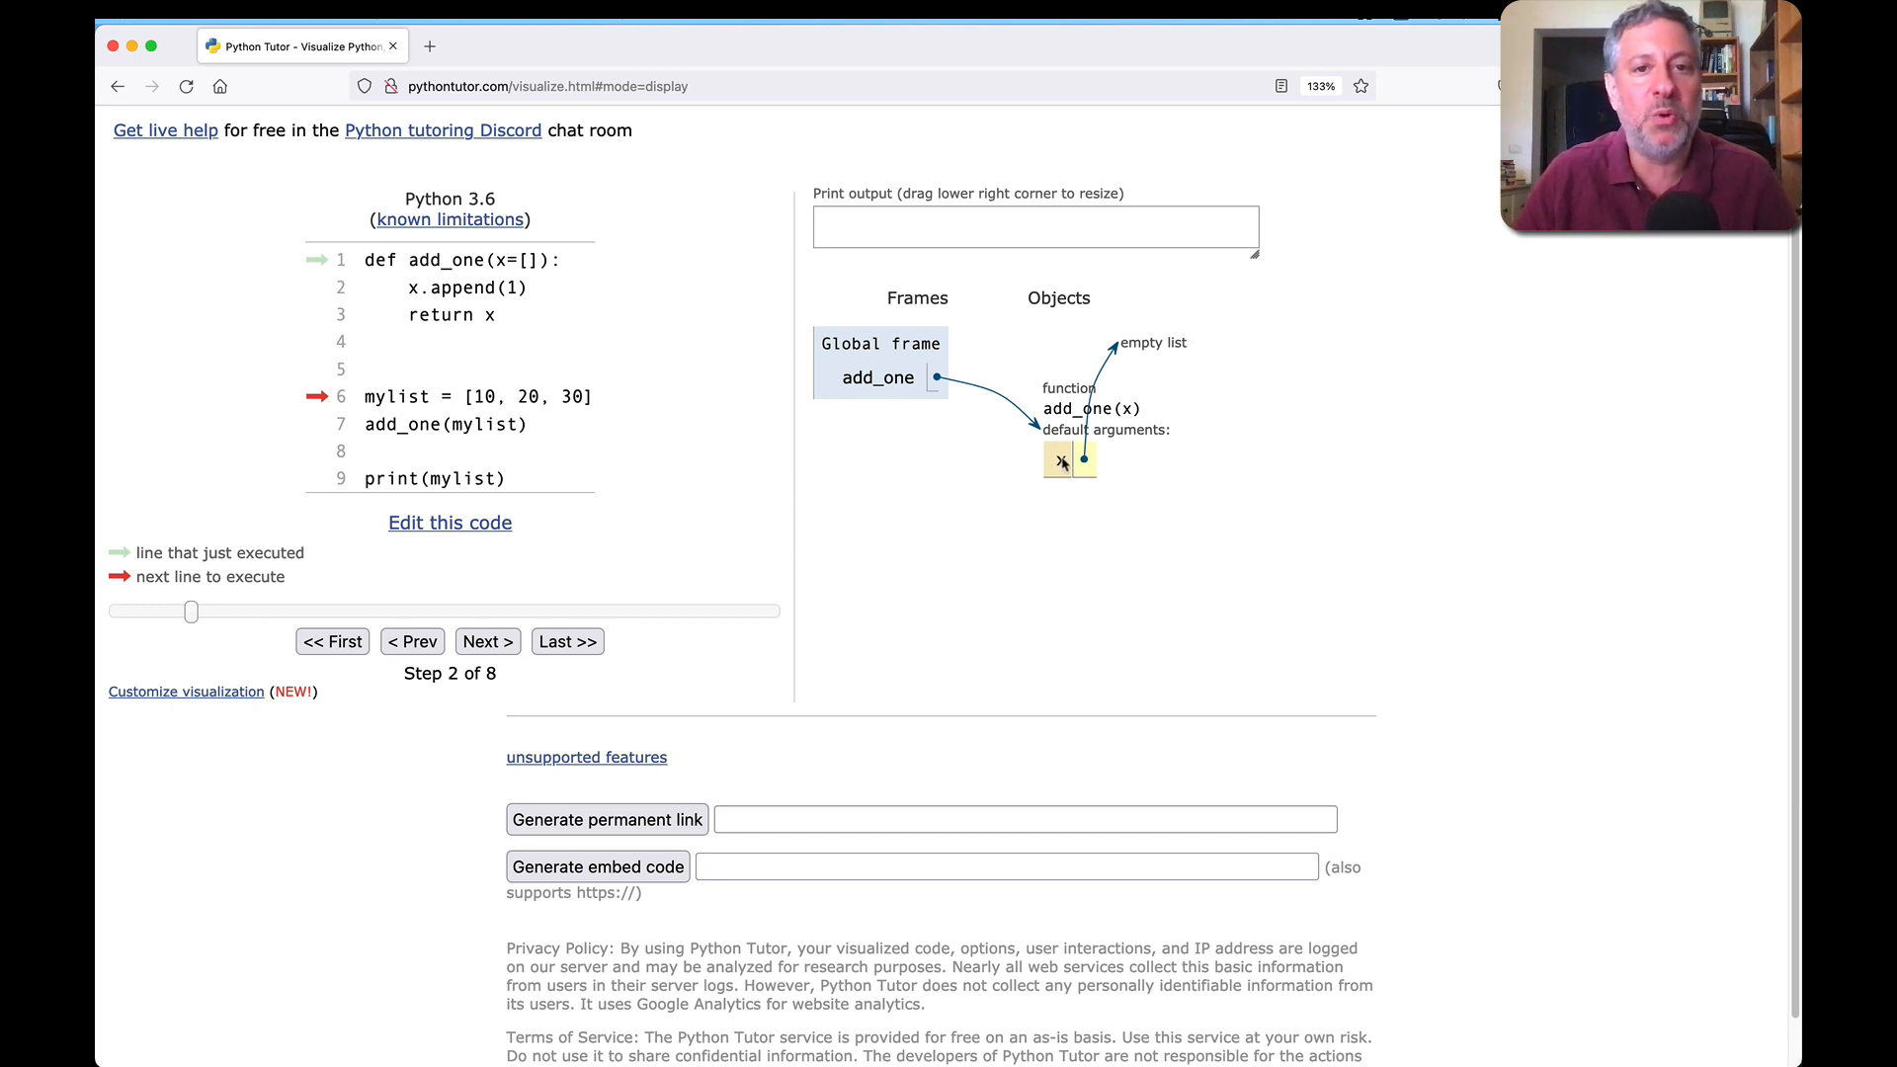
left_click(486, 640)
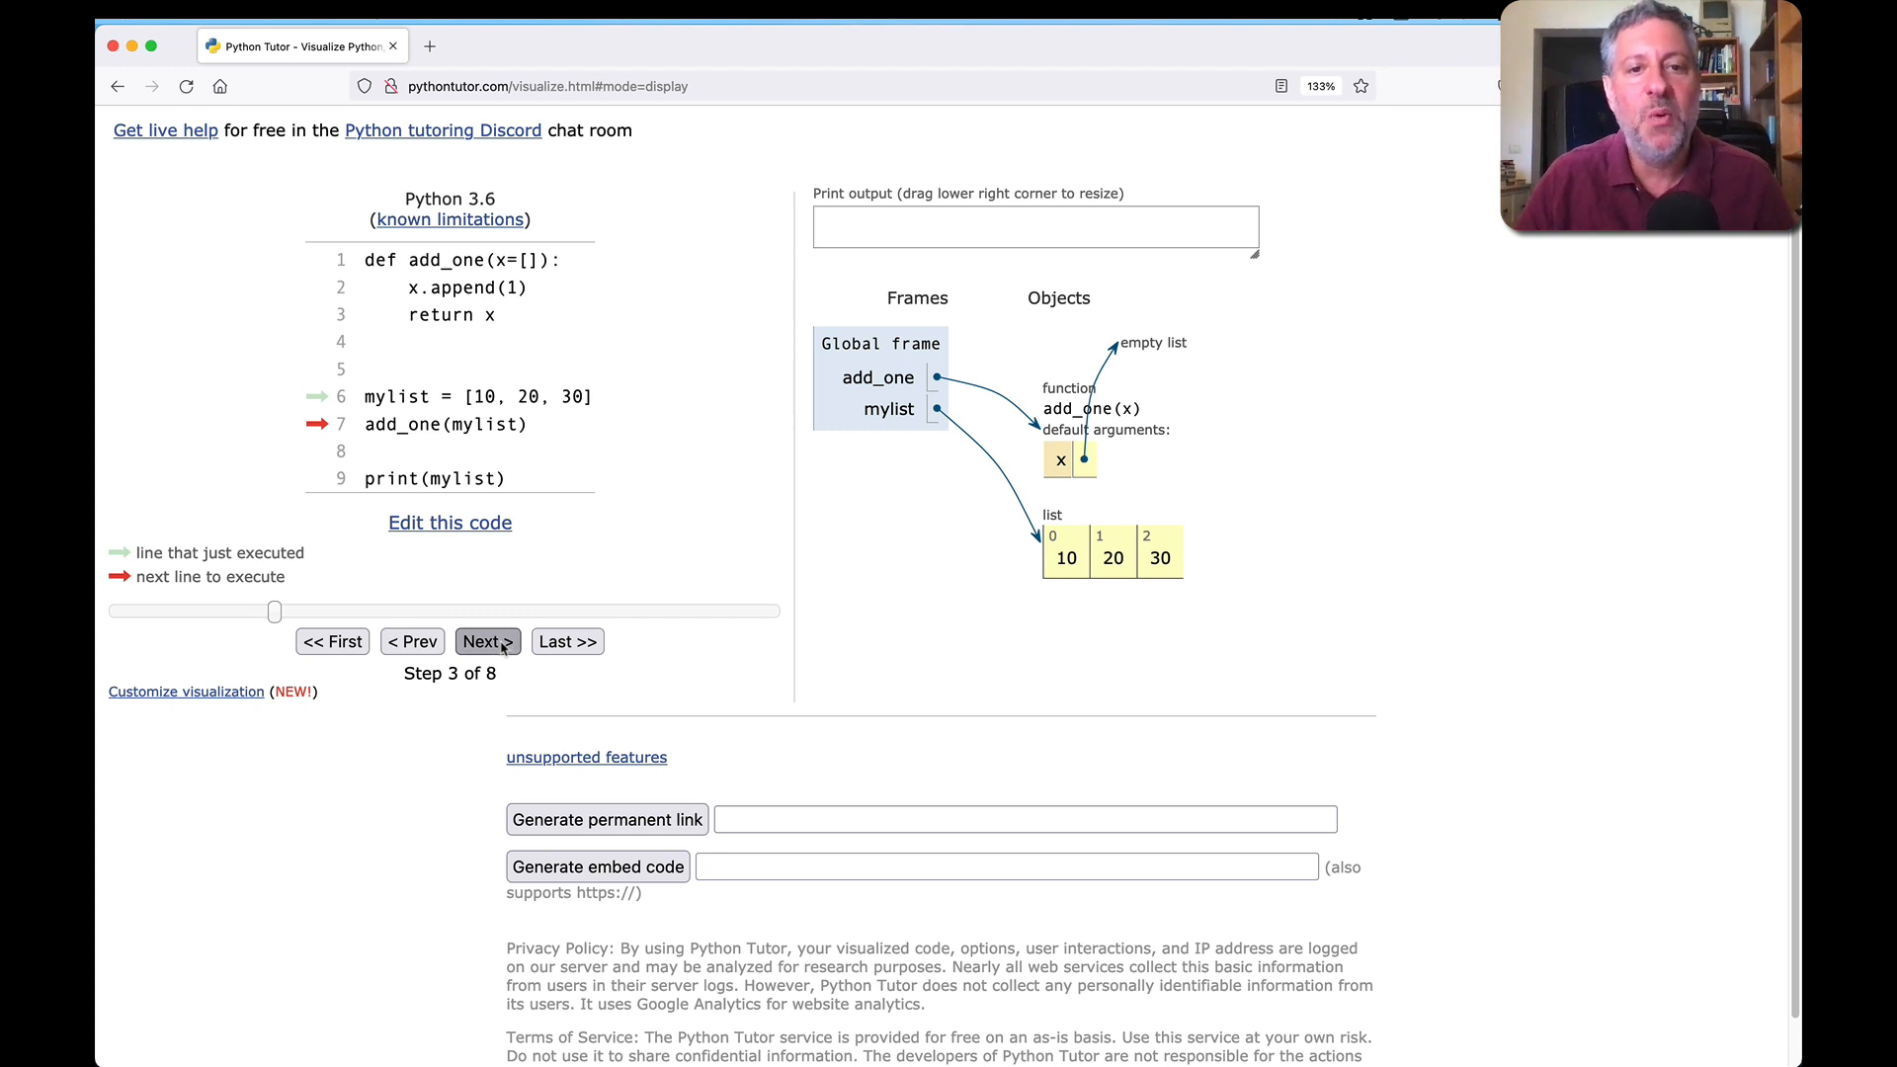
left_click(486, 641)
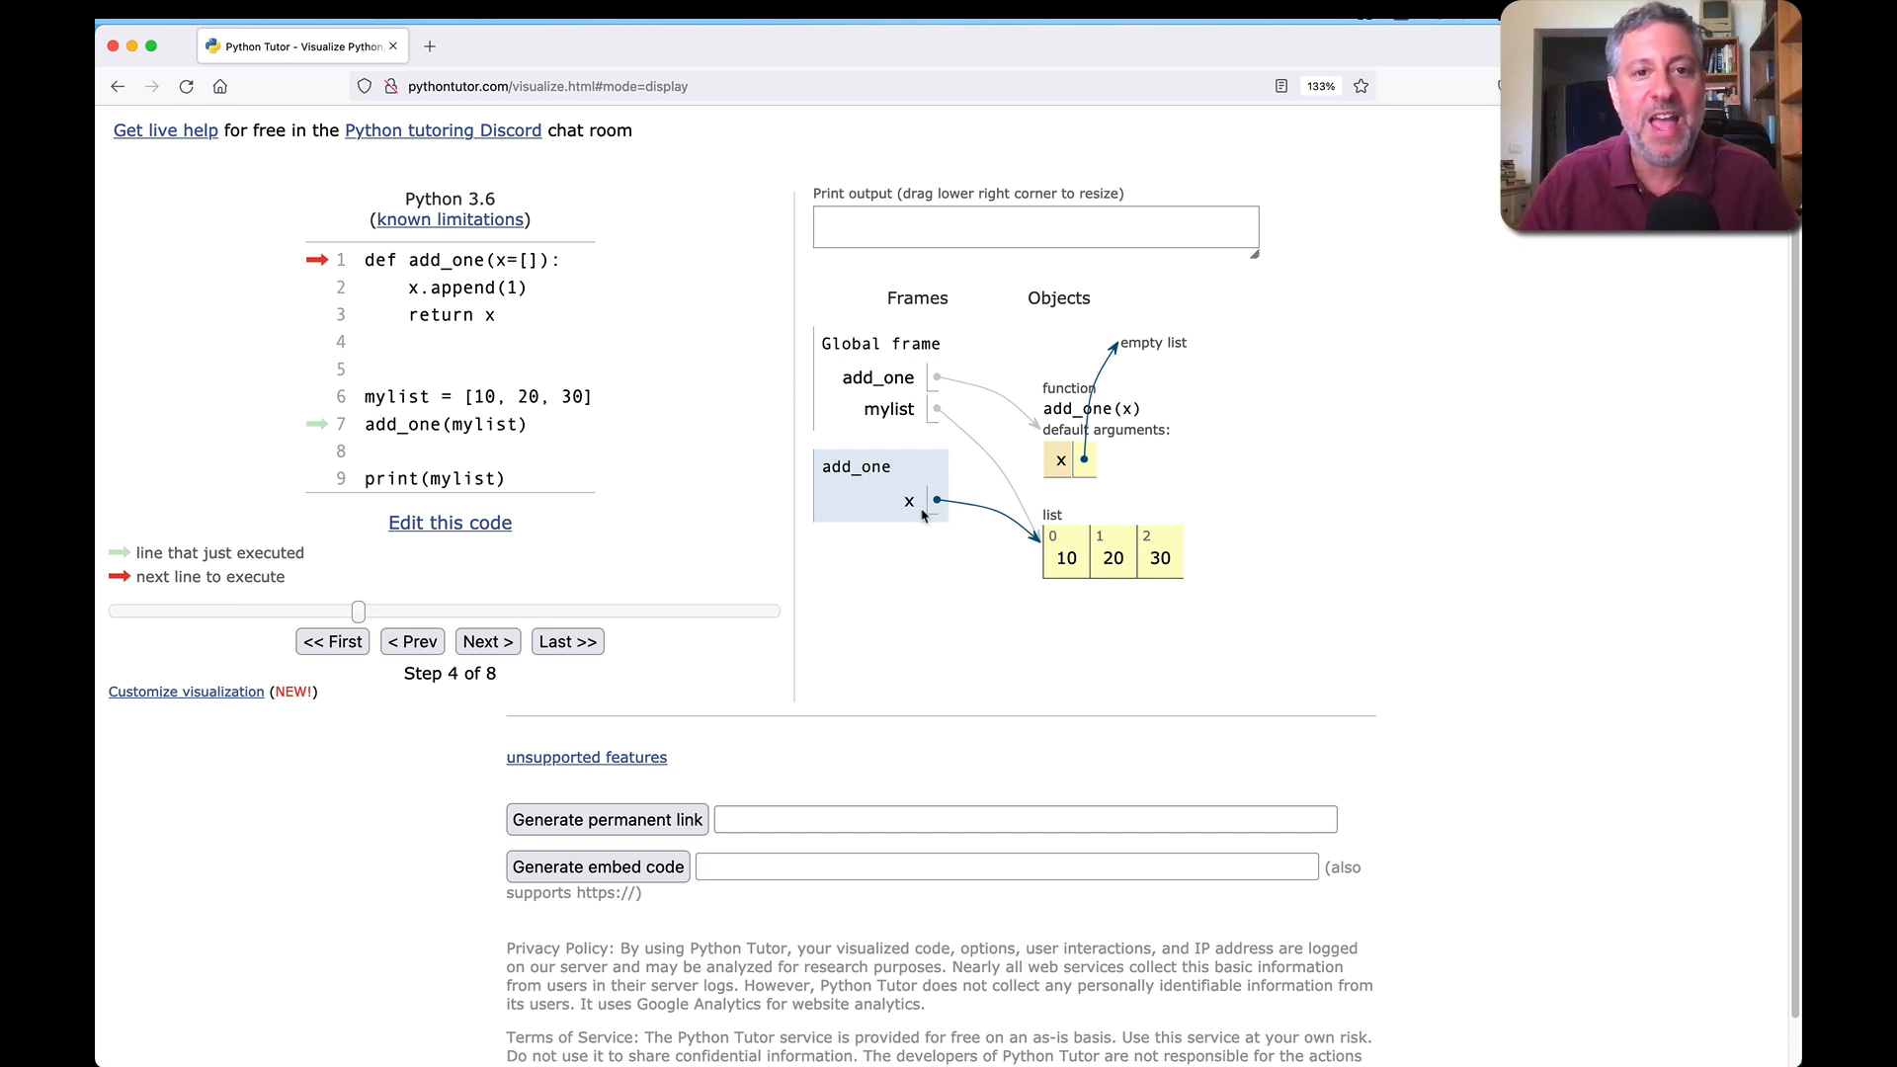
mouse_move(1040, 556)
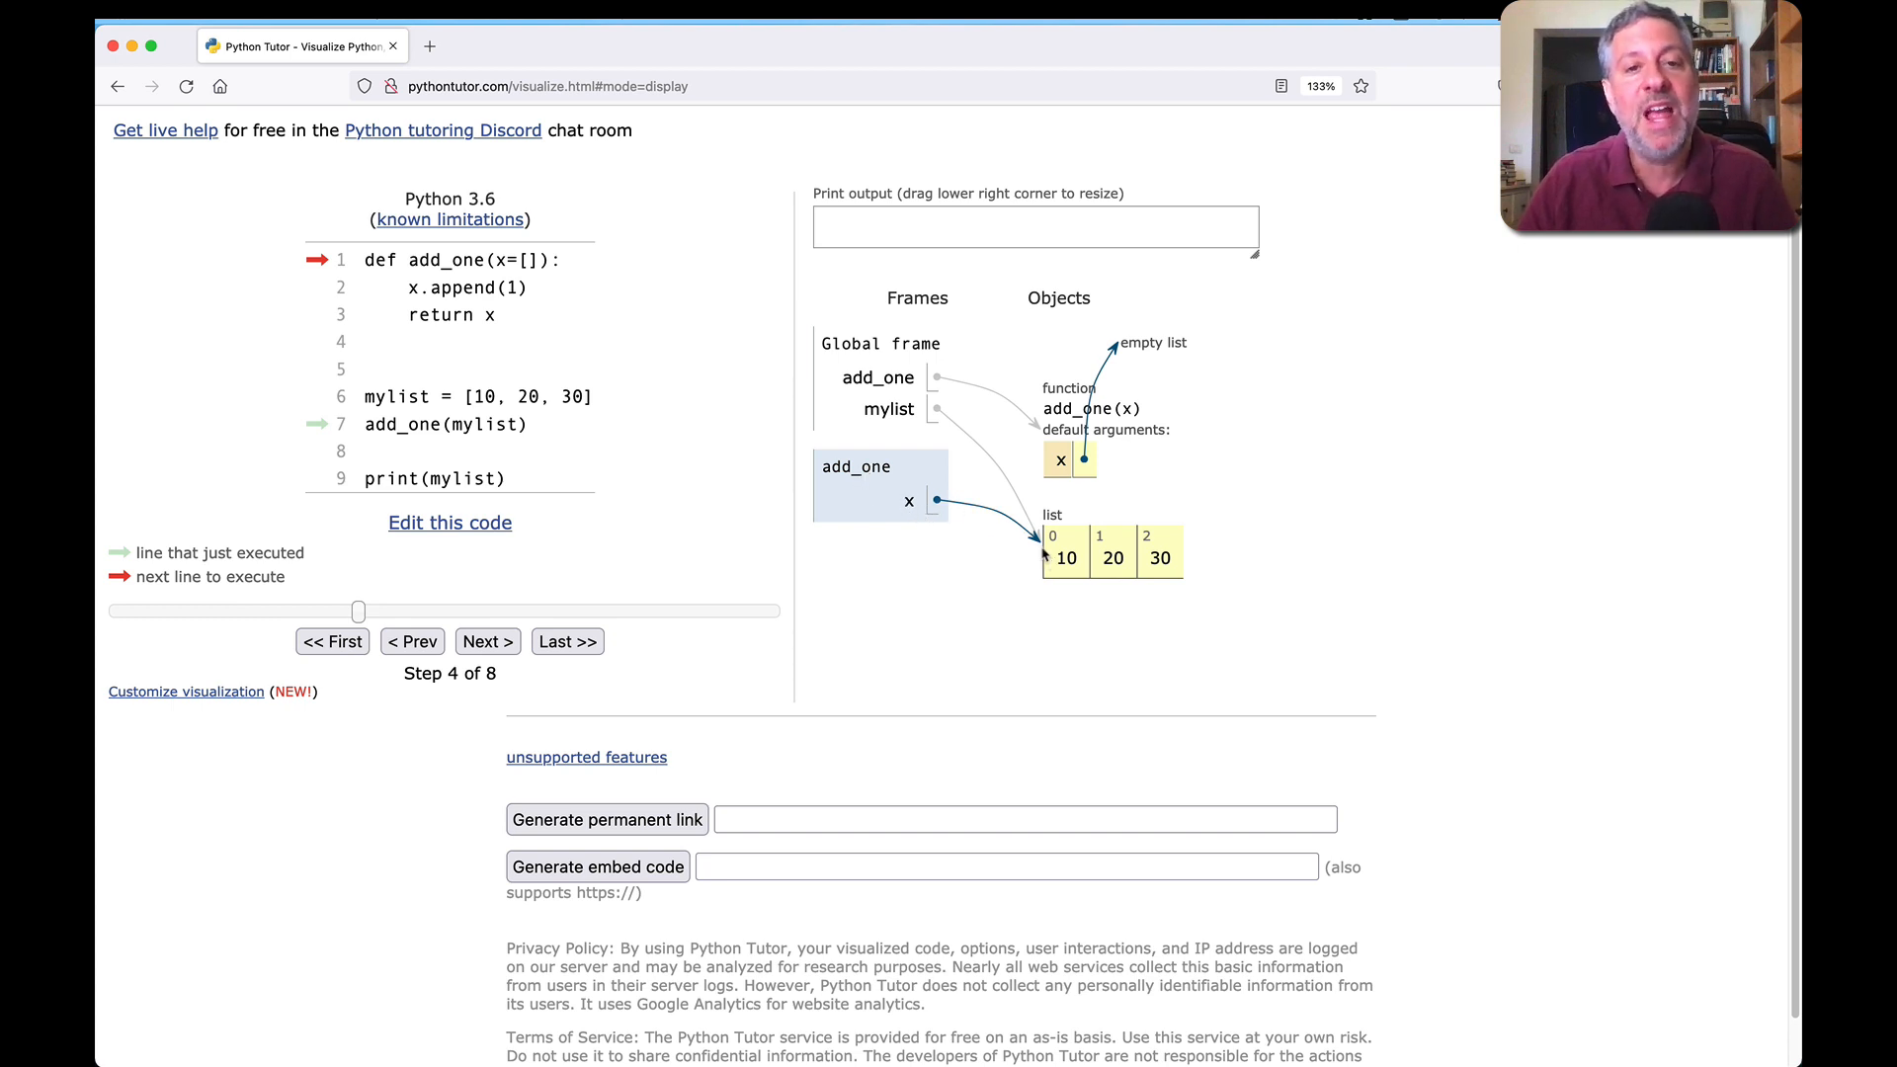
mouse_move(1055, 505)
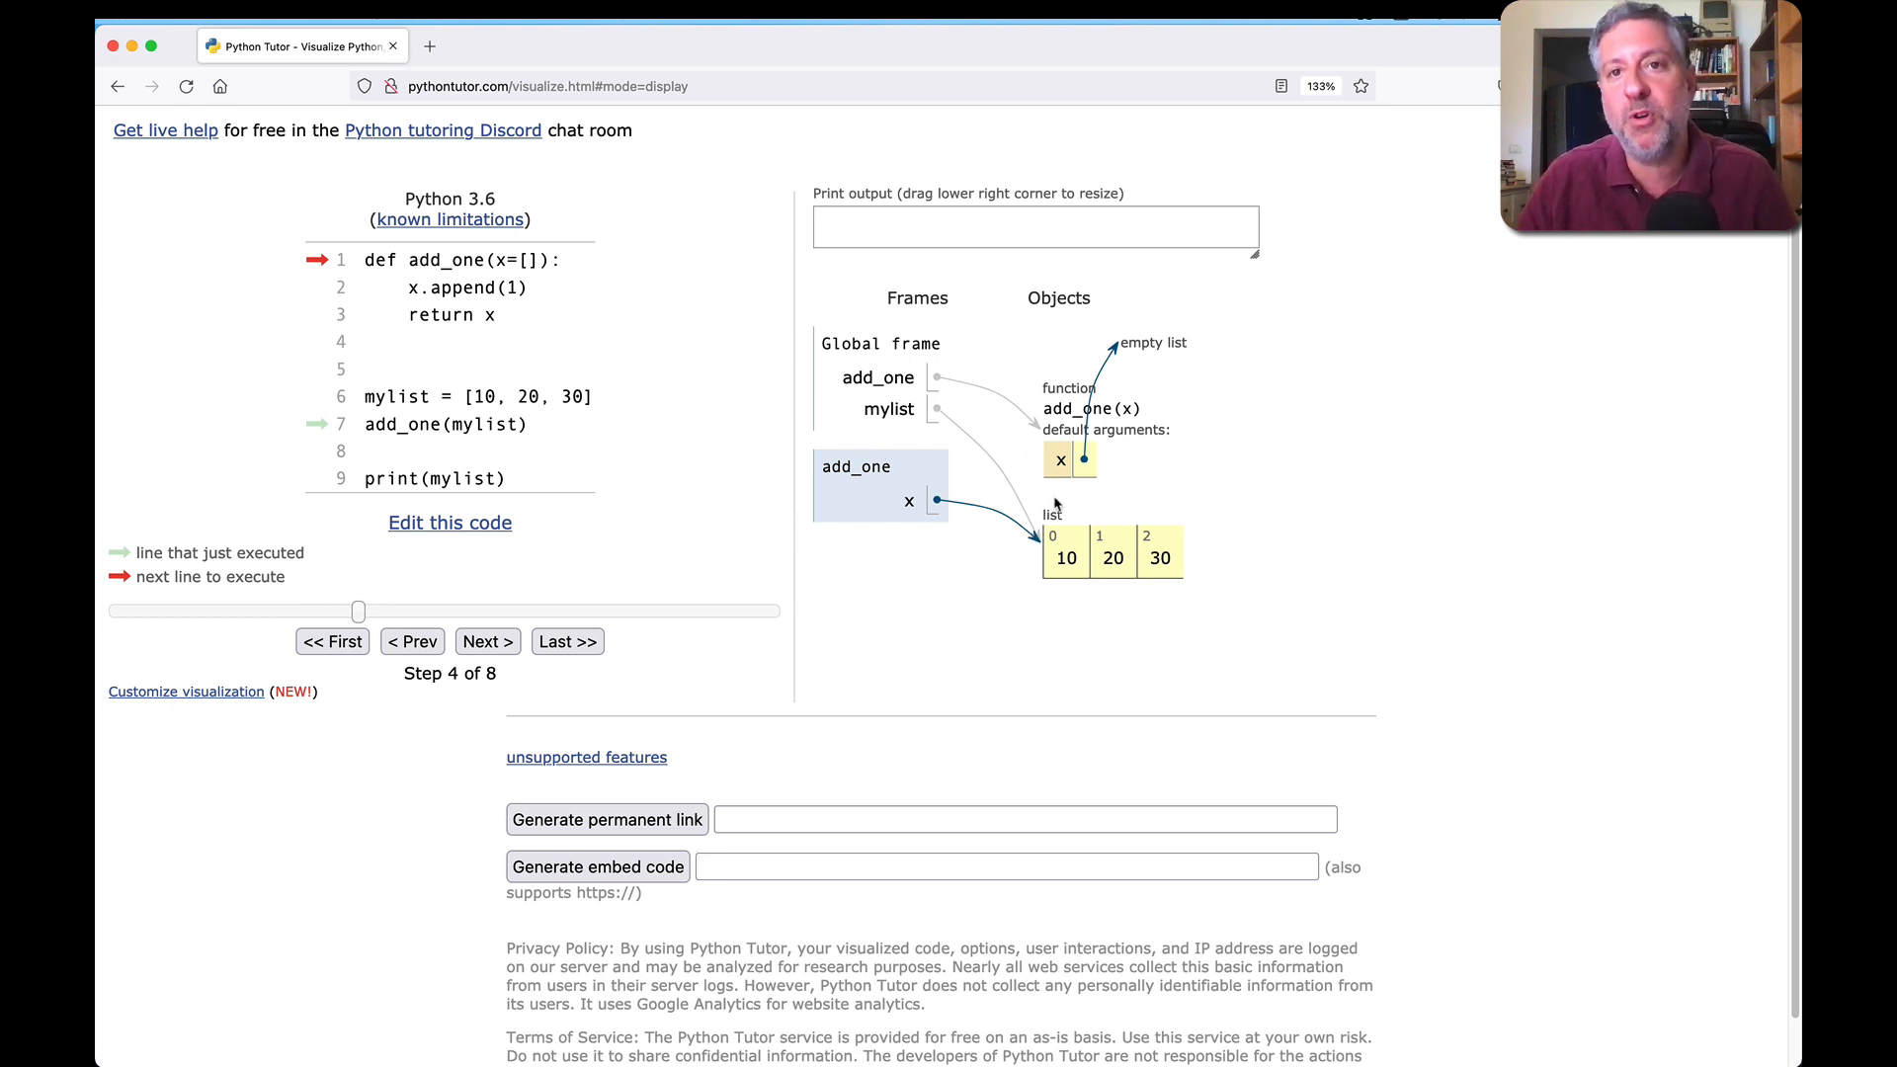
mouse_move(673, 608)
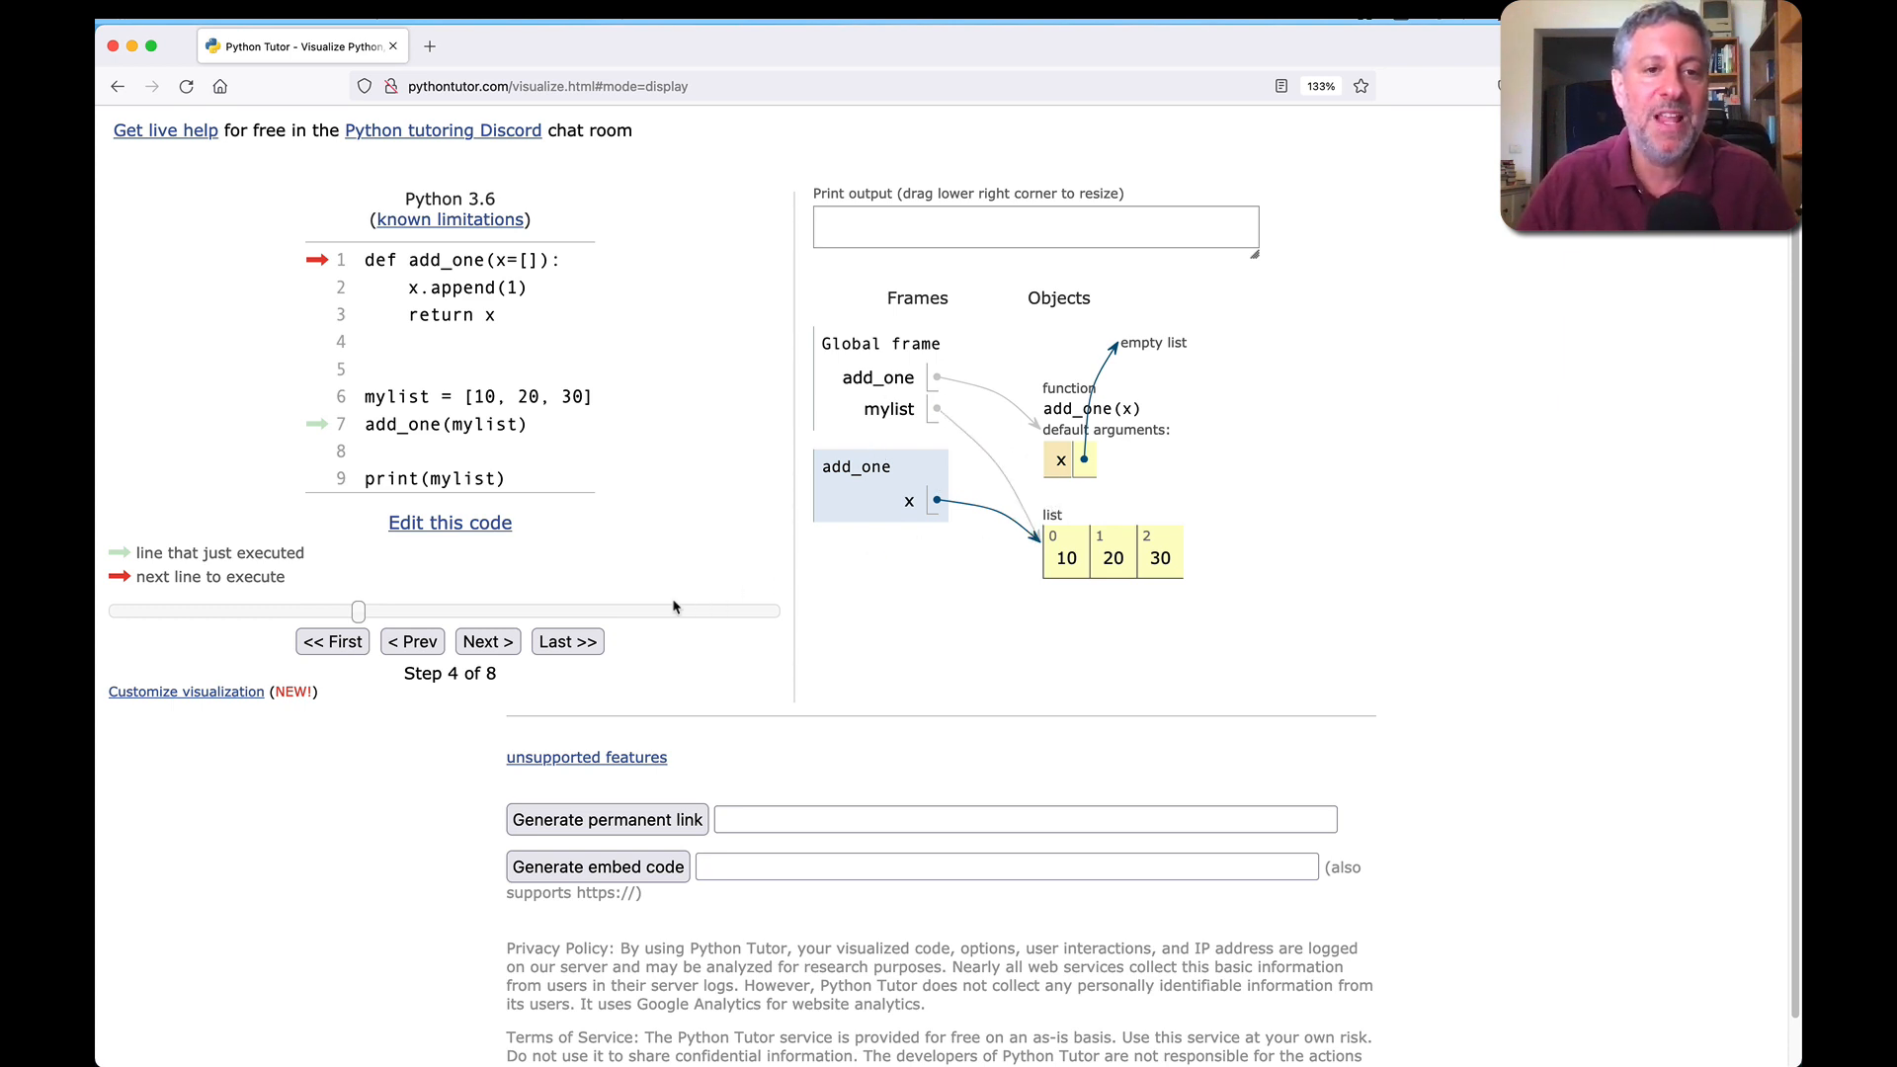
left_click(486, 641)
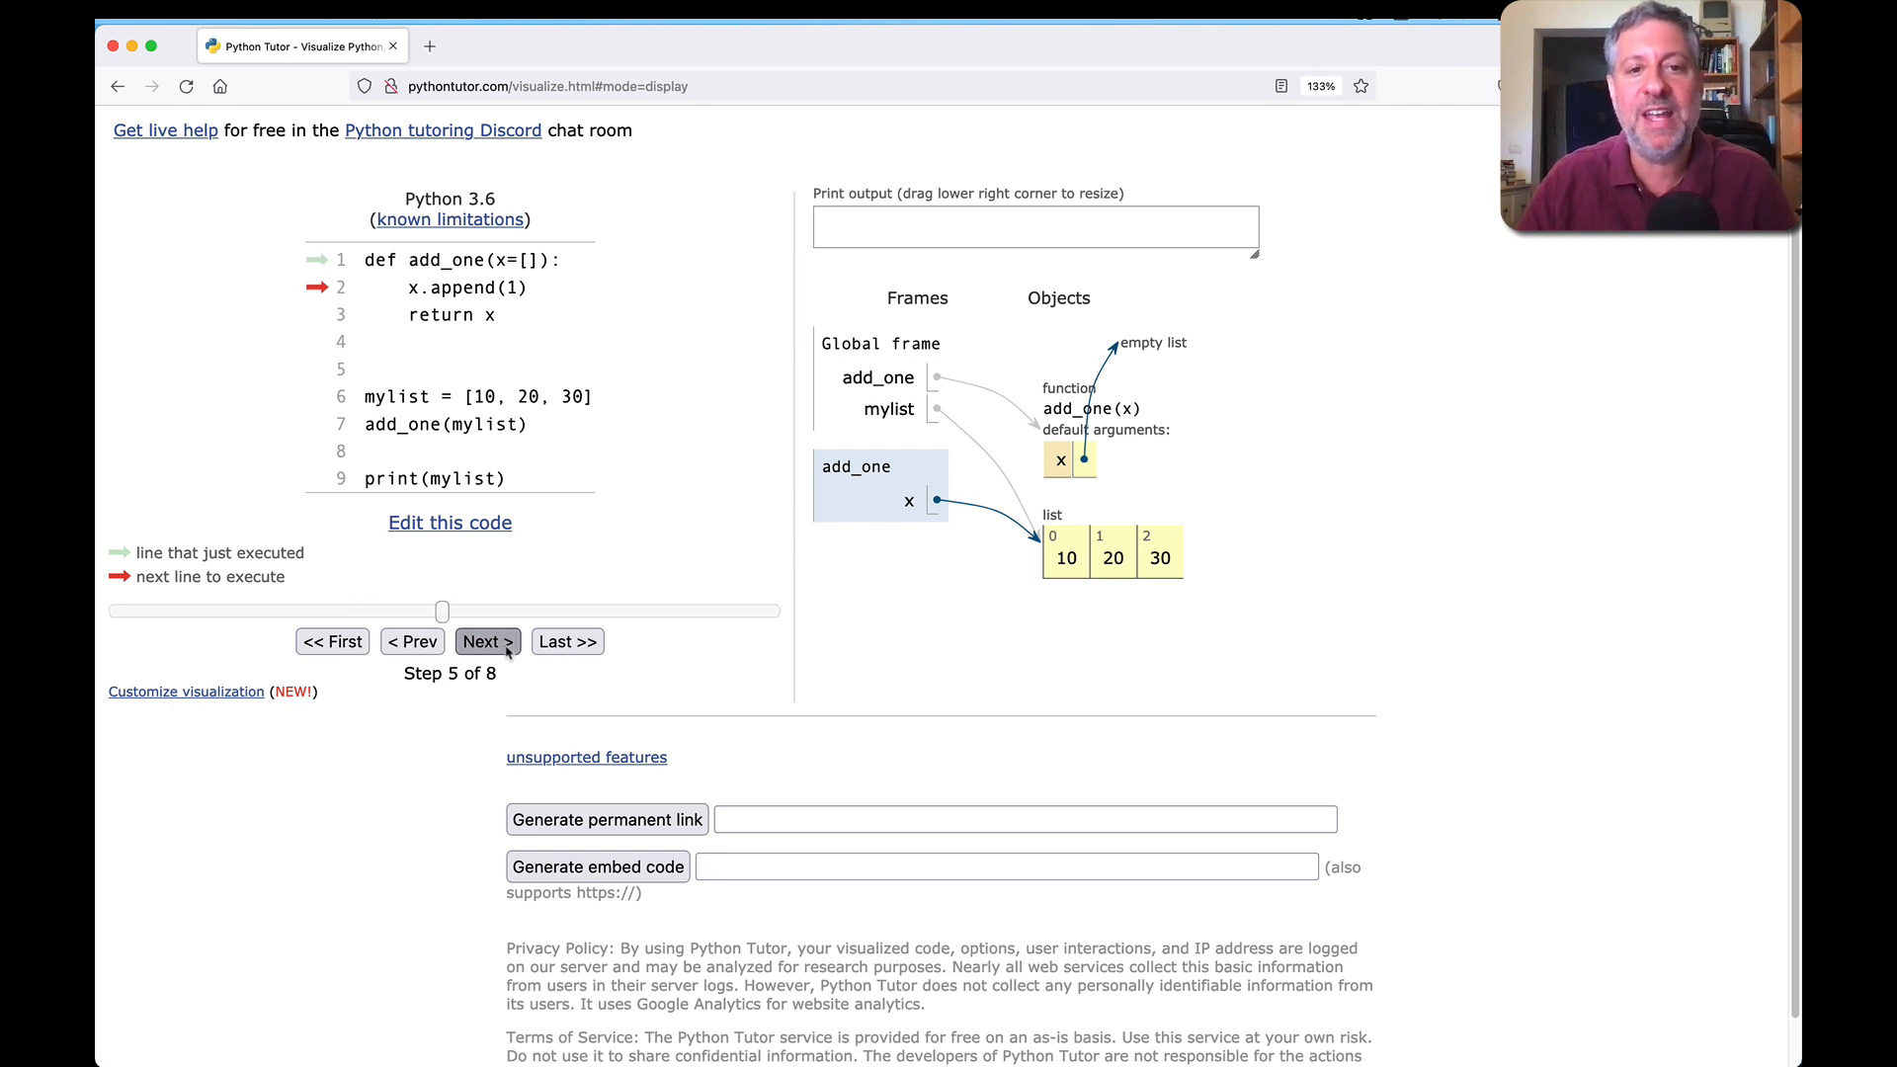
left_click(486, 641)
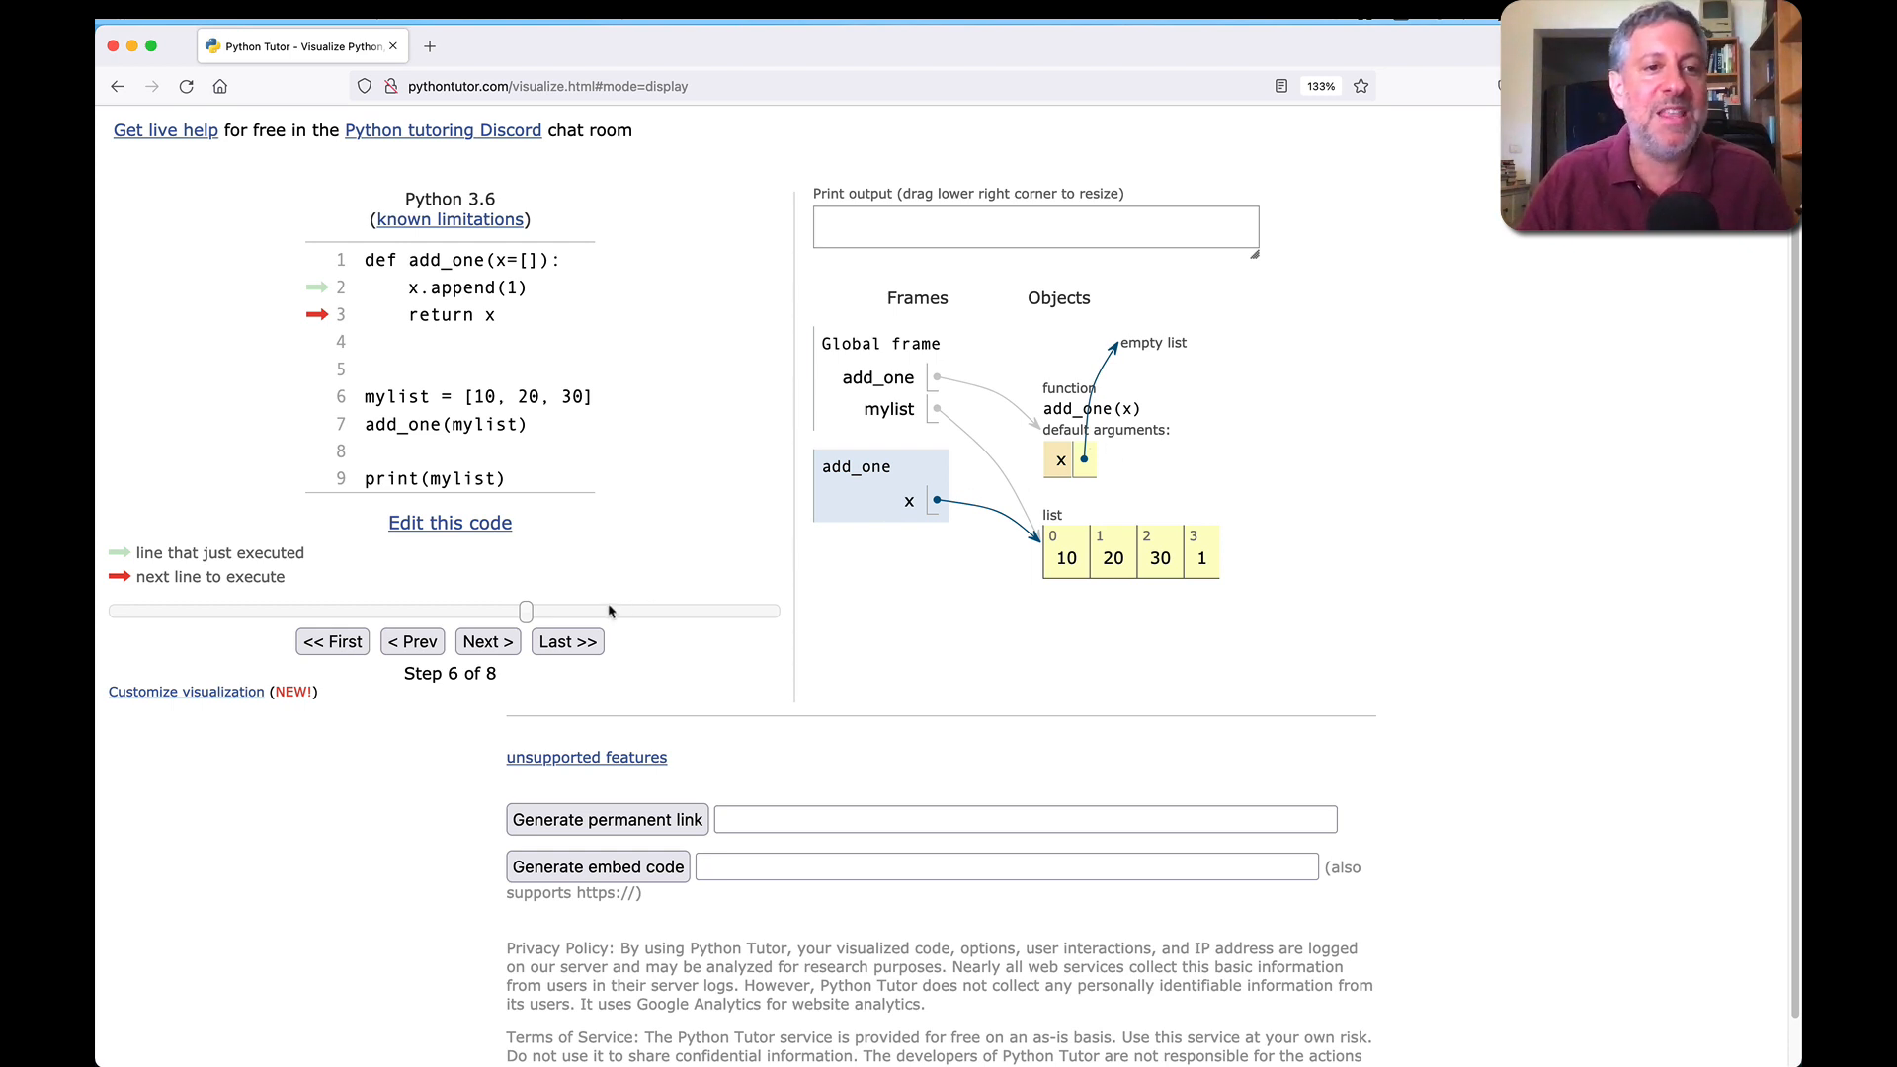
left_click(486, 641)
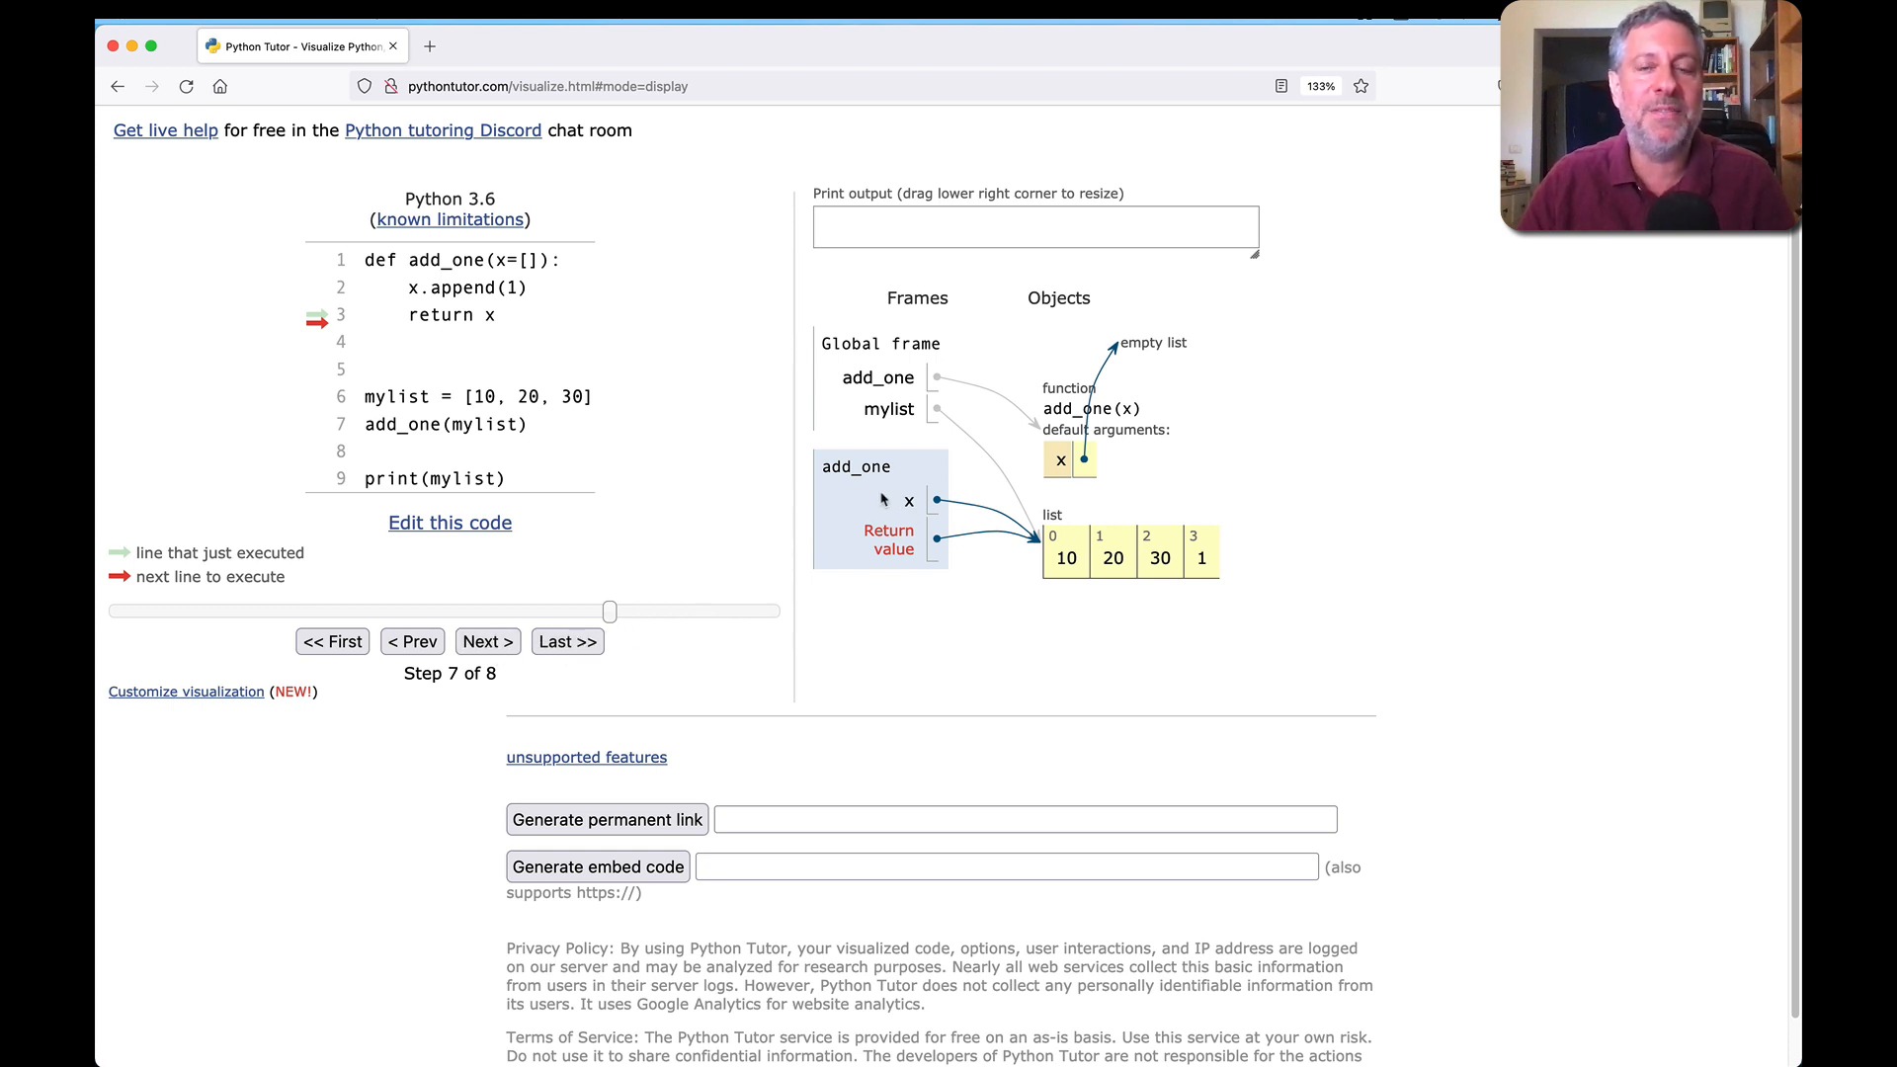
mouse_move(508, 635)
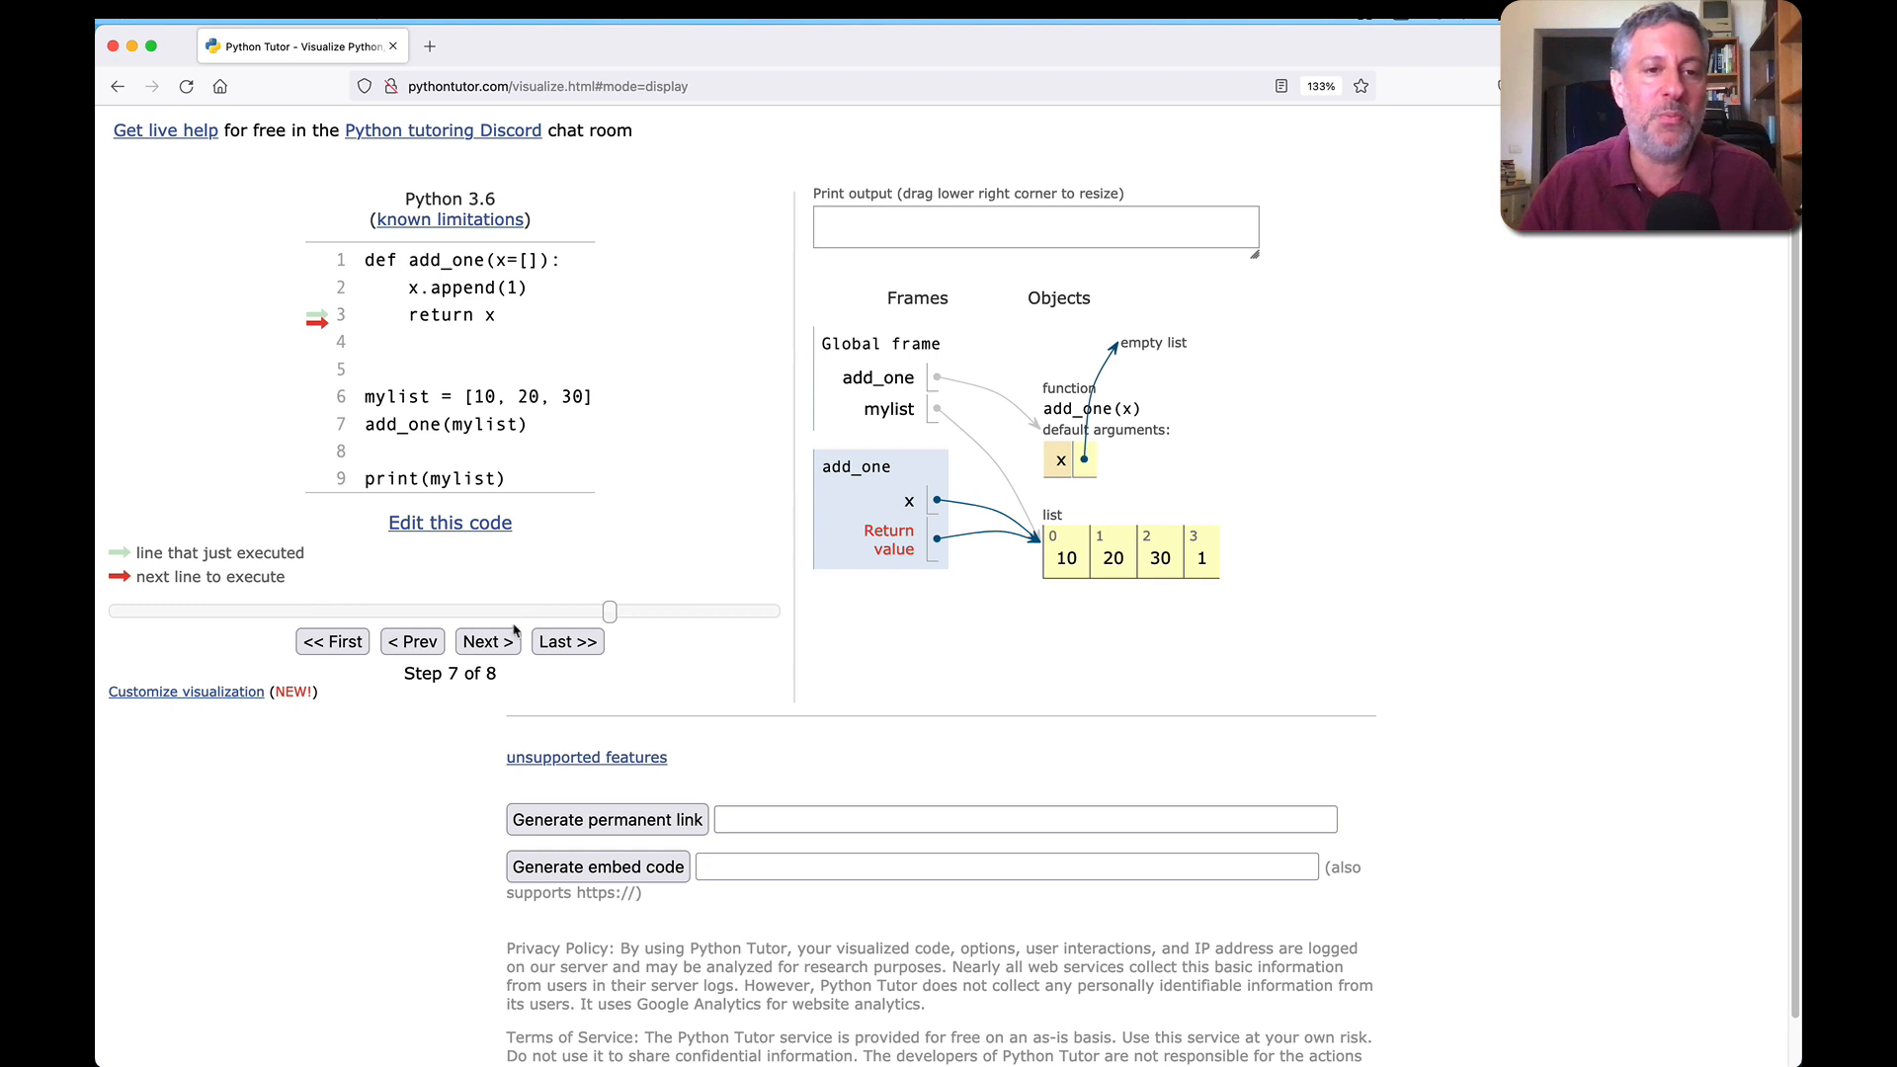
left_click(486, 641)
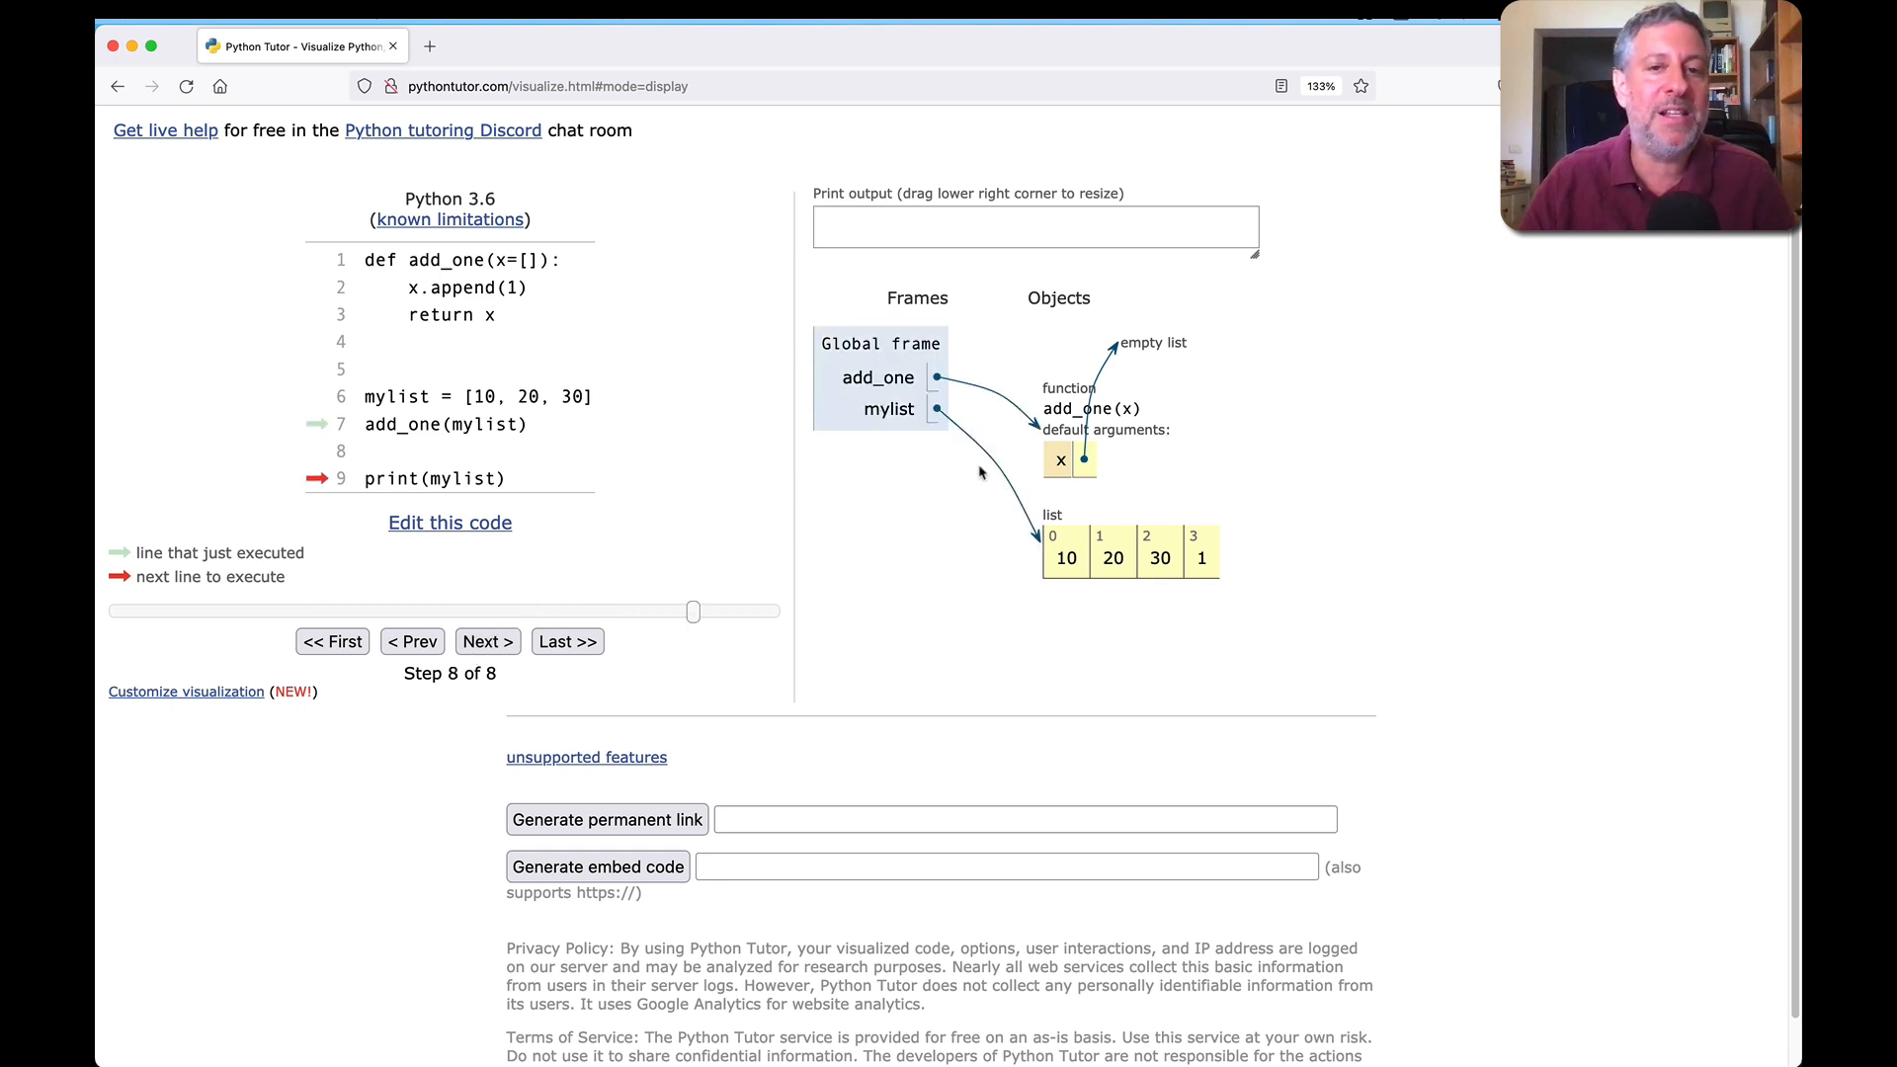
mouse_move(1173, 565)
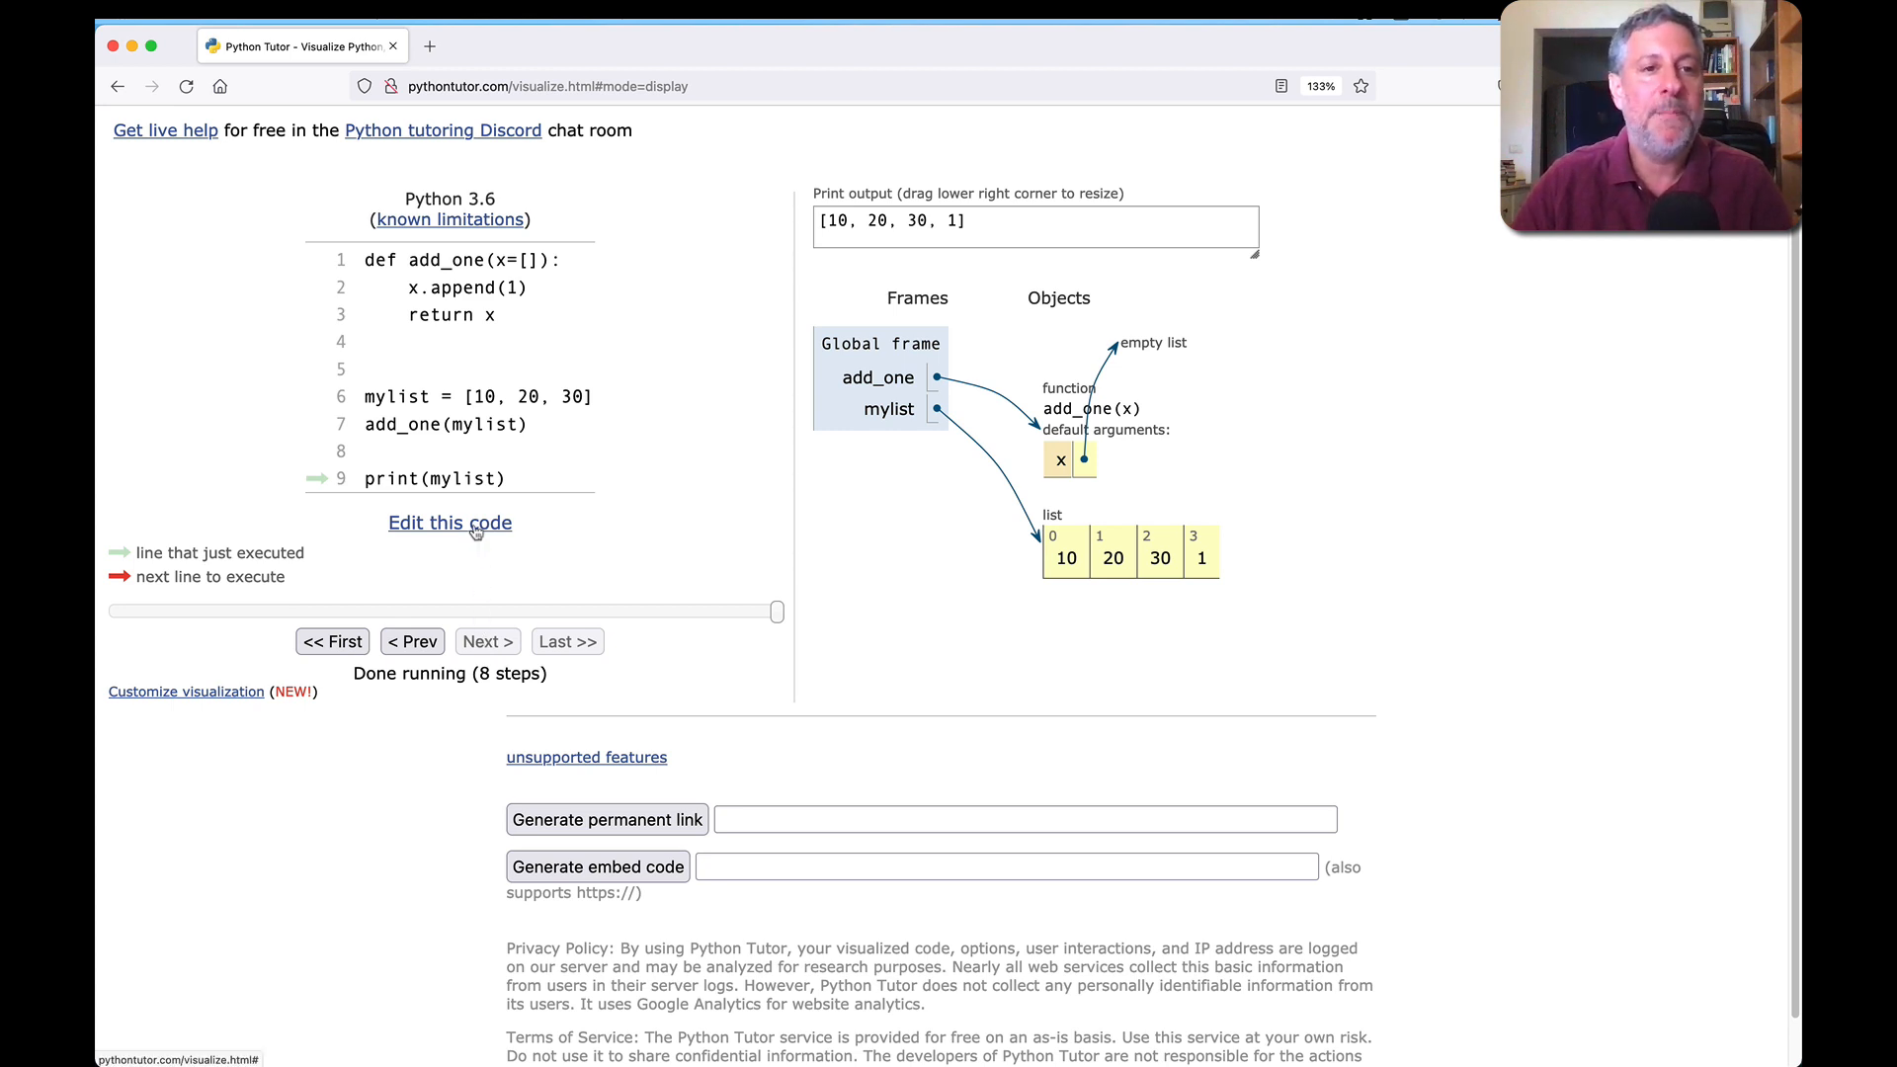
Step: Change the code to three argument-less add_one() calls, remove print(mylist), and visualize it
left_click(449, 522)
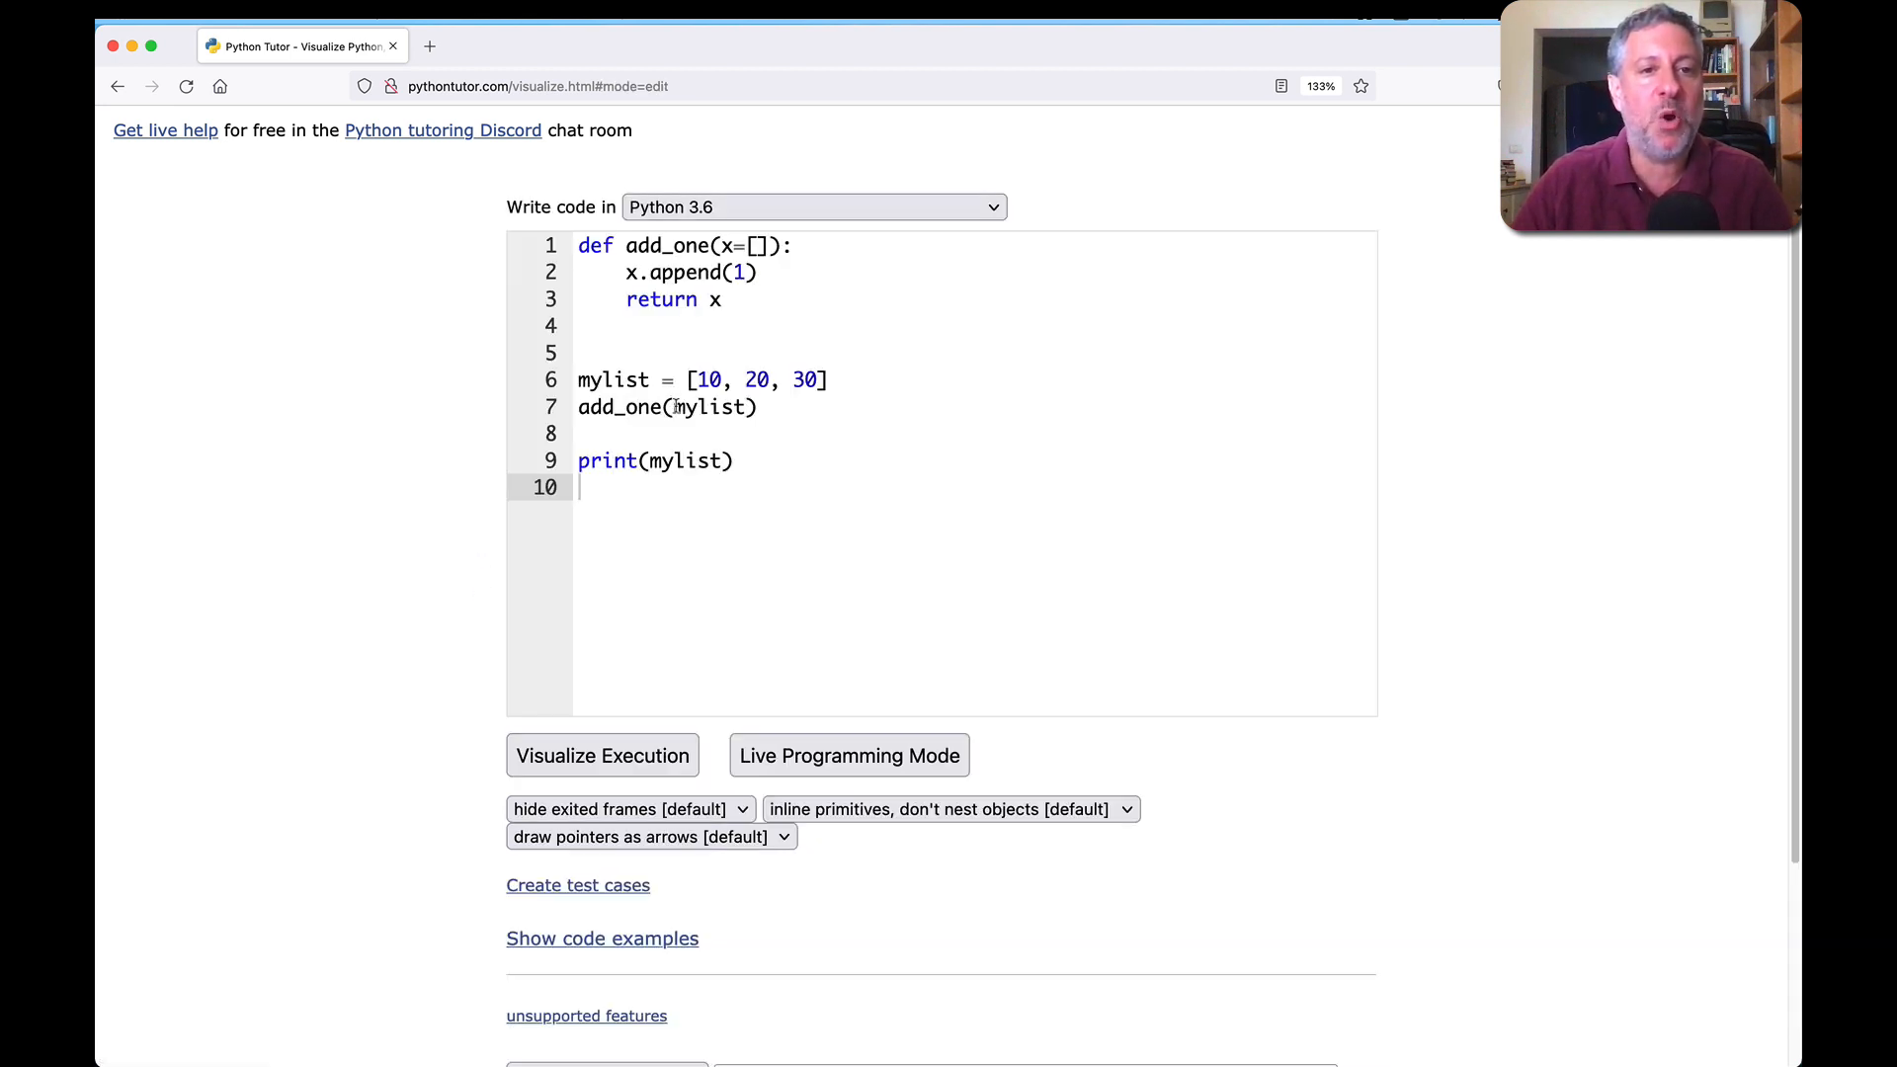
double_click(711, 406)
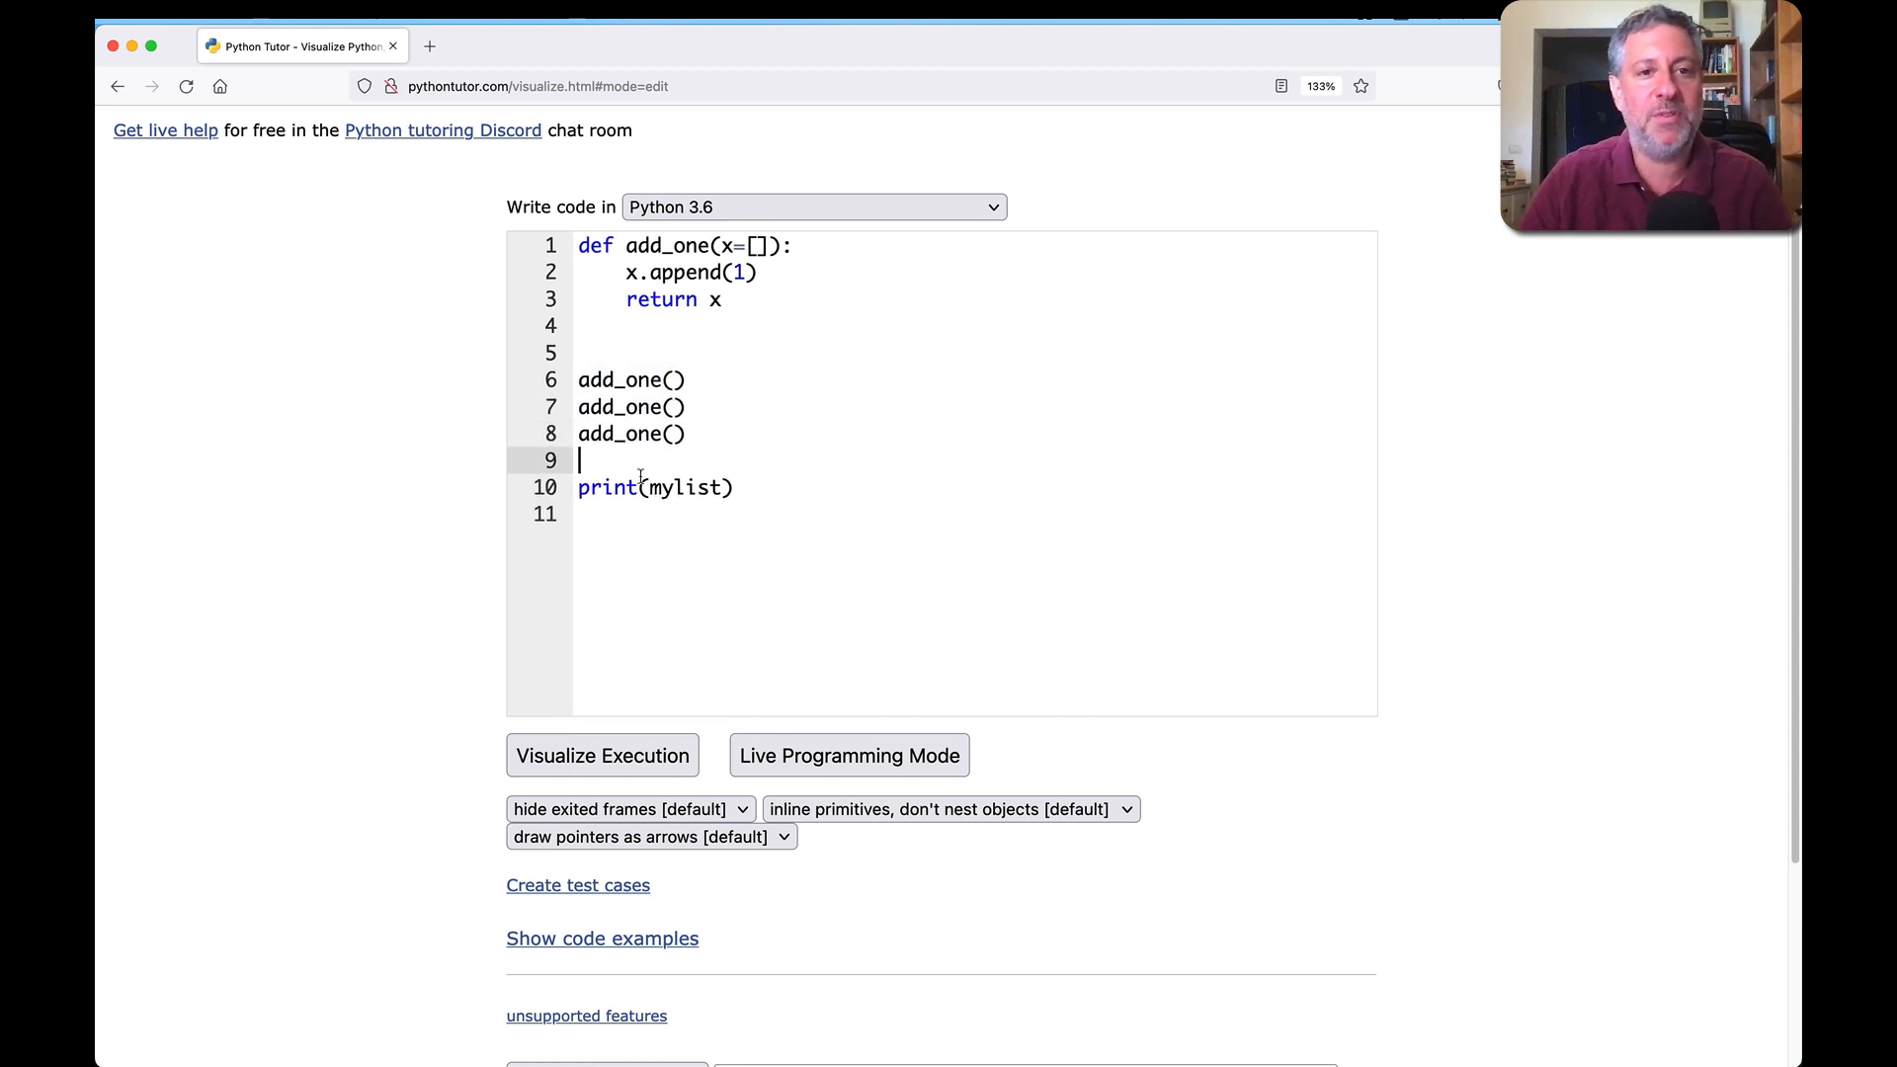
key("Backspace")
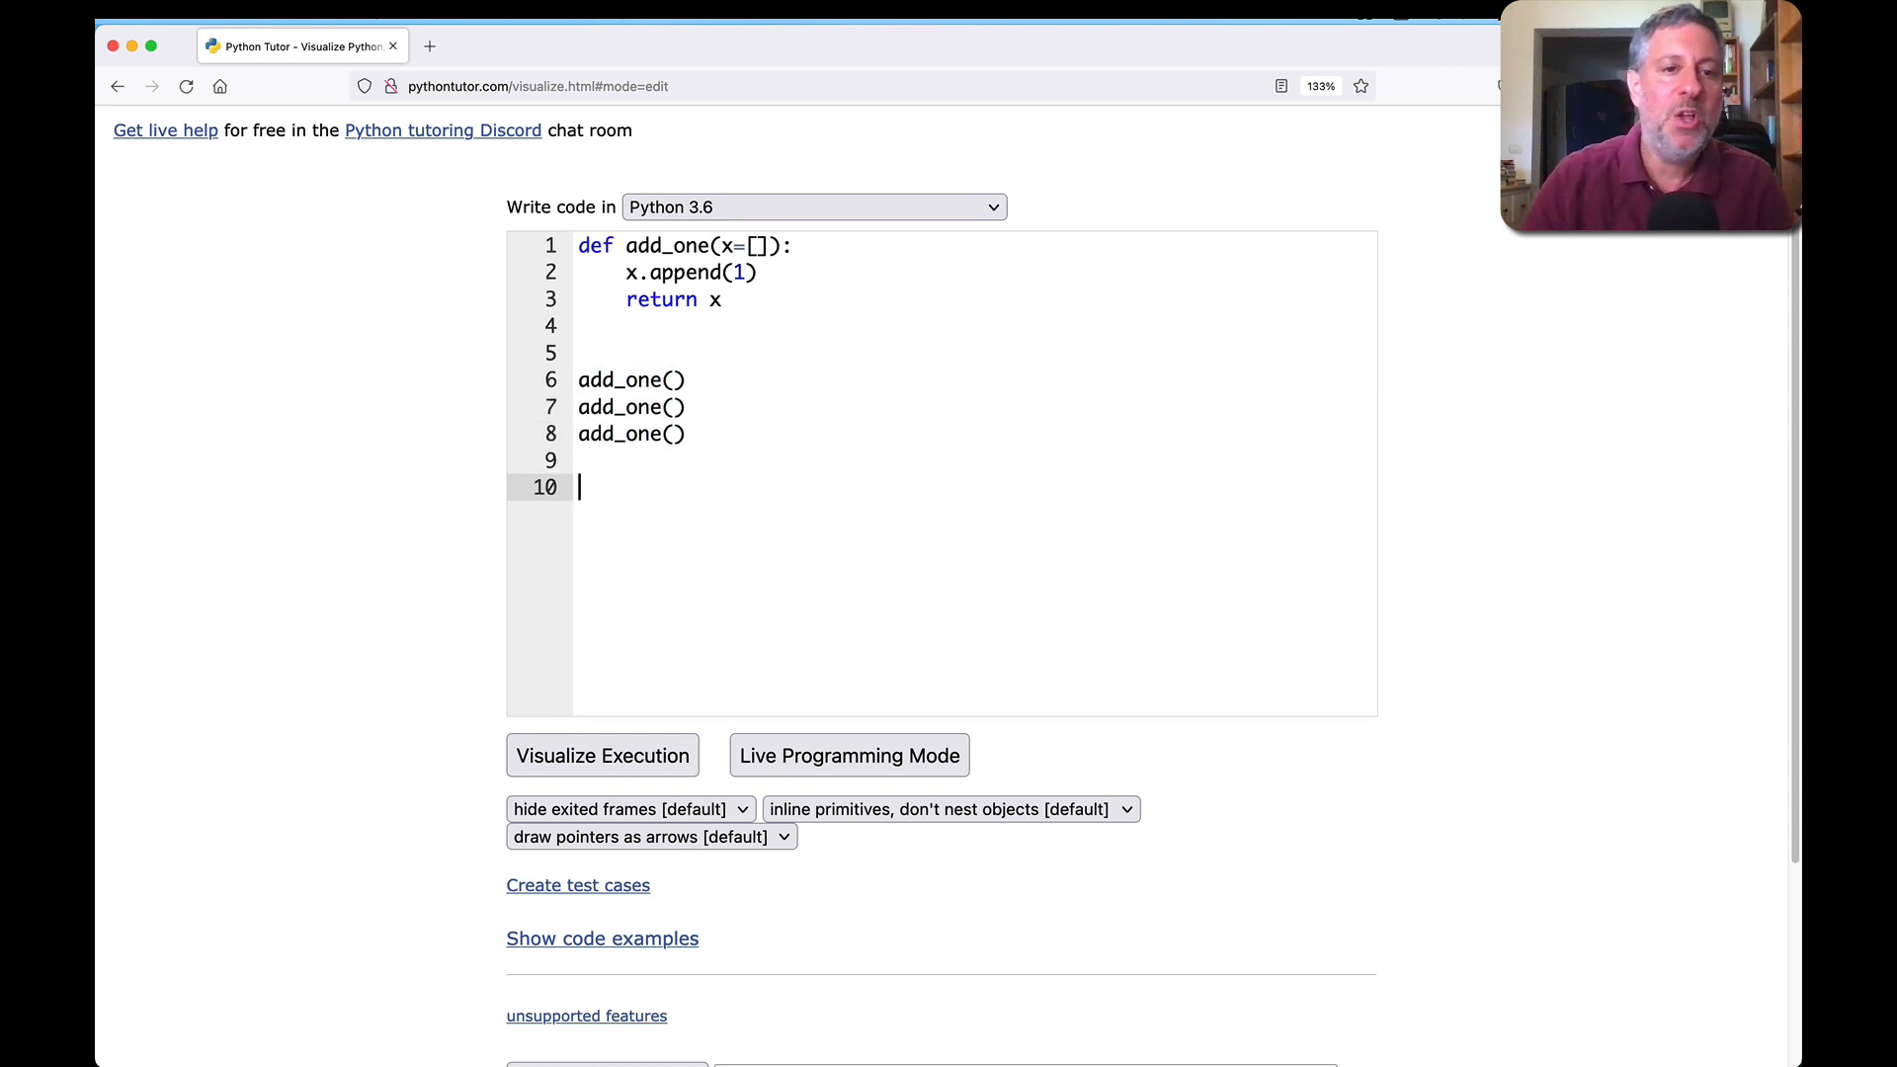
left_click(601, 754)
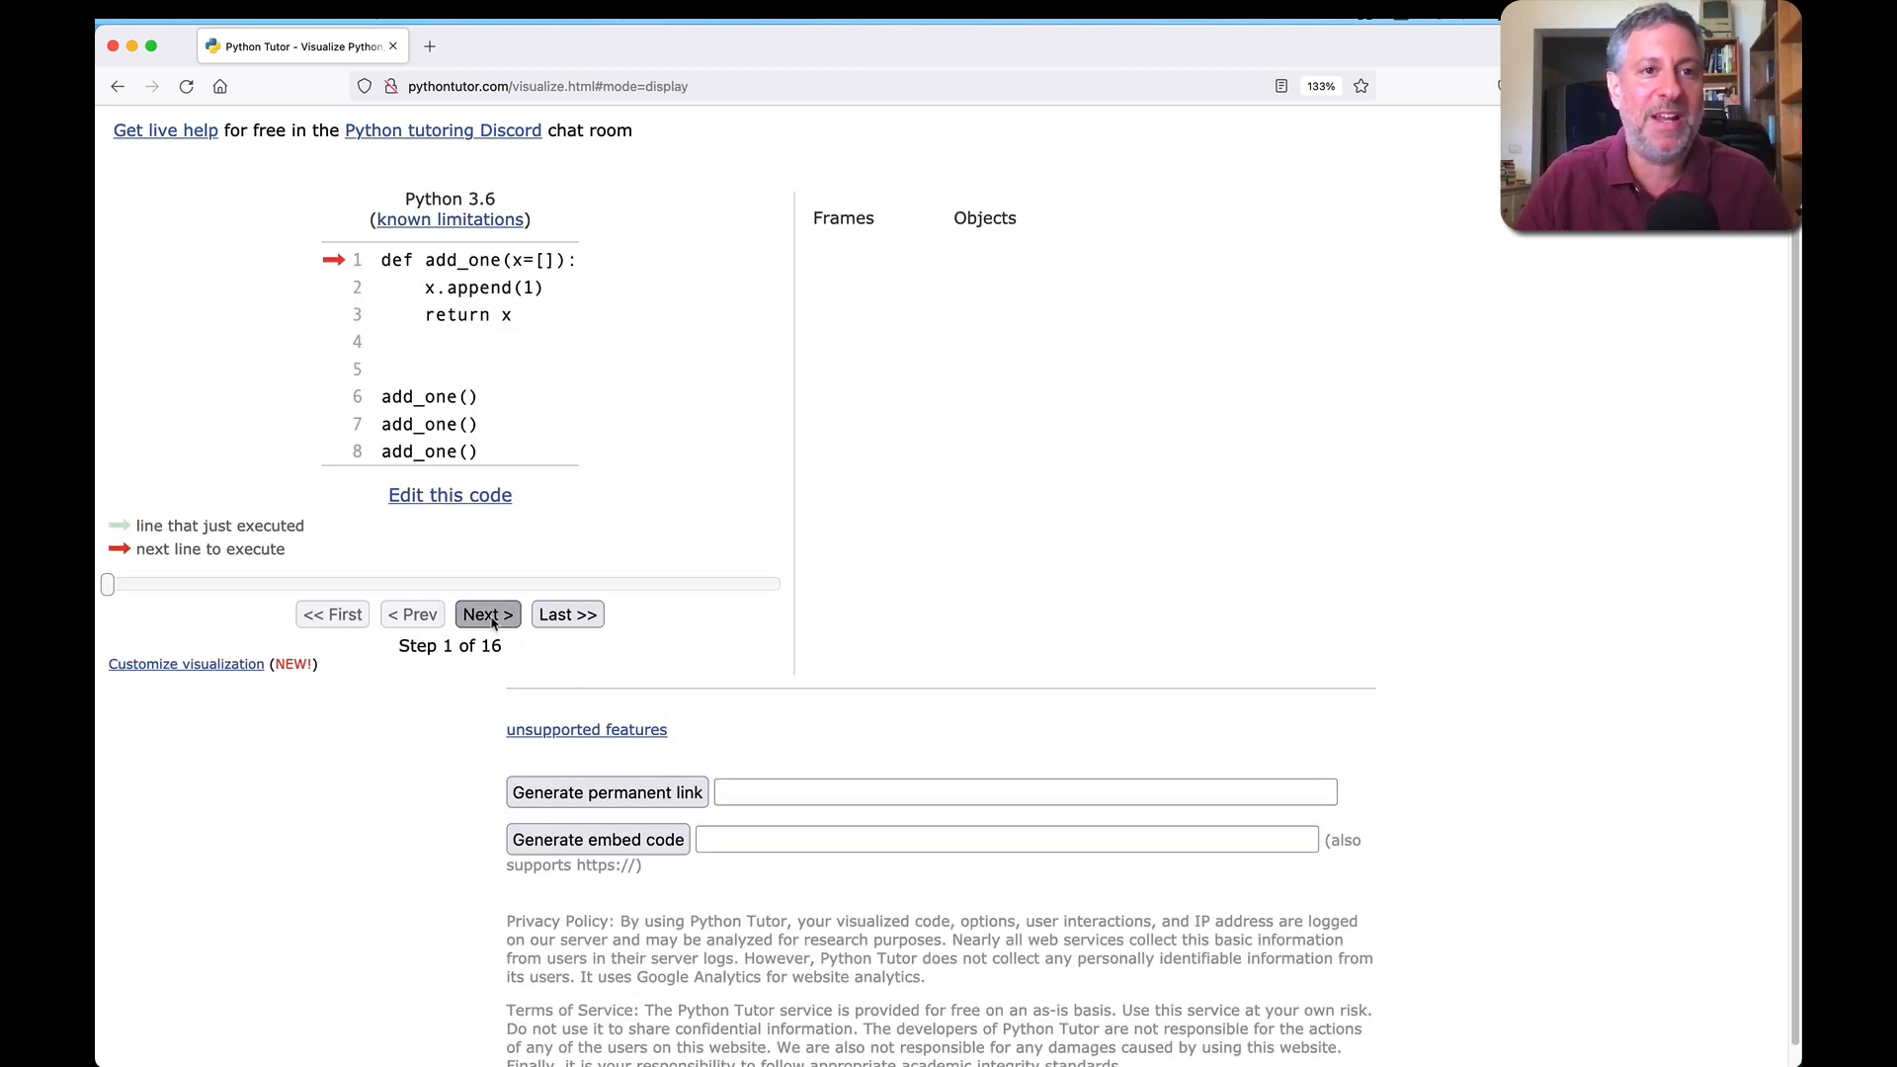
Step: Step through all 16 steps as the shared default list grows to [1, 1, 1]
left_click(486, 613)
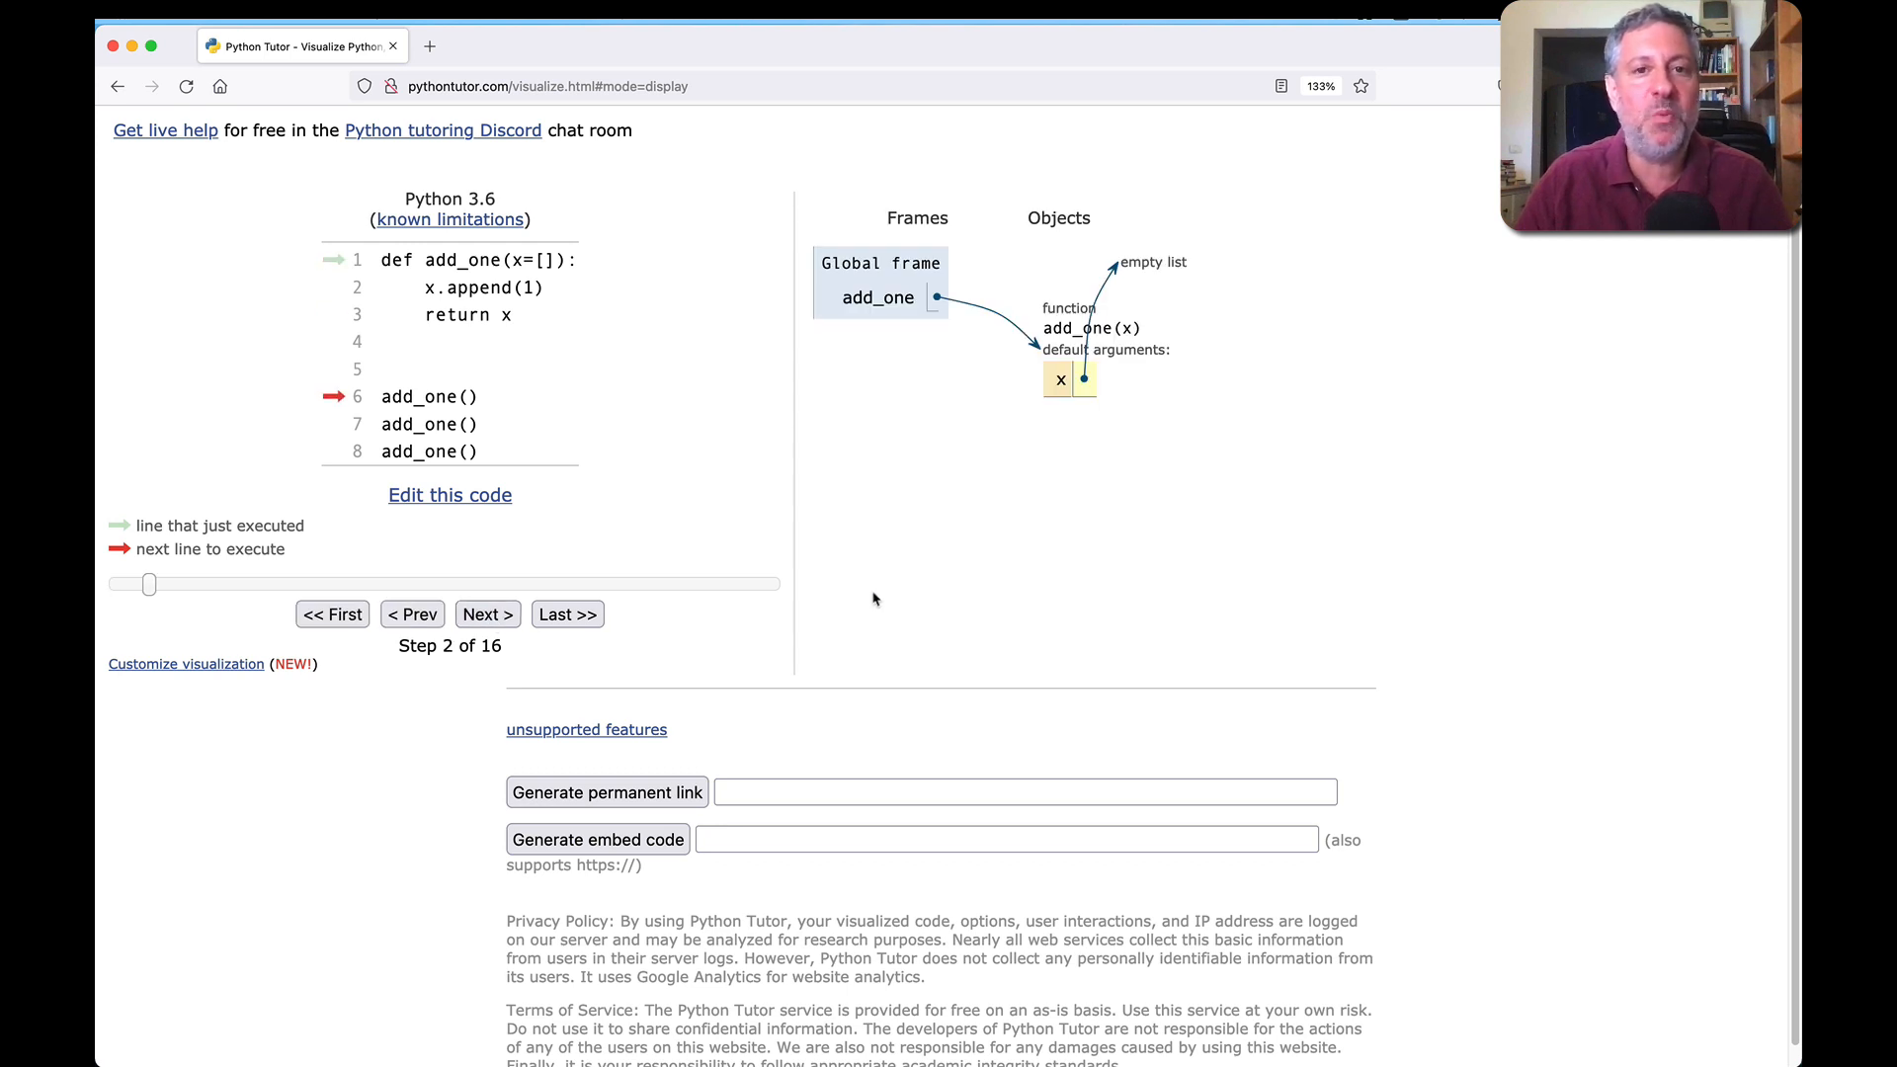
mouse_move(1133, 373)
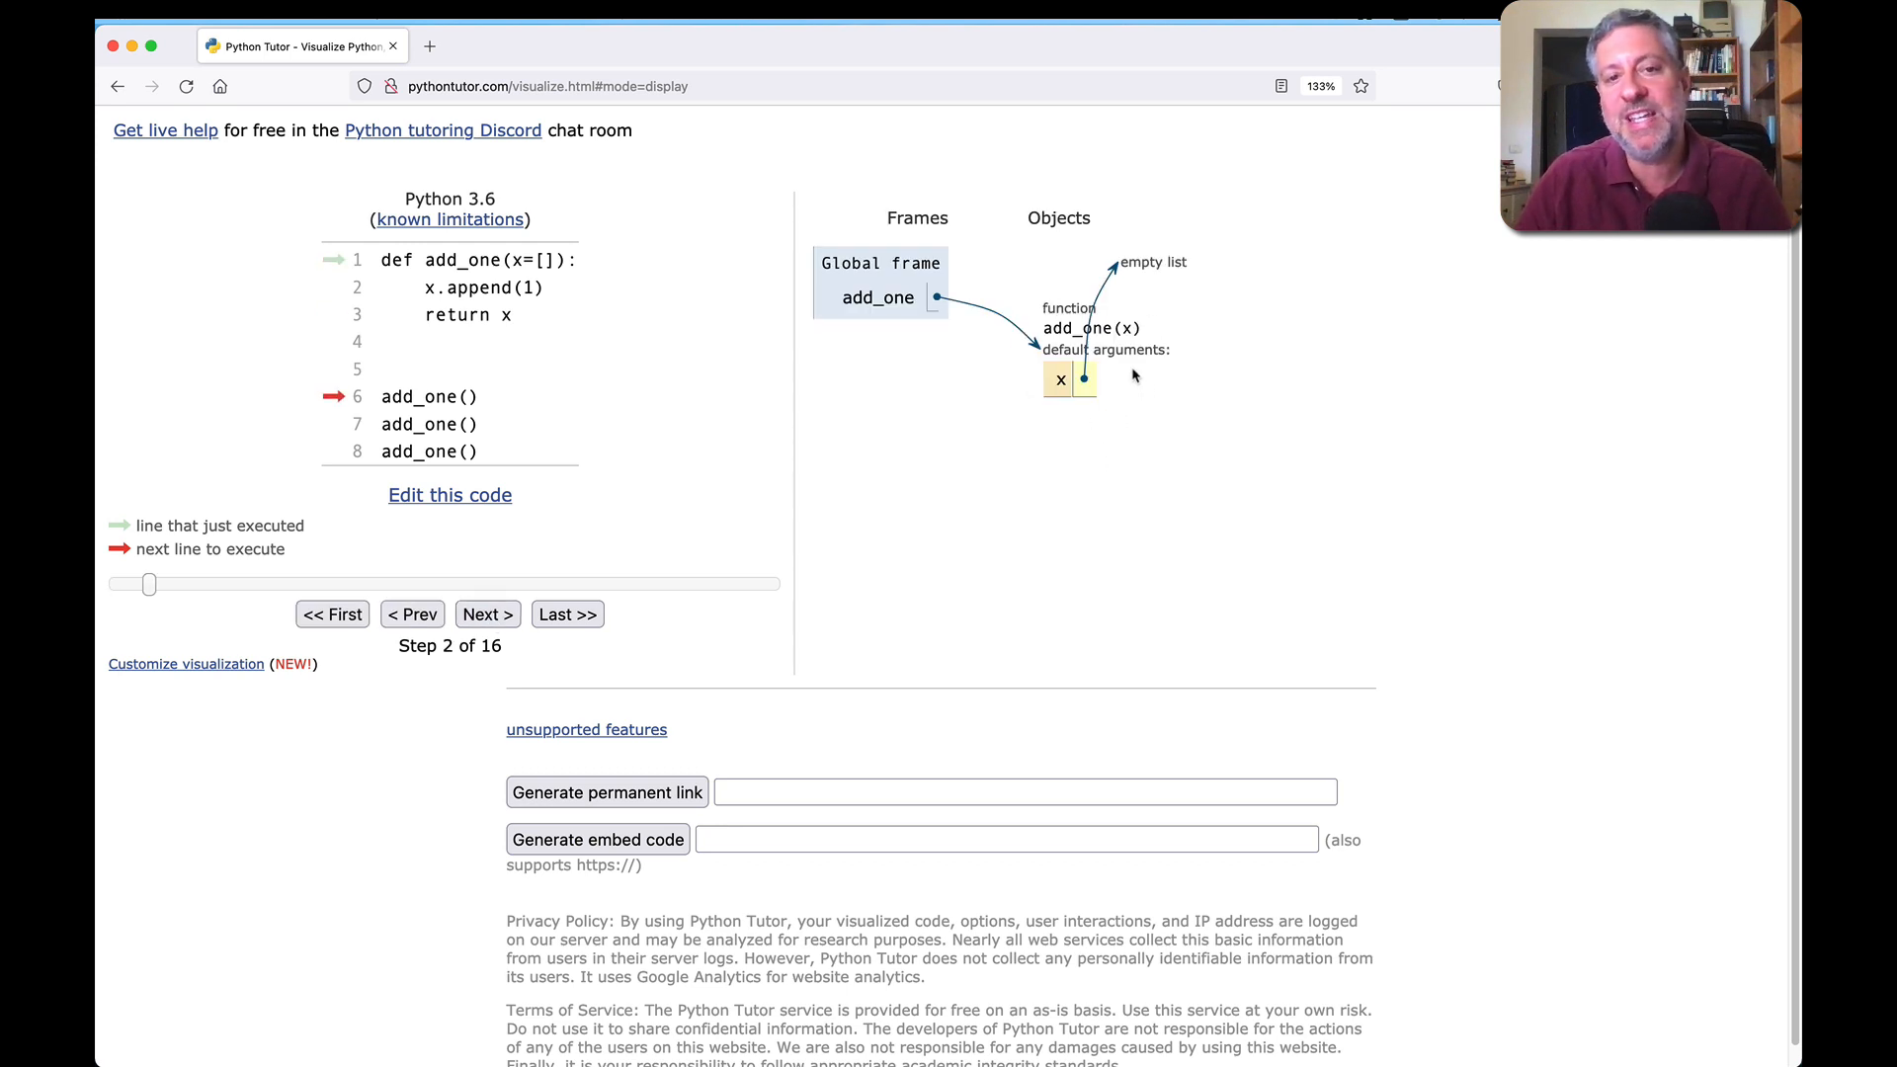
mouse_move(1089, 385)
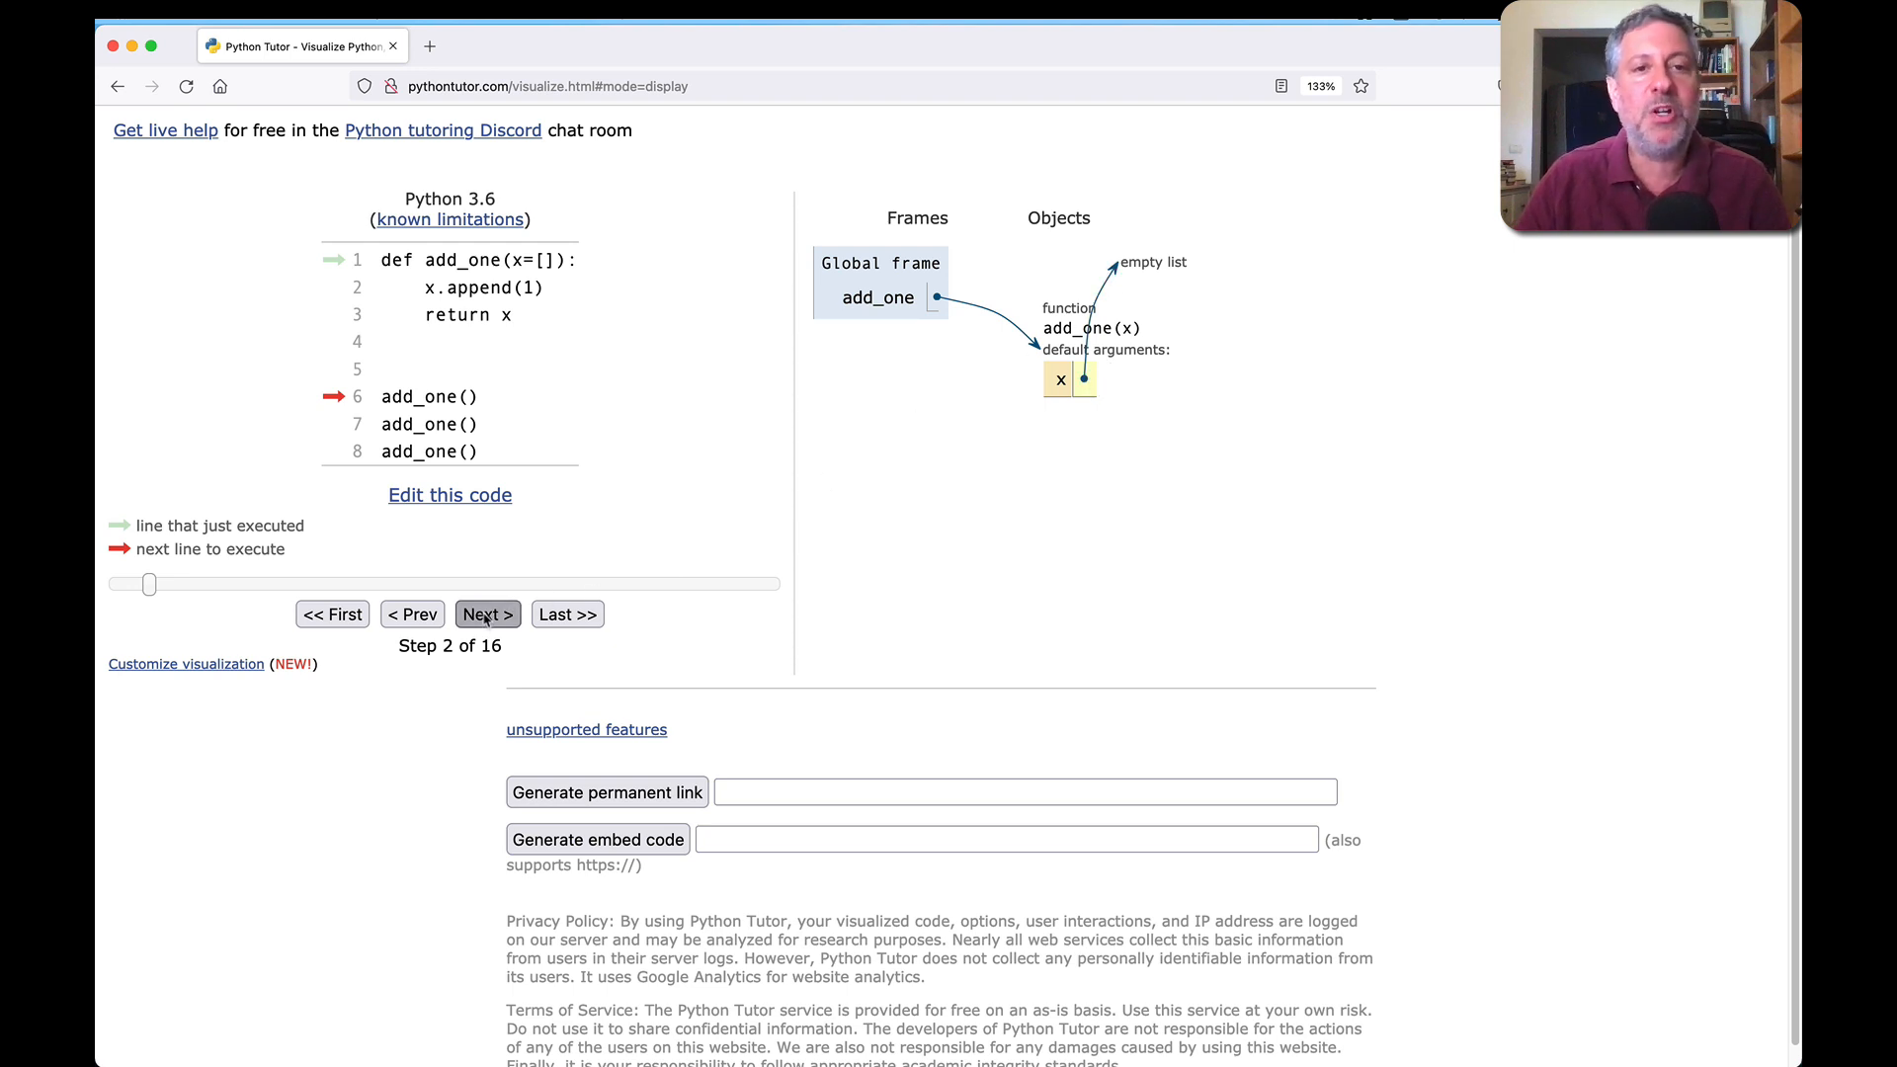
left_click(487, 614)
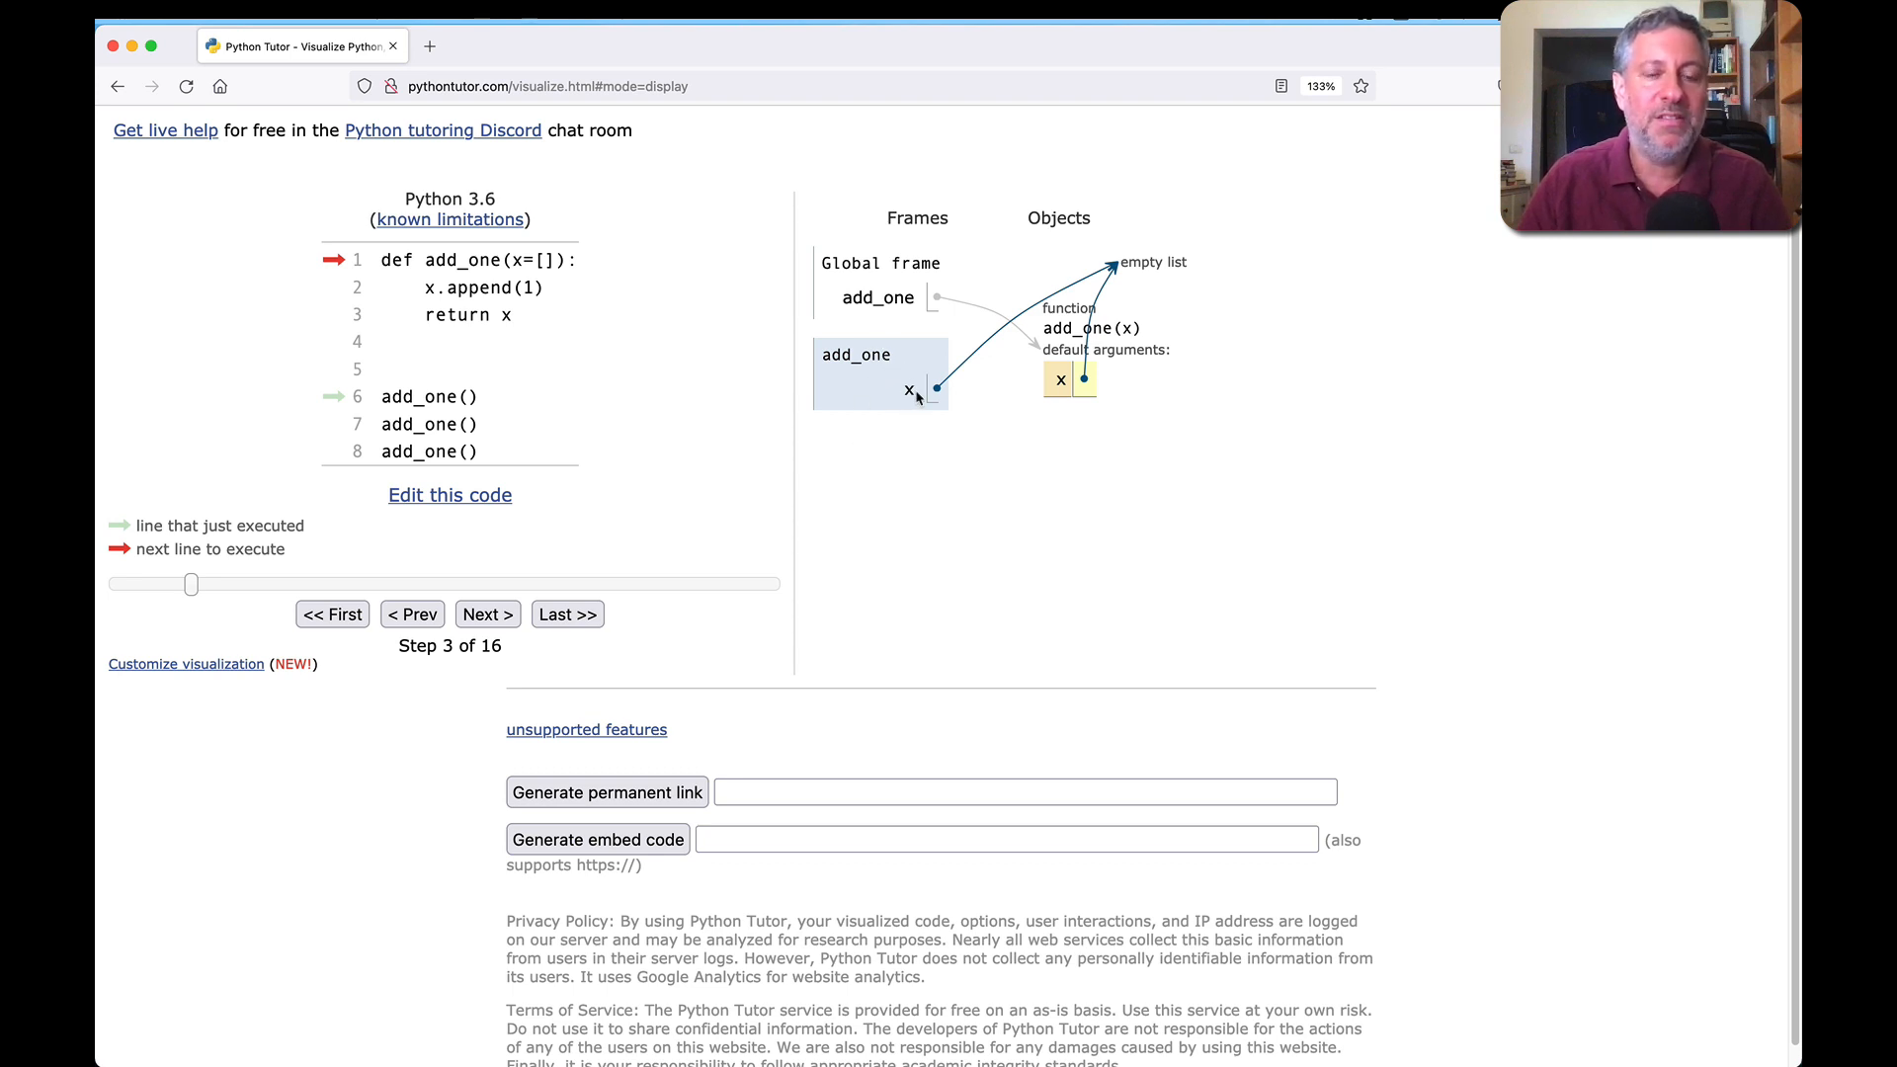
mouse_move(1110, 294)
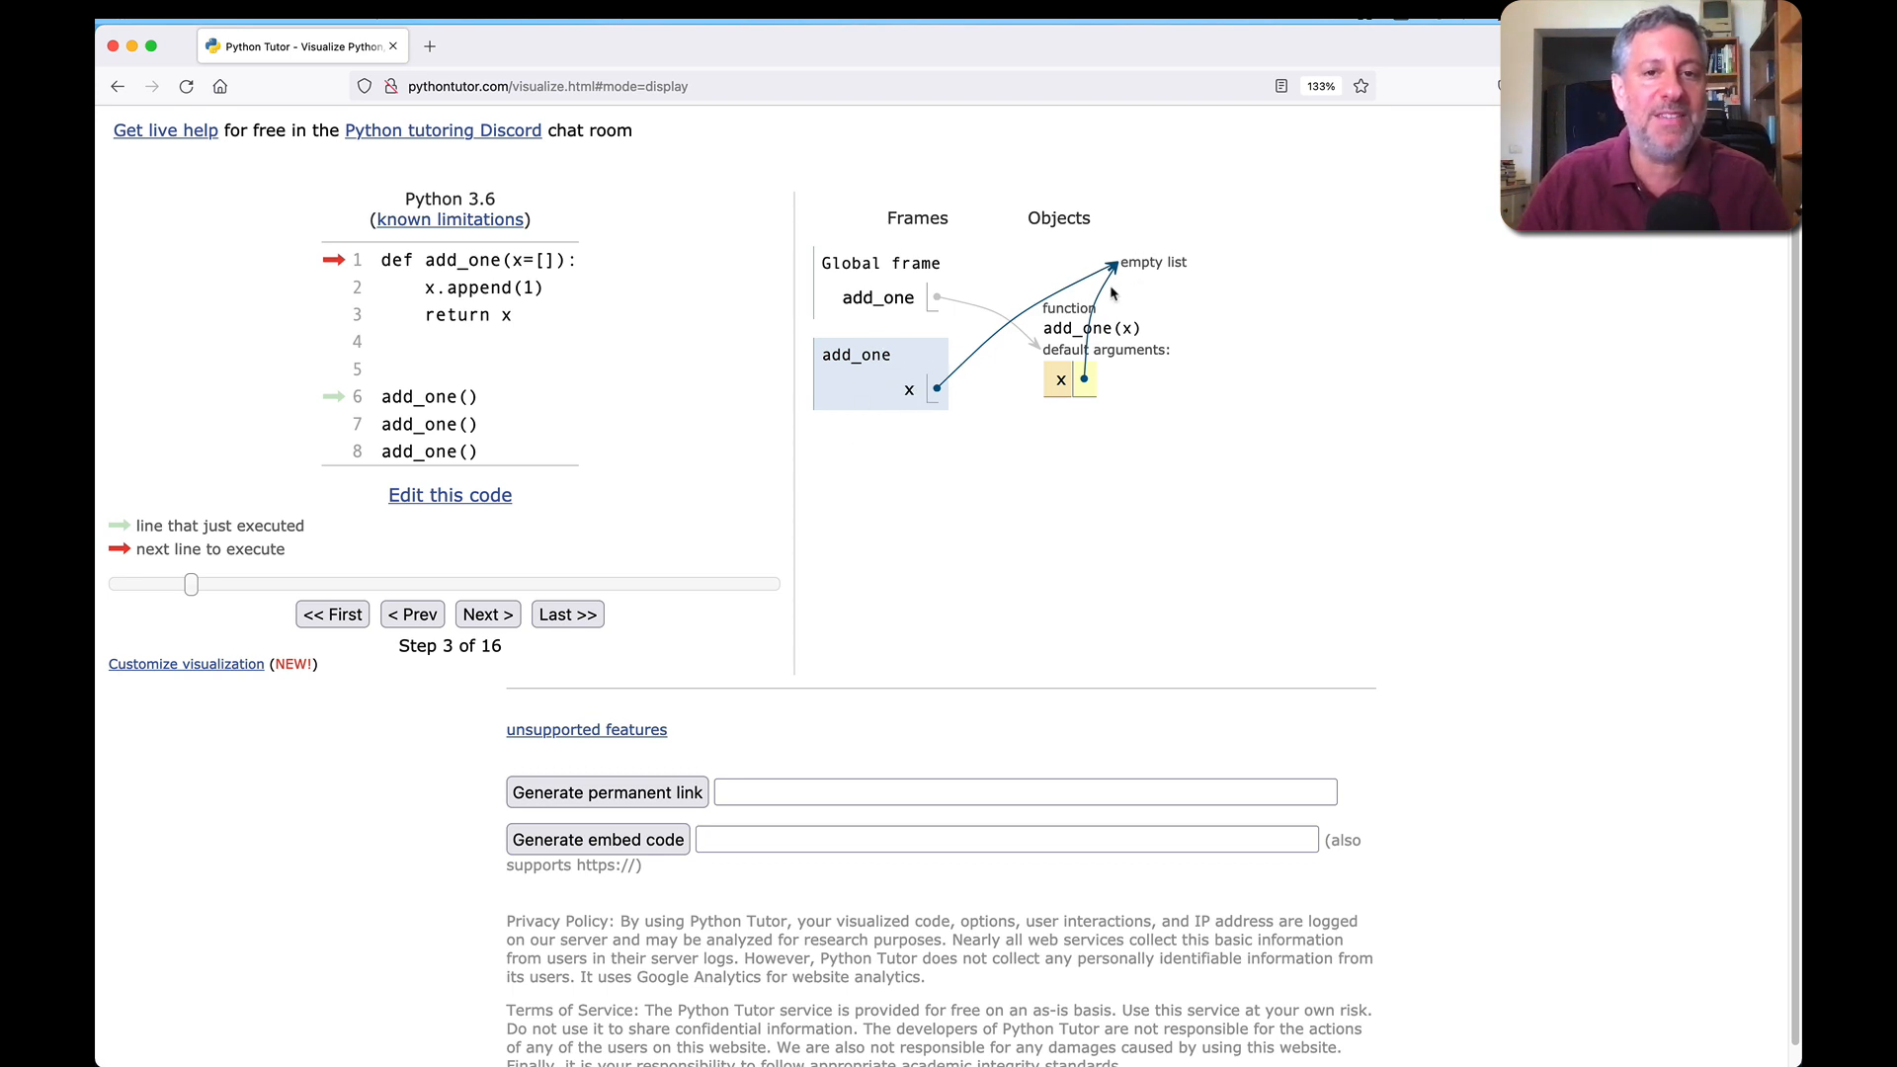
mouse_move(522, 630)
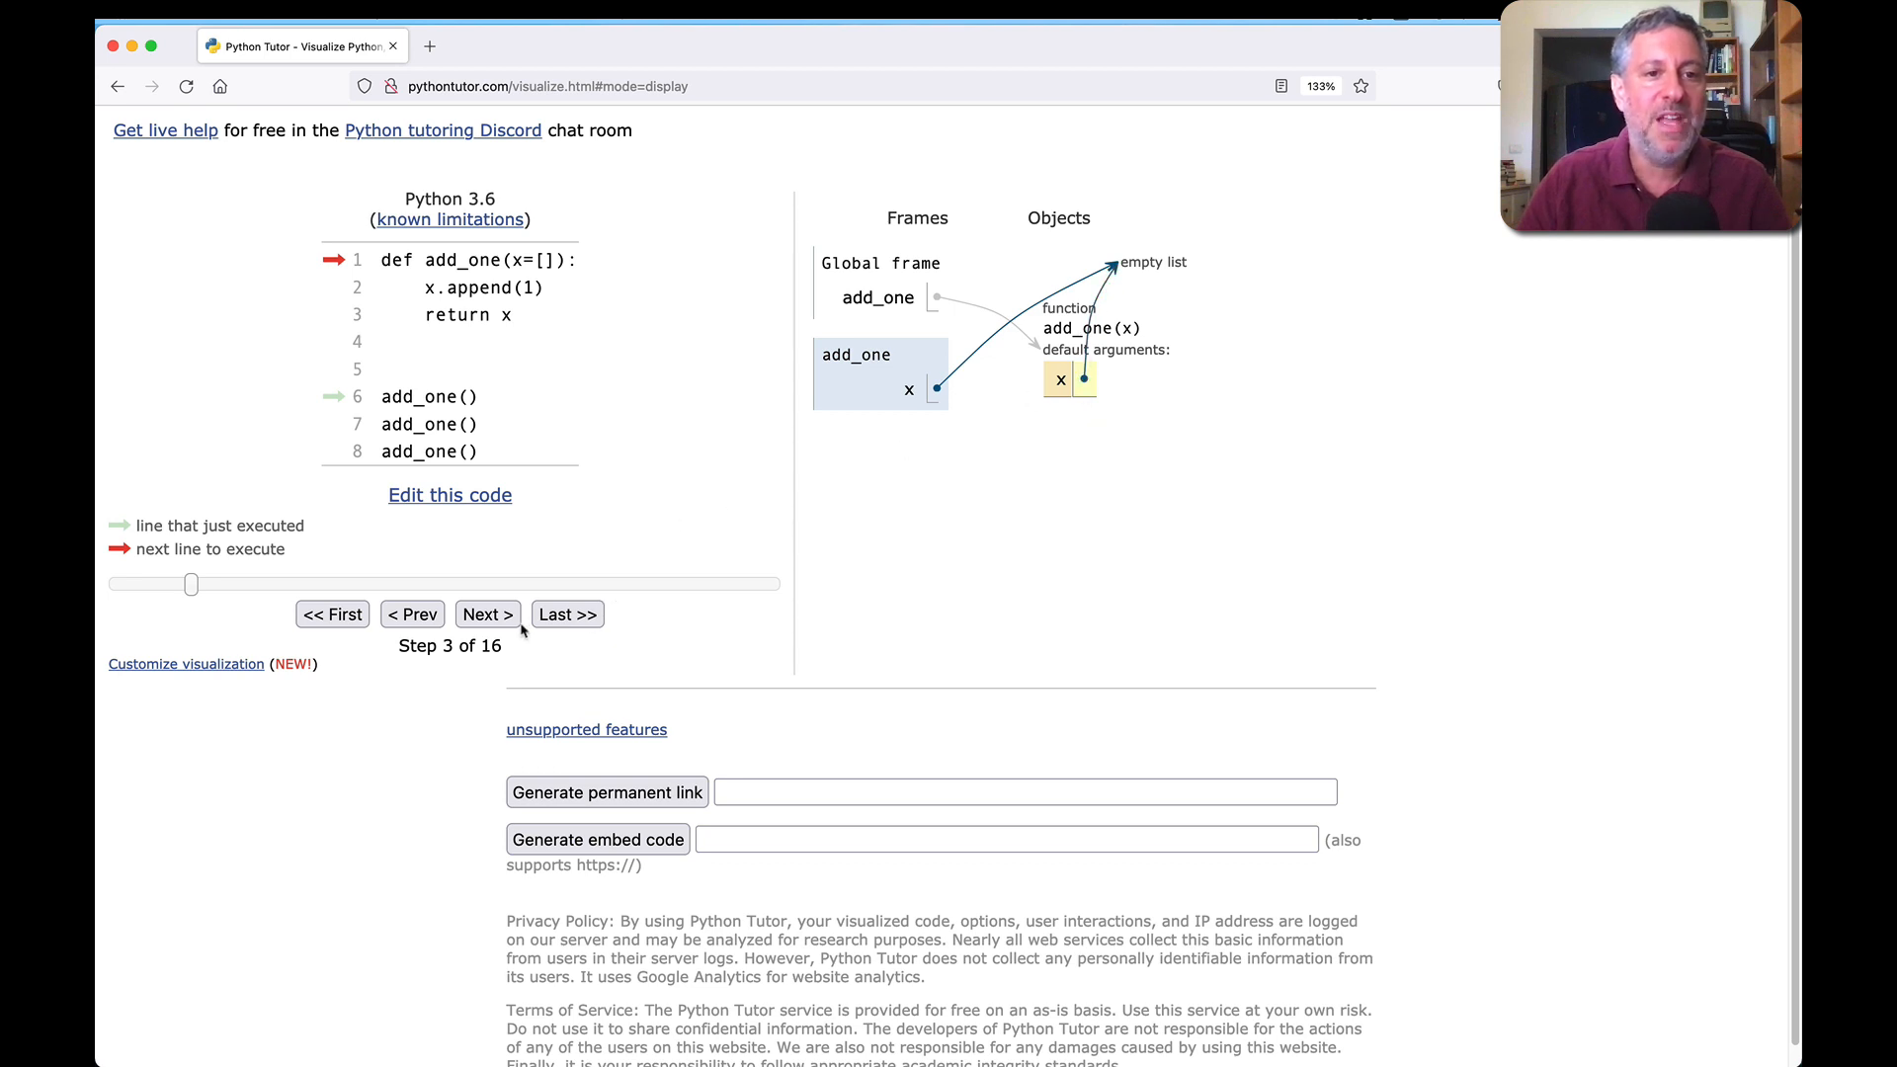
left_click(486, 613)
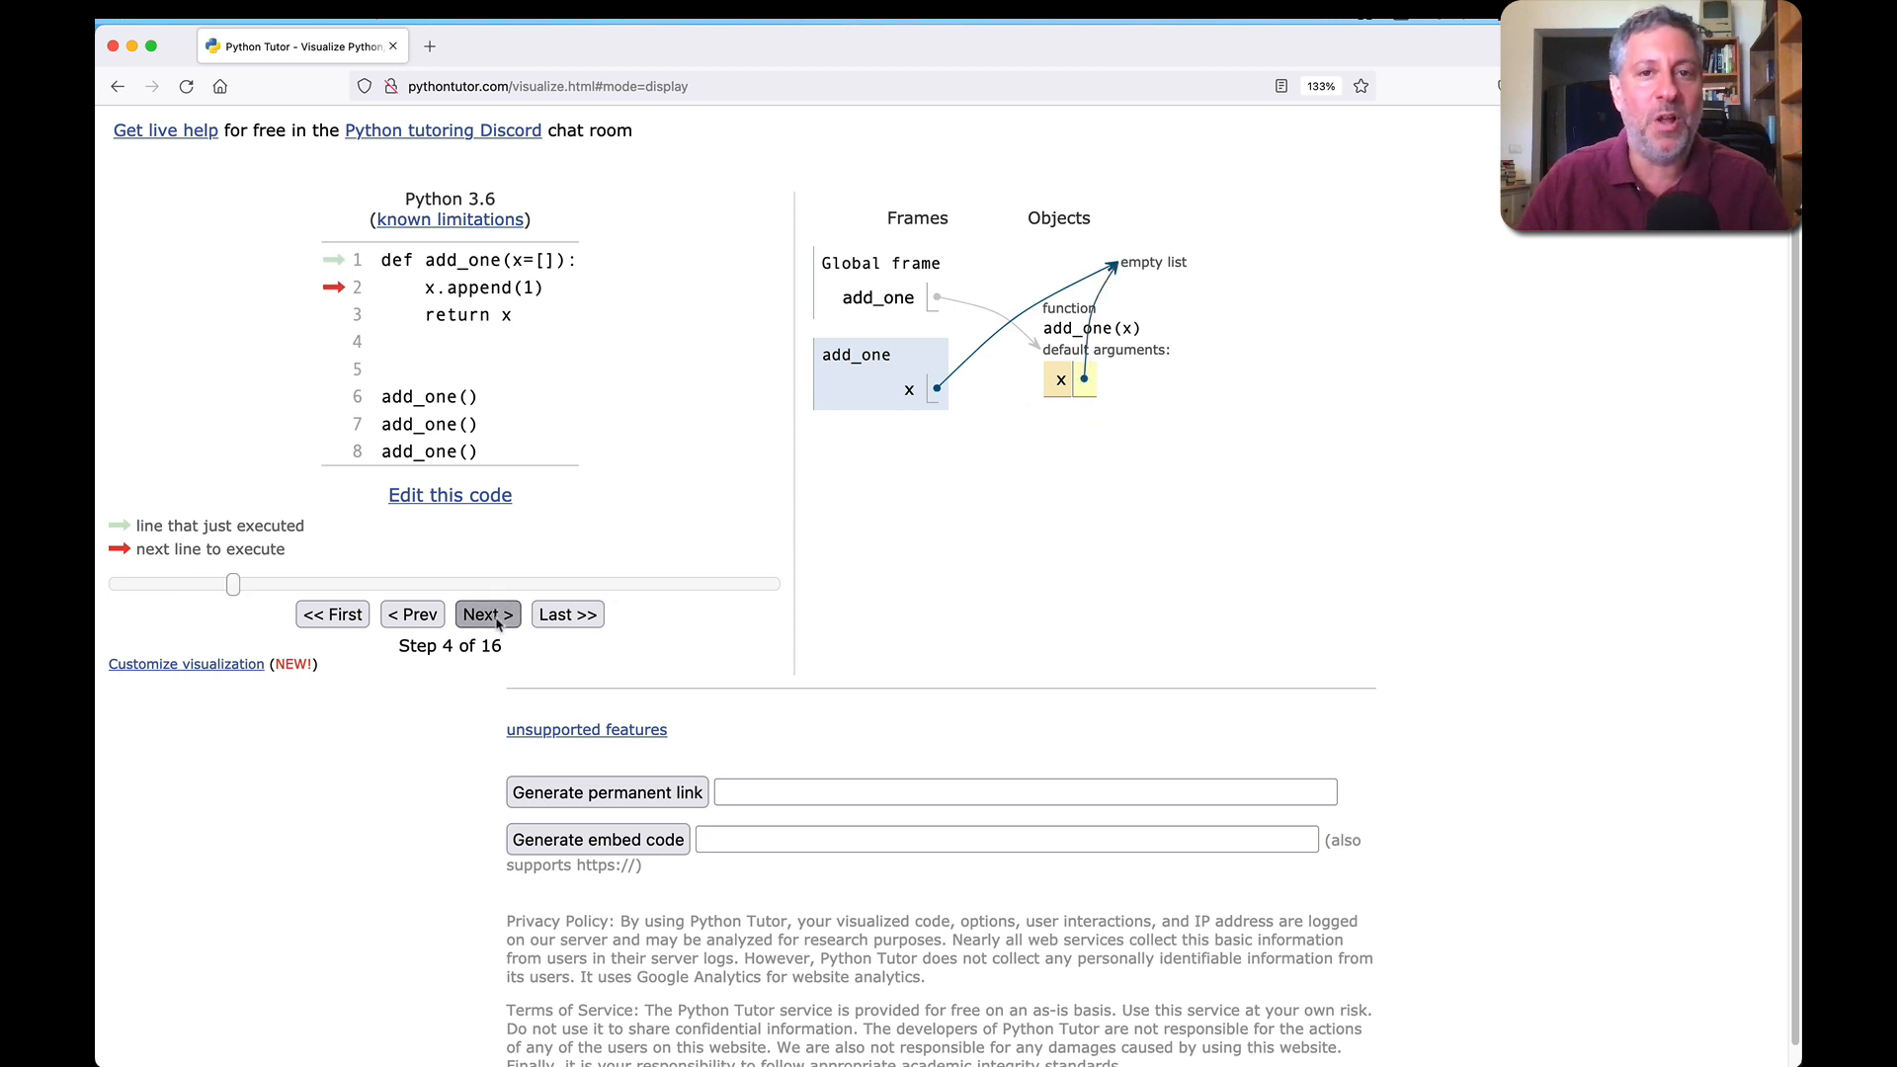
left_click(486, 613)
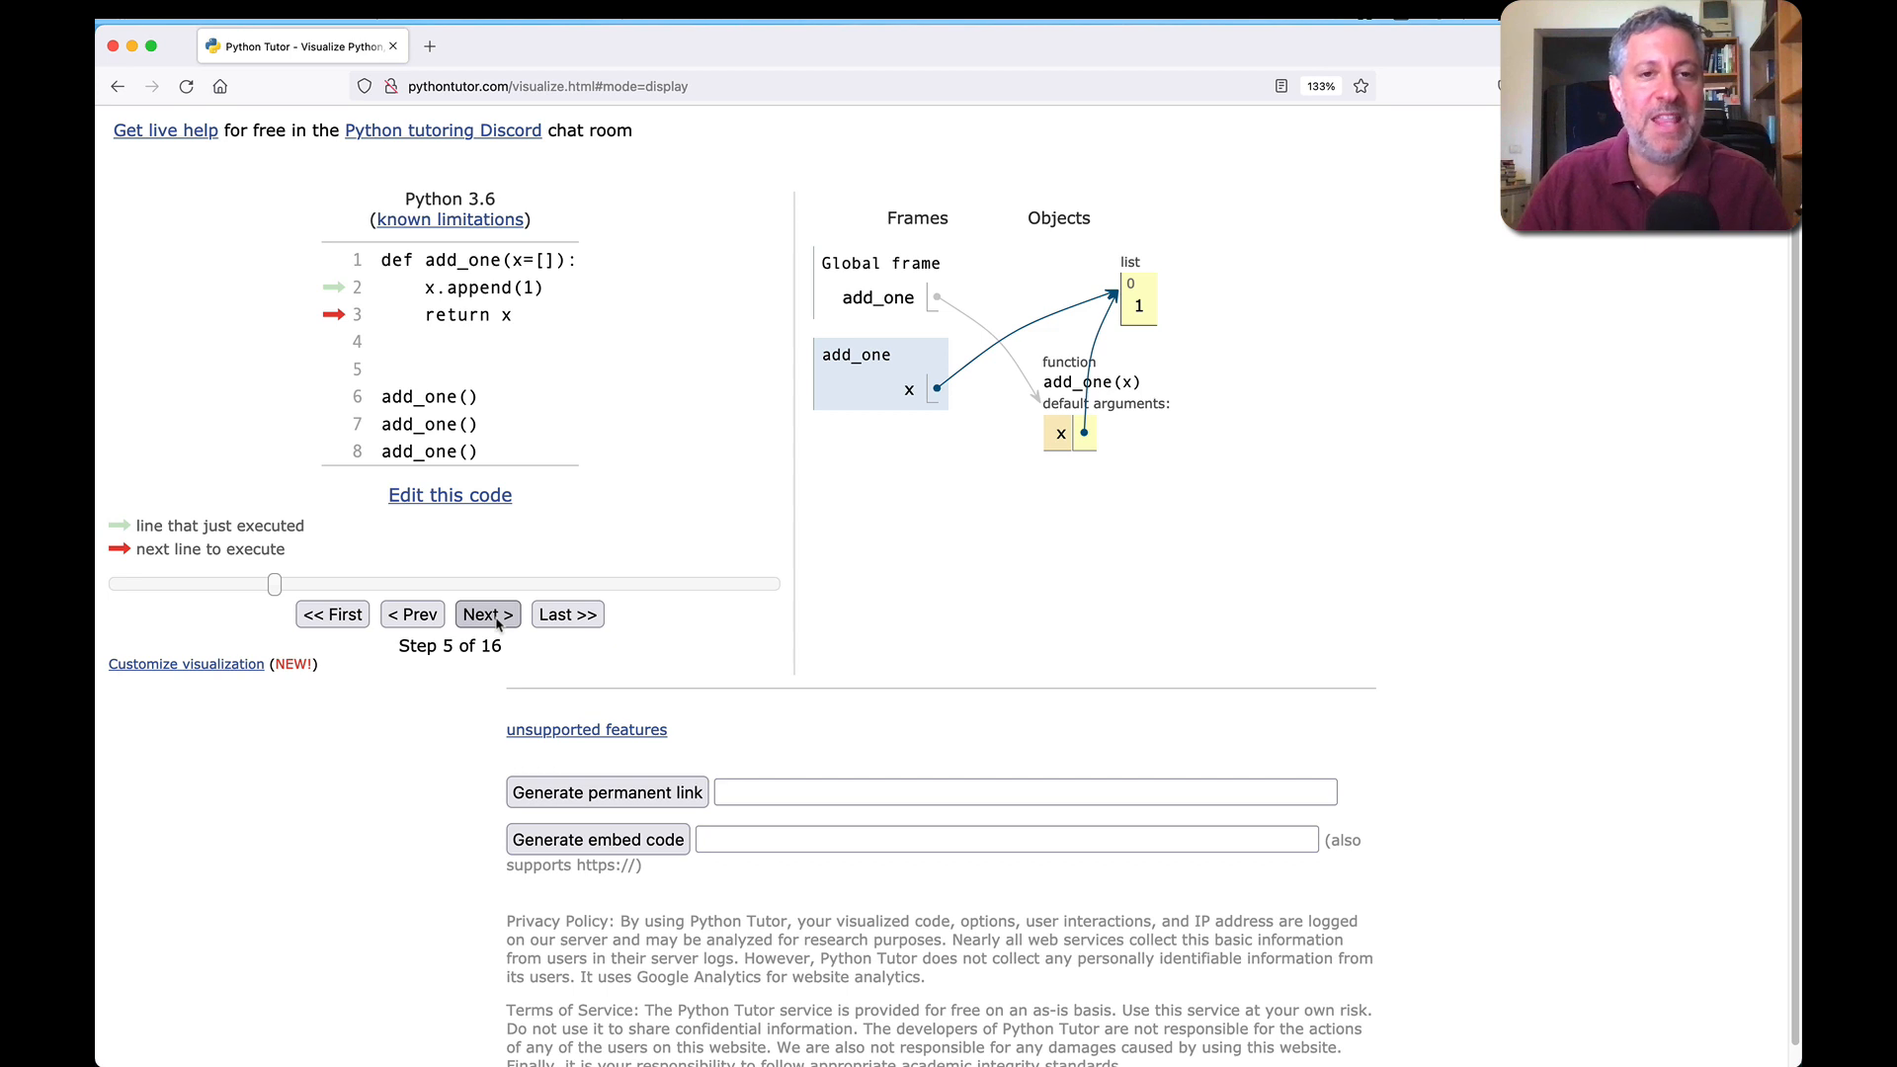
left_click(486, 613)
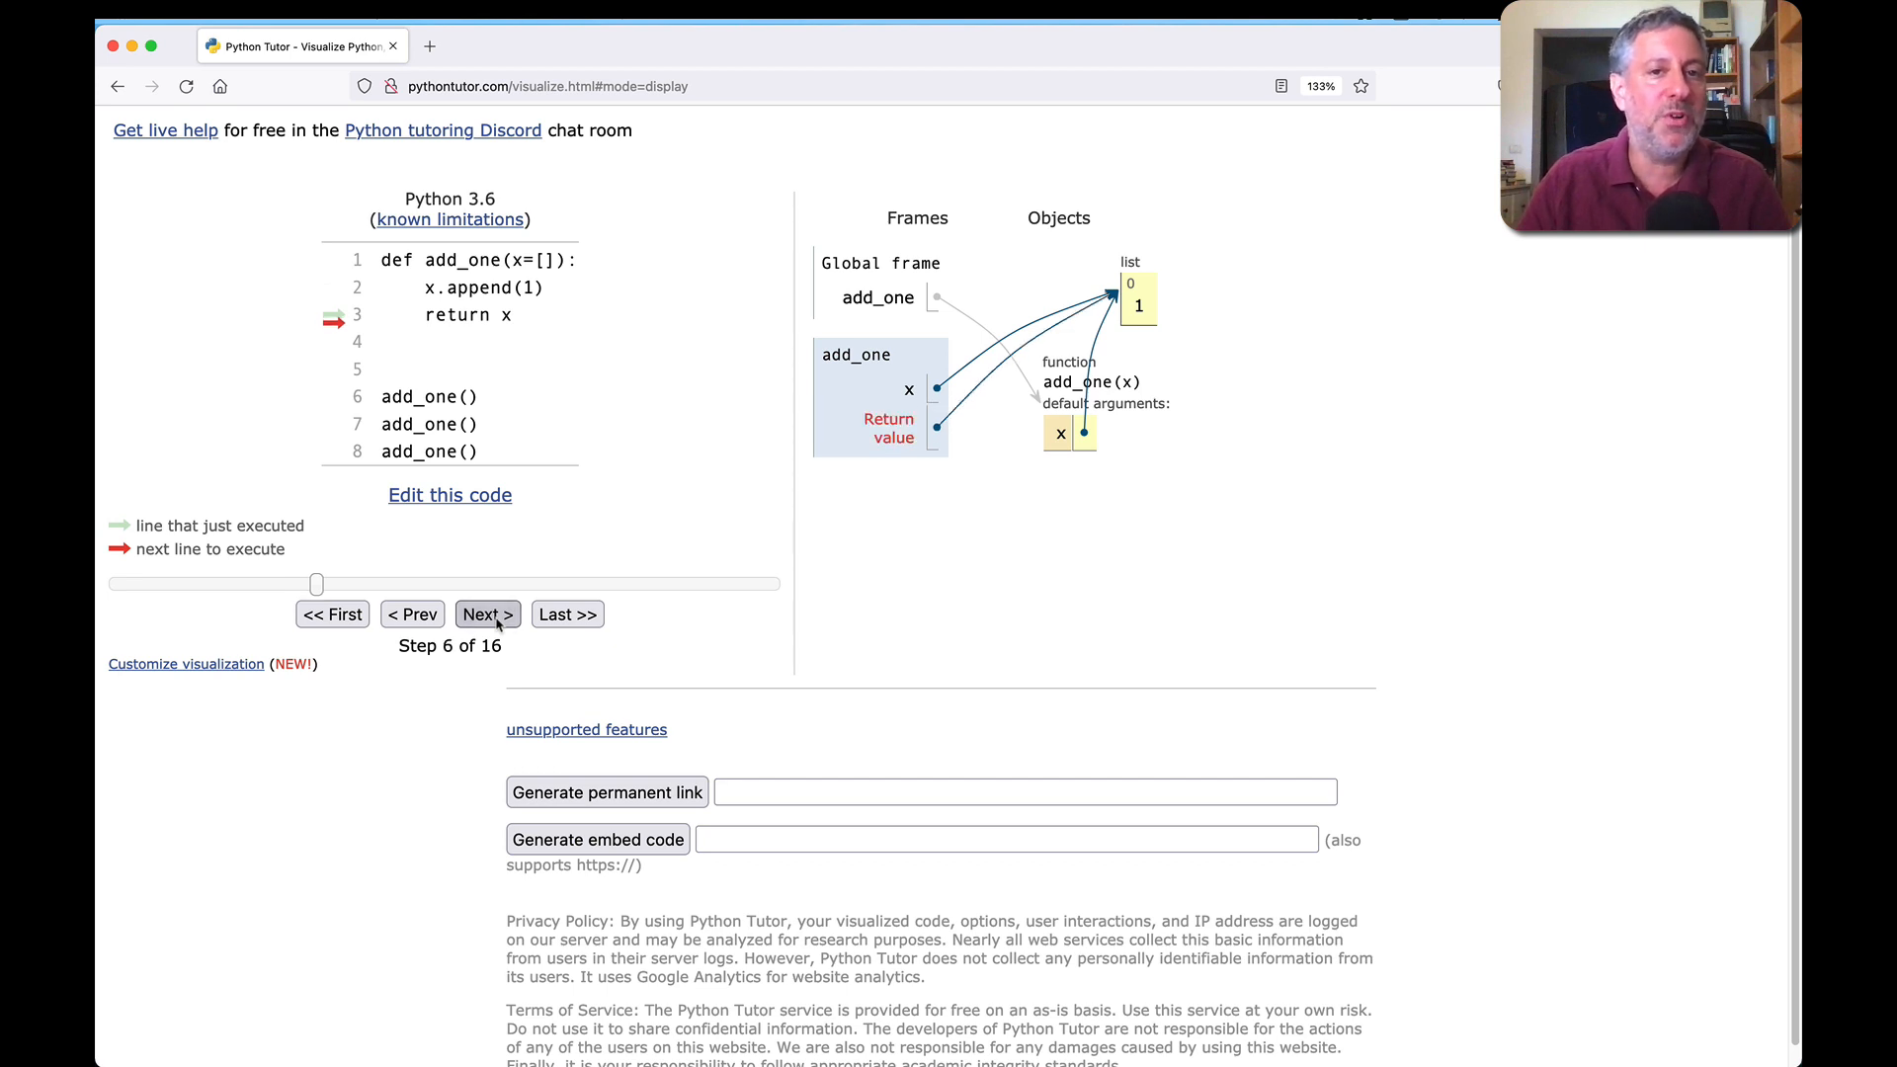
left_click(487, 614)
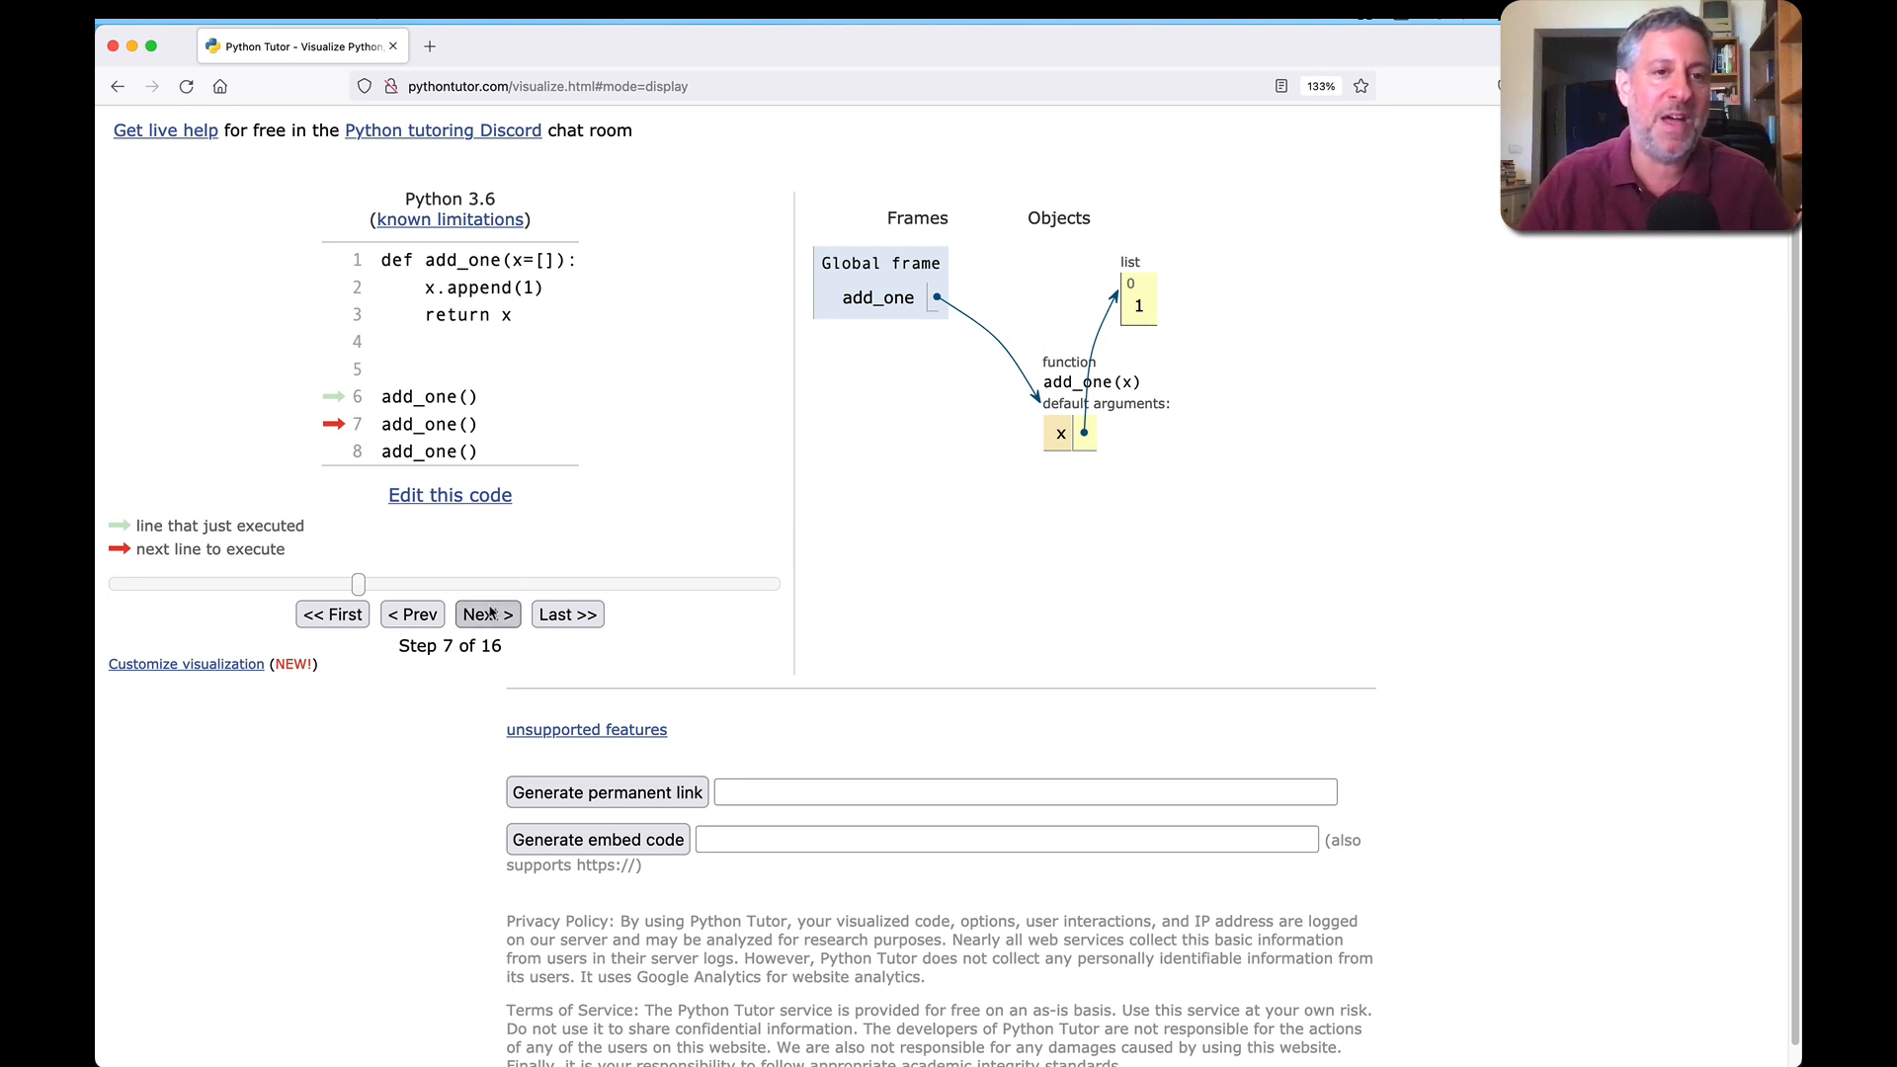
left_click(486, 613)
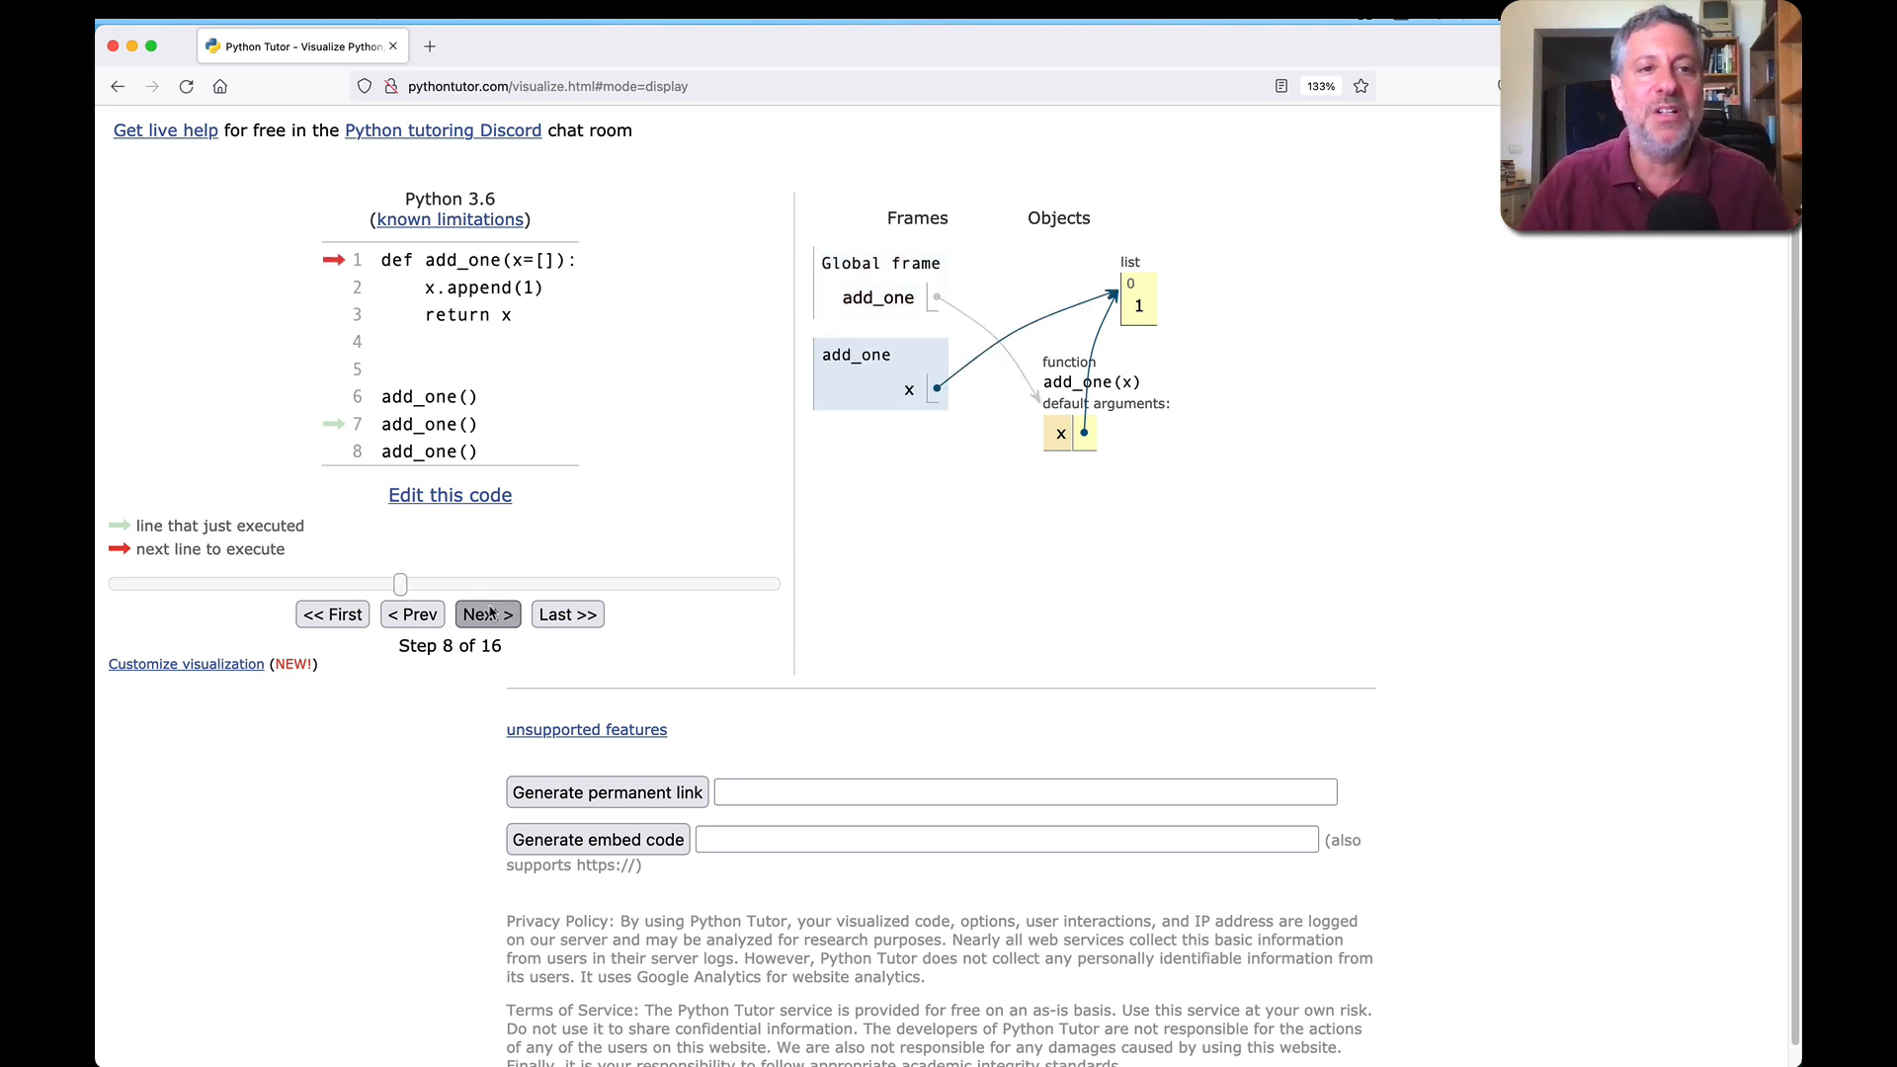
left_click(486, 613)
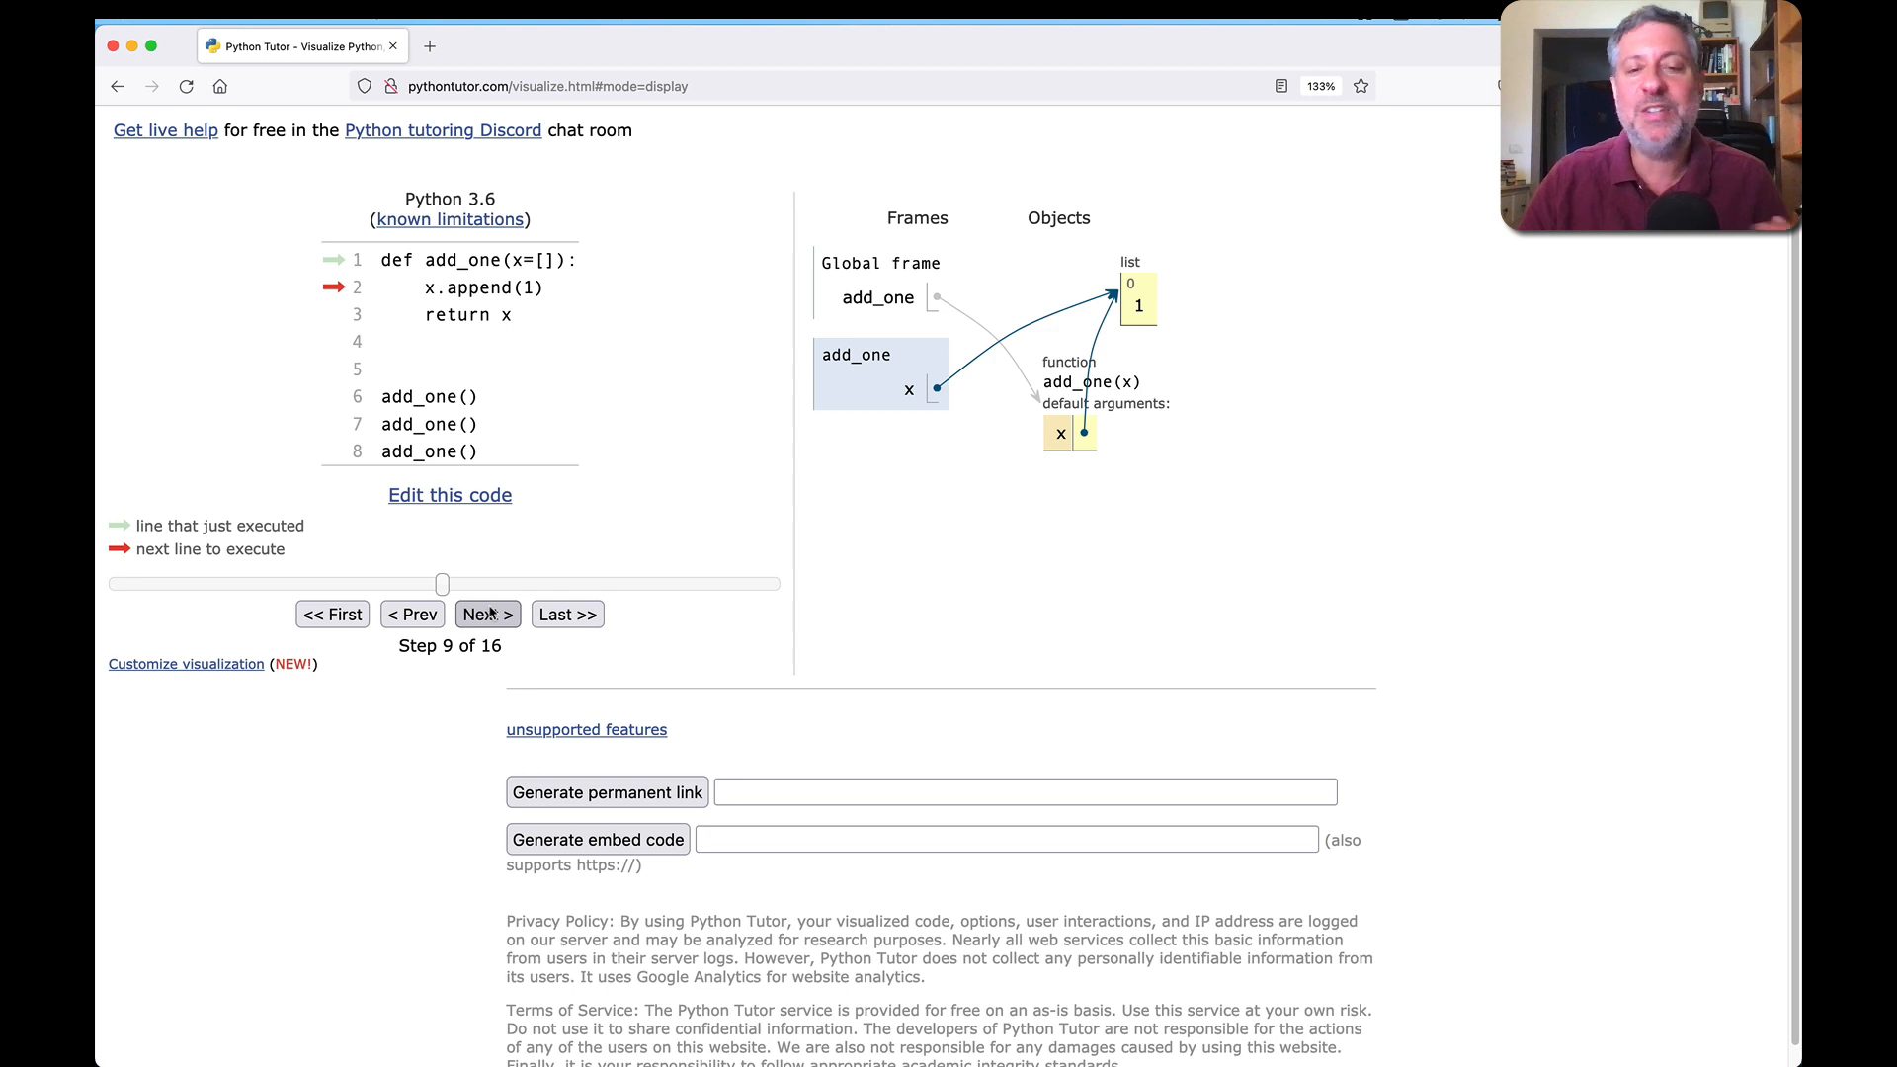
left_click(486, 613)
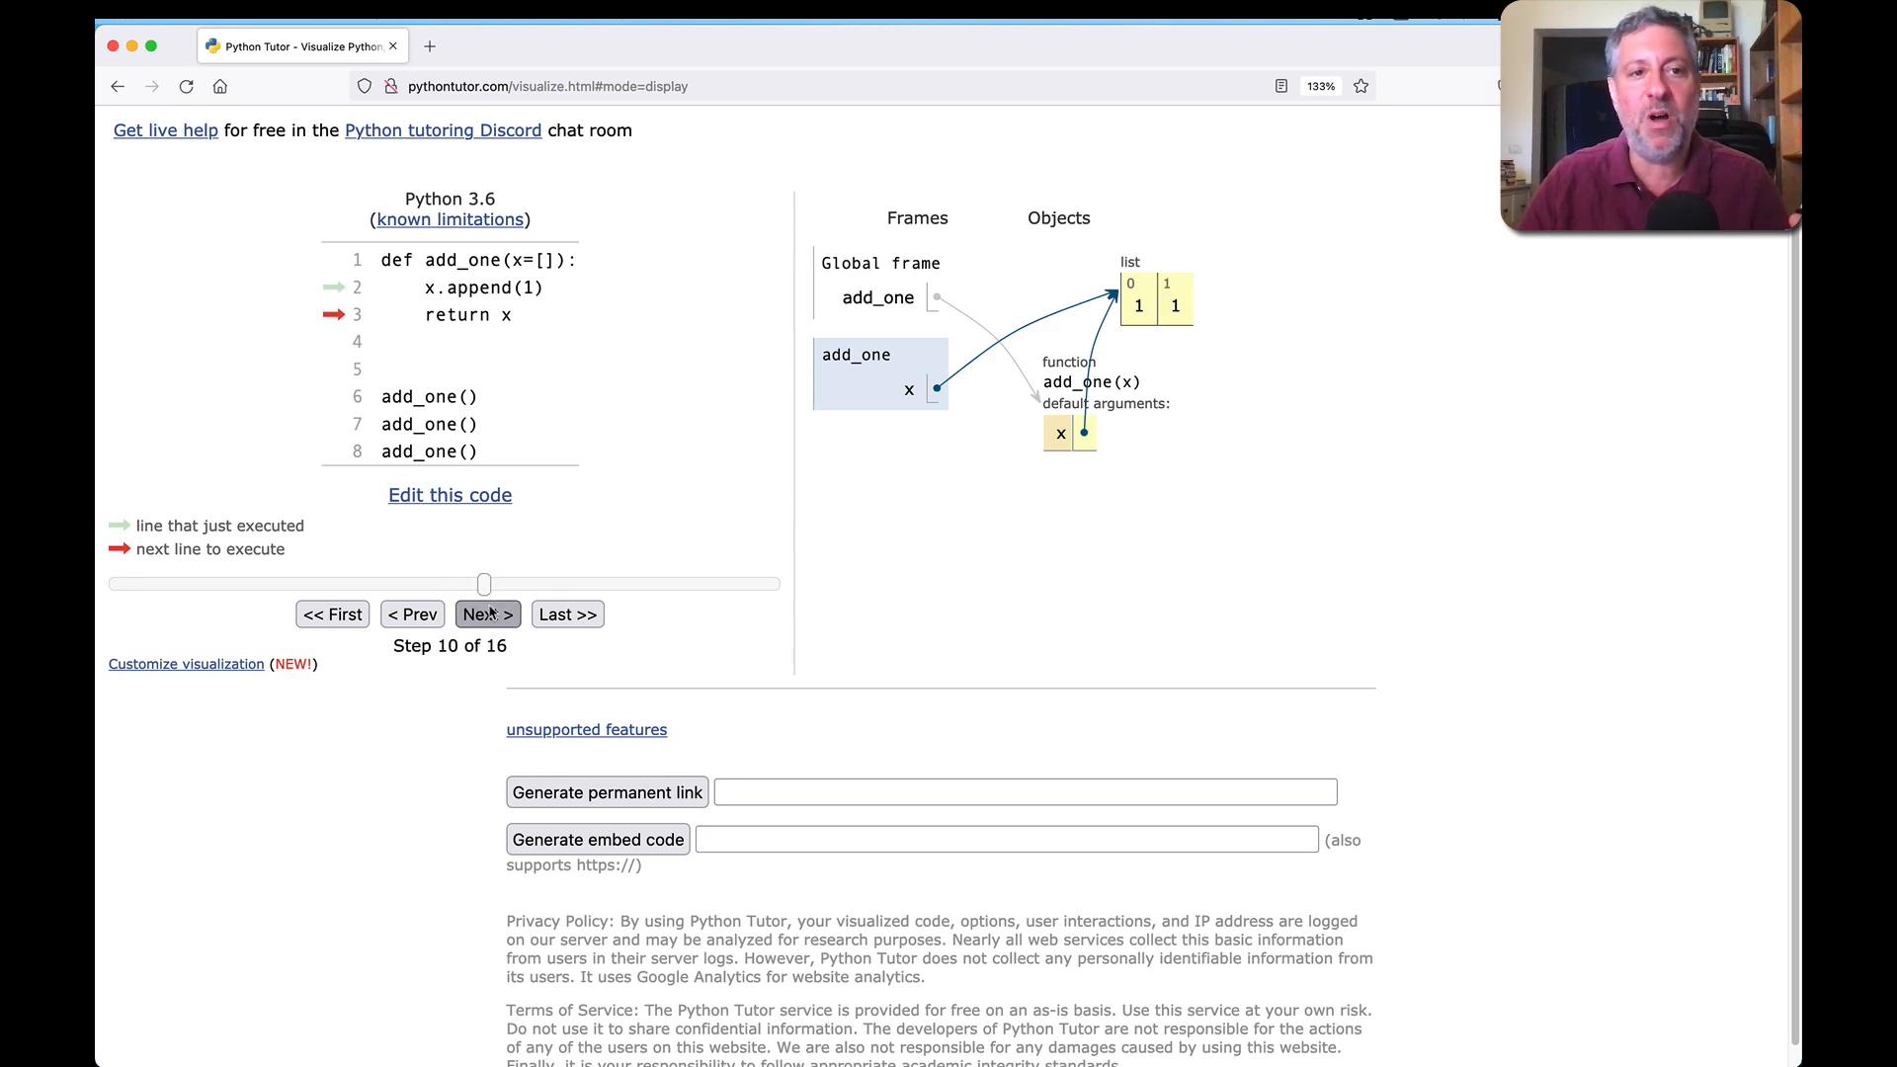
left_click(486, 614)
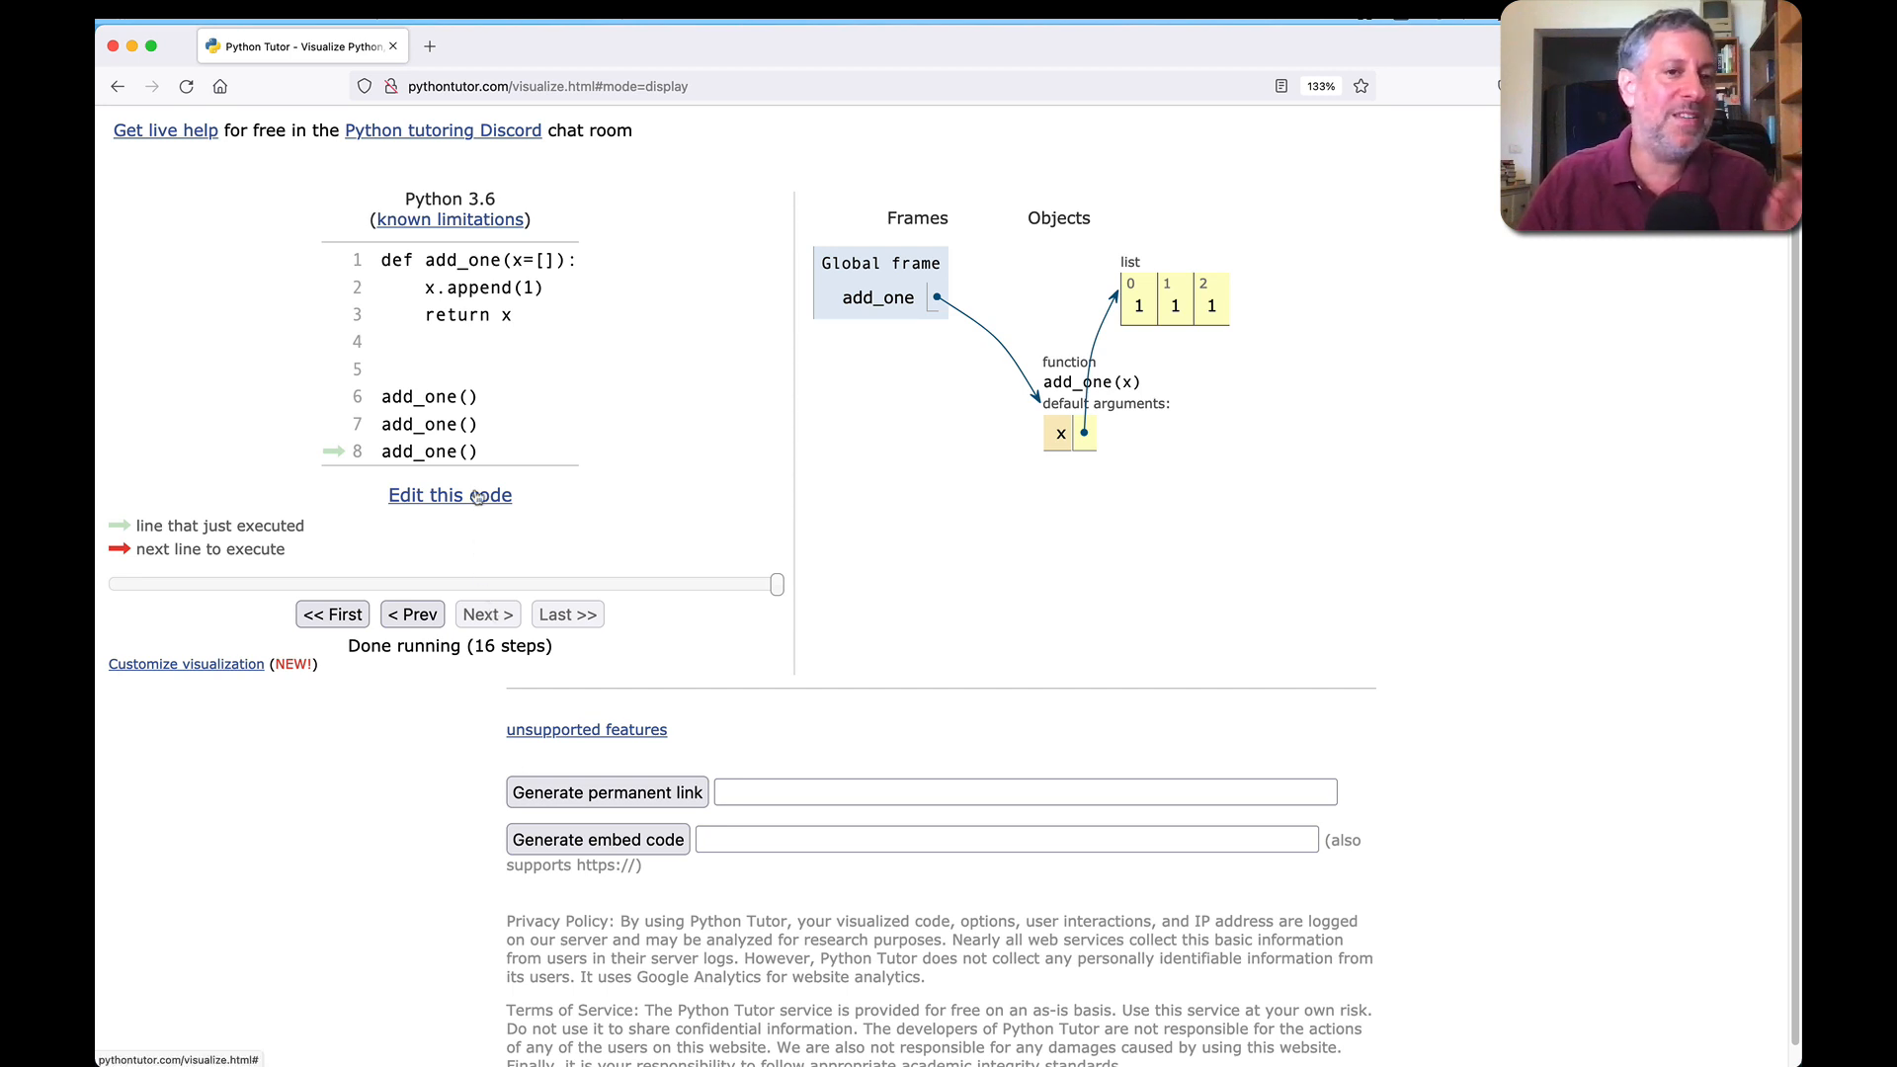
Step: Write return_twice_value(d, k) returning d[k] * 2, or raising 'No such key {k}' for missing keys
left_click(449, 495)
type("def return")
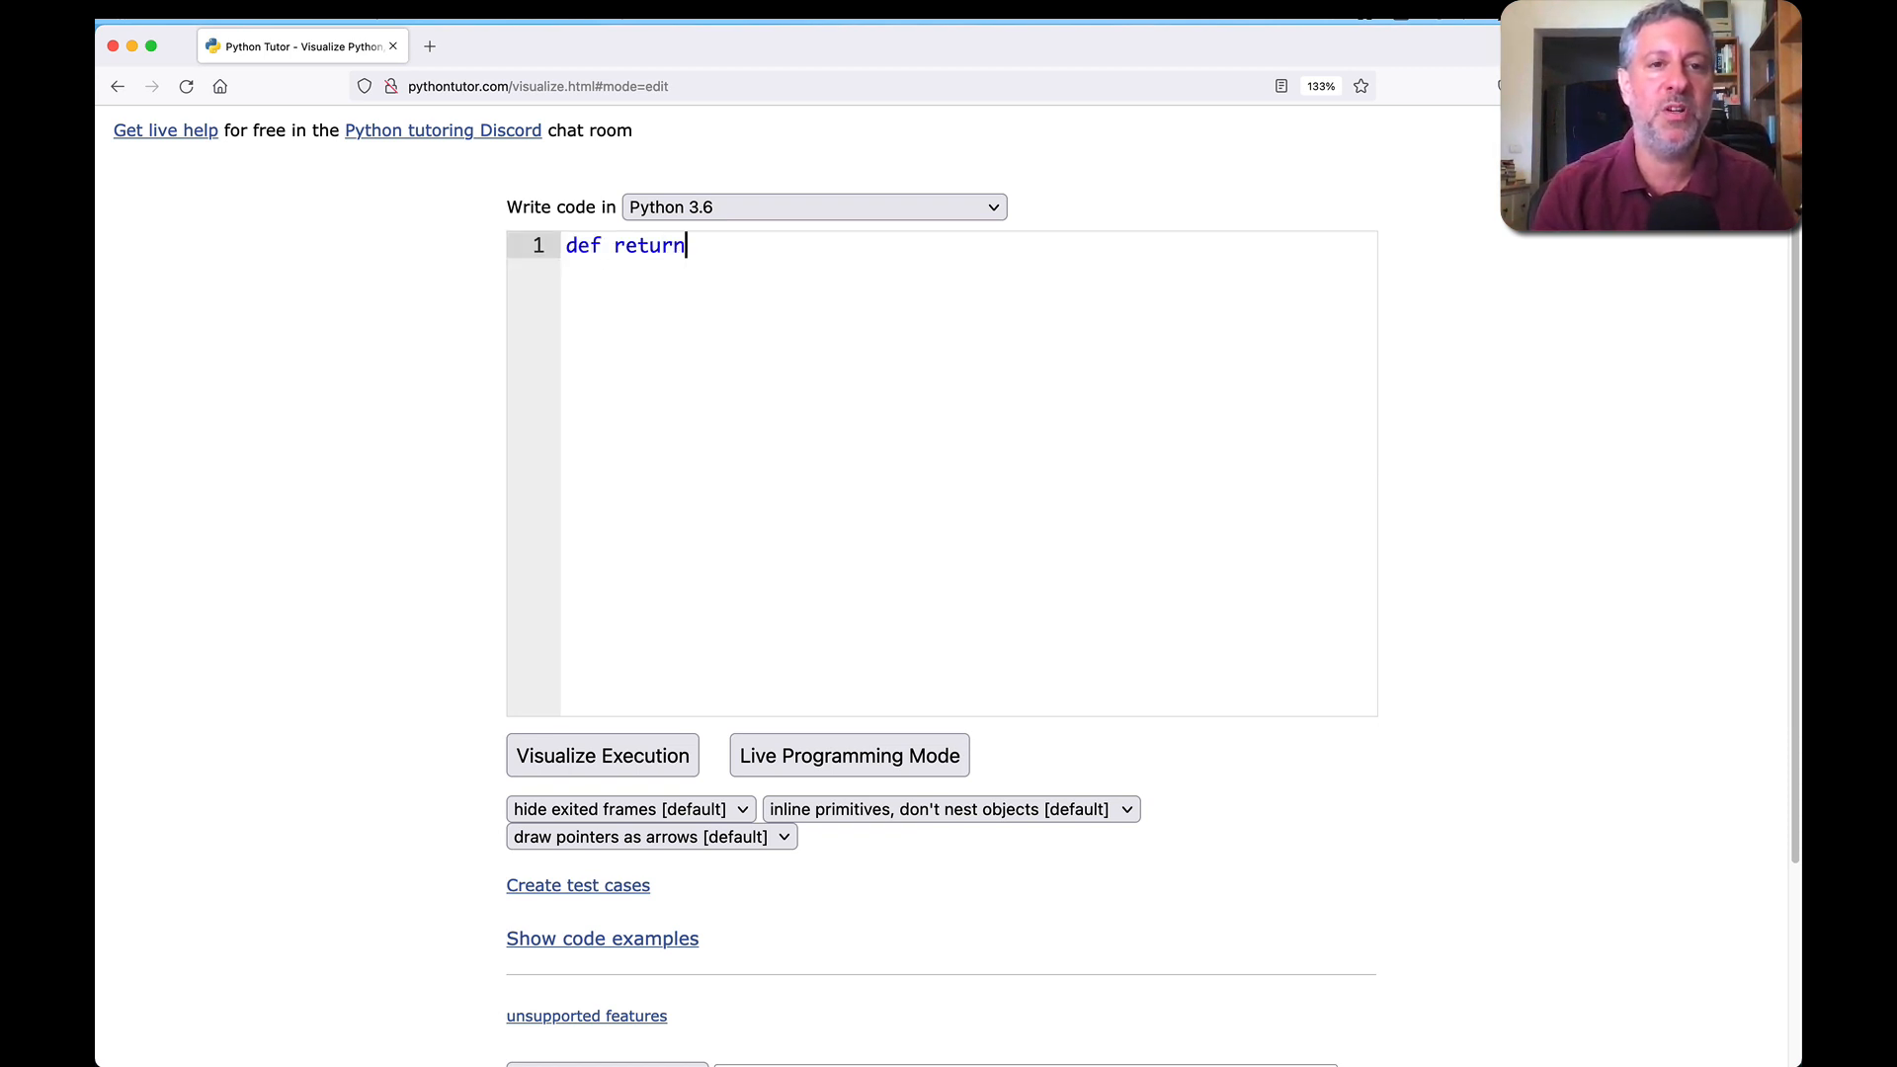
type("_twice_value")
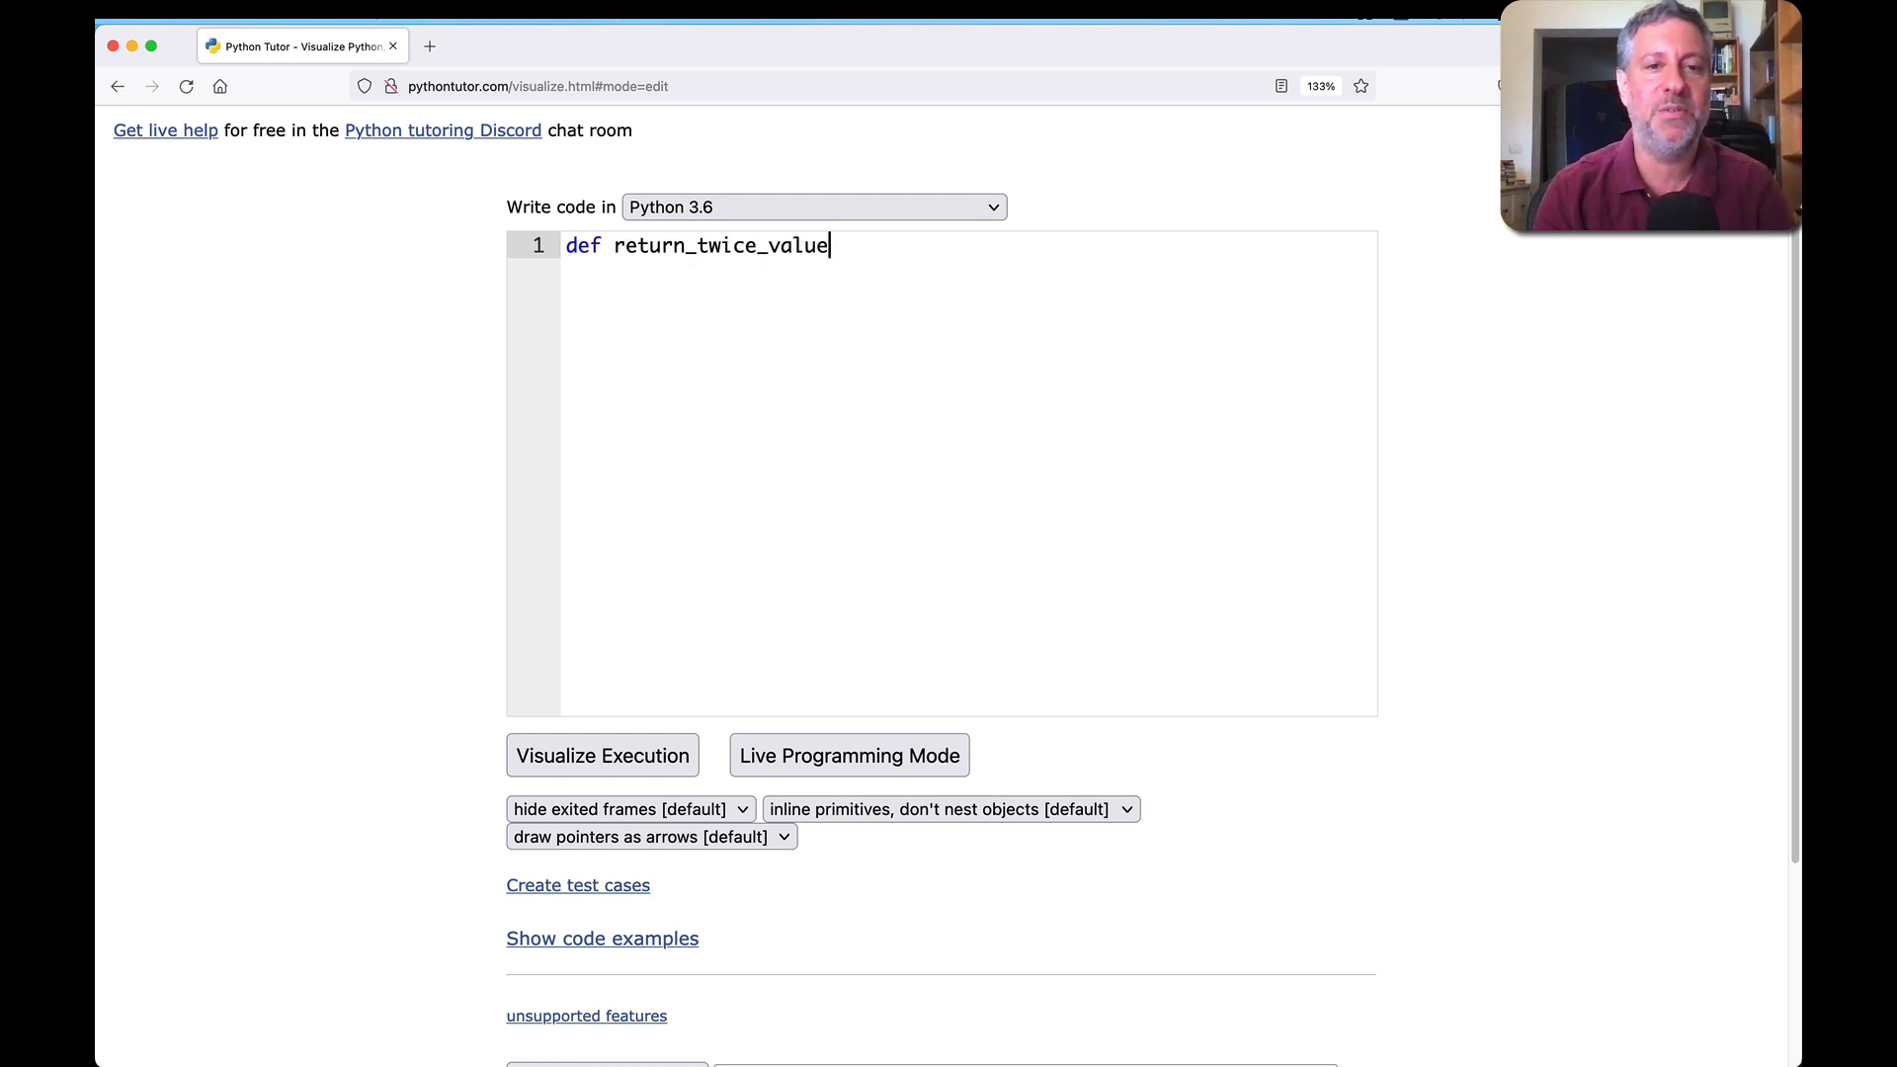
type("(")
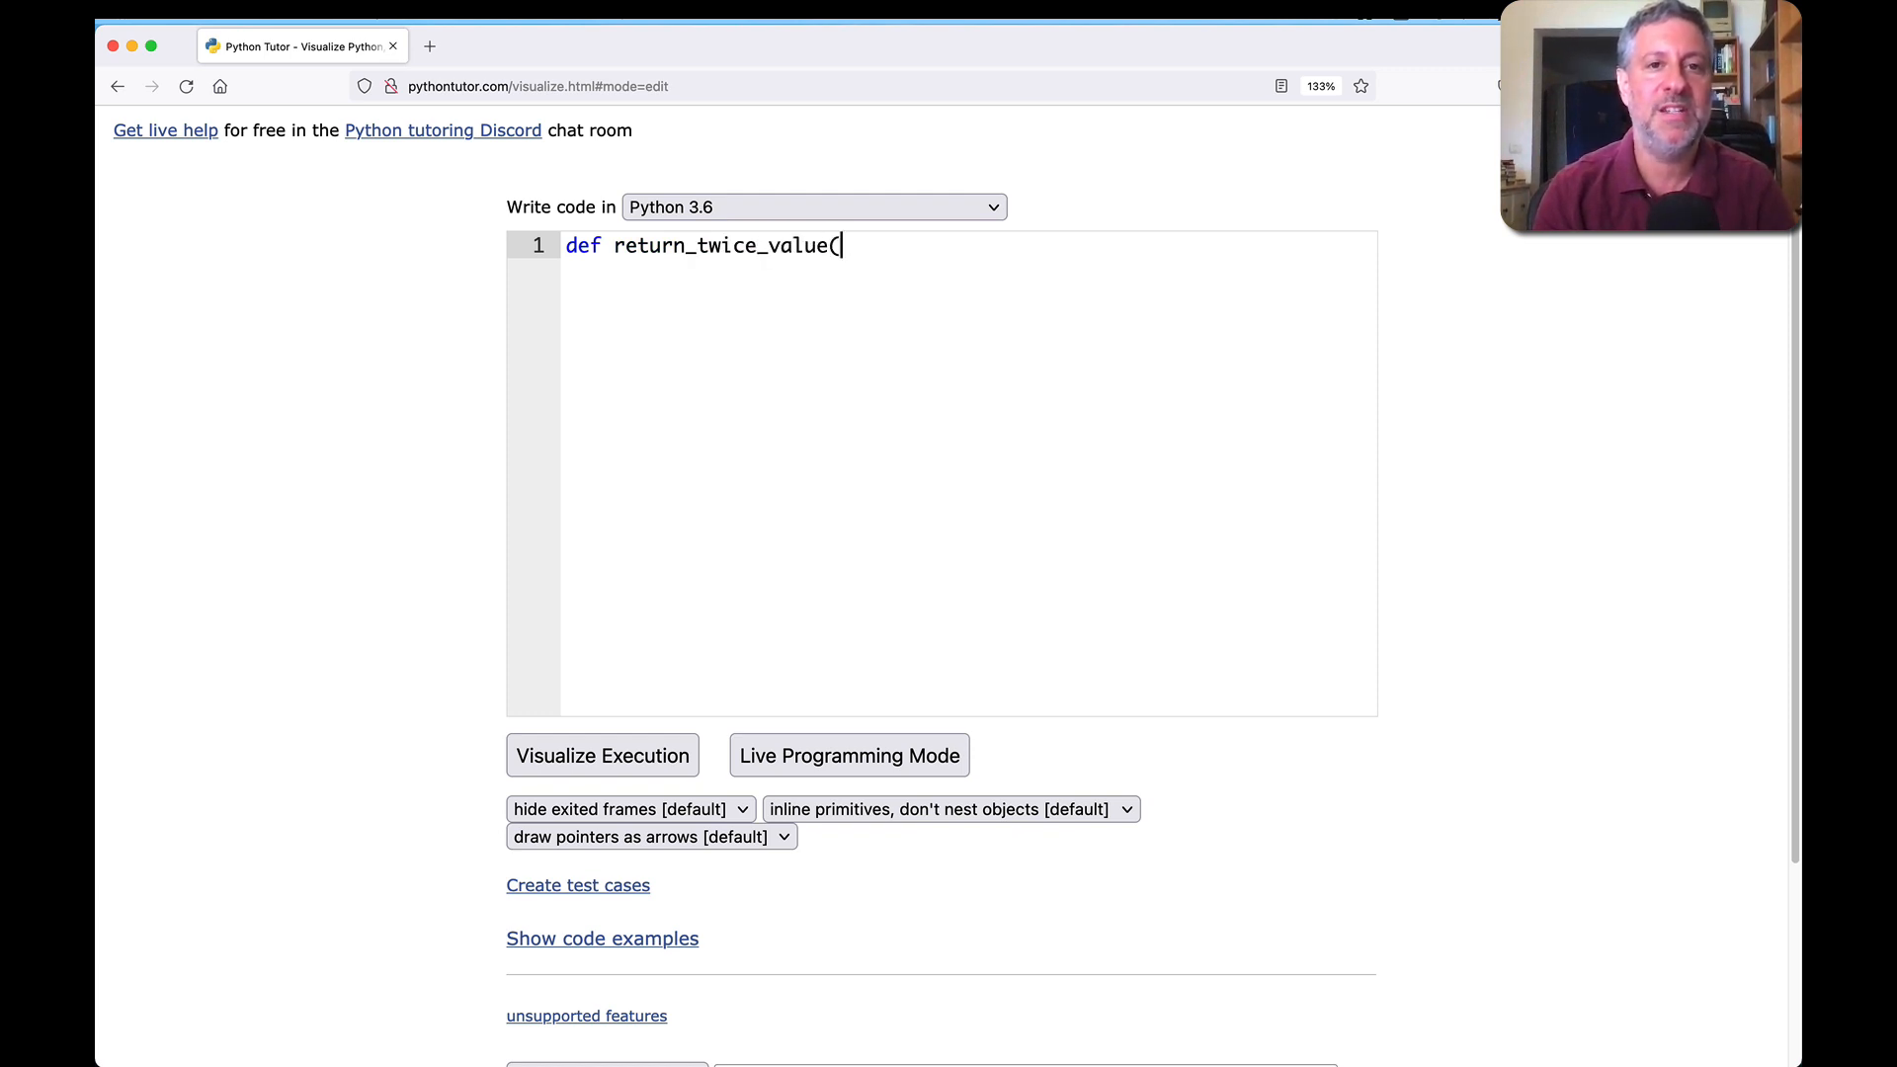
type("d, k):")
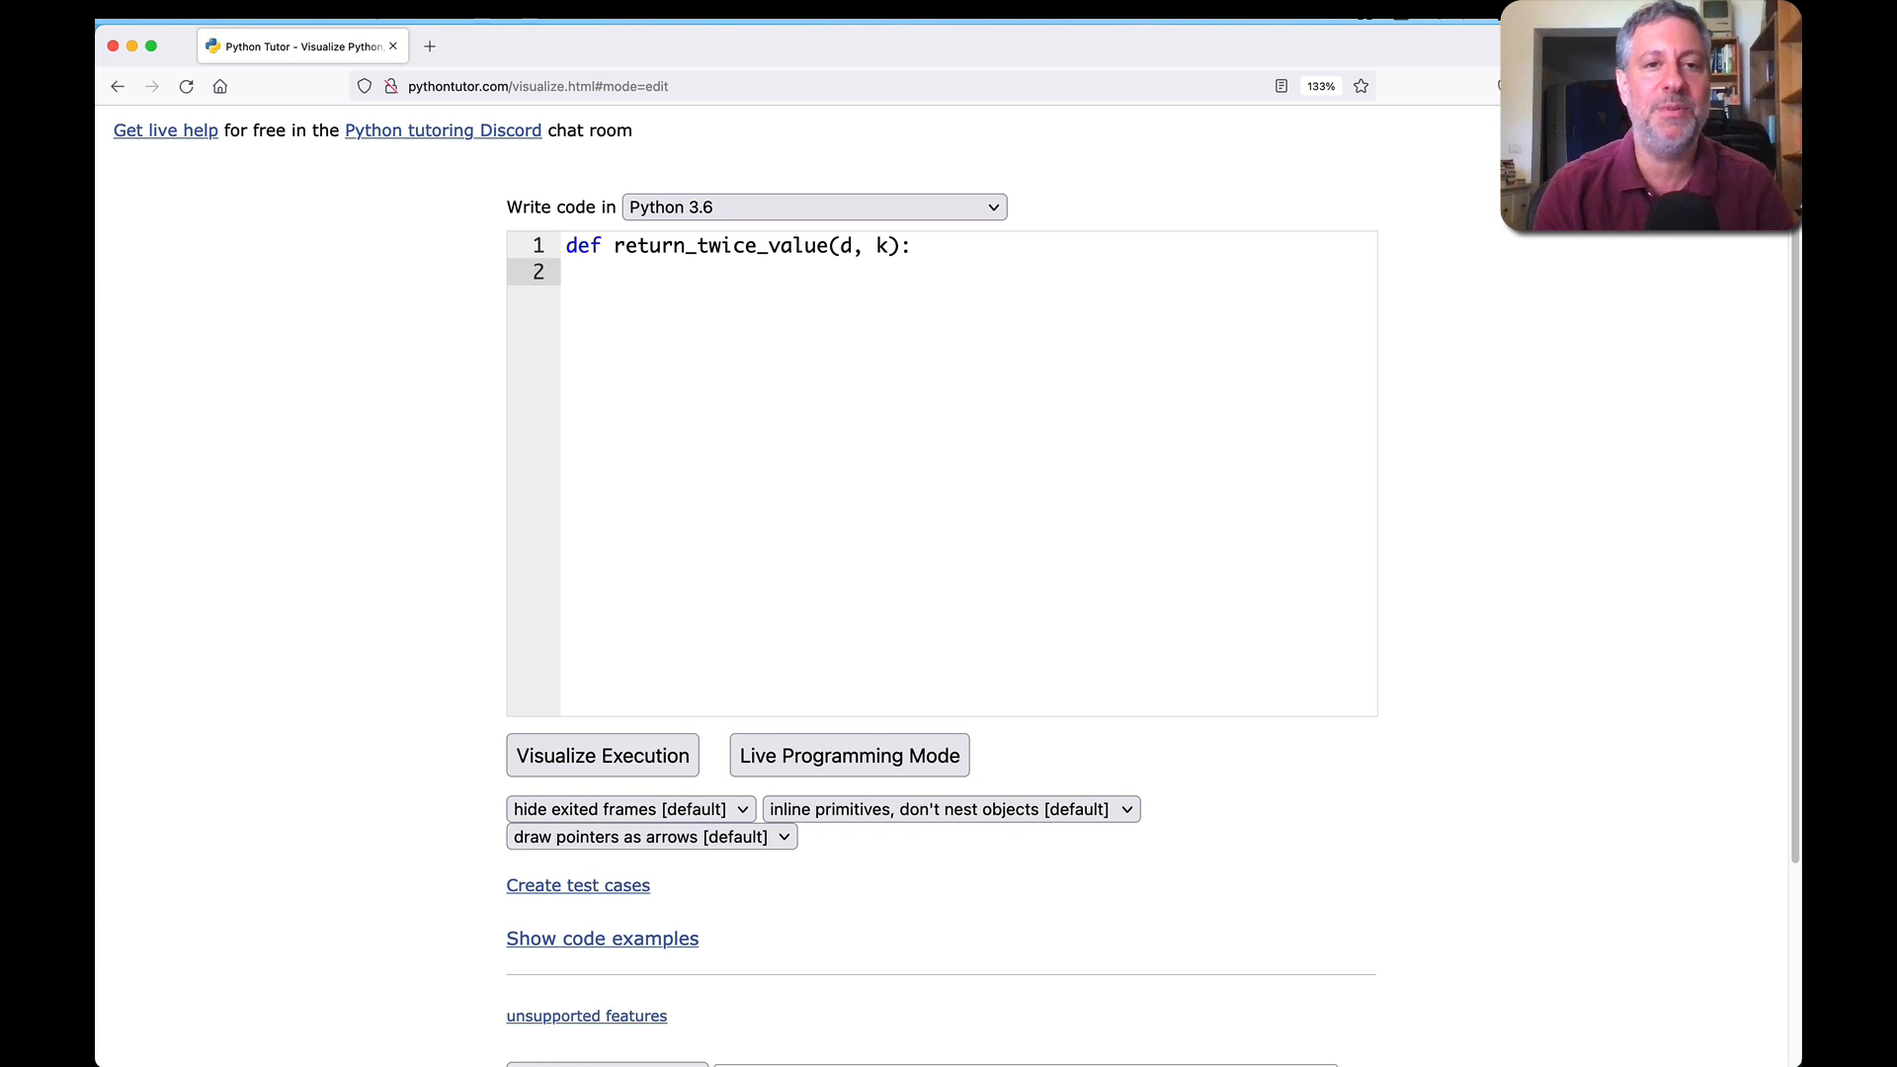
type("if k in d:")
type("return")
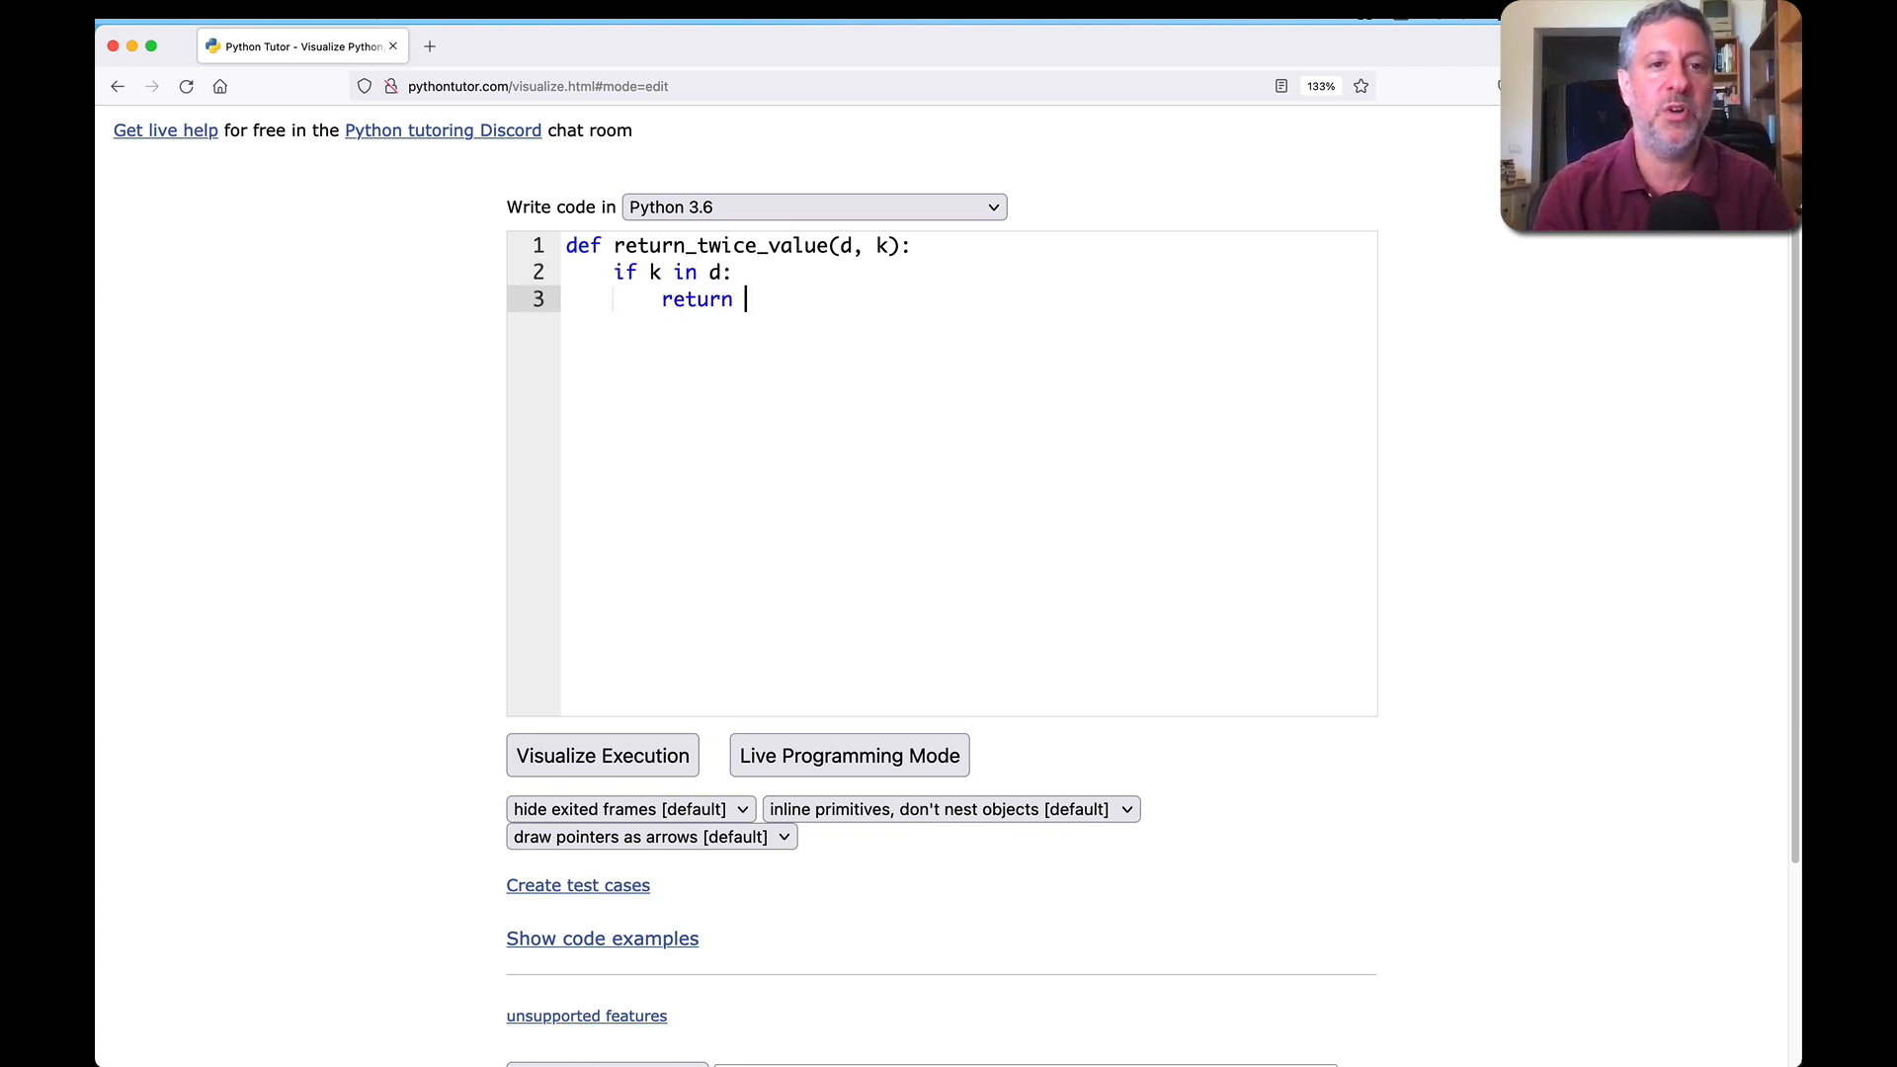
type("d[k] *")
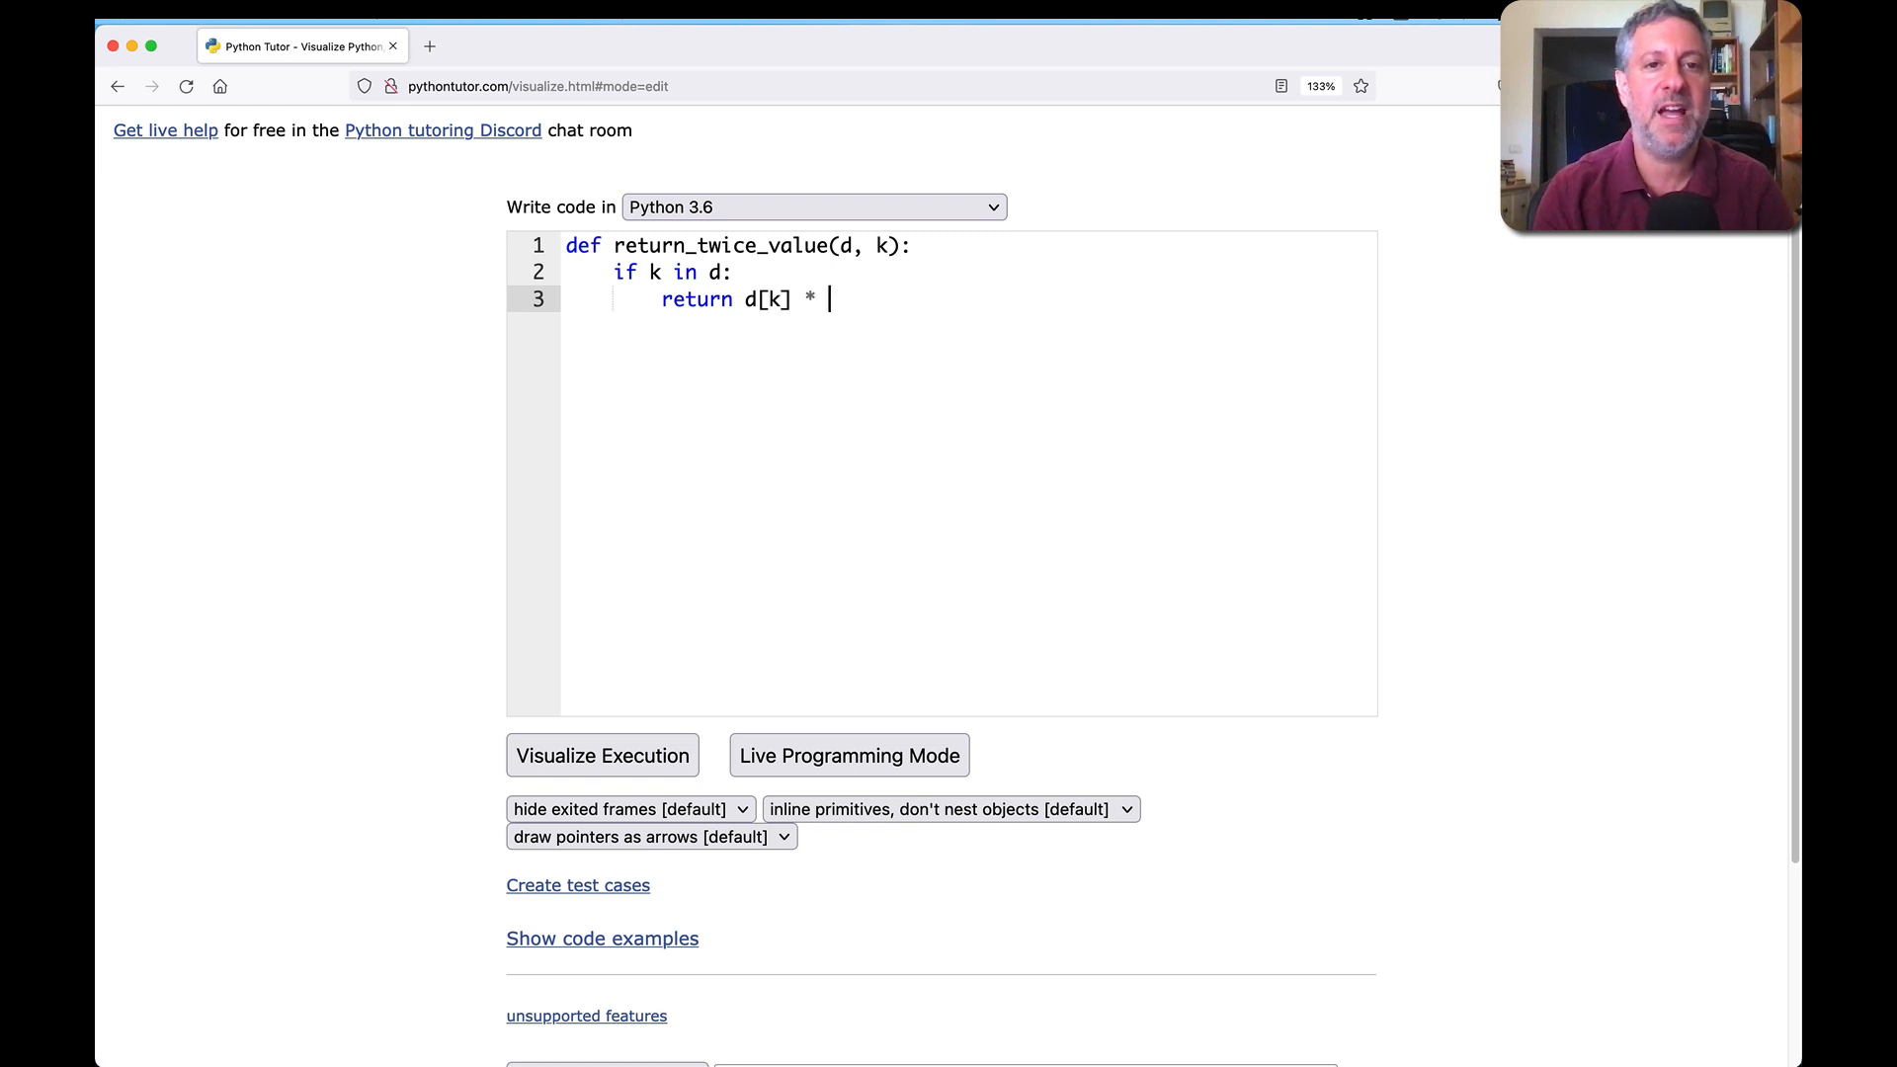
type("2")
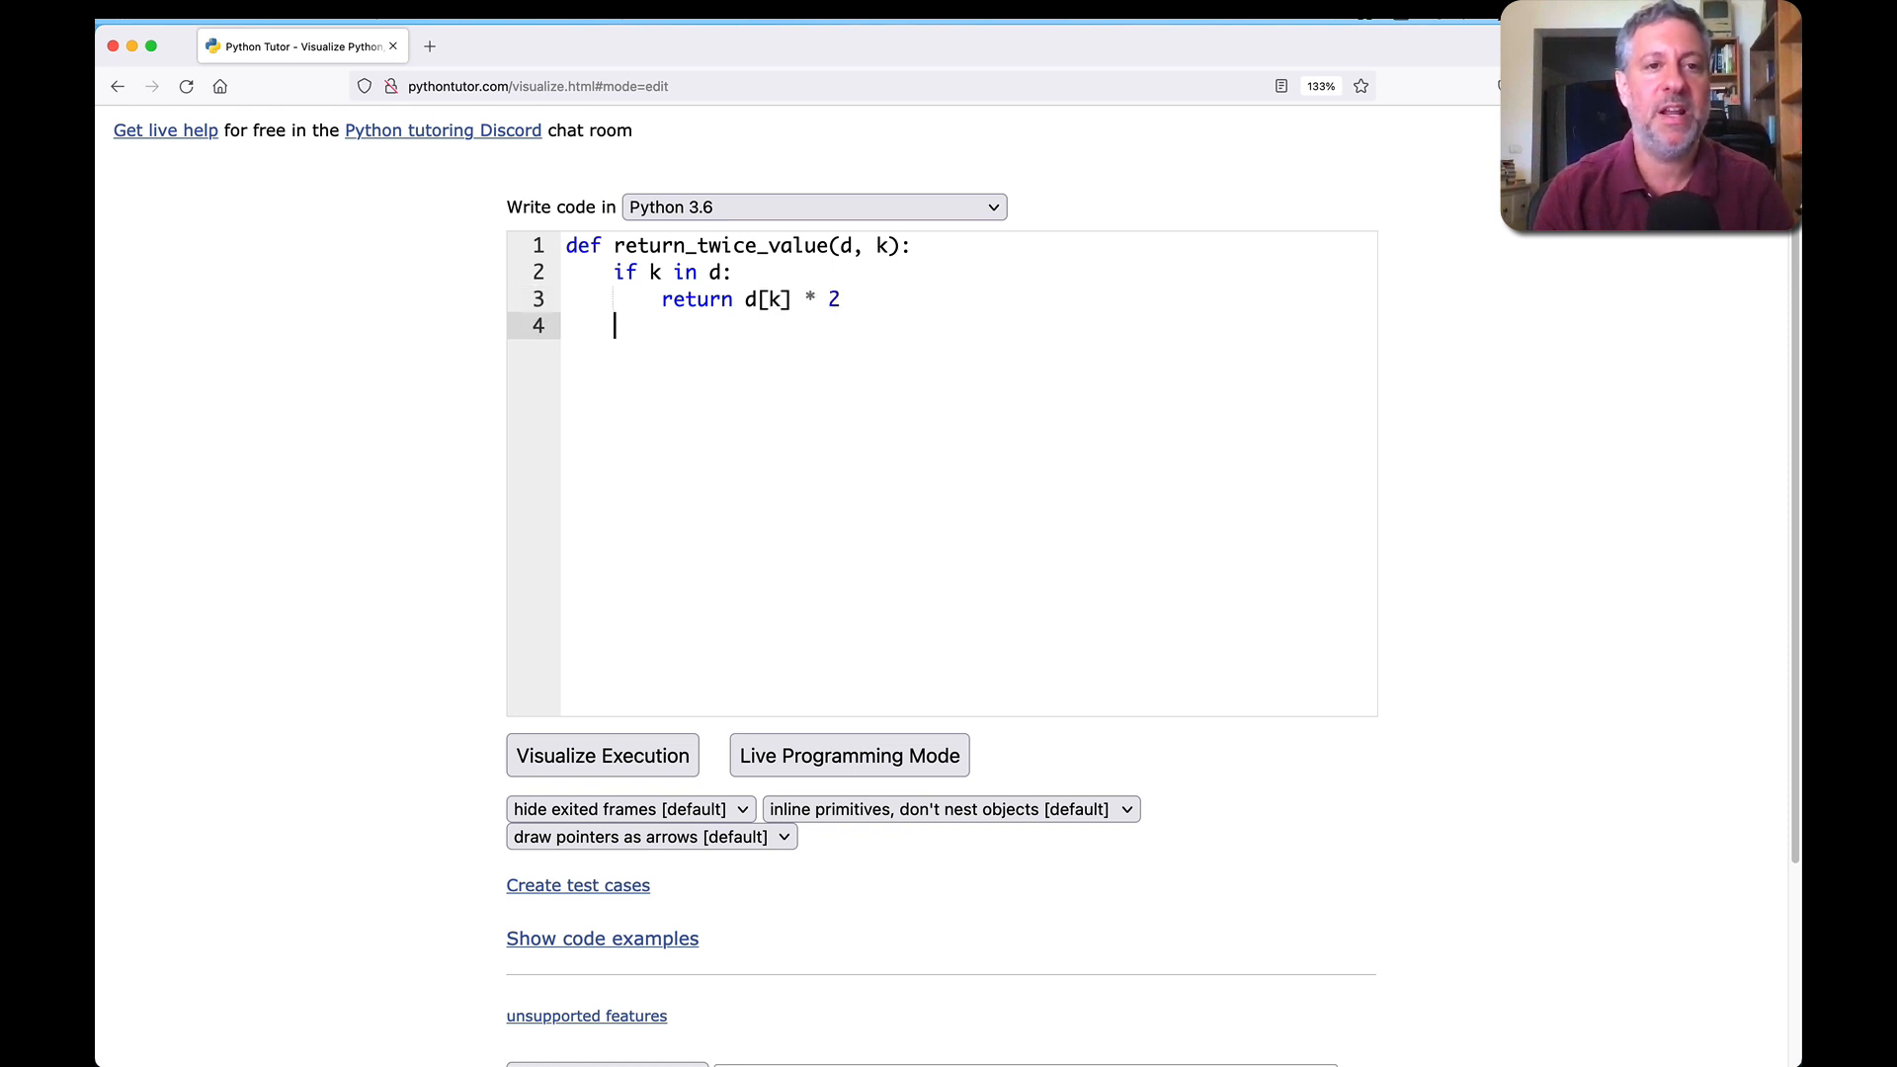
type("return")
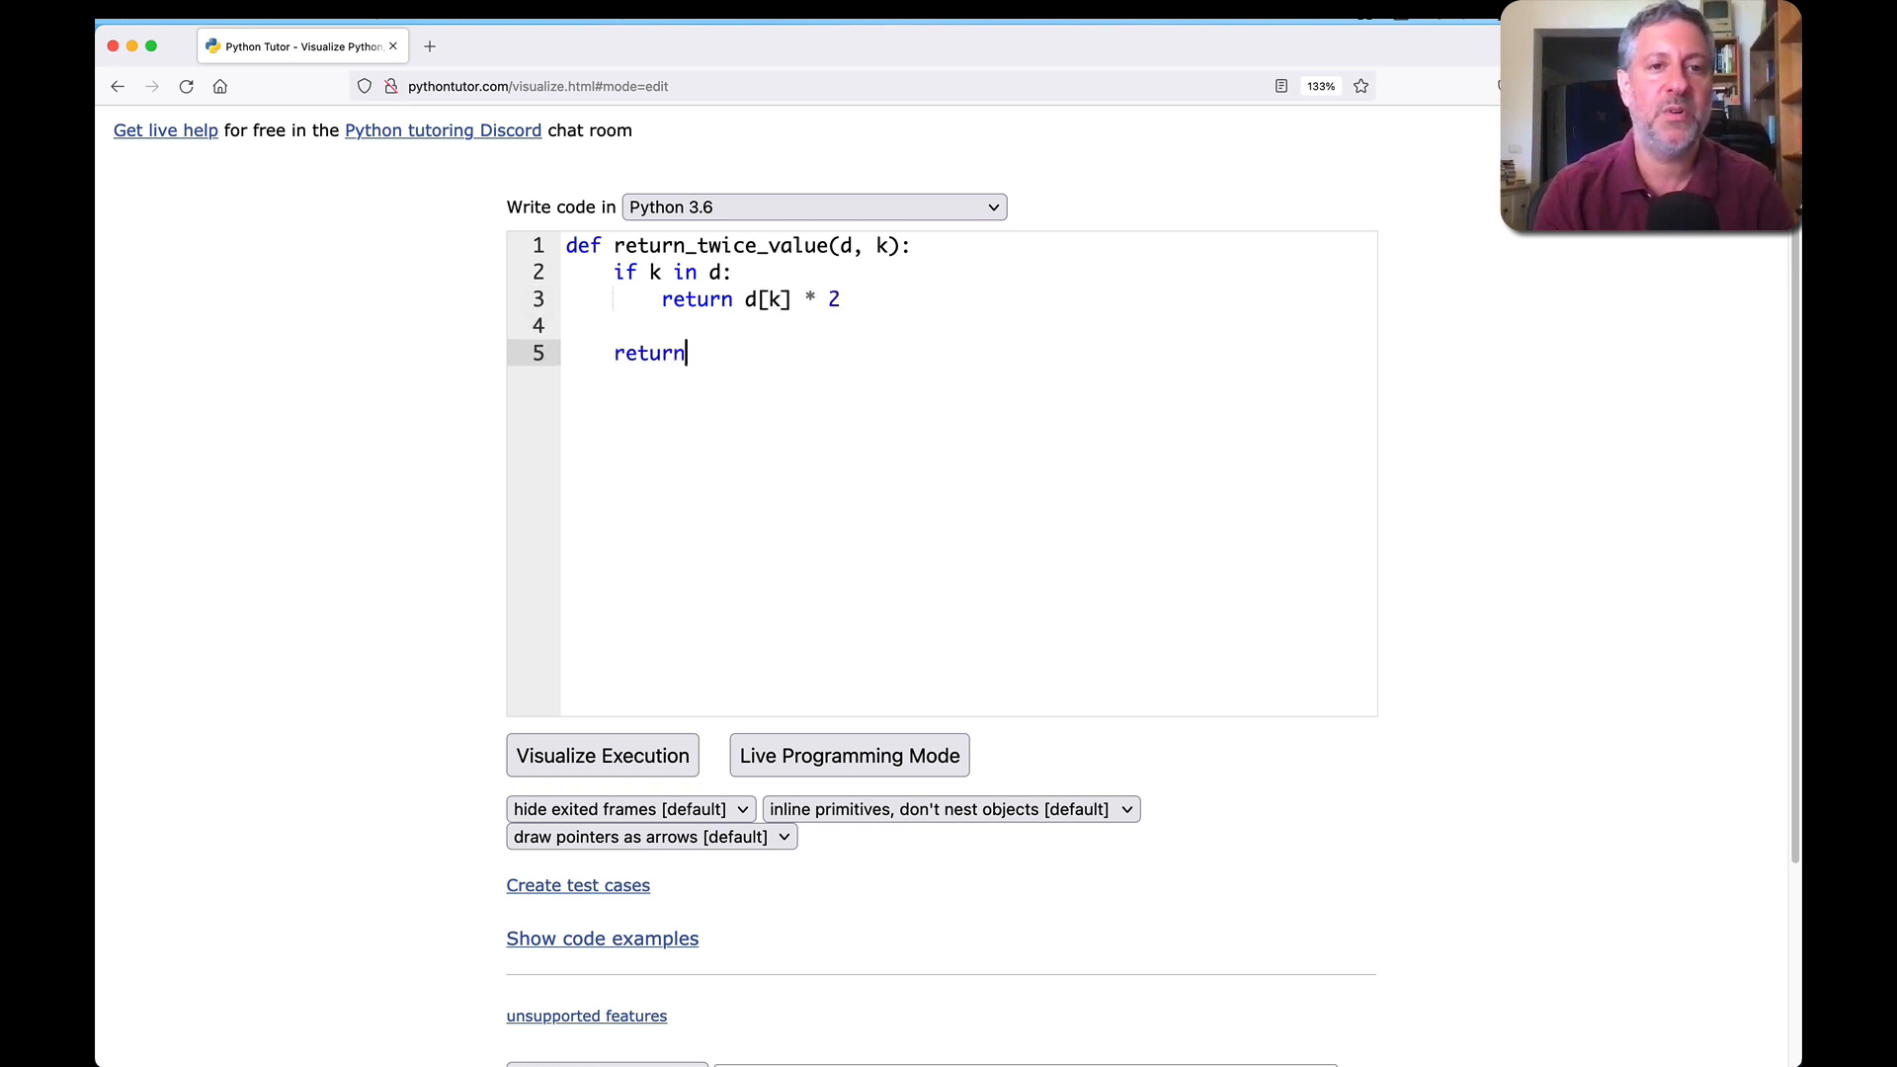
type("ra")
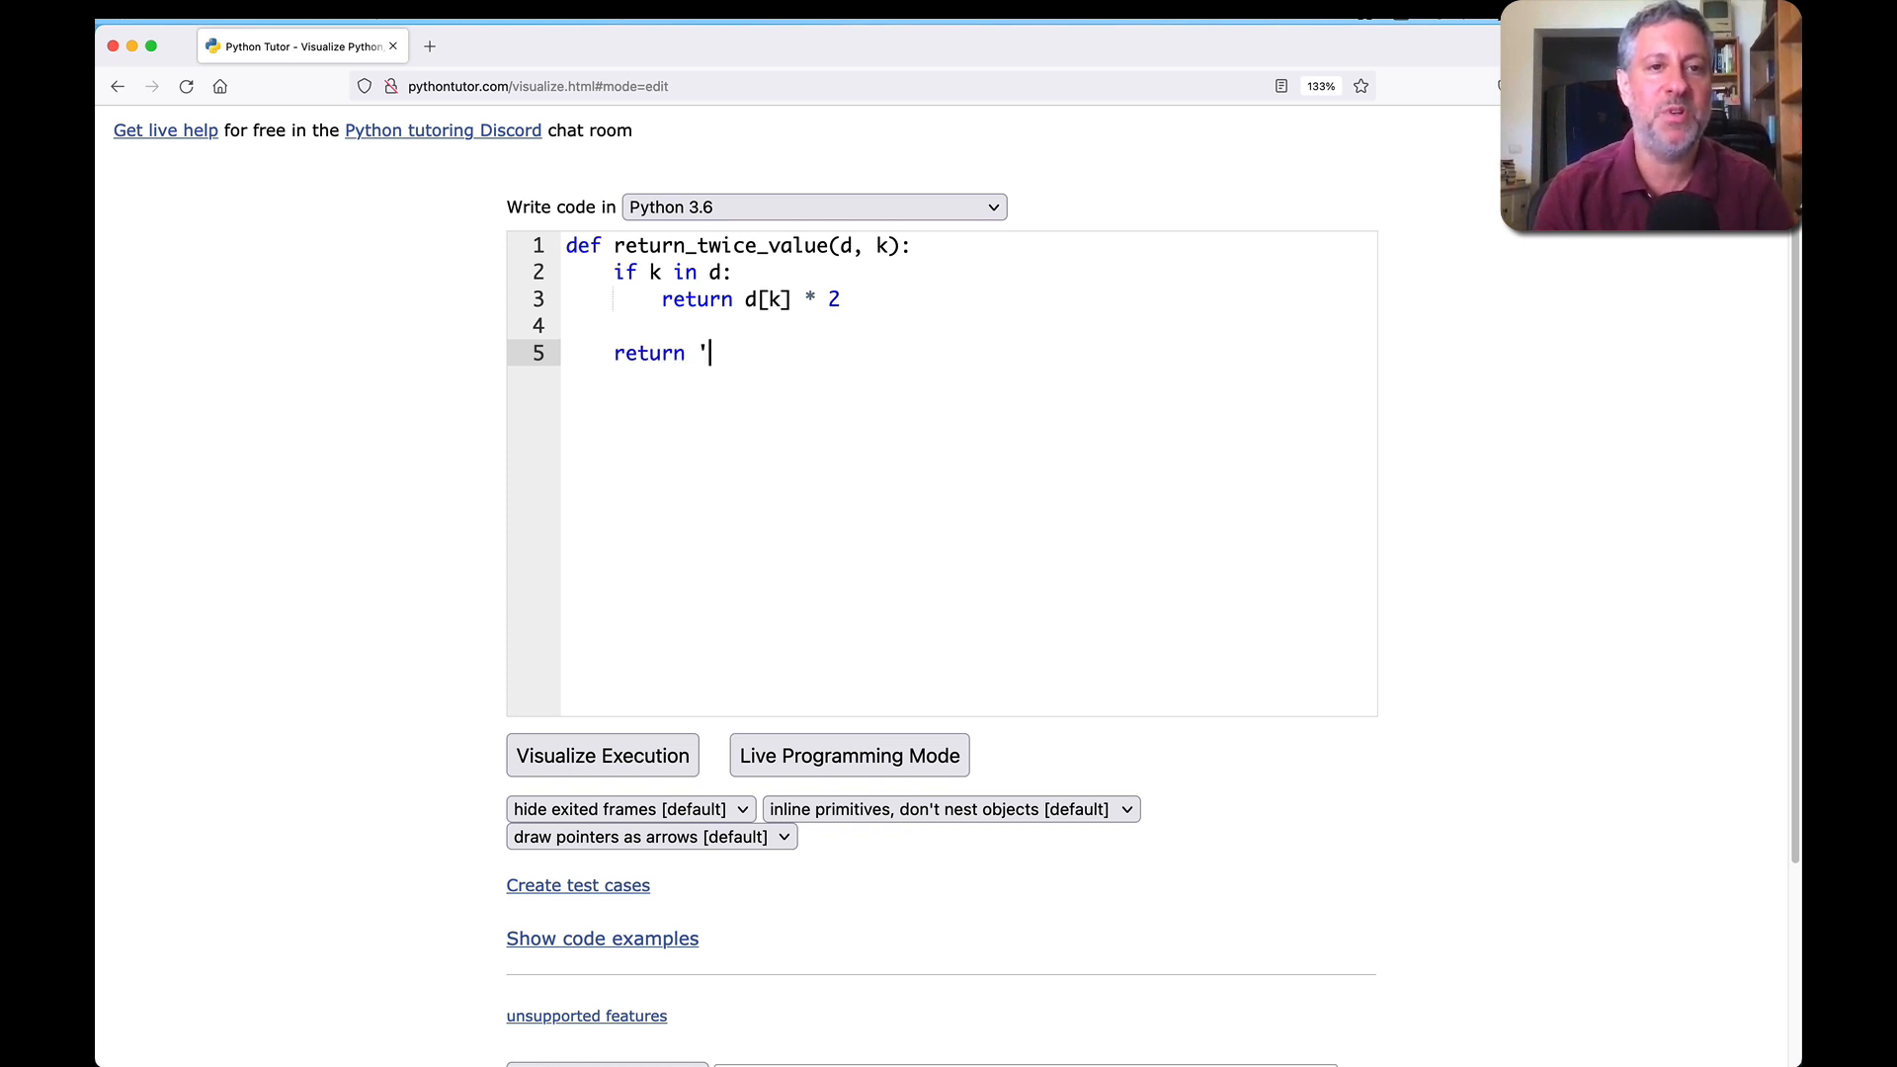
type("No such key {k}")
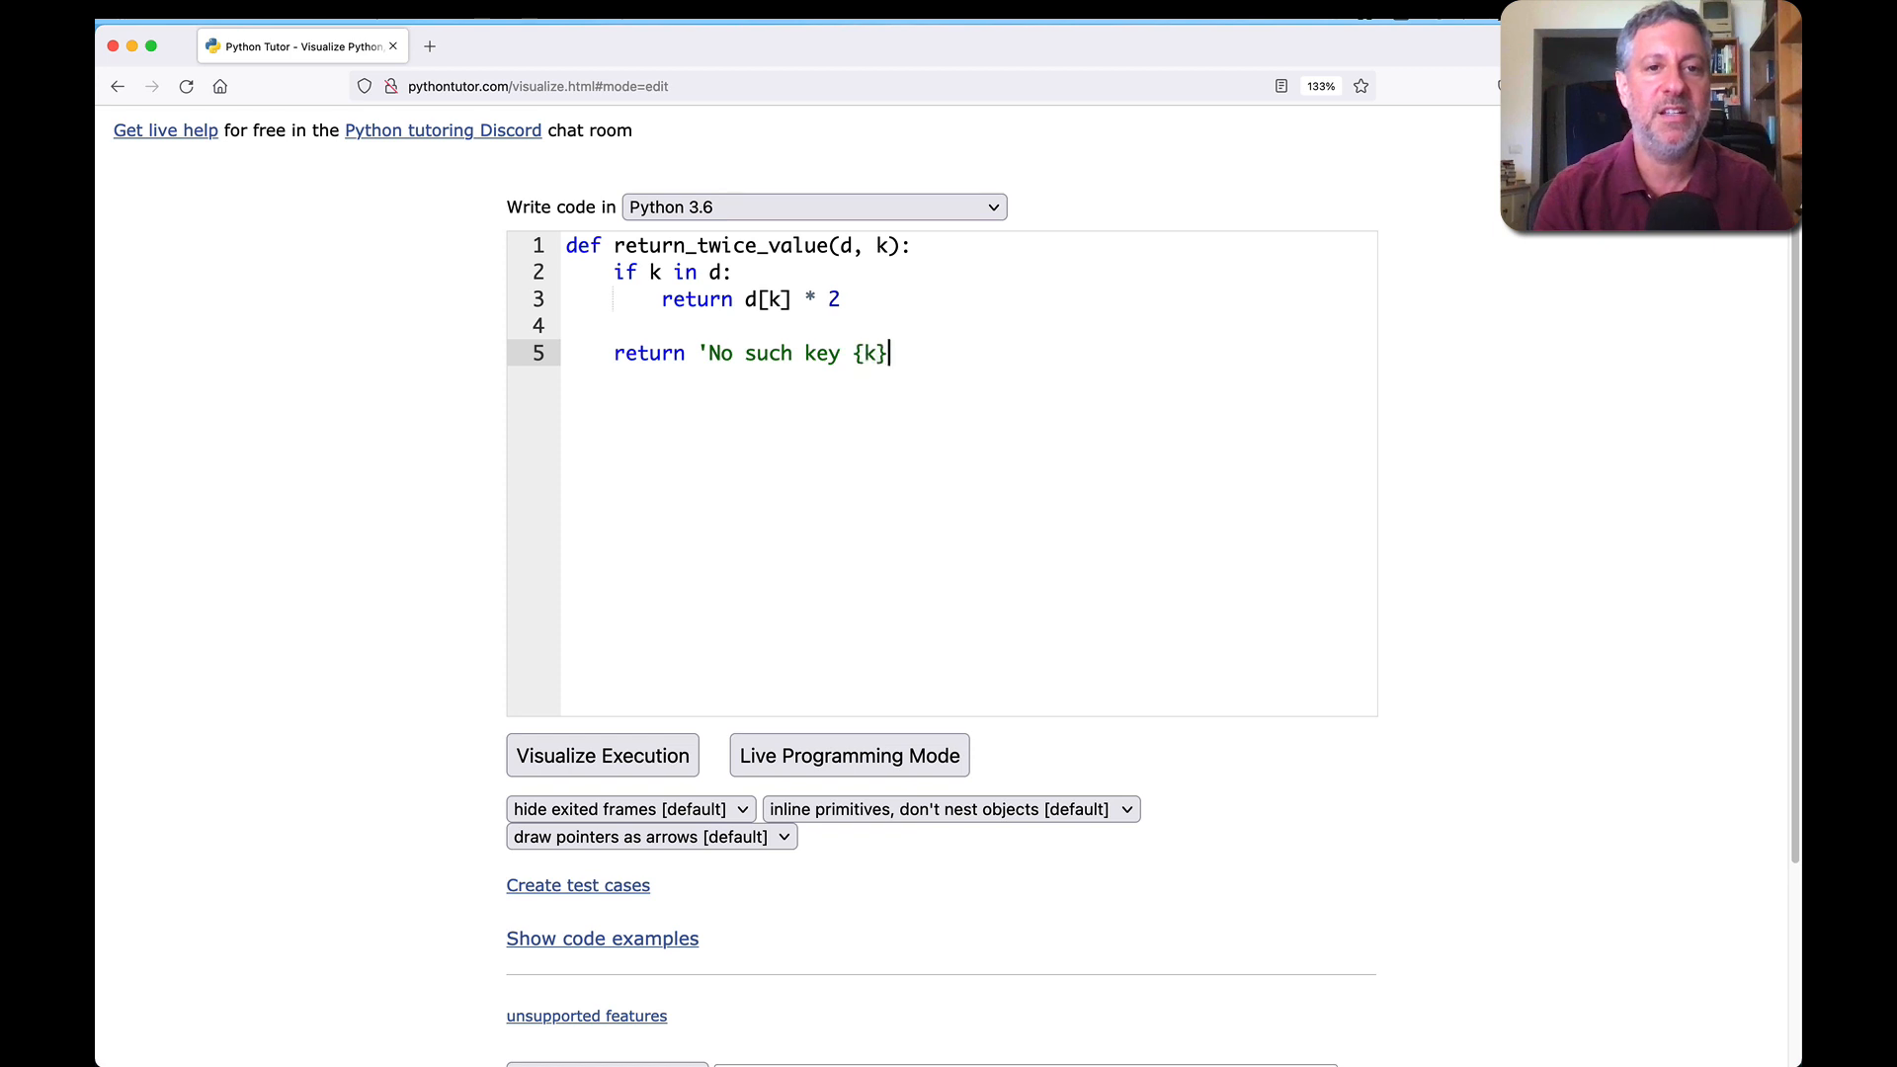
type("'")
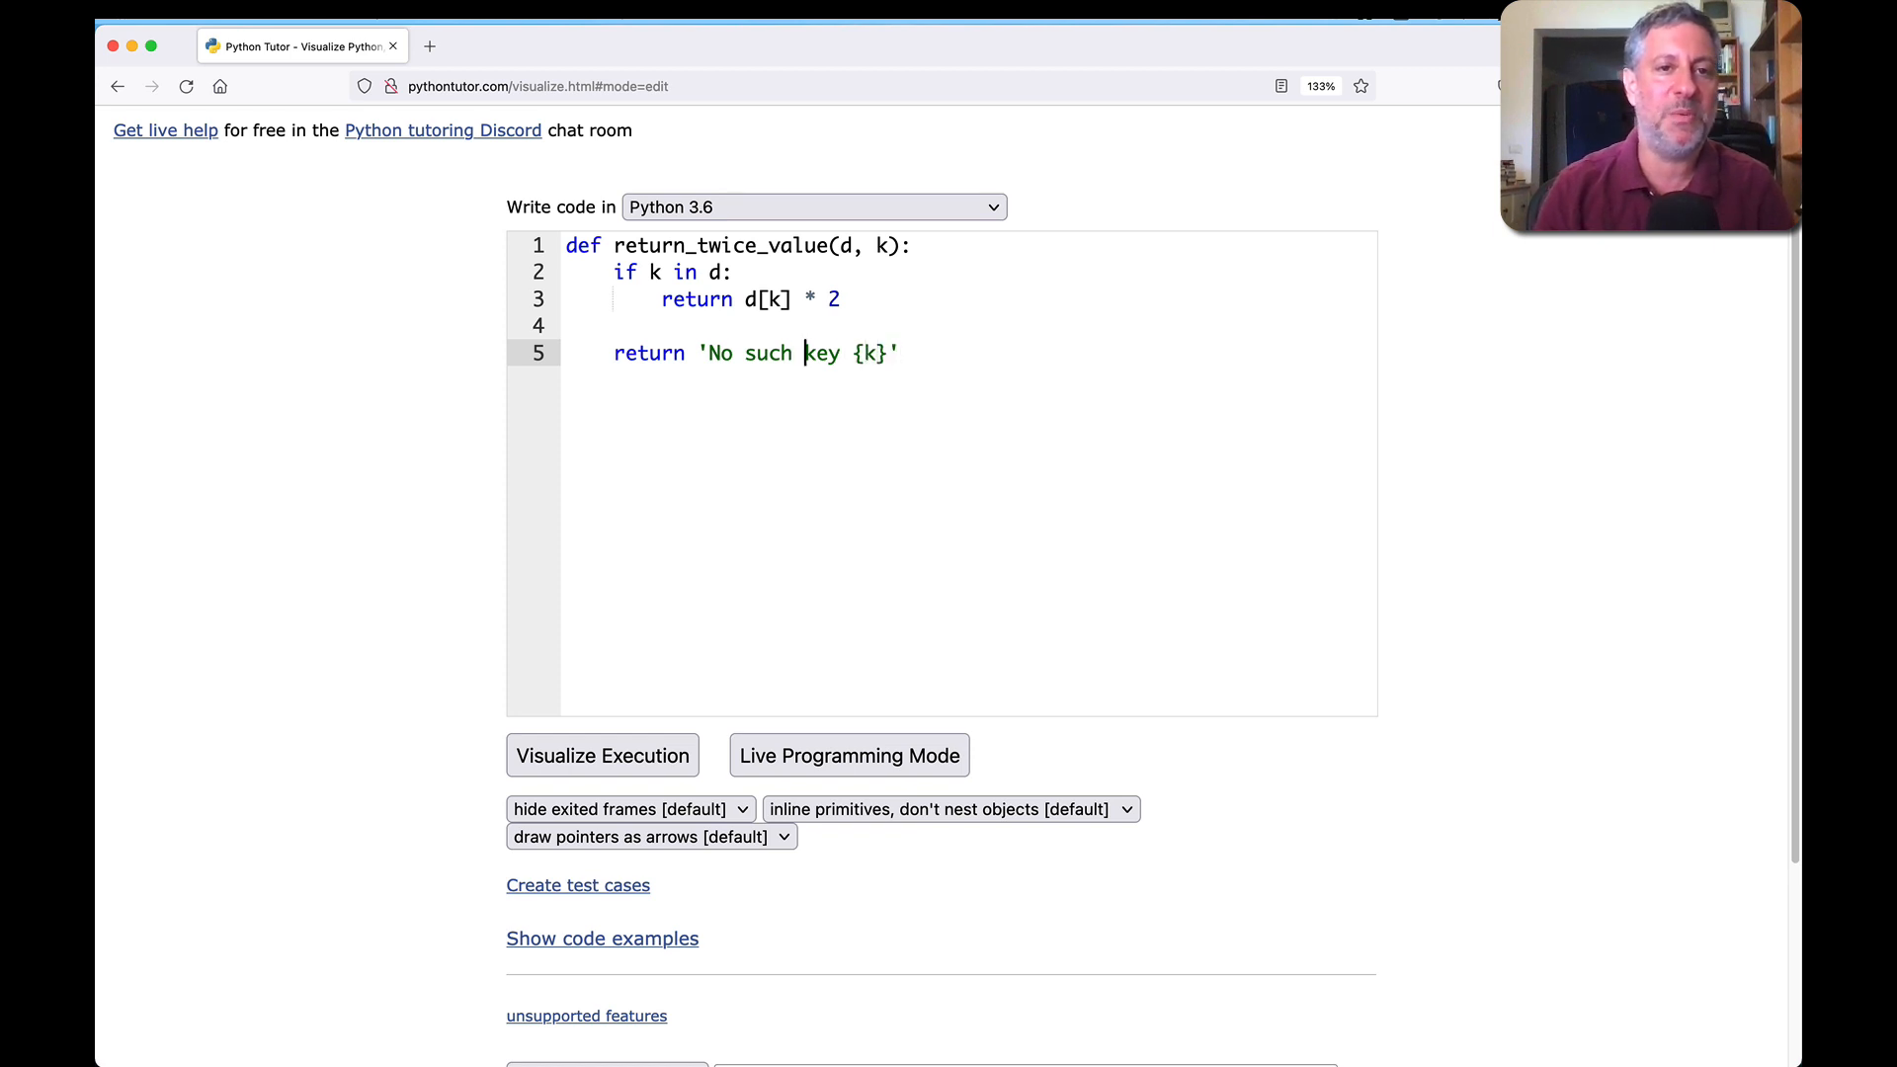
type("f")
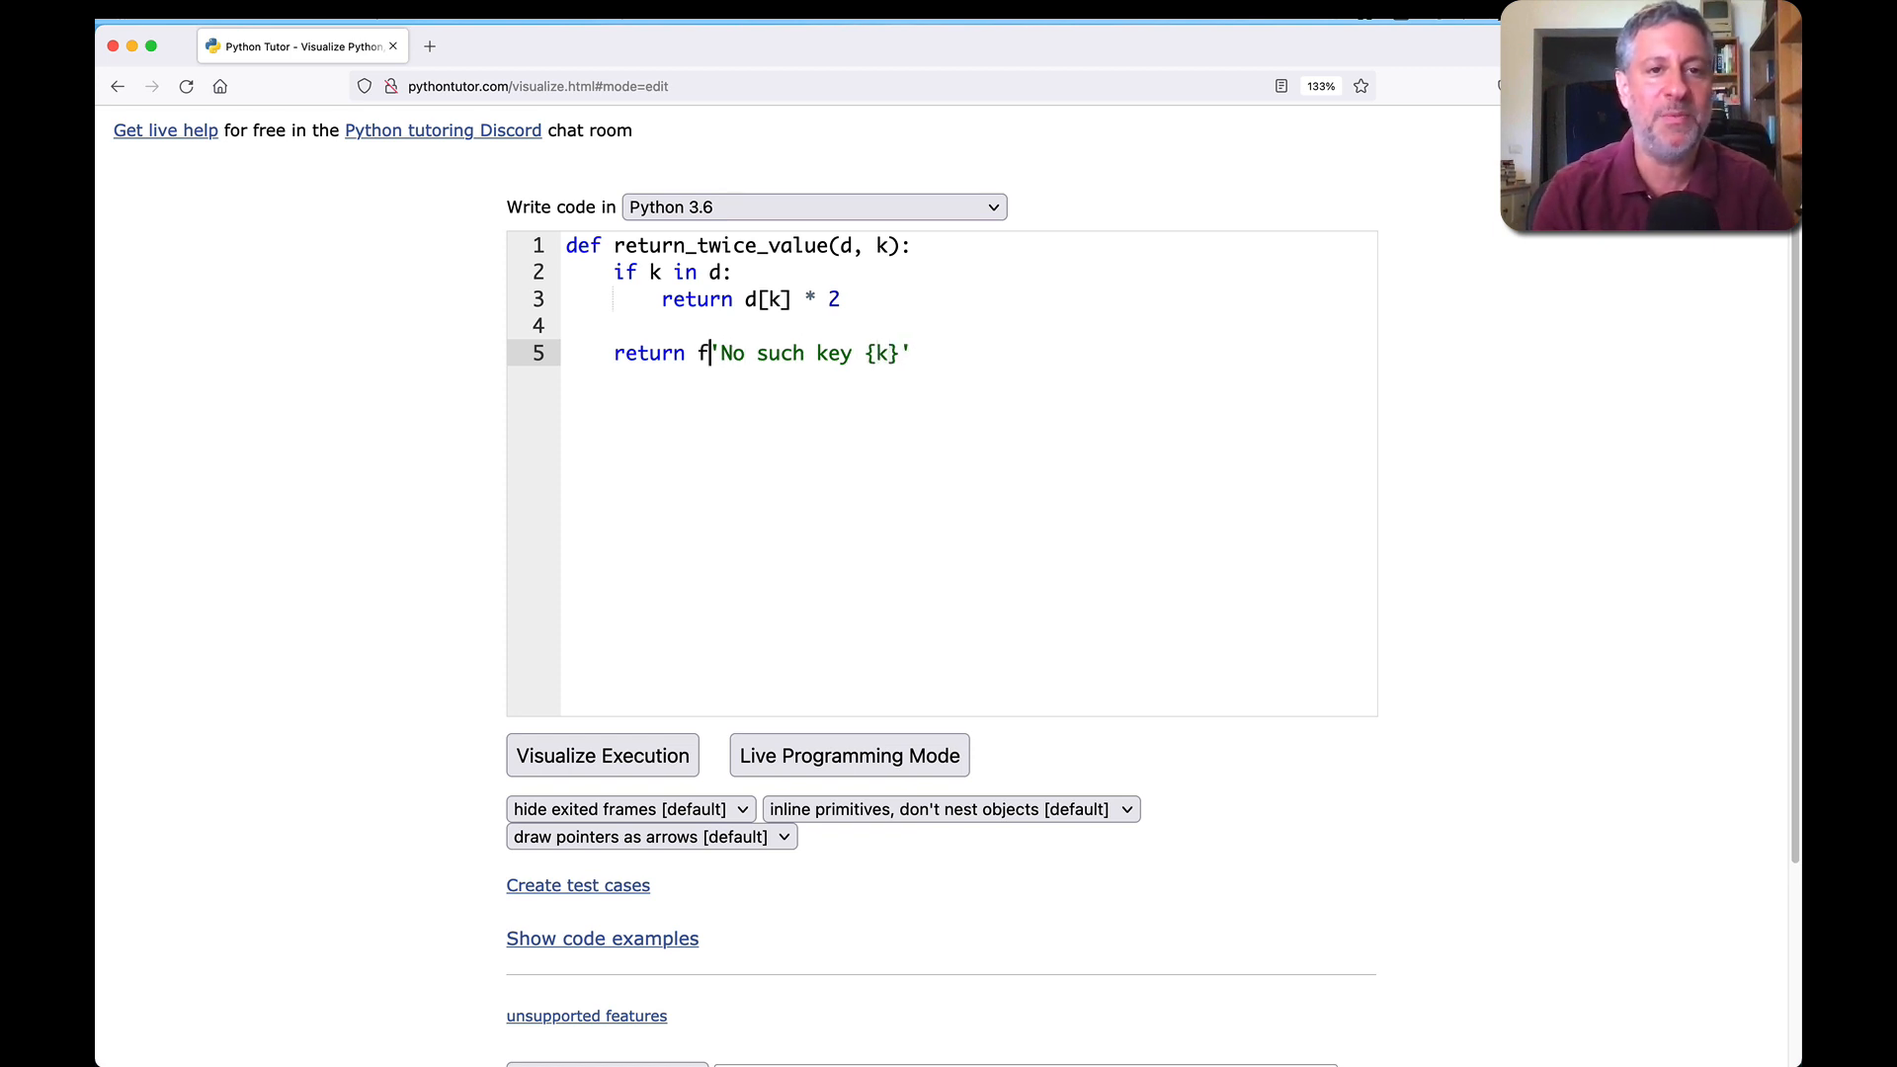
key("Enter")
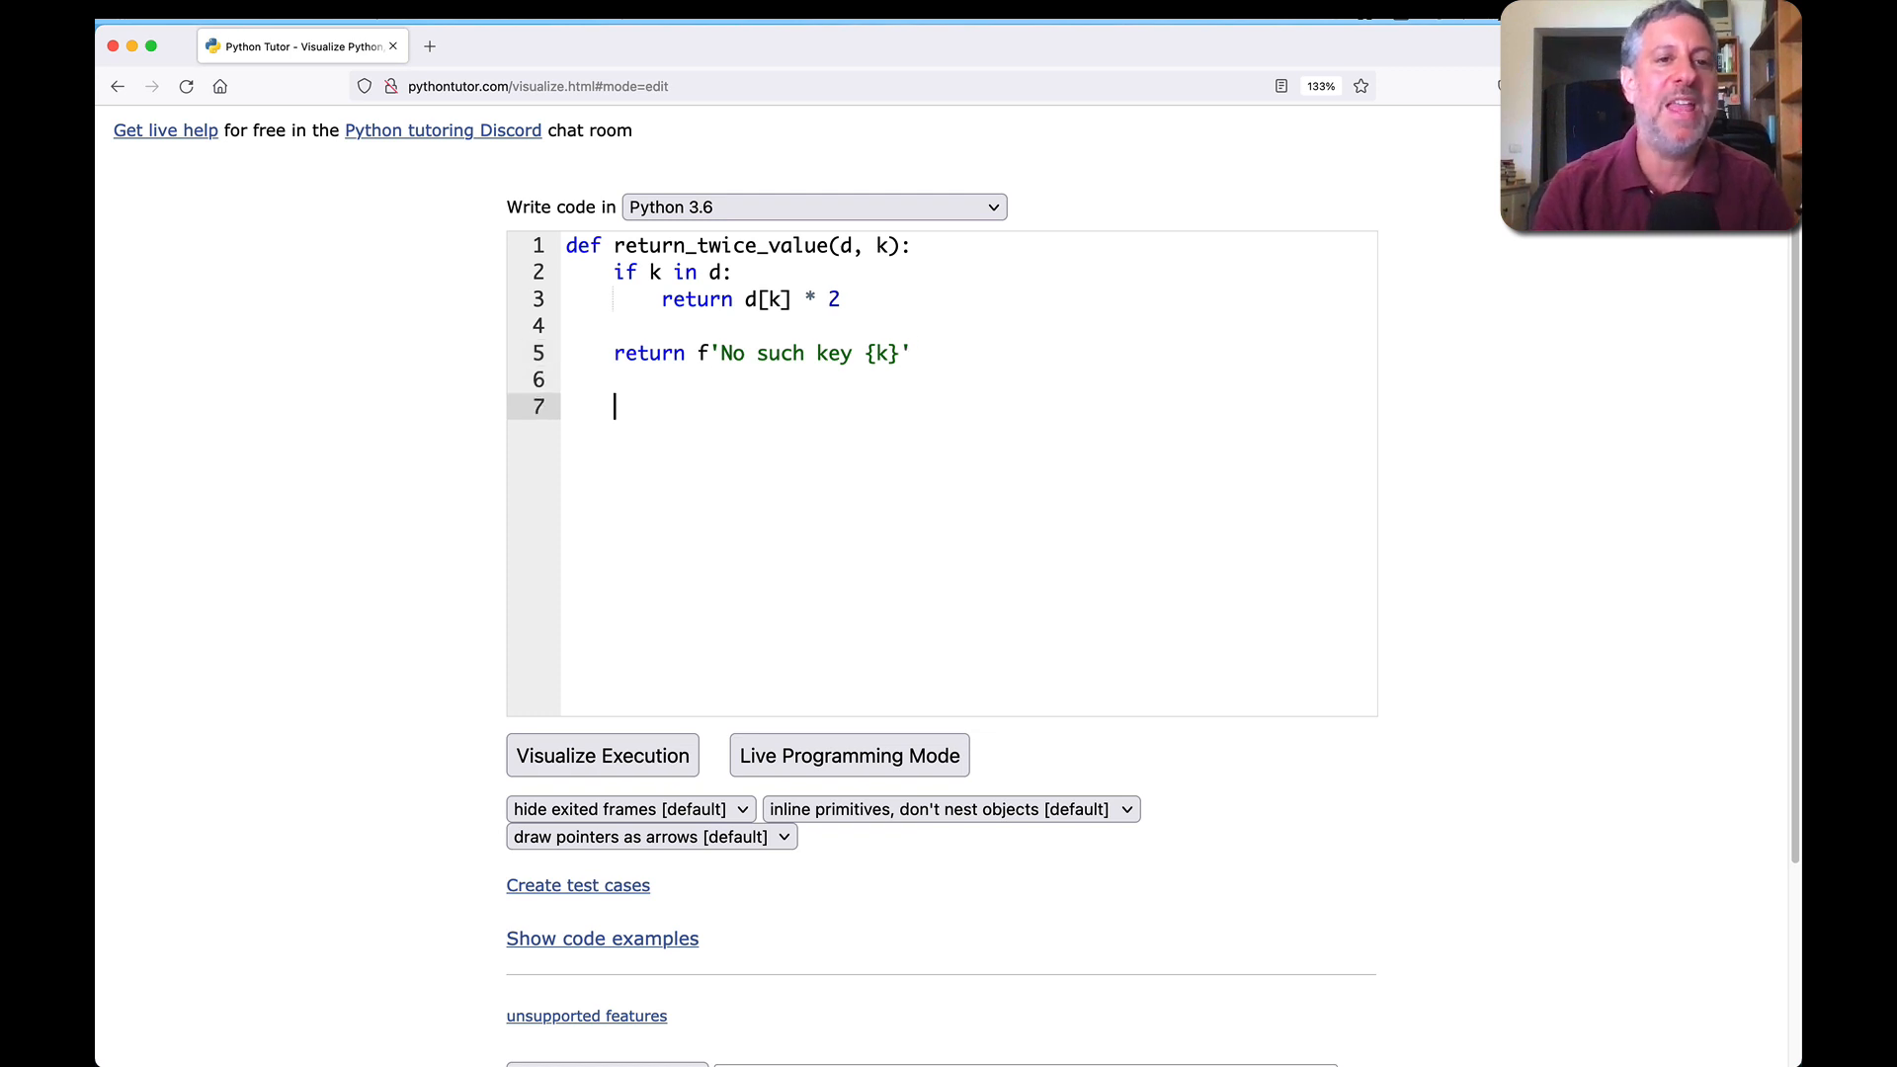
Step: Add d = {'a':1, 'b':2, 'c':3} and print calls for keys 'c', 'a' and 'q'
type("d = {'a':1")
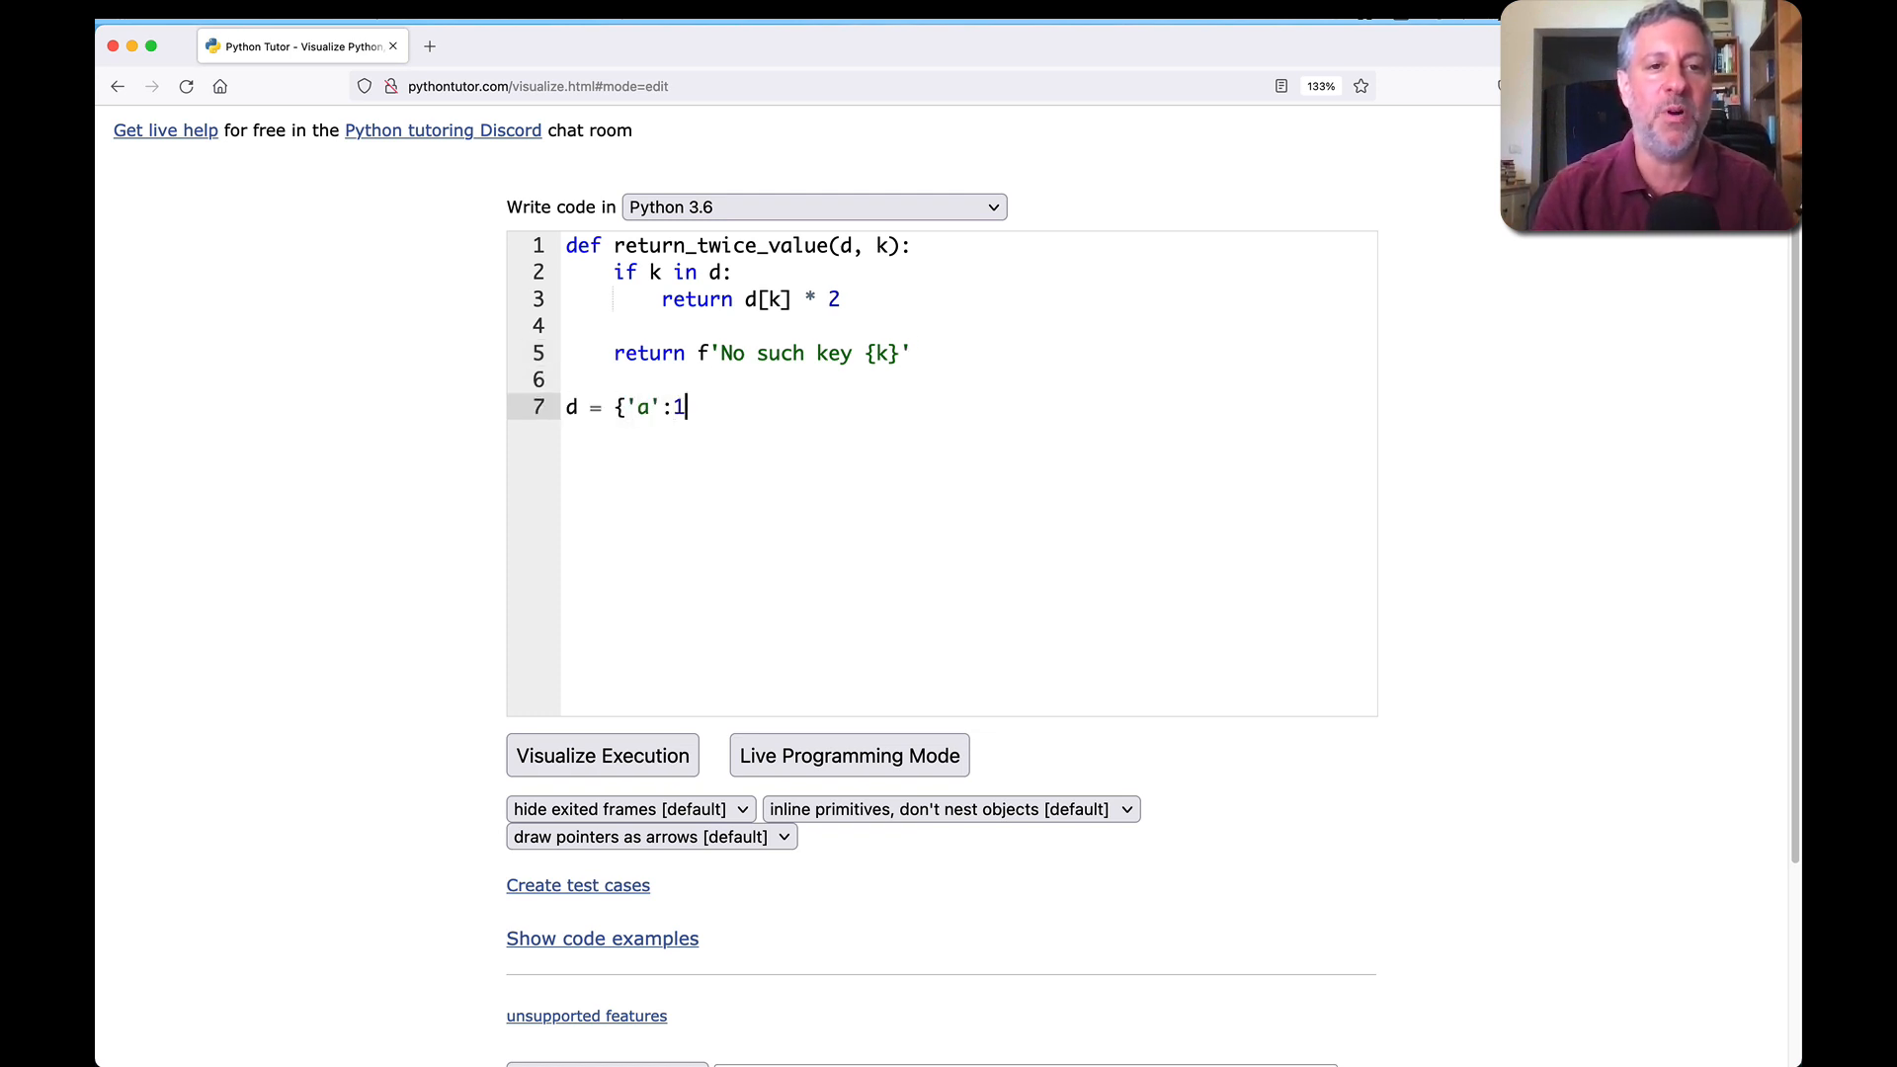
type(", 'b':2, 'c':3")
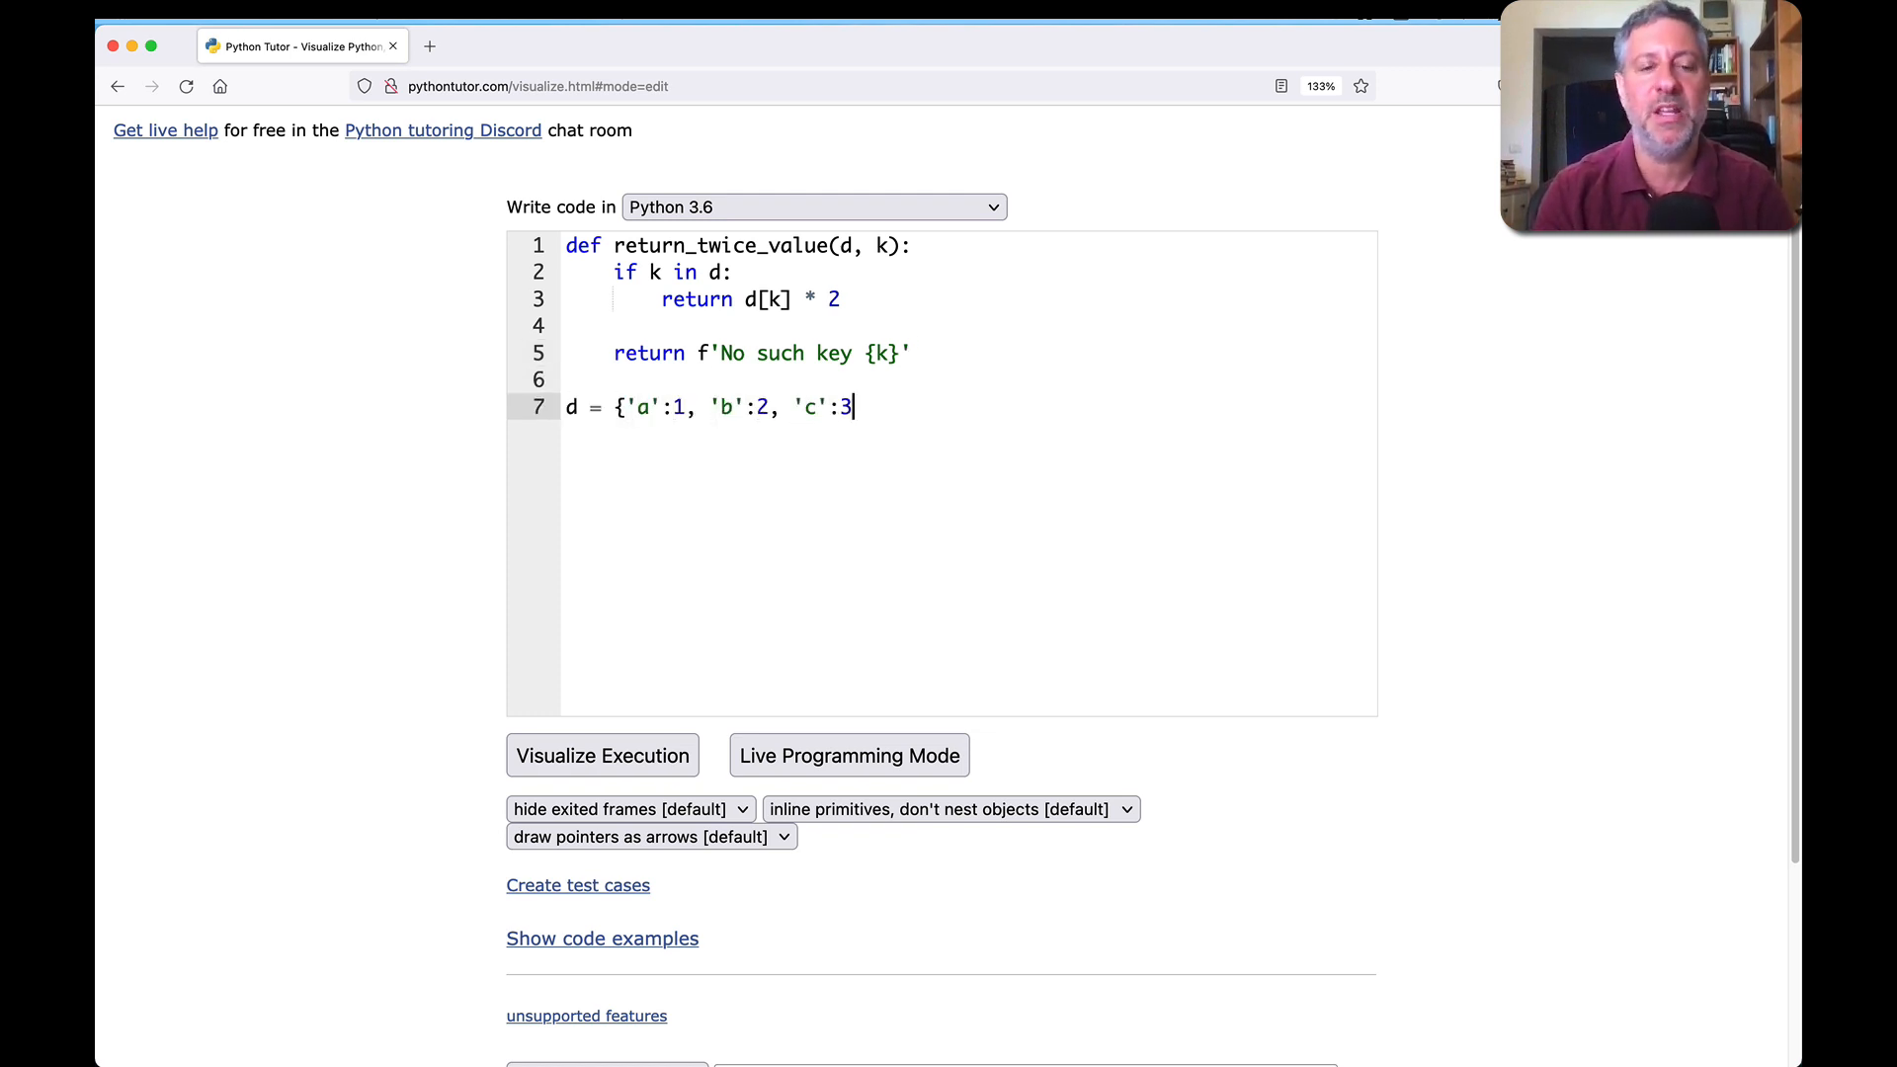
type("}")
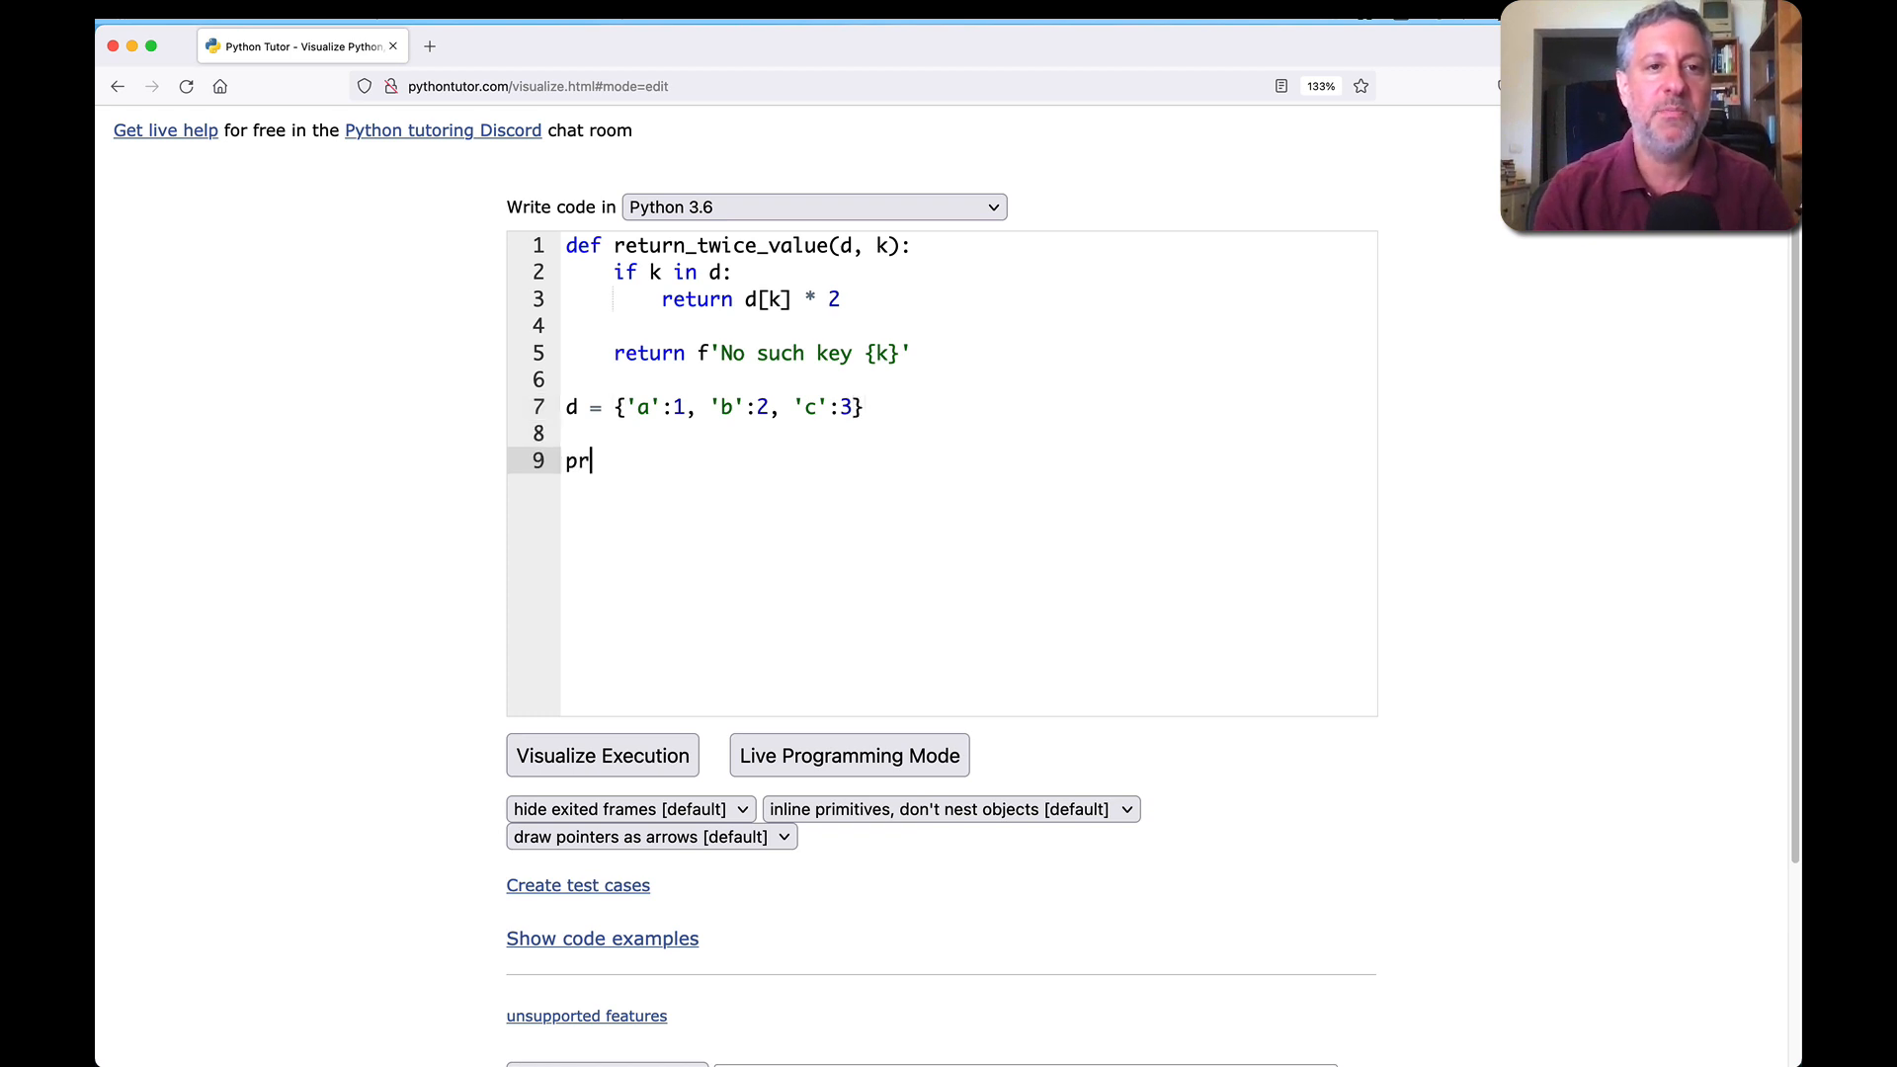
type("int(return_twi")
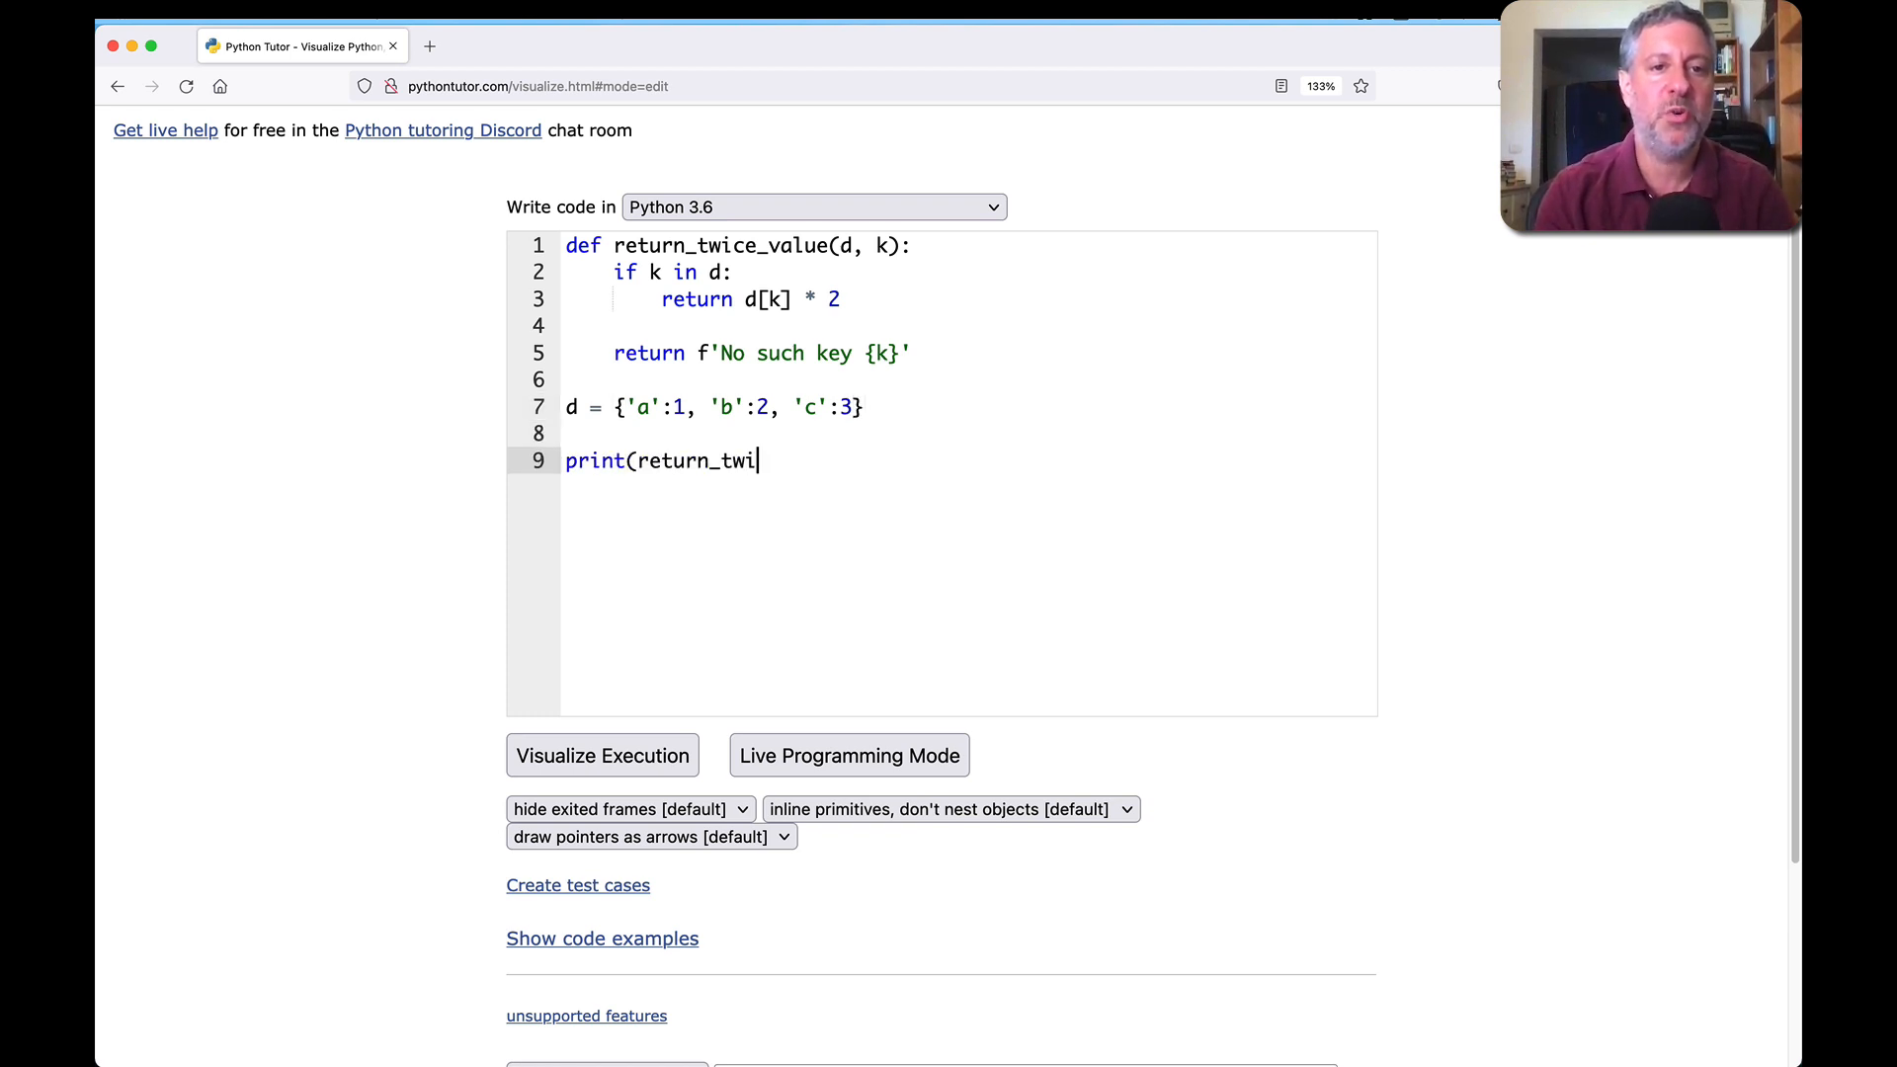
type("ce_value(")
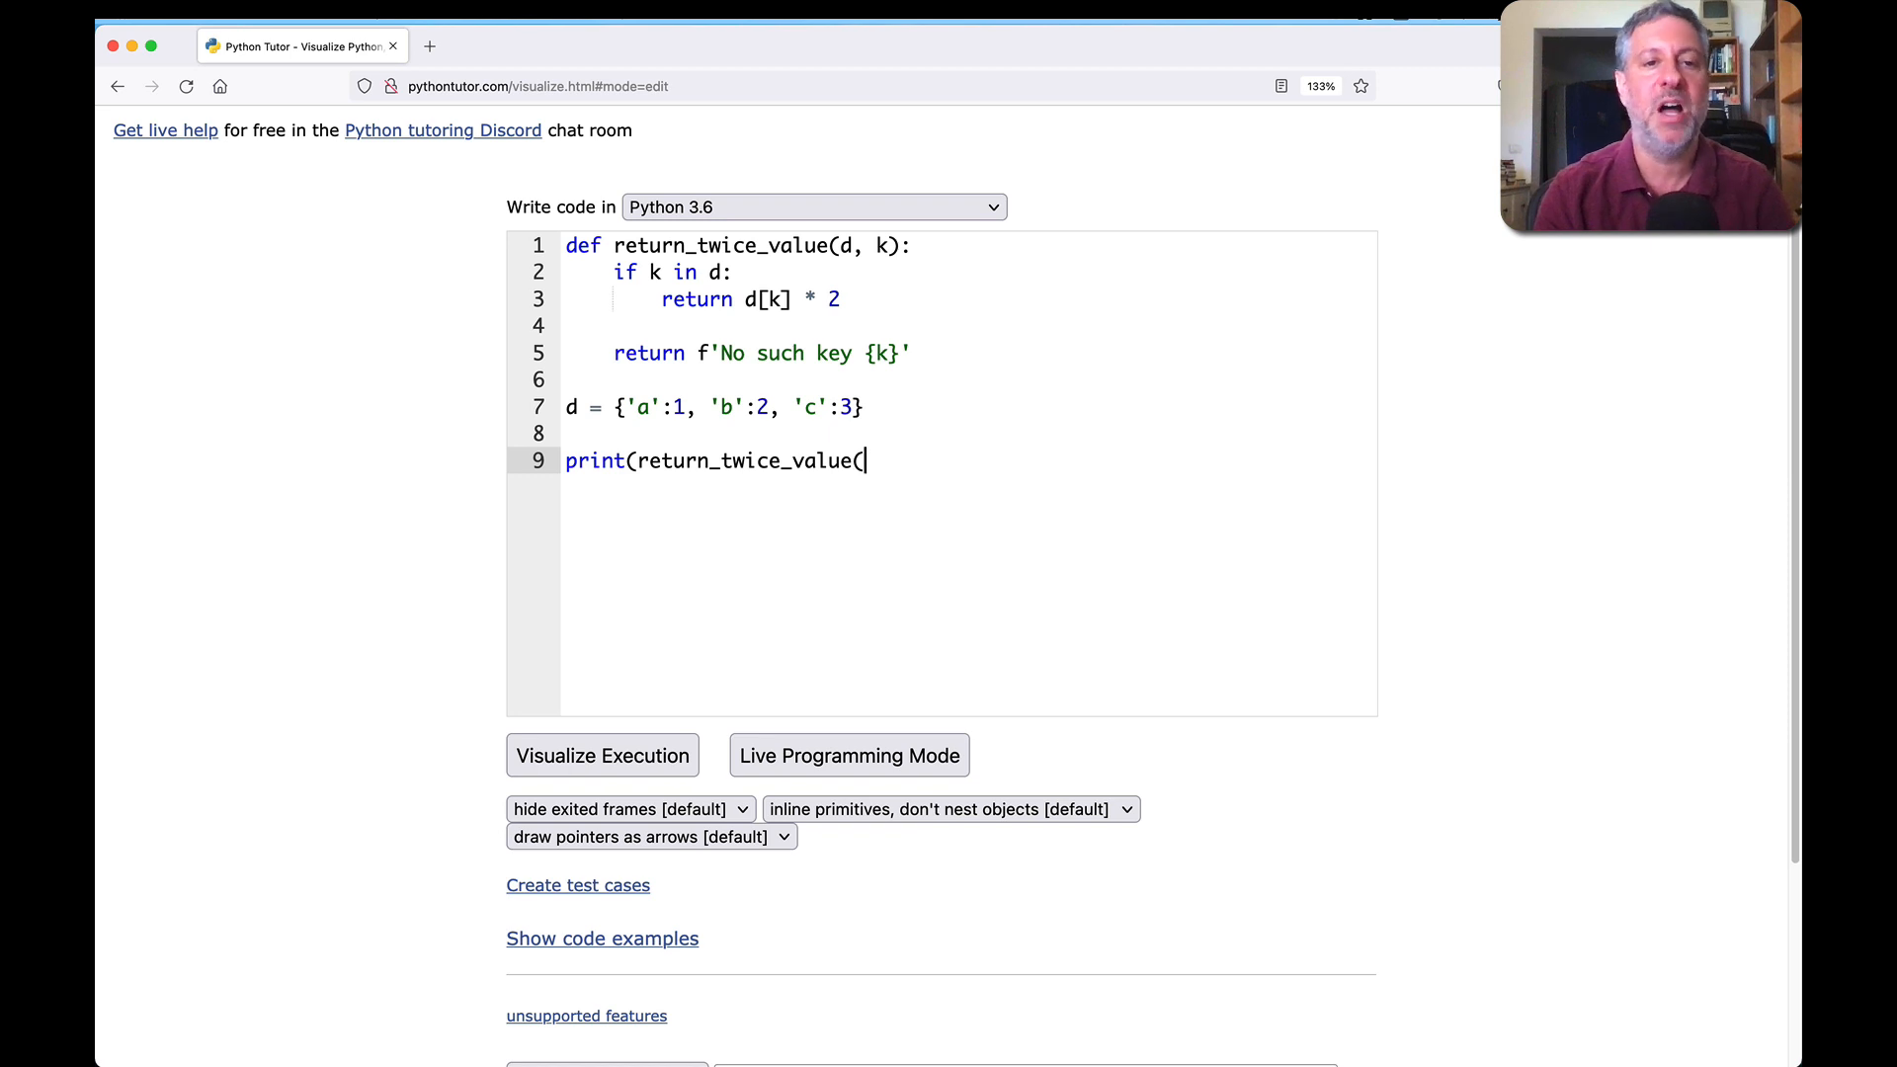
type("d,")
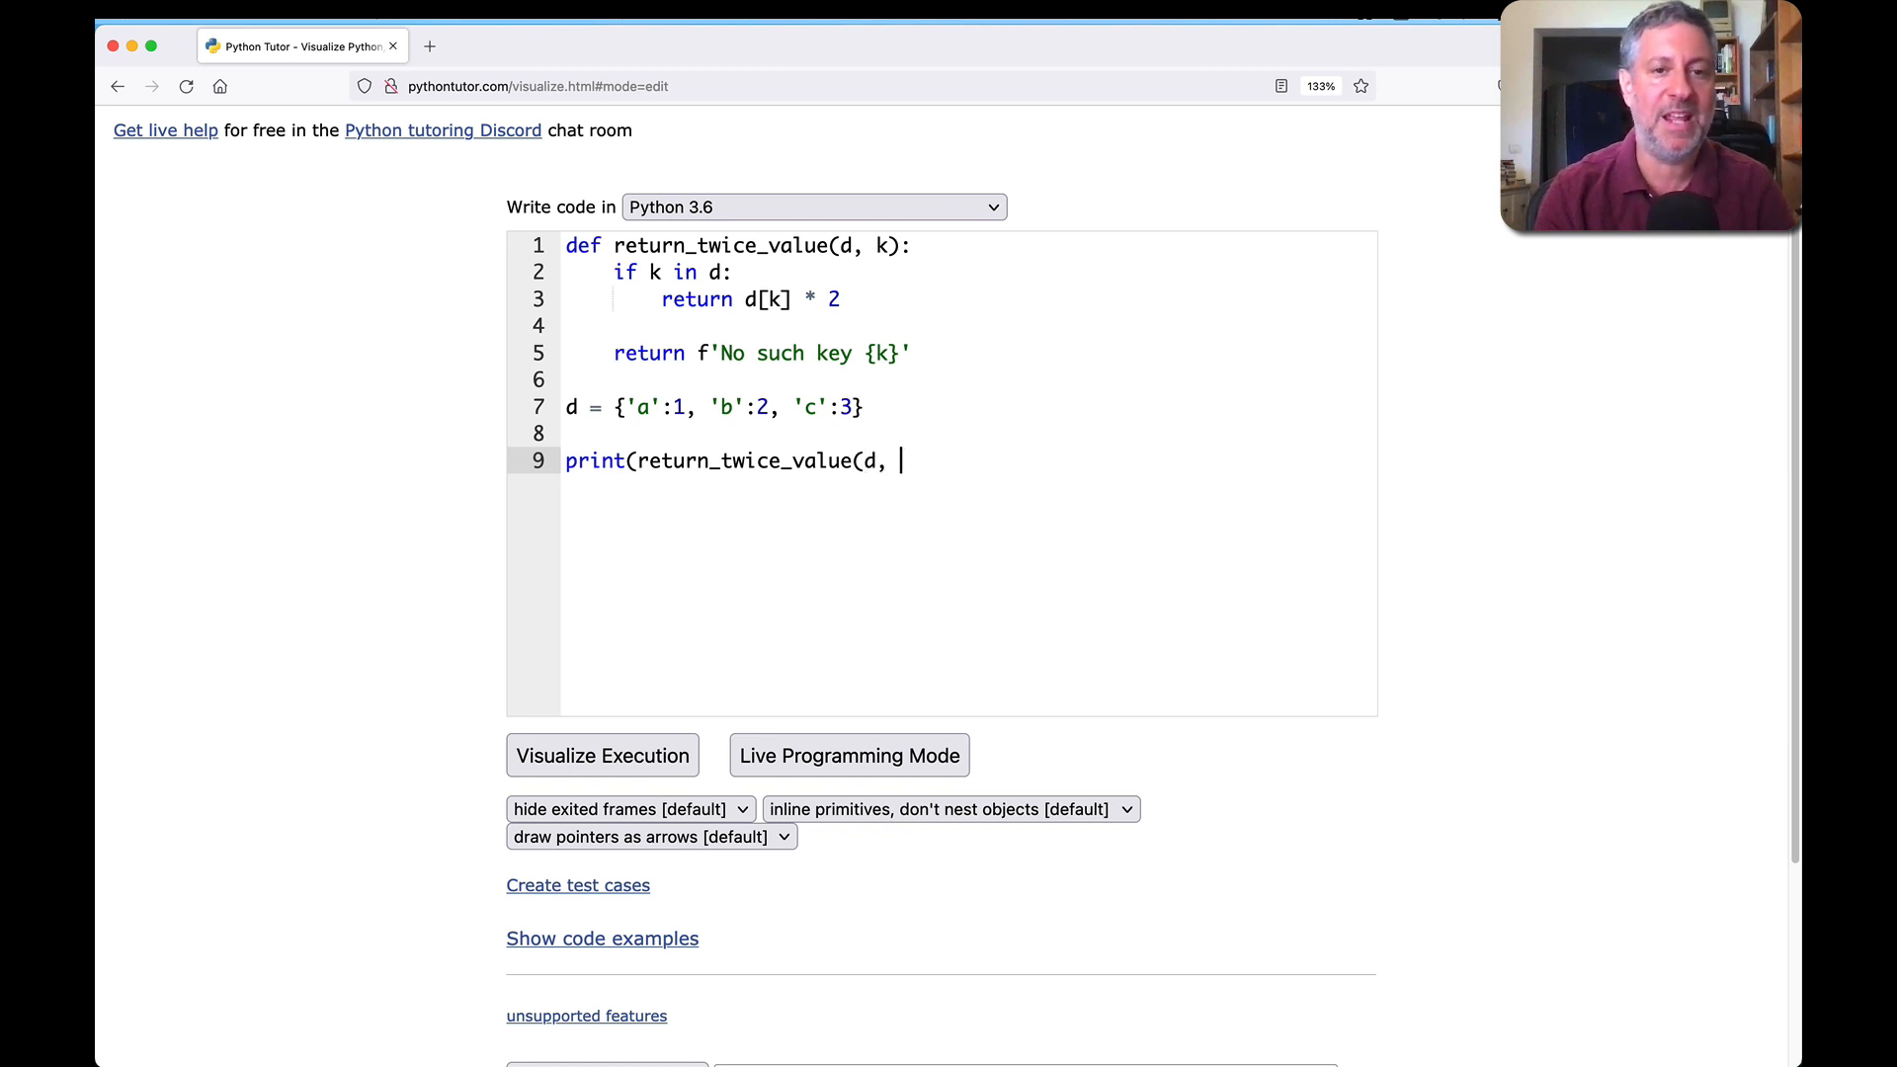
type("'c')")
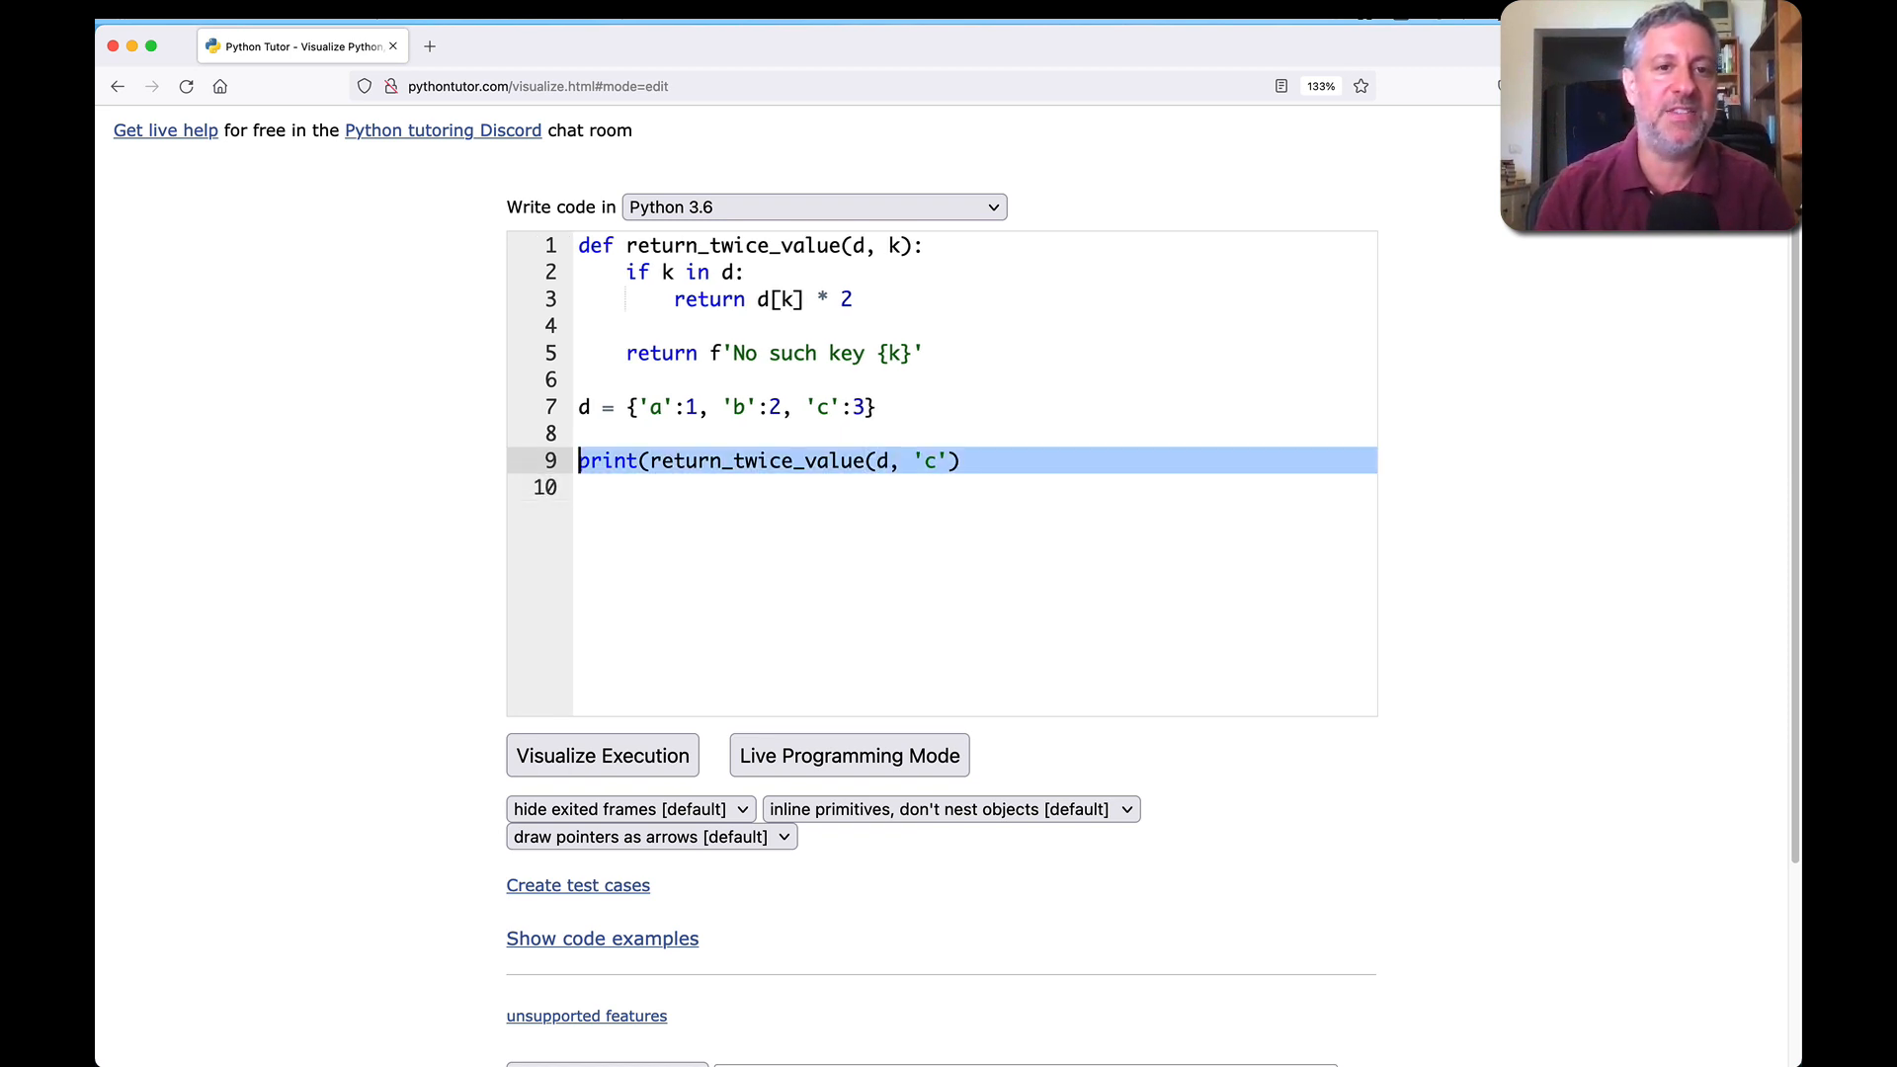
type("print(return_twice_value(d, 'd'))")
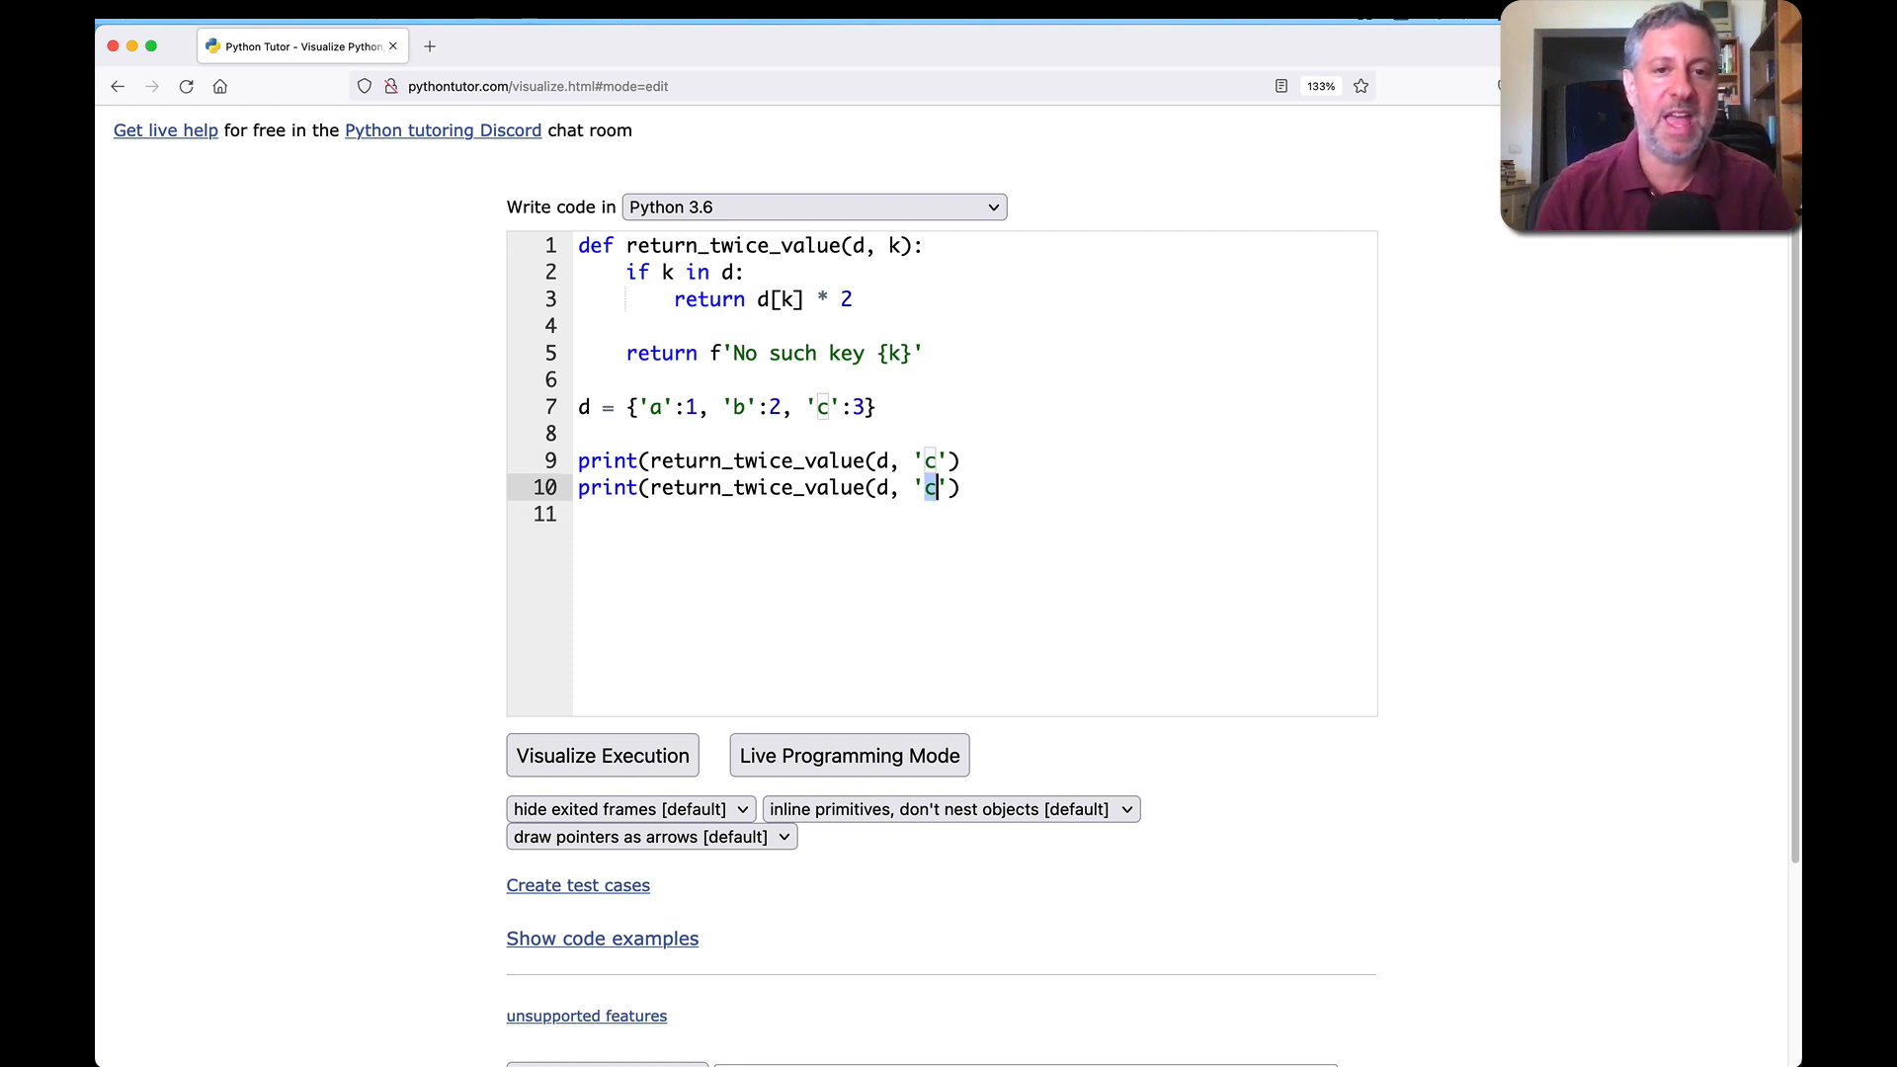
type("a")
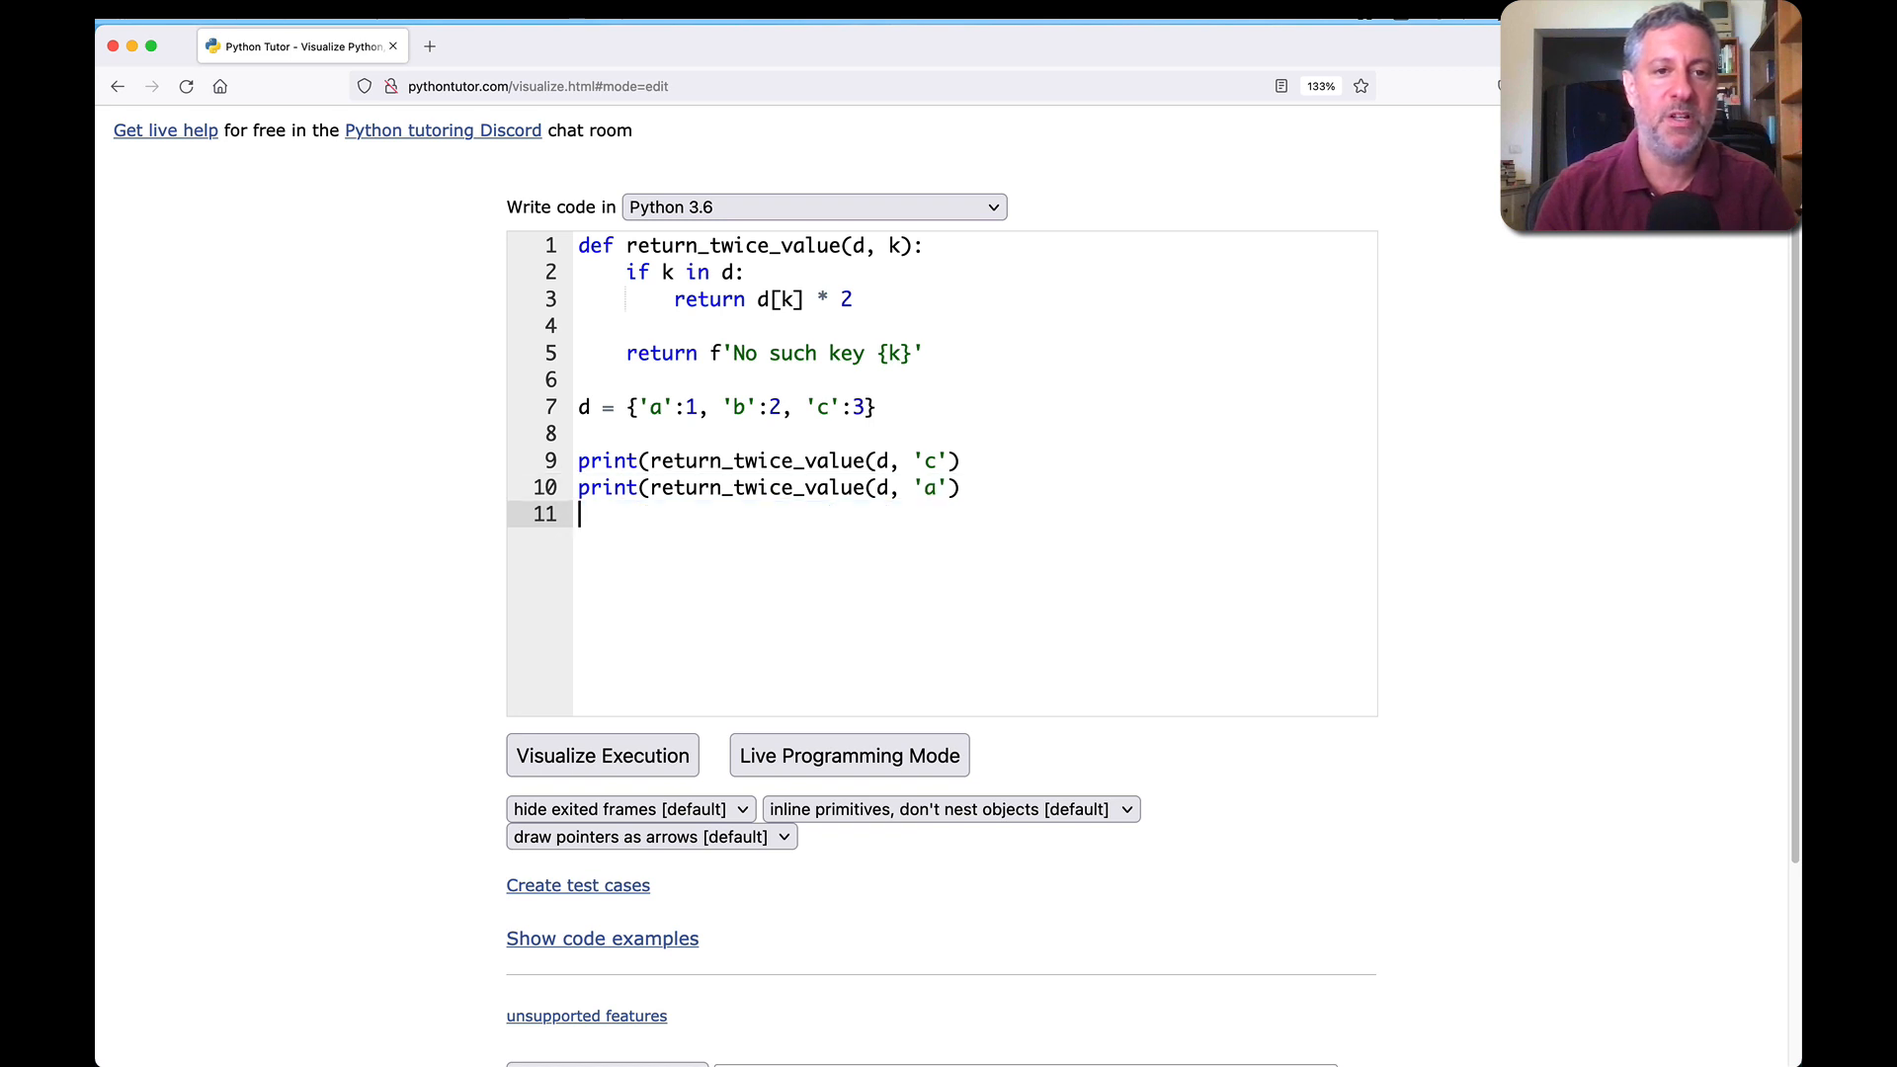
type("print(return_twice_value(d, ''))")
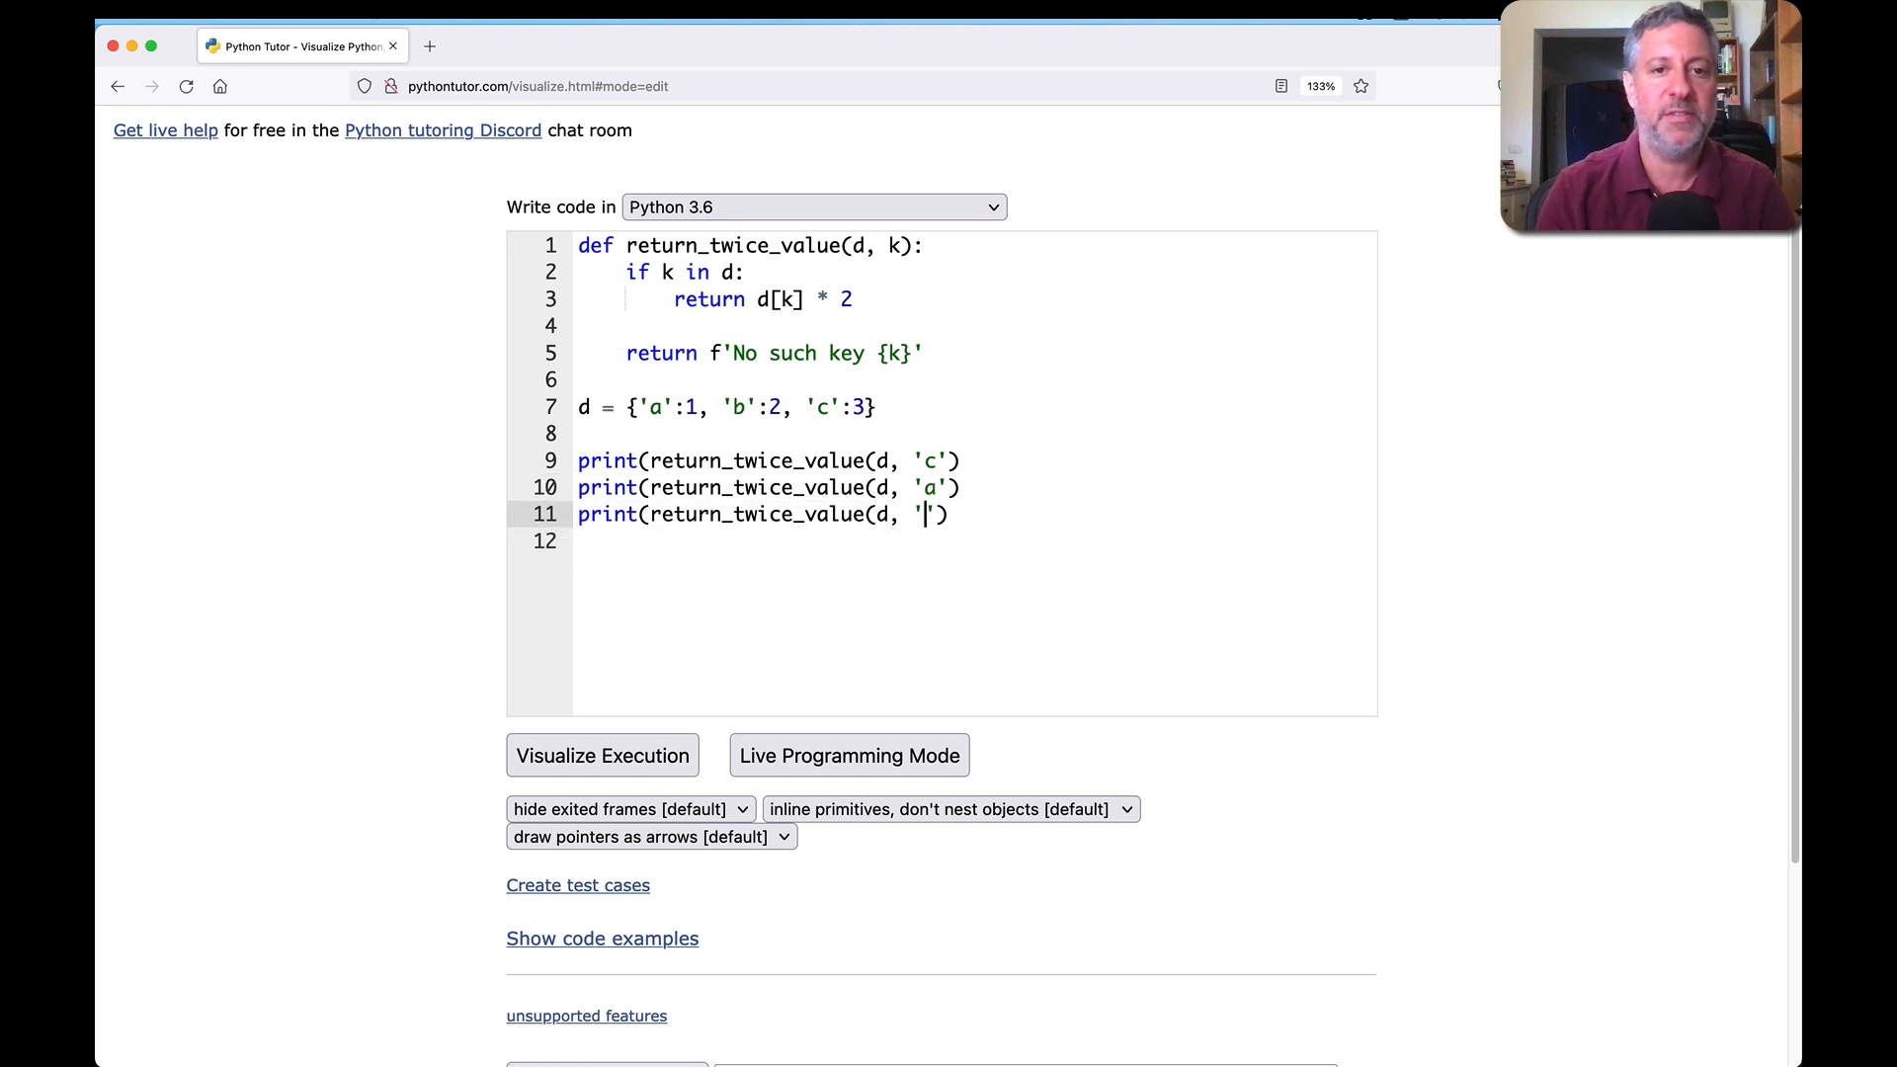
type("q")
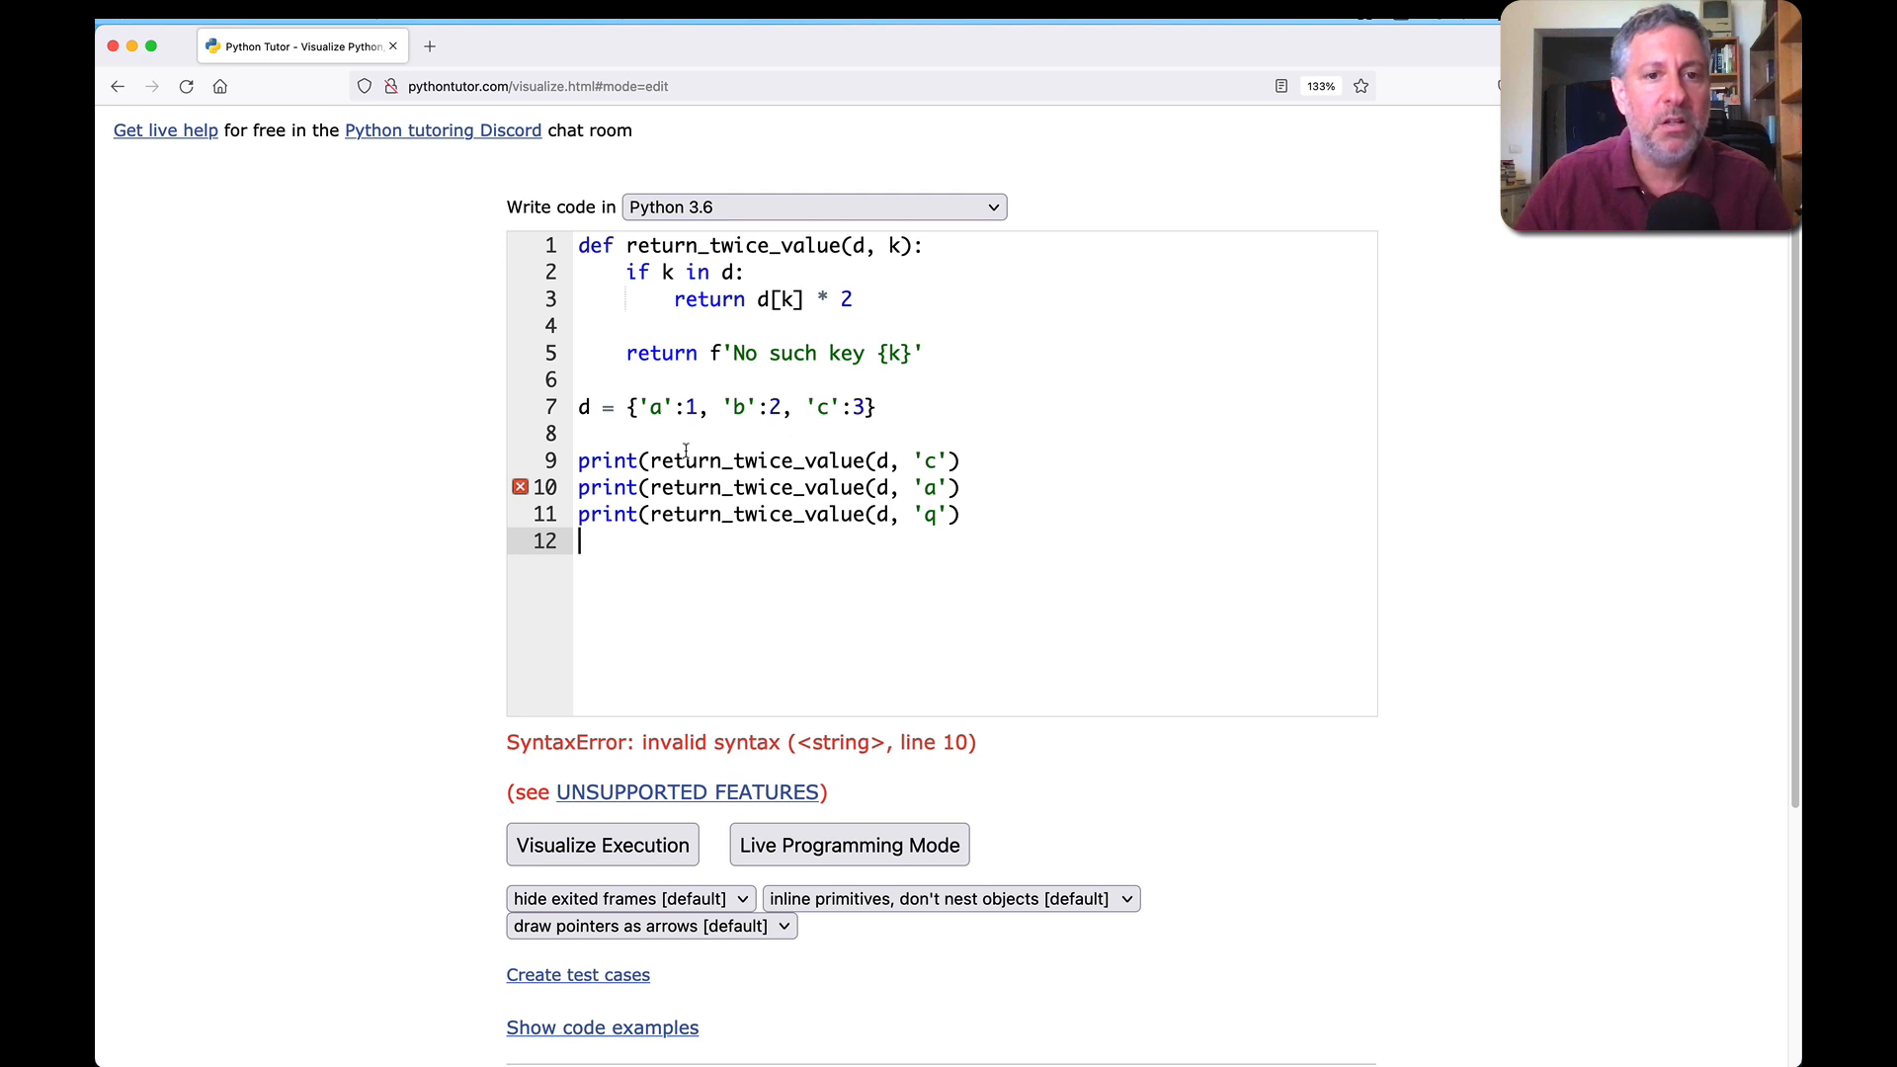
mouse_move(664, 480)
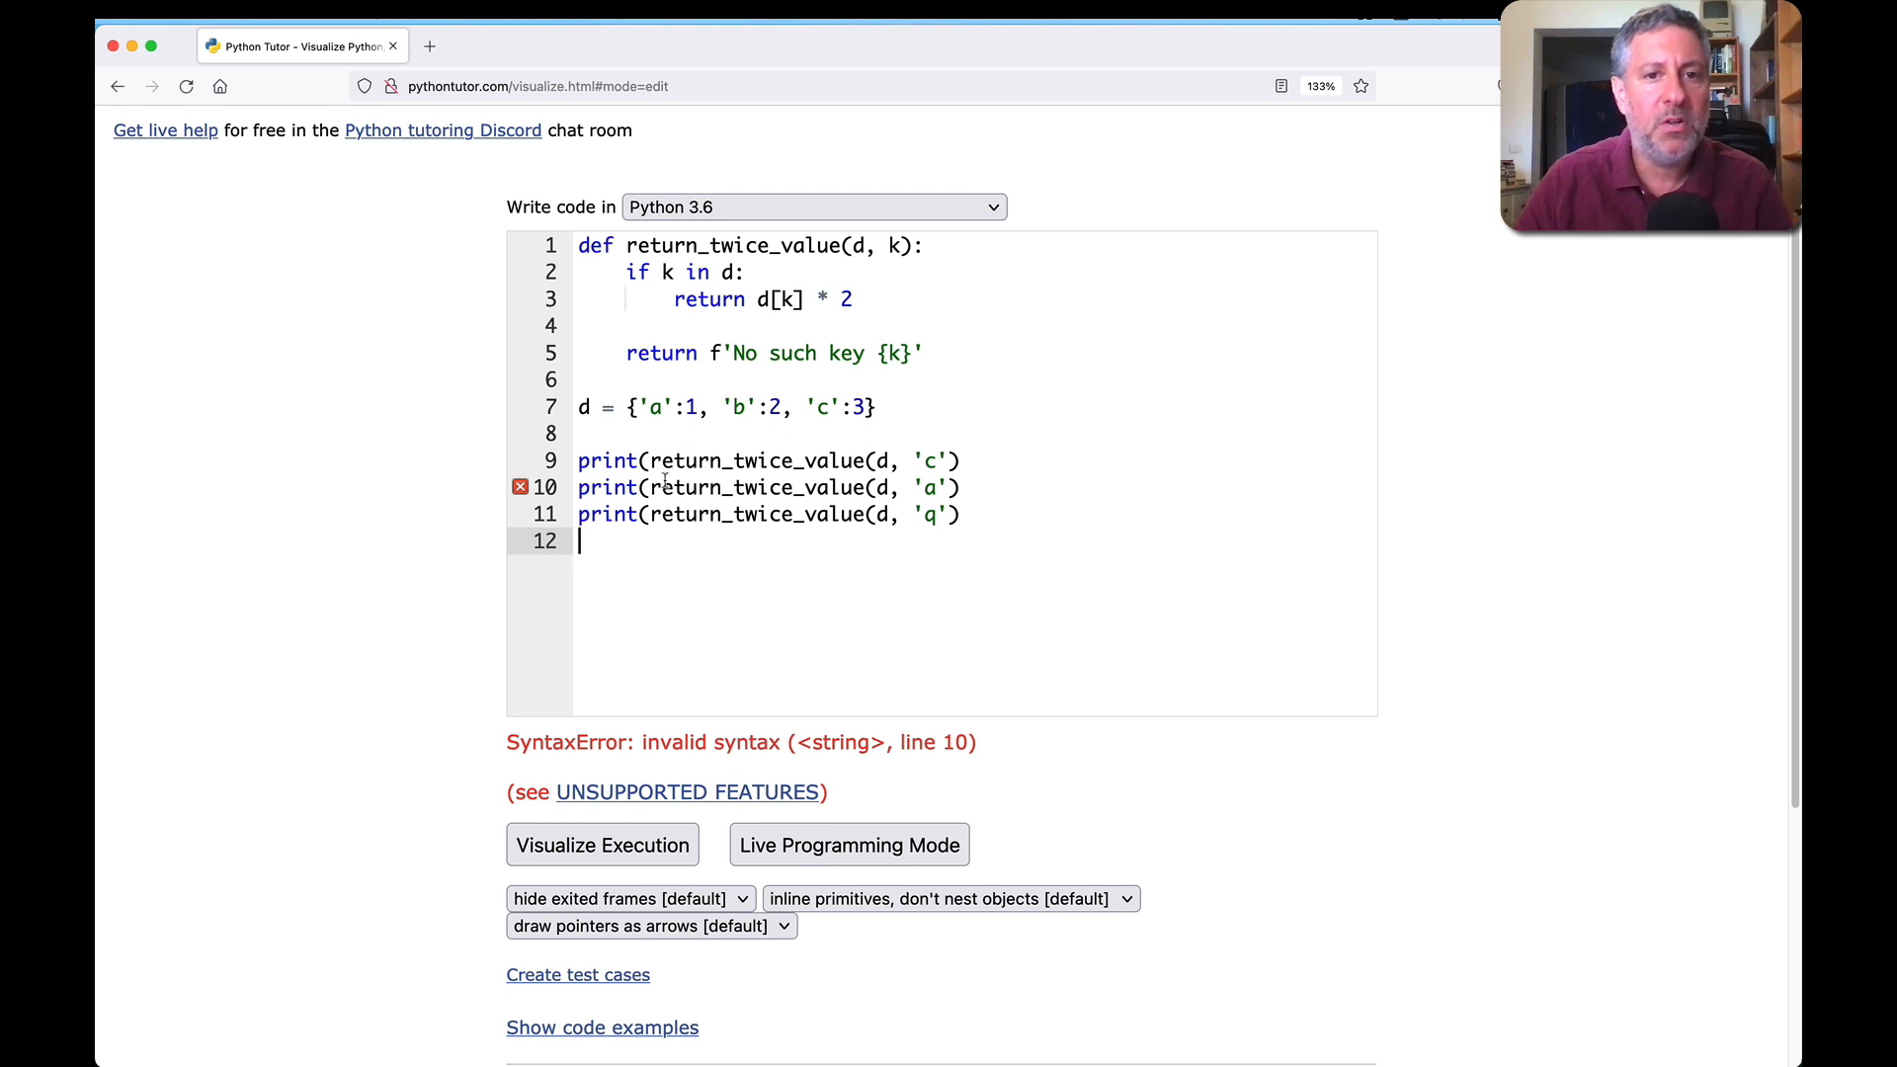
Step: Add the missing closing parenthesis on line 10 and visualize the fixed program
left_click(955, 486)
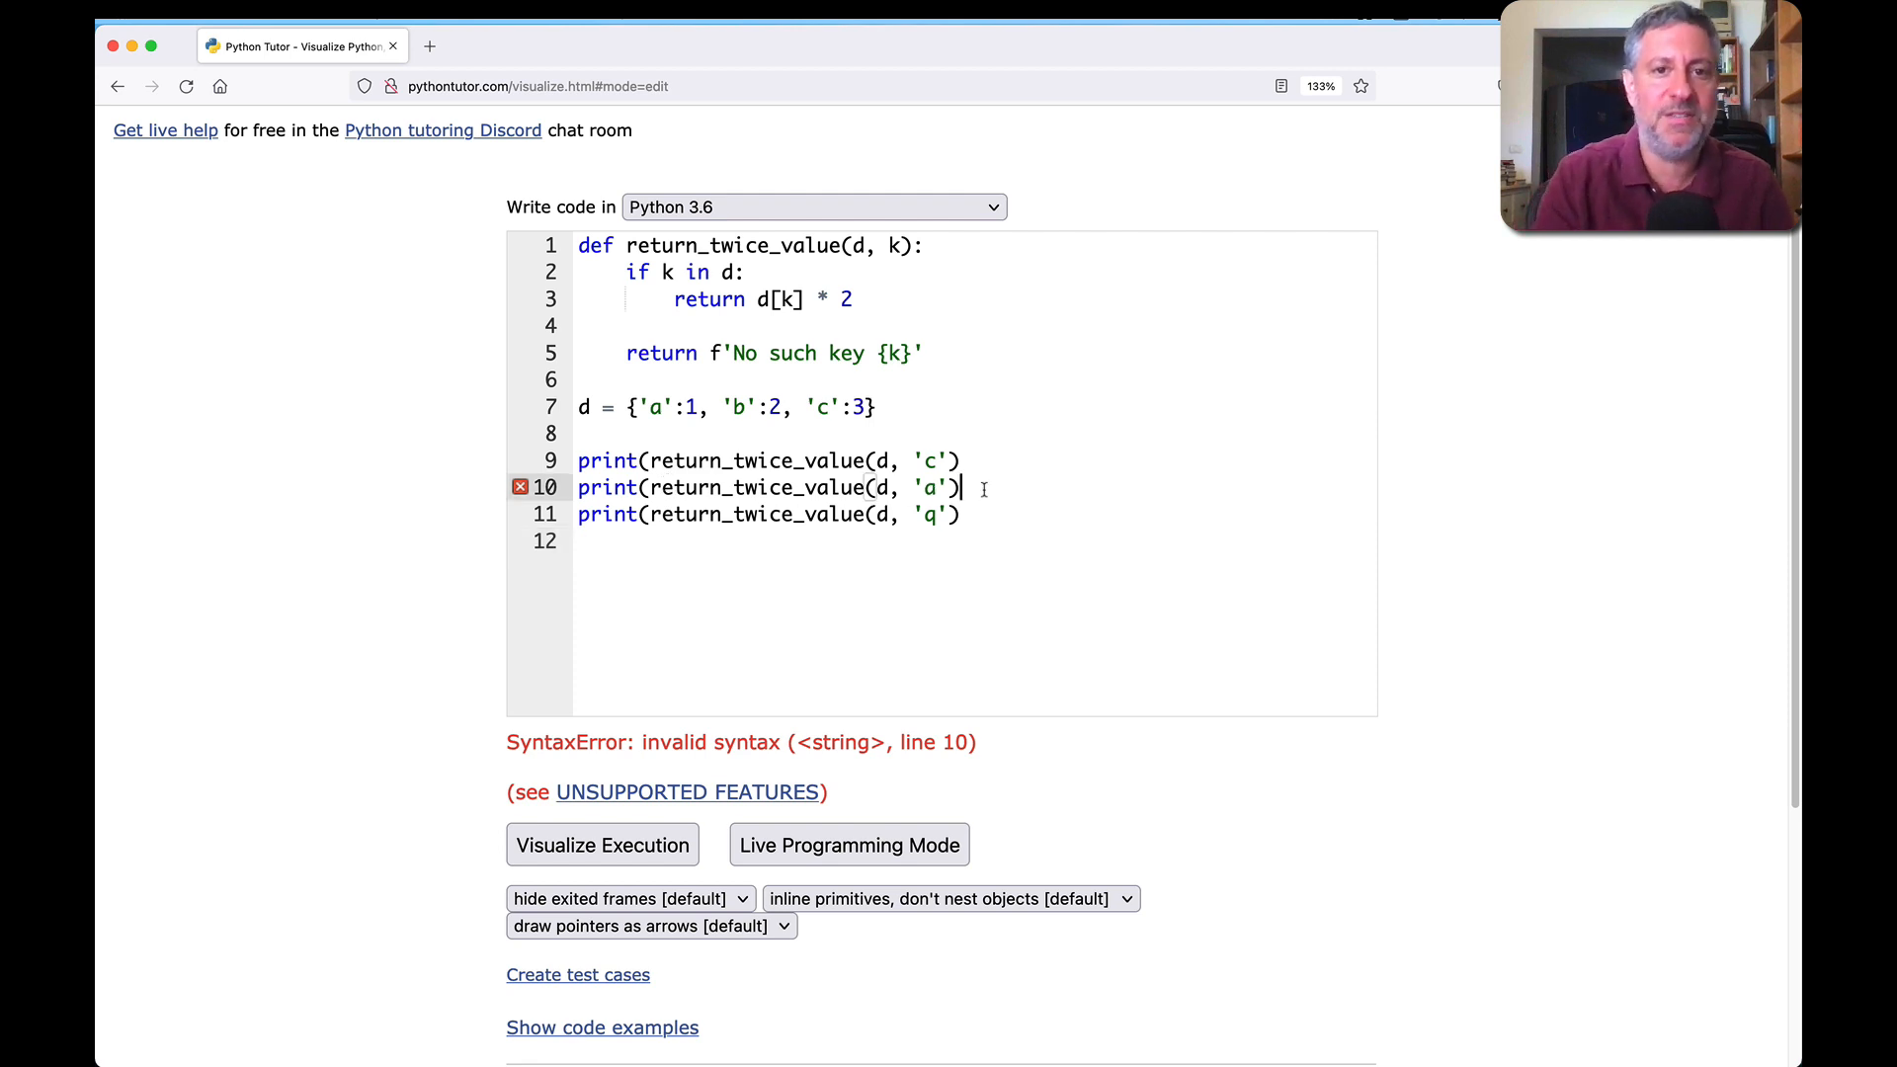
type(")")
left_click(776, 514)
type(")")
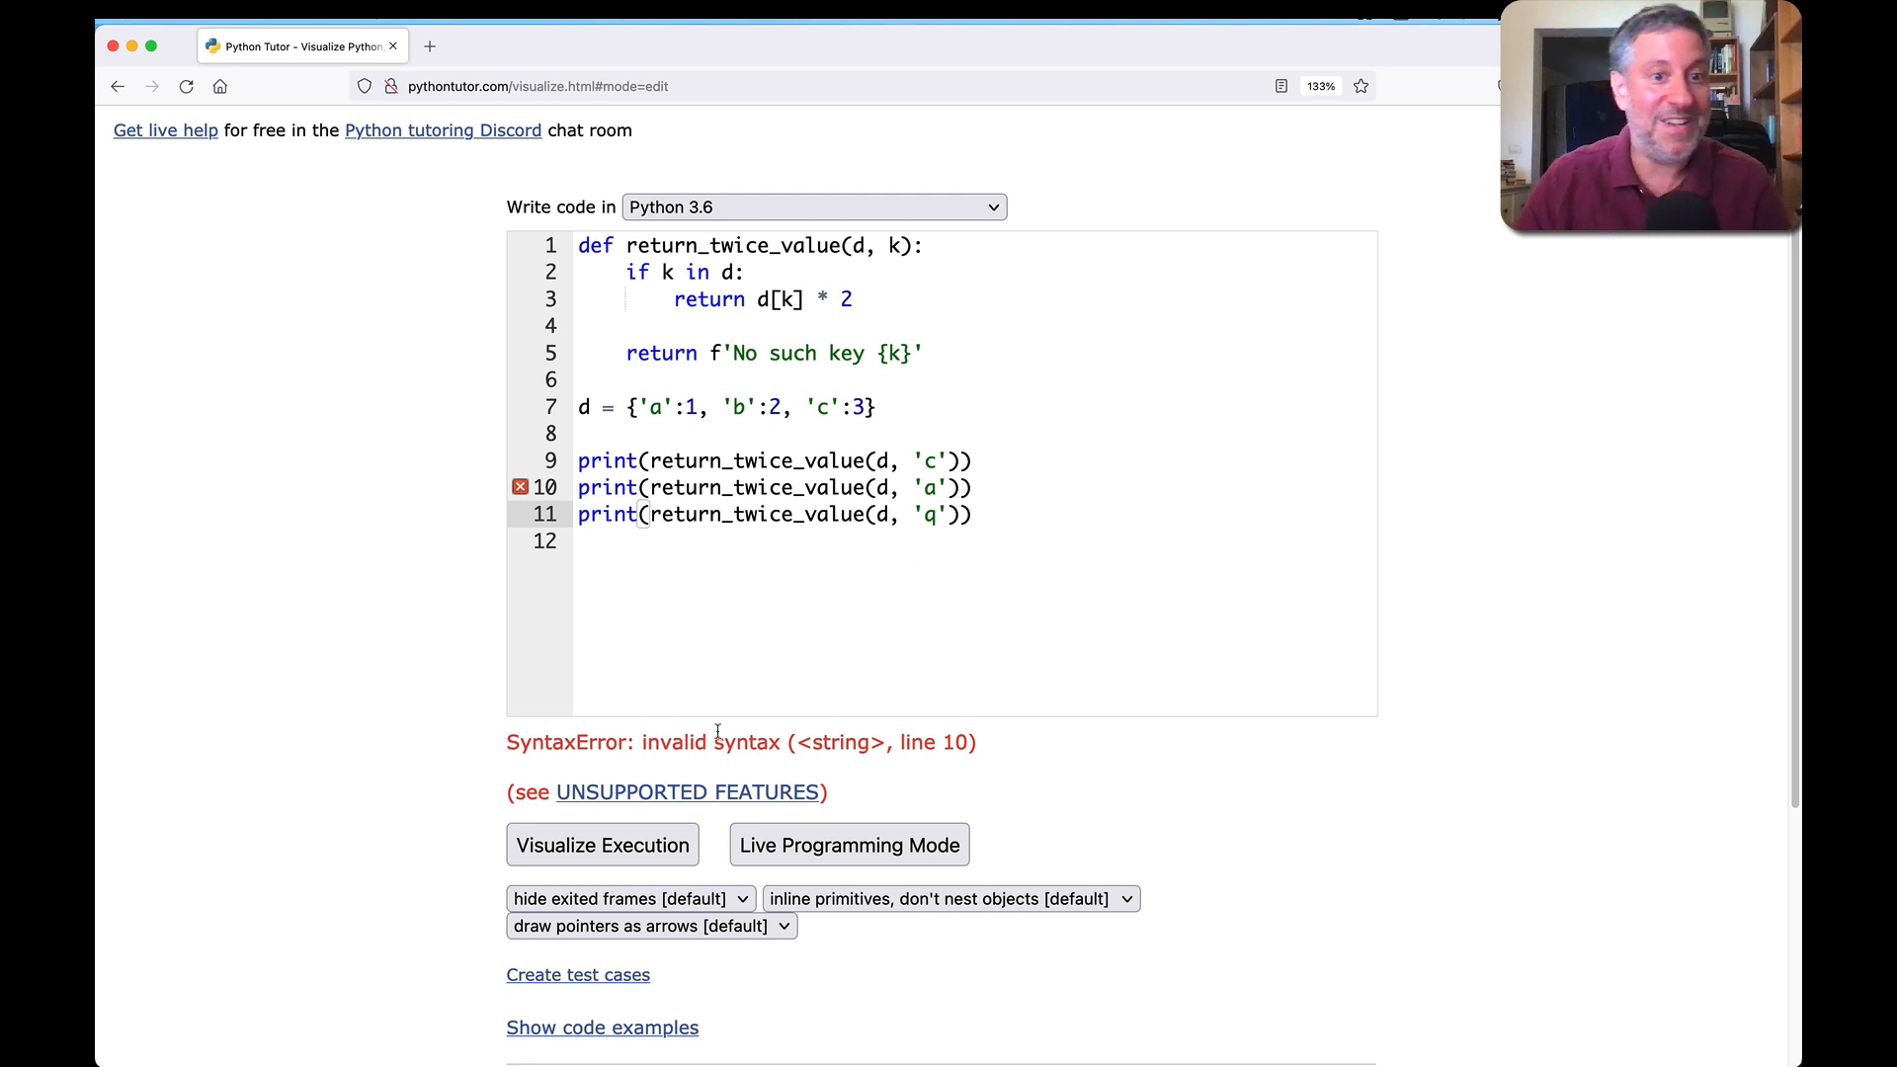
left_click(602, 842)
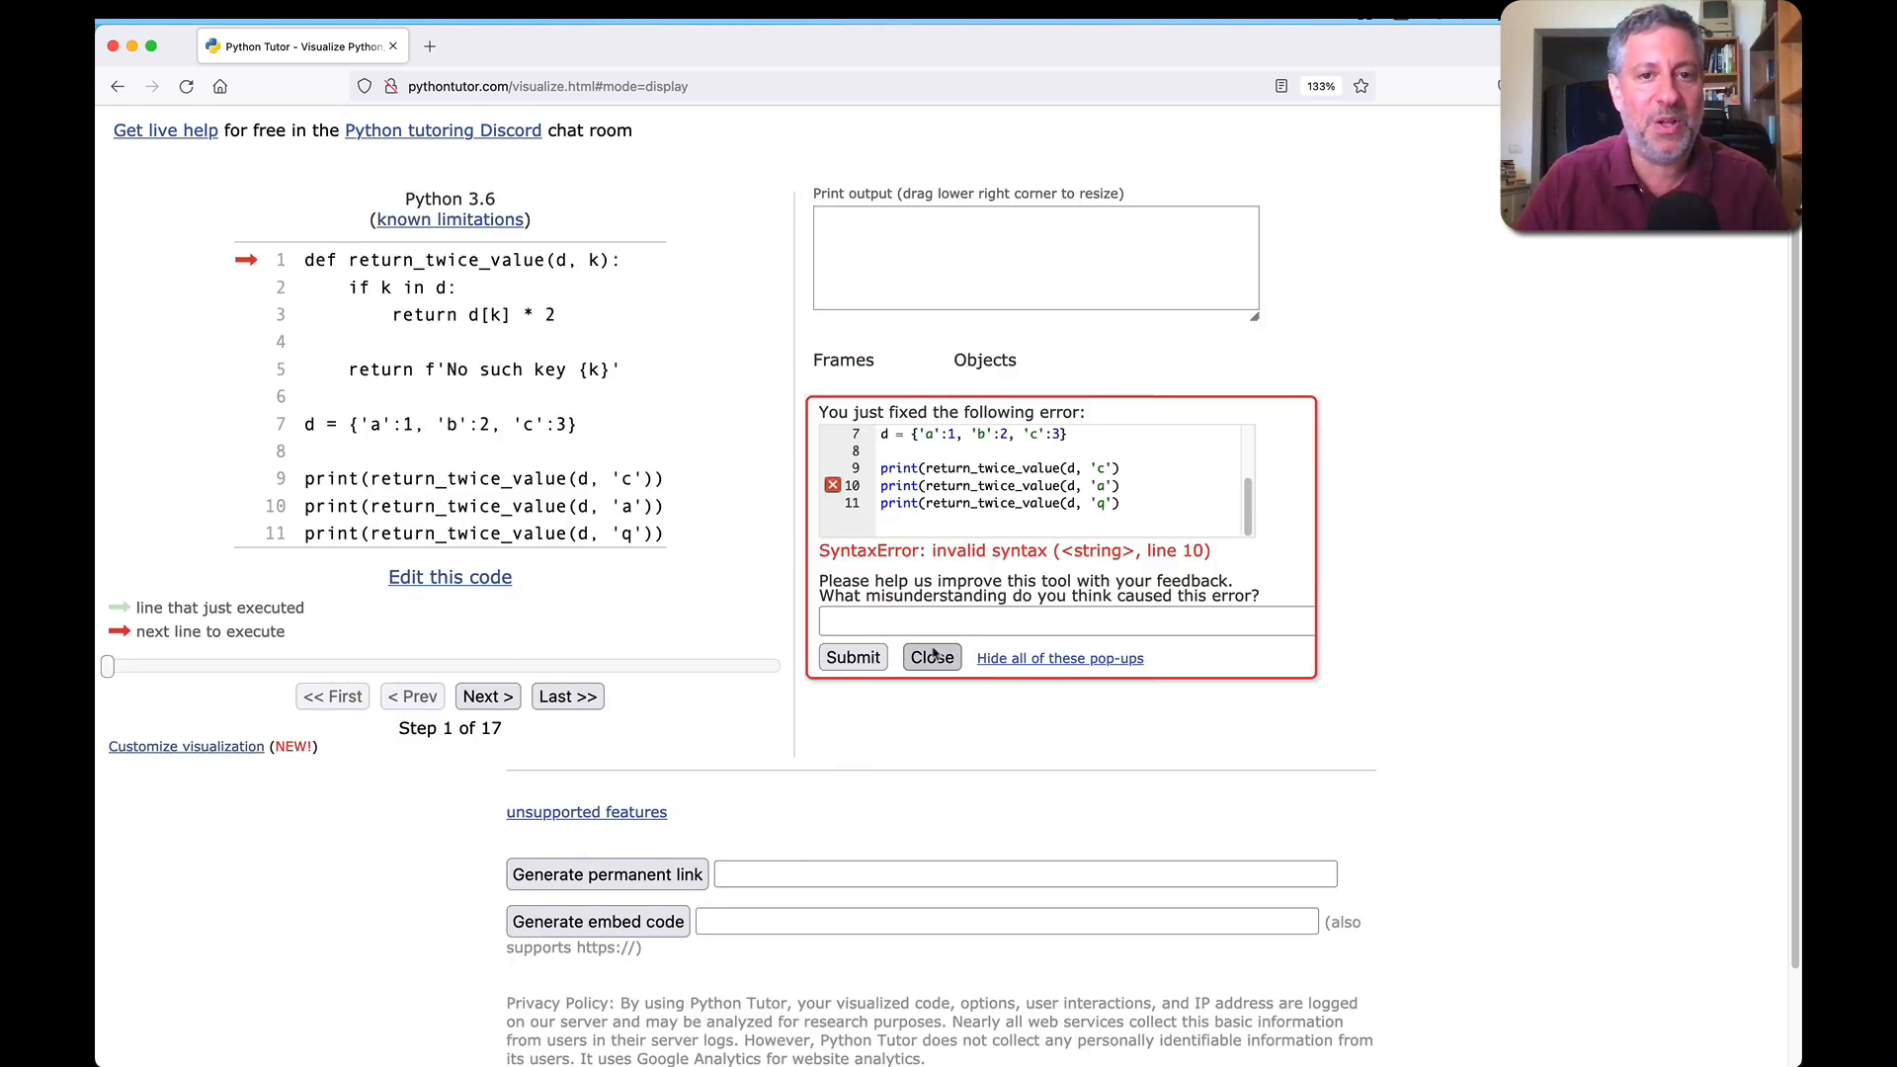
Step: Dismiss the feedback popup and step through the 'c' call until it returns 6
left_click(931, 657)
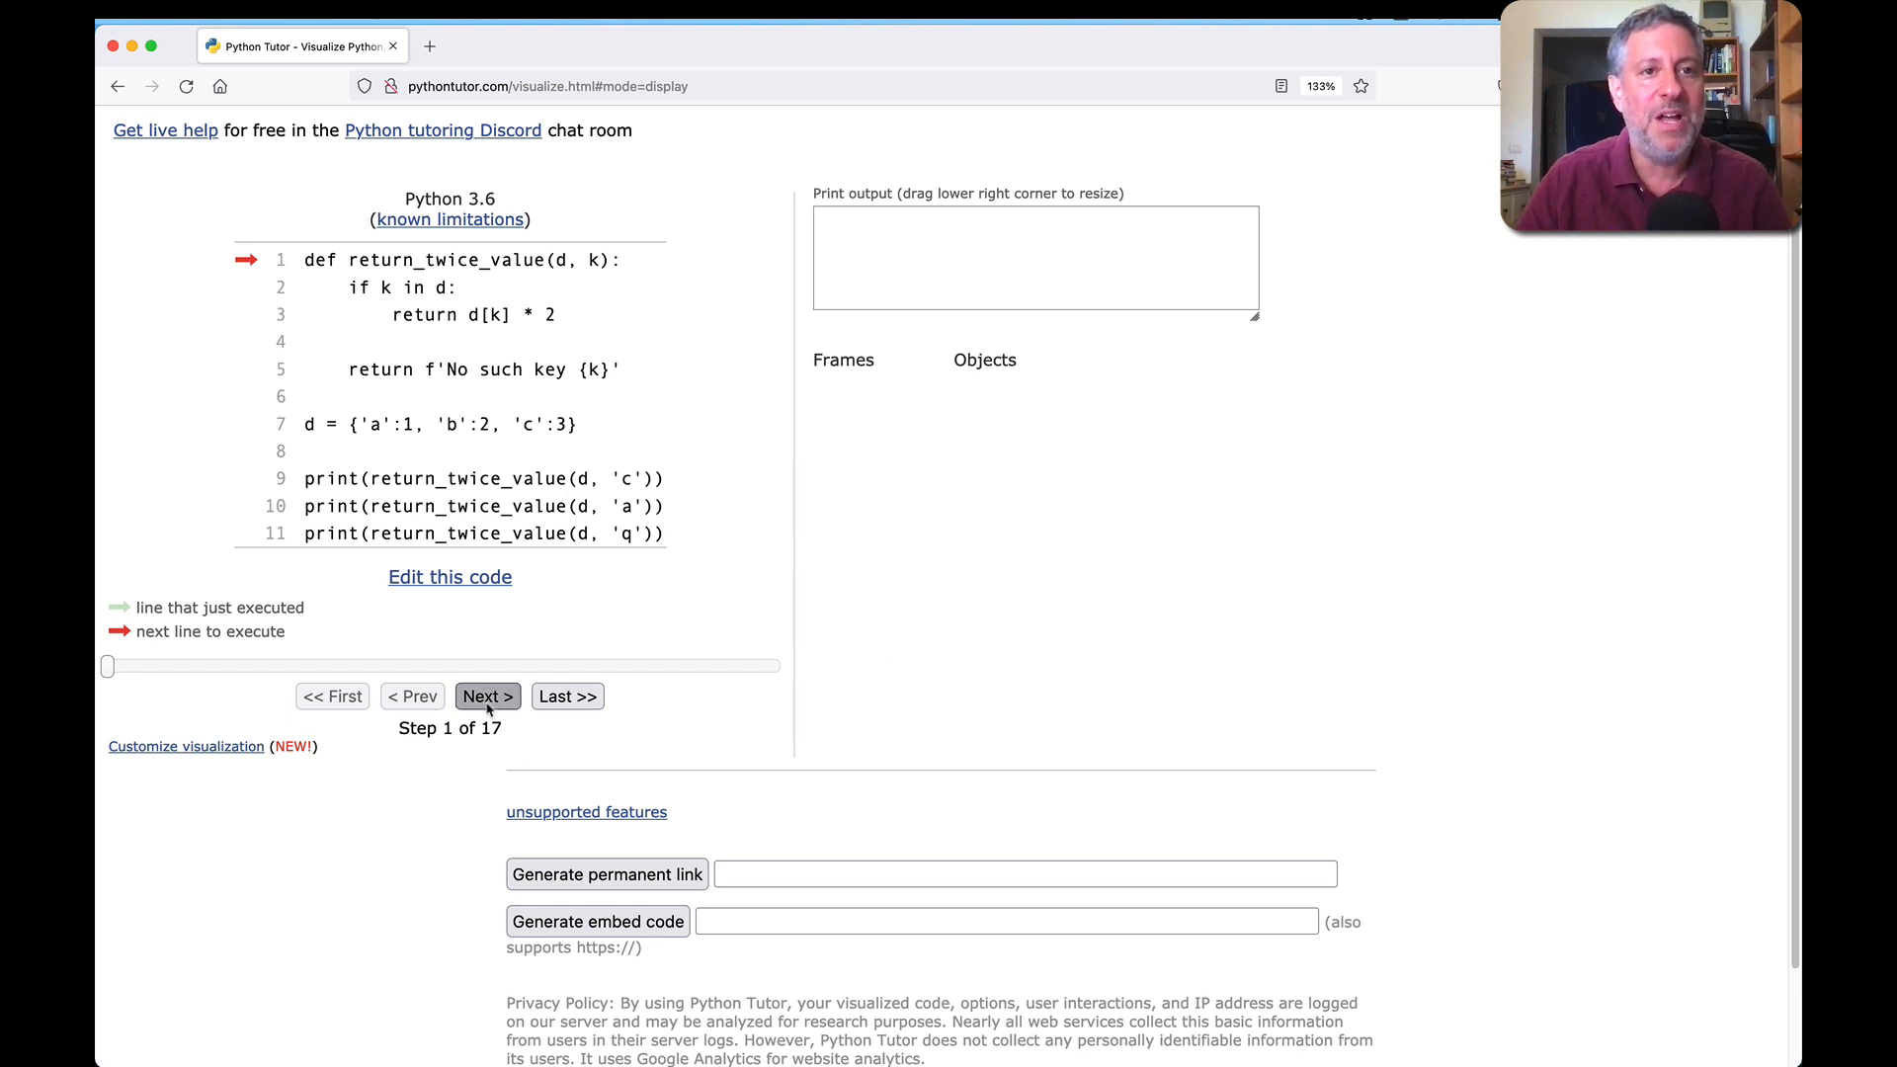
left_click(486, 696)
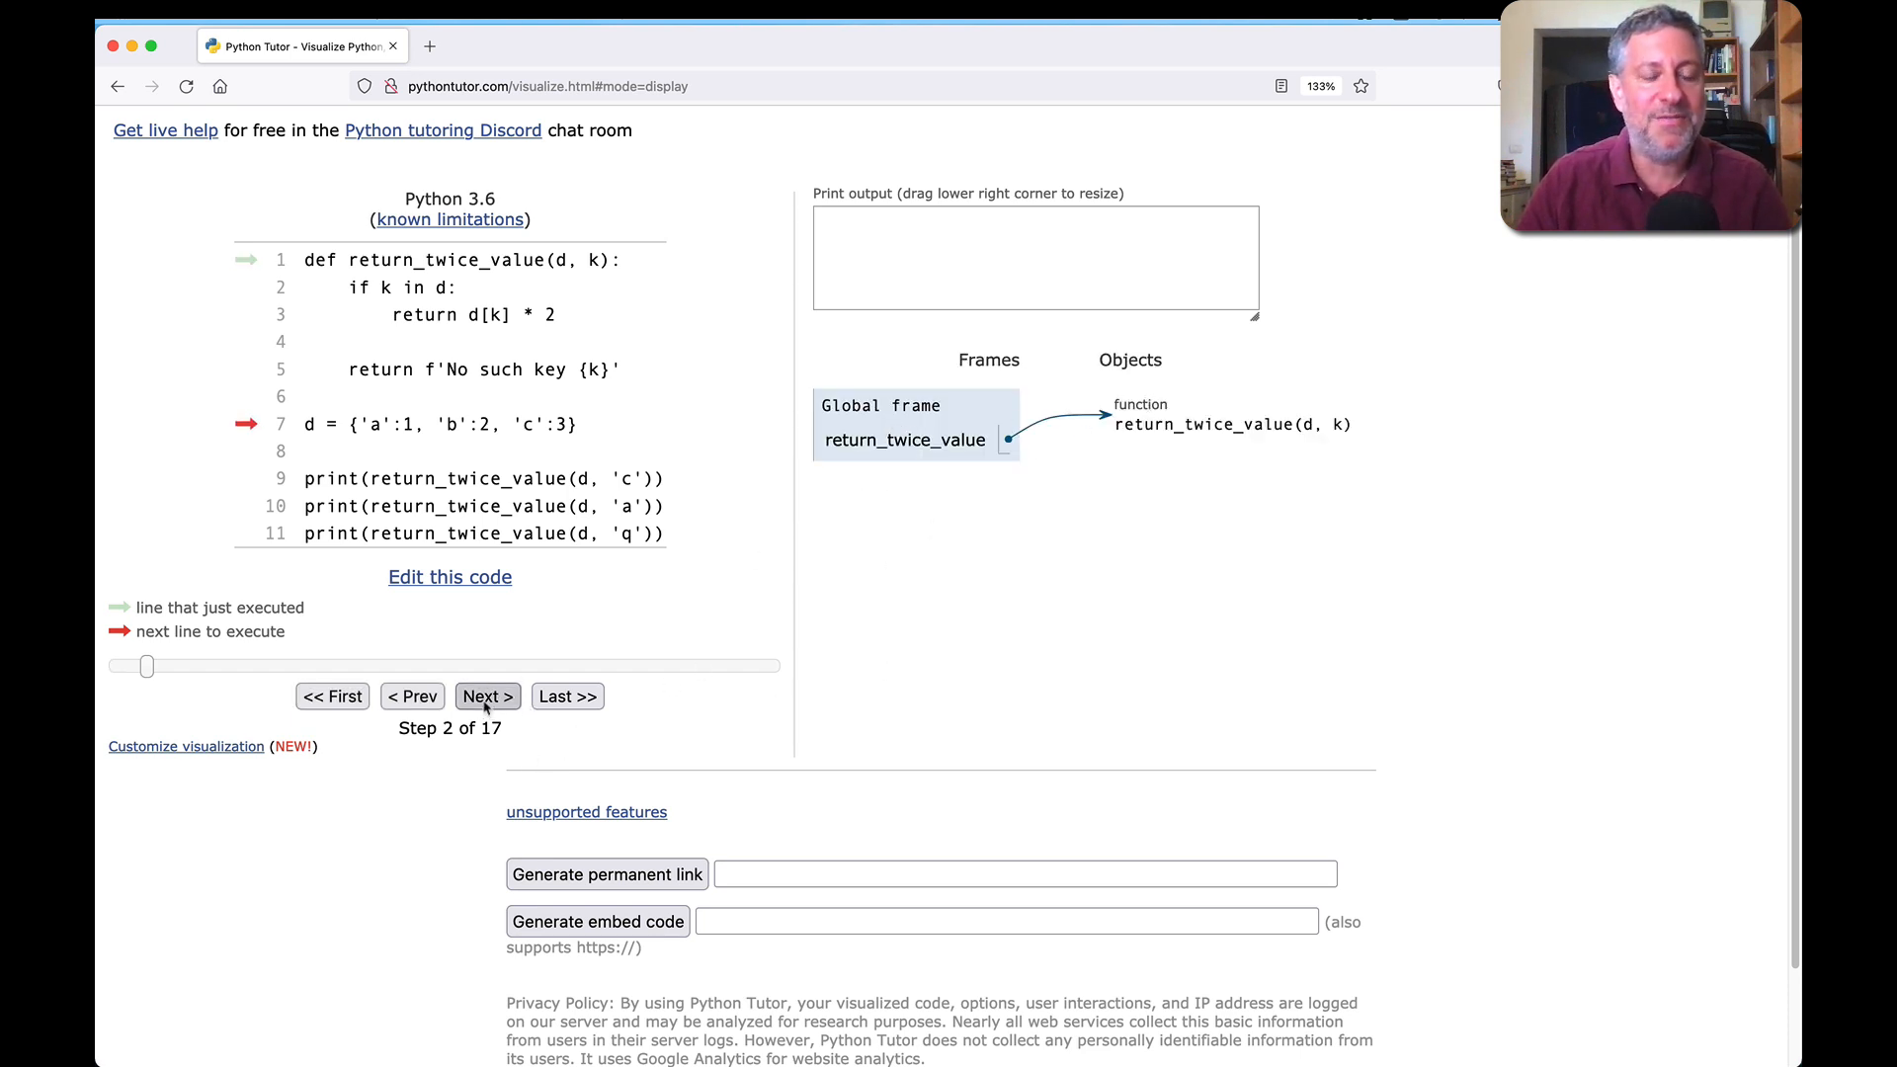
left_click(486, 695)
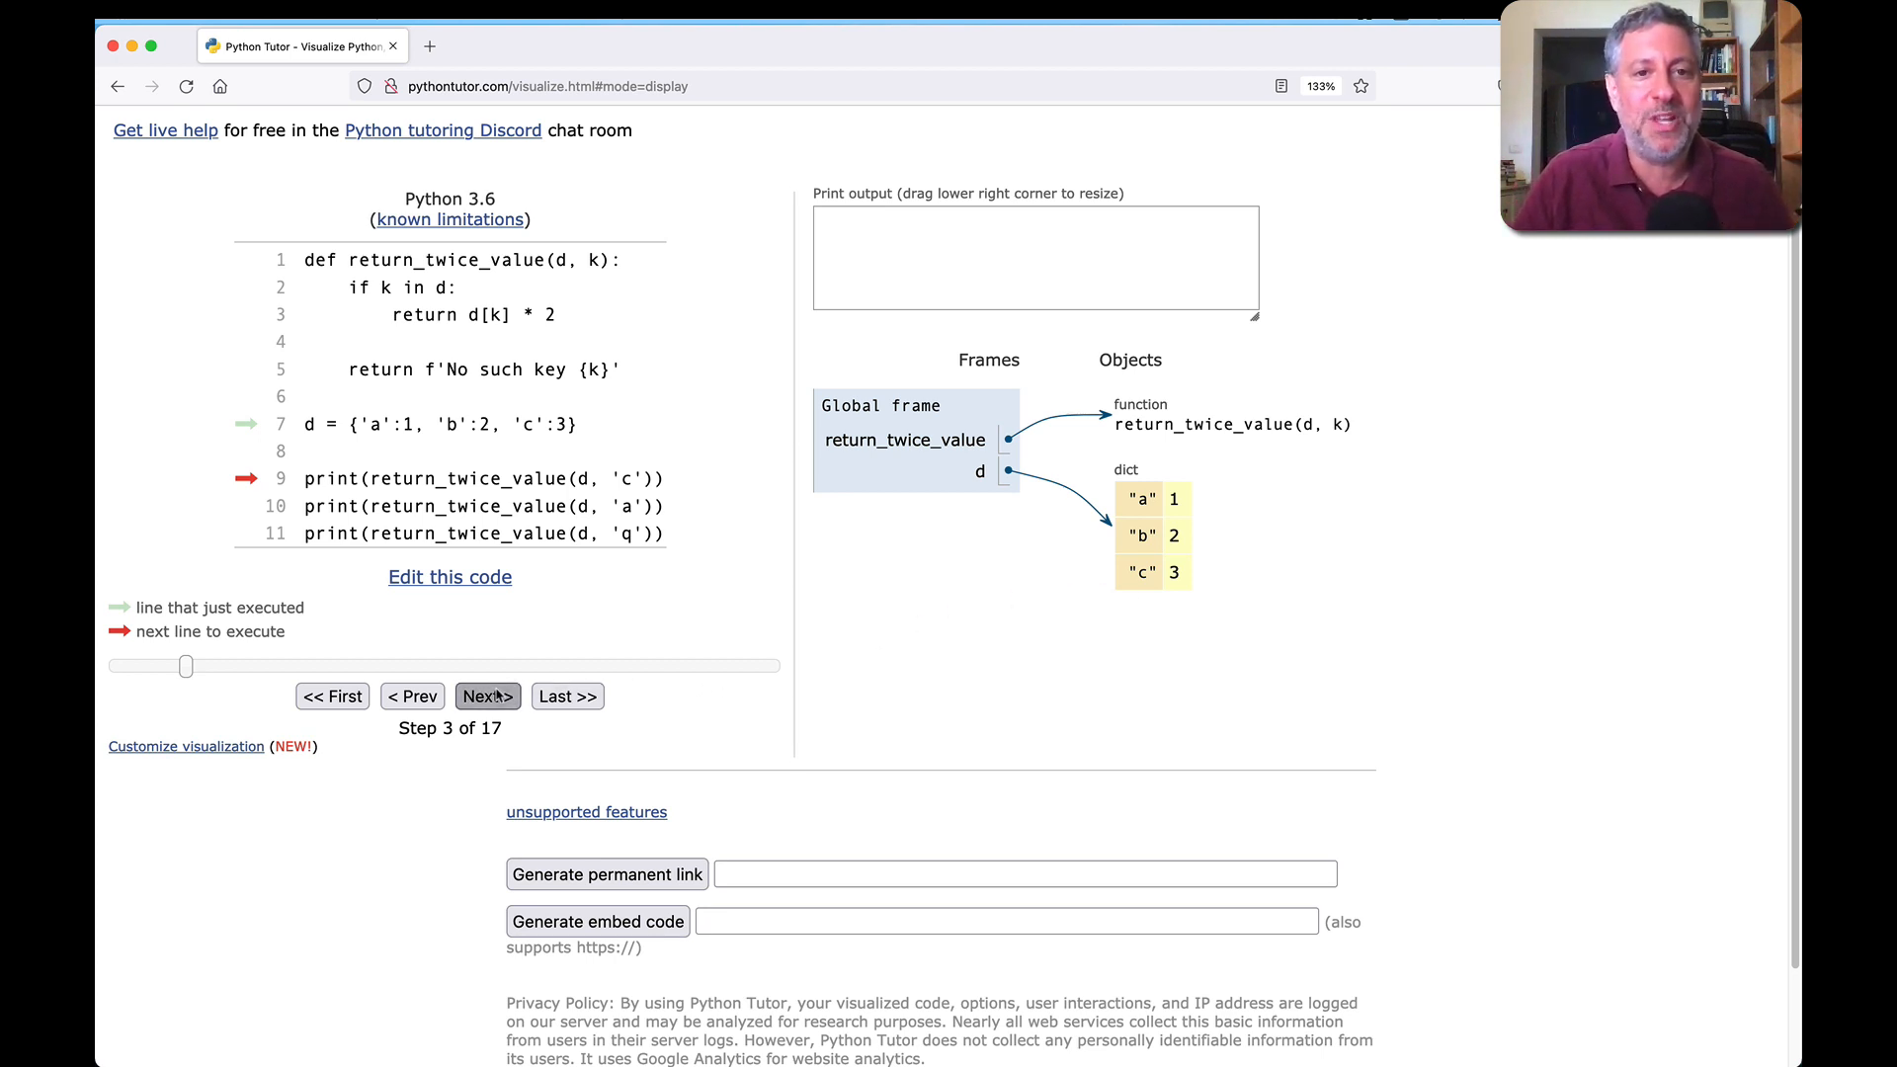
left_click(486, 695)
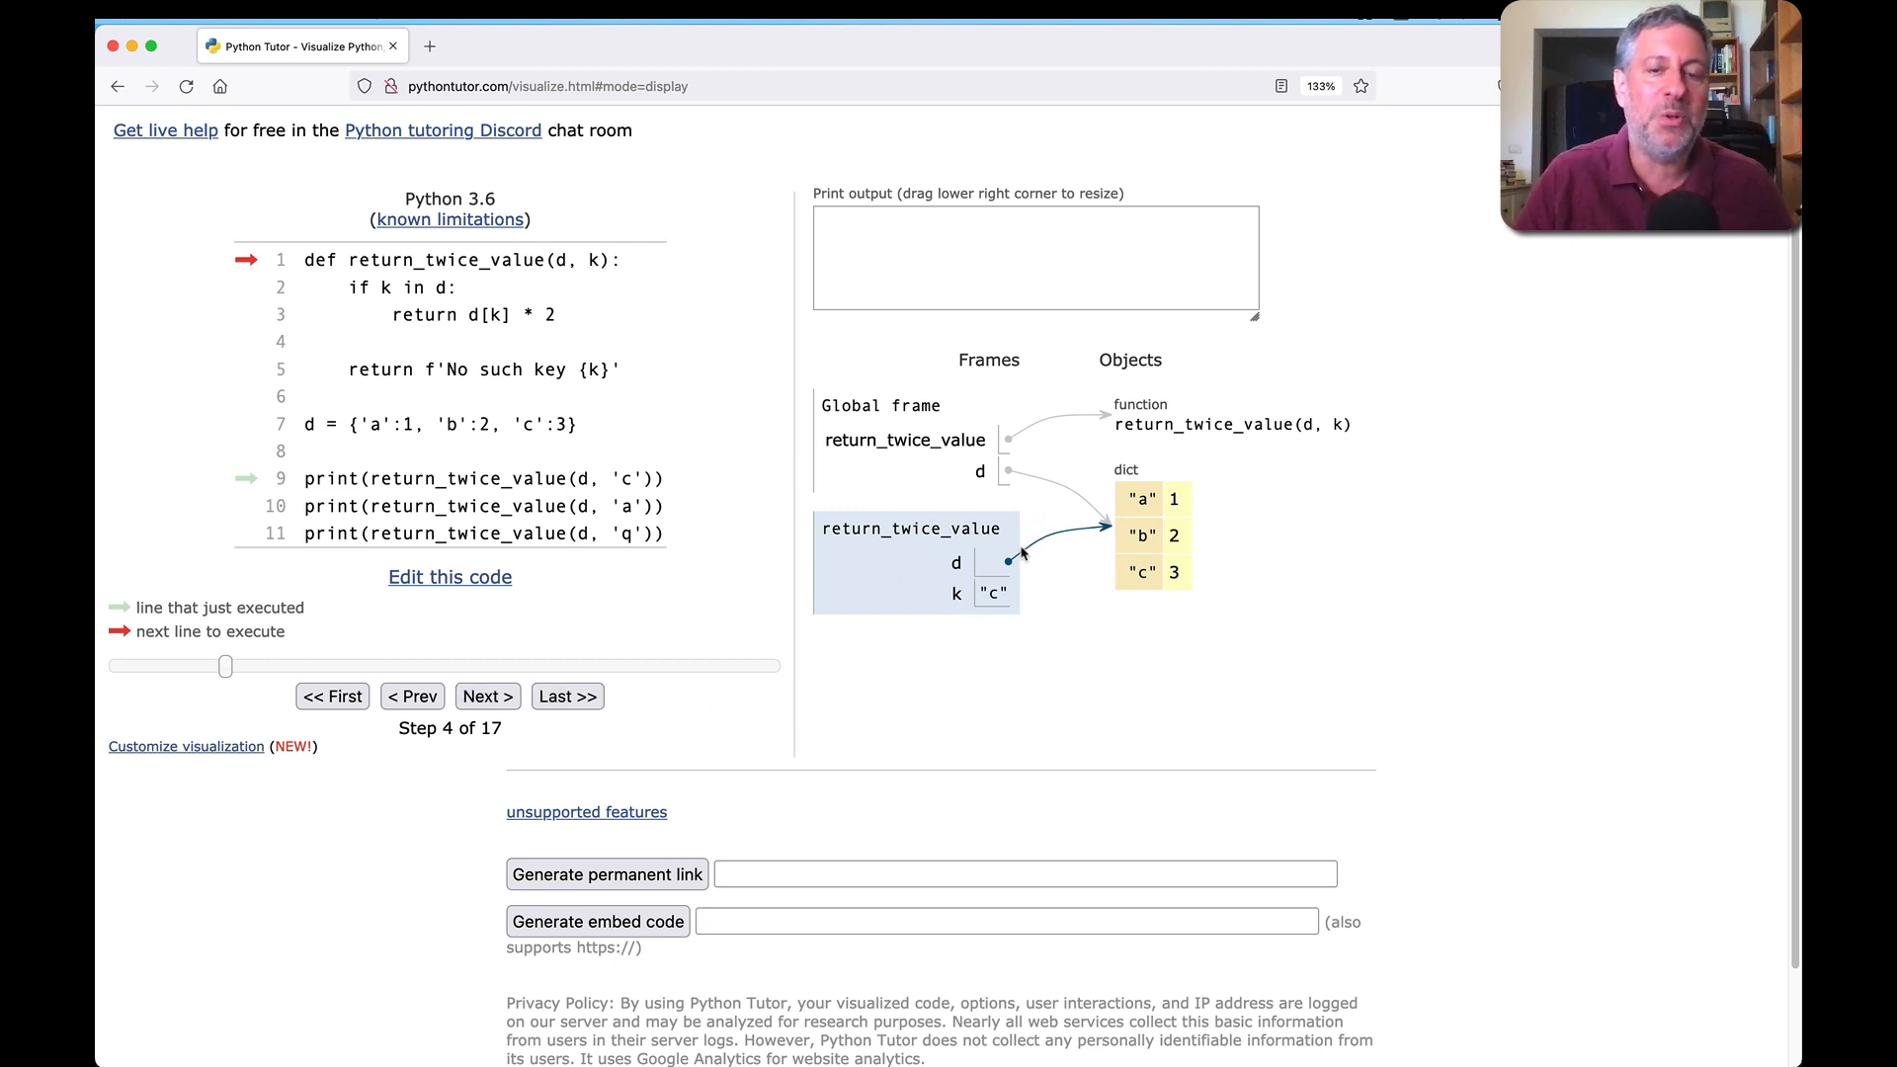
mouse_move(1077, 565)
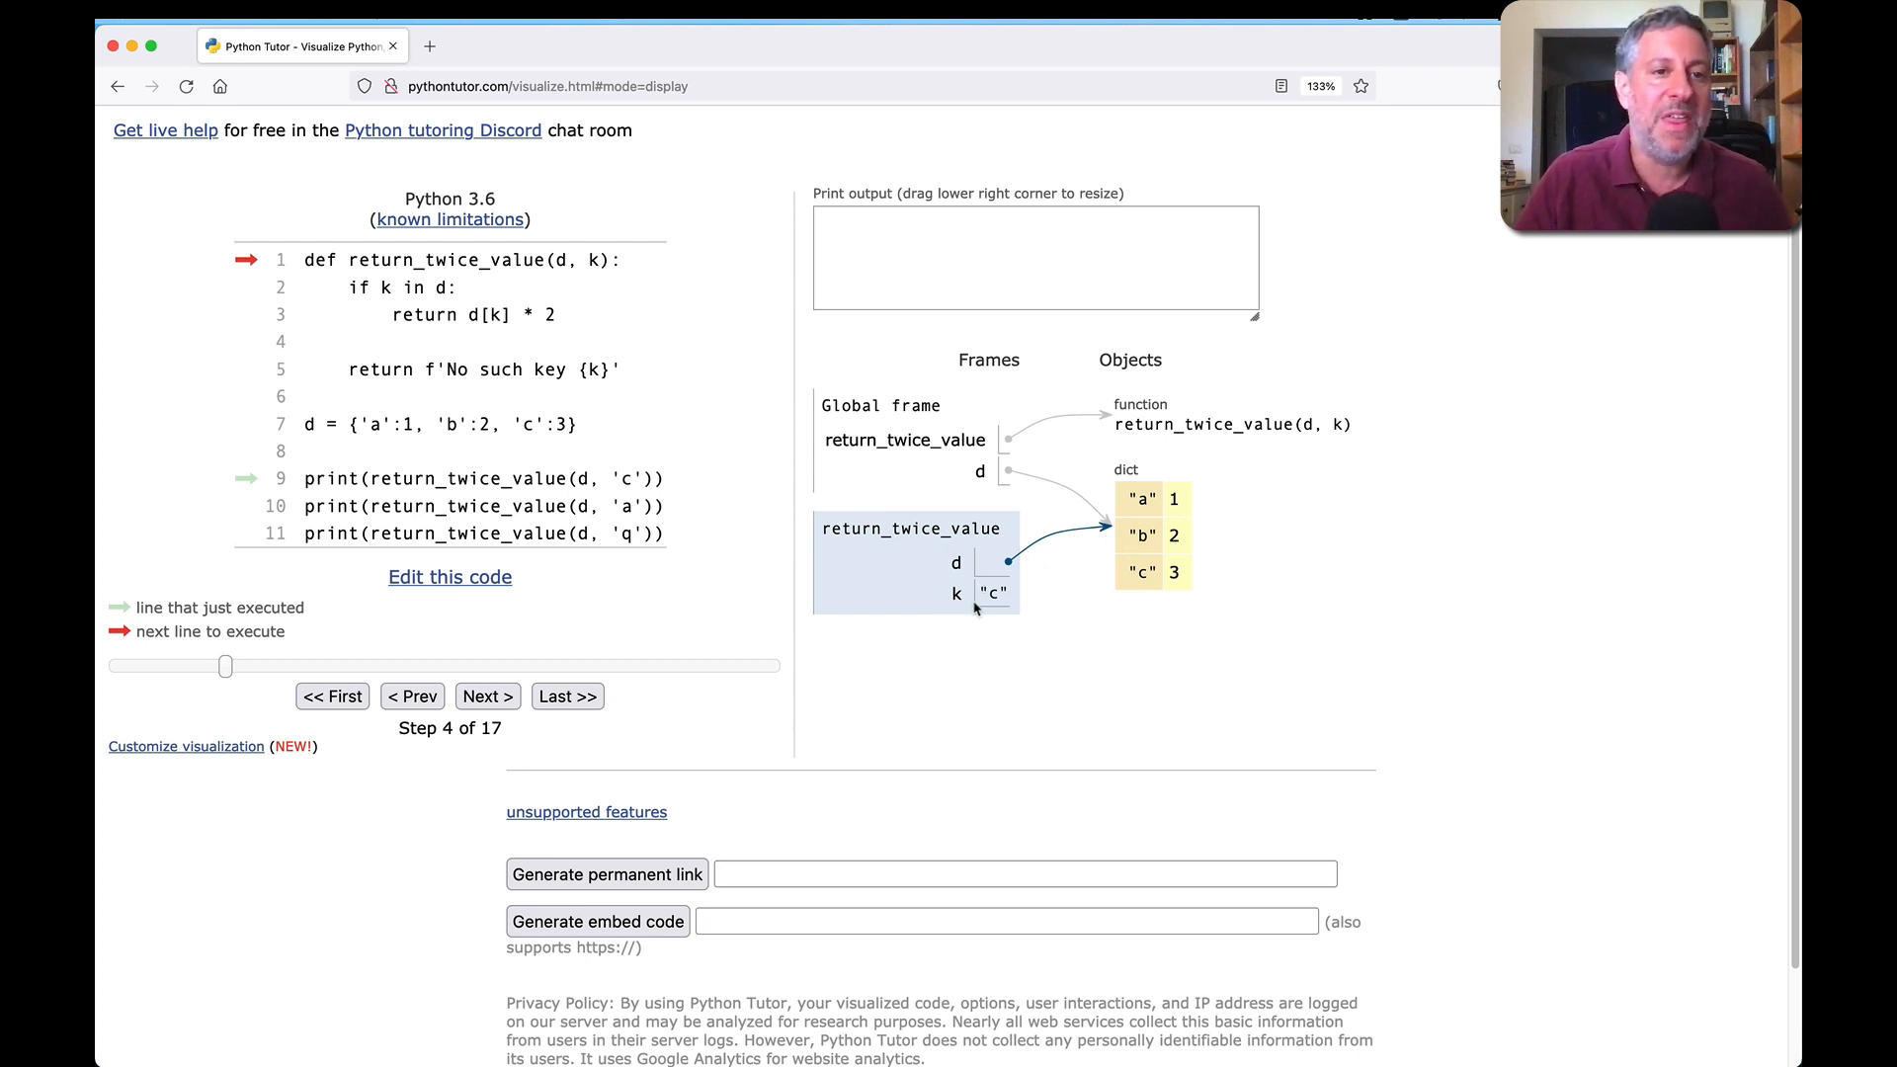
left_click(486, 695)
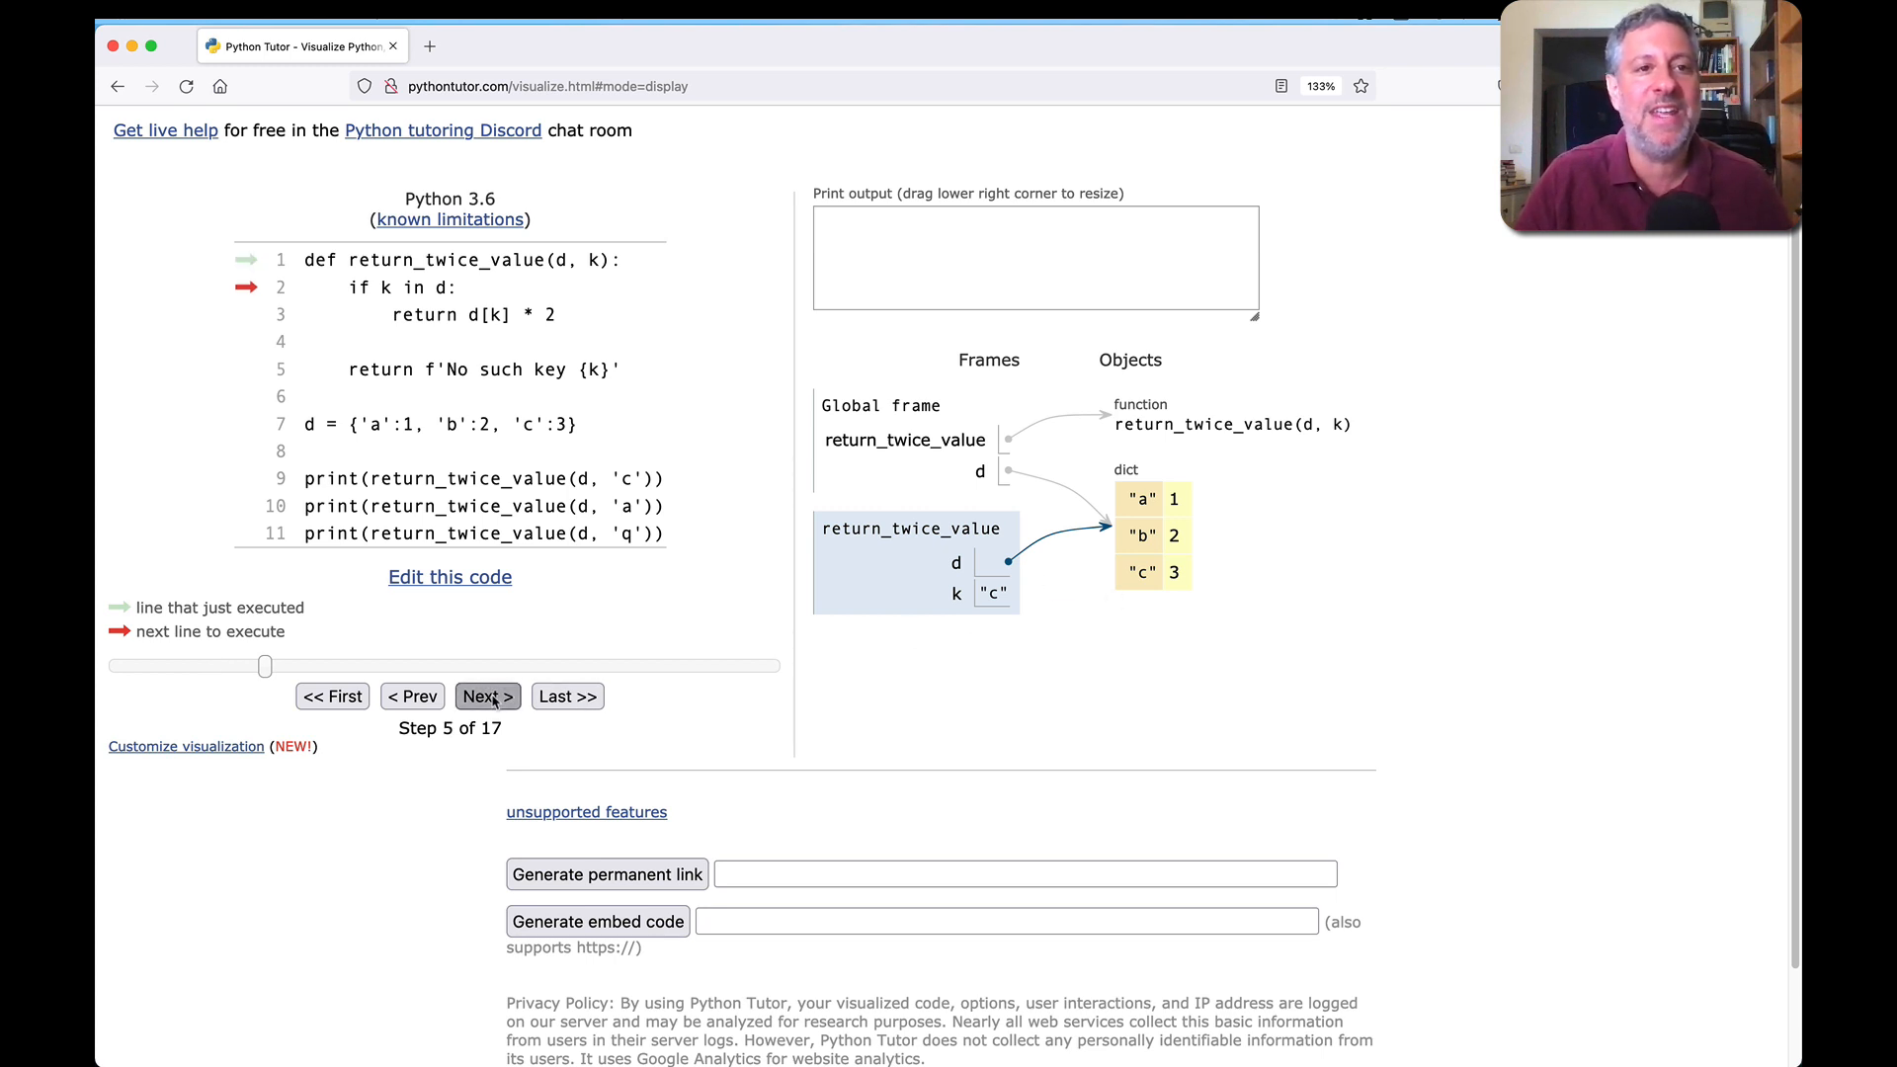
left_click(487, 695)
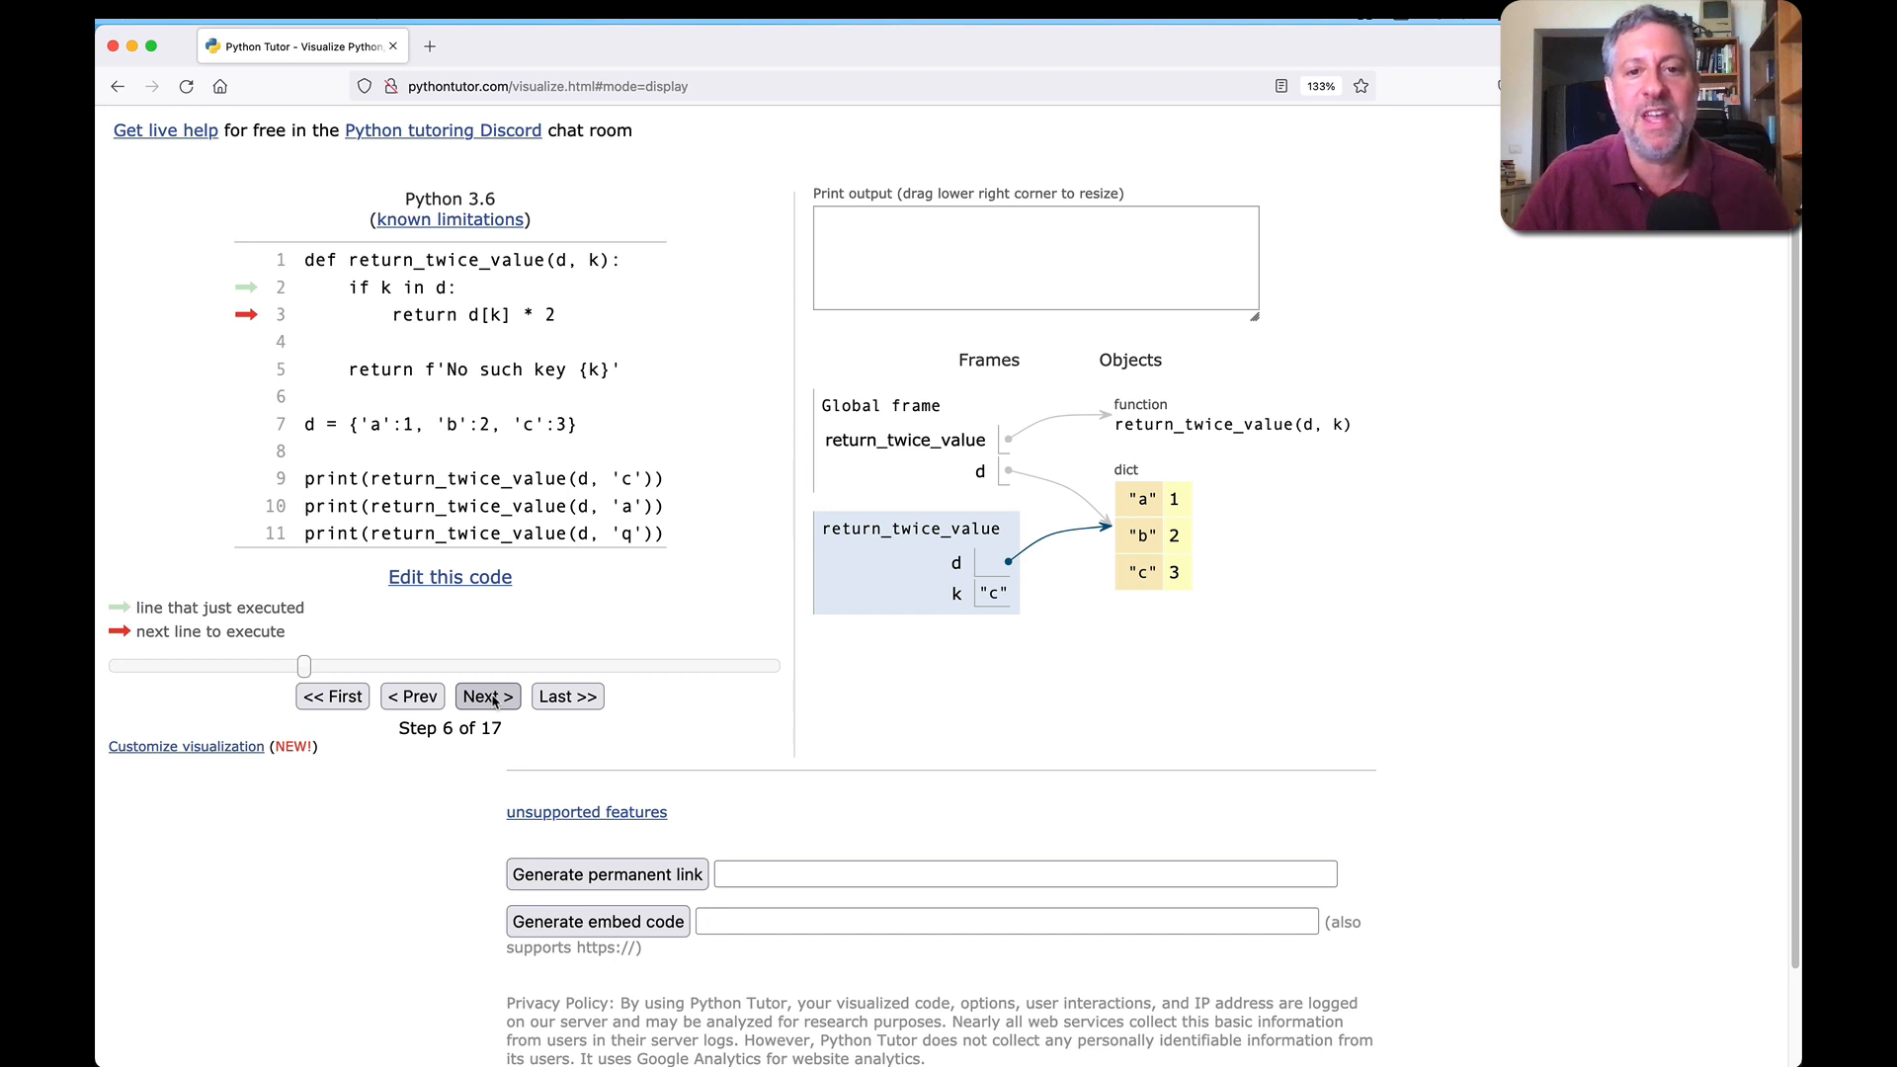
left_click(486, 696)
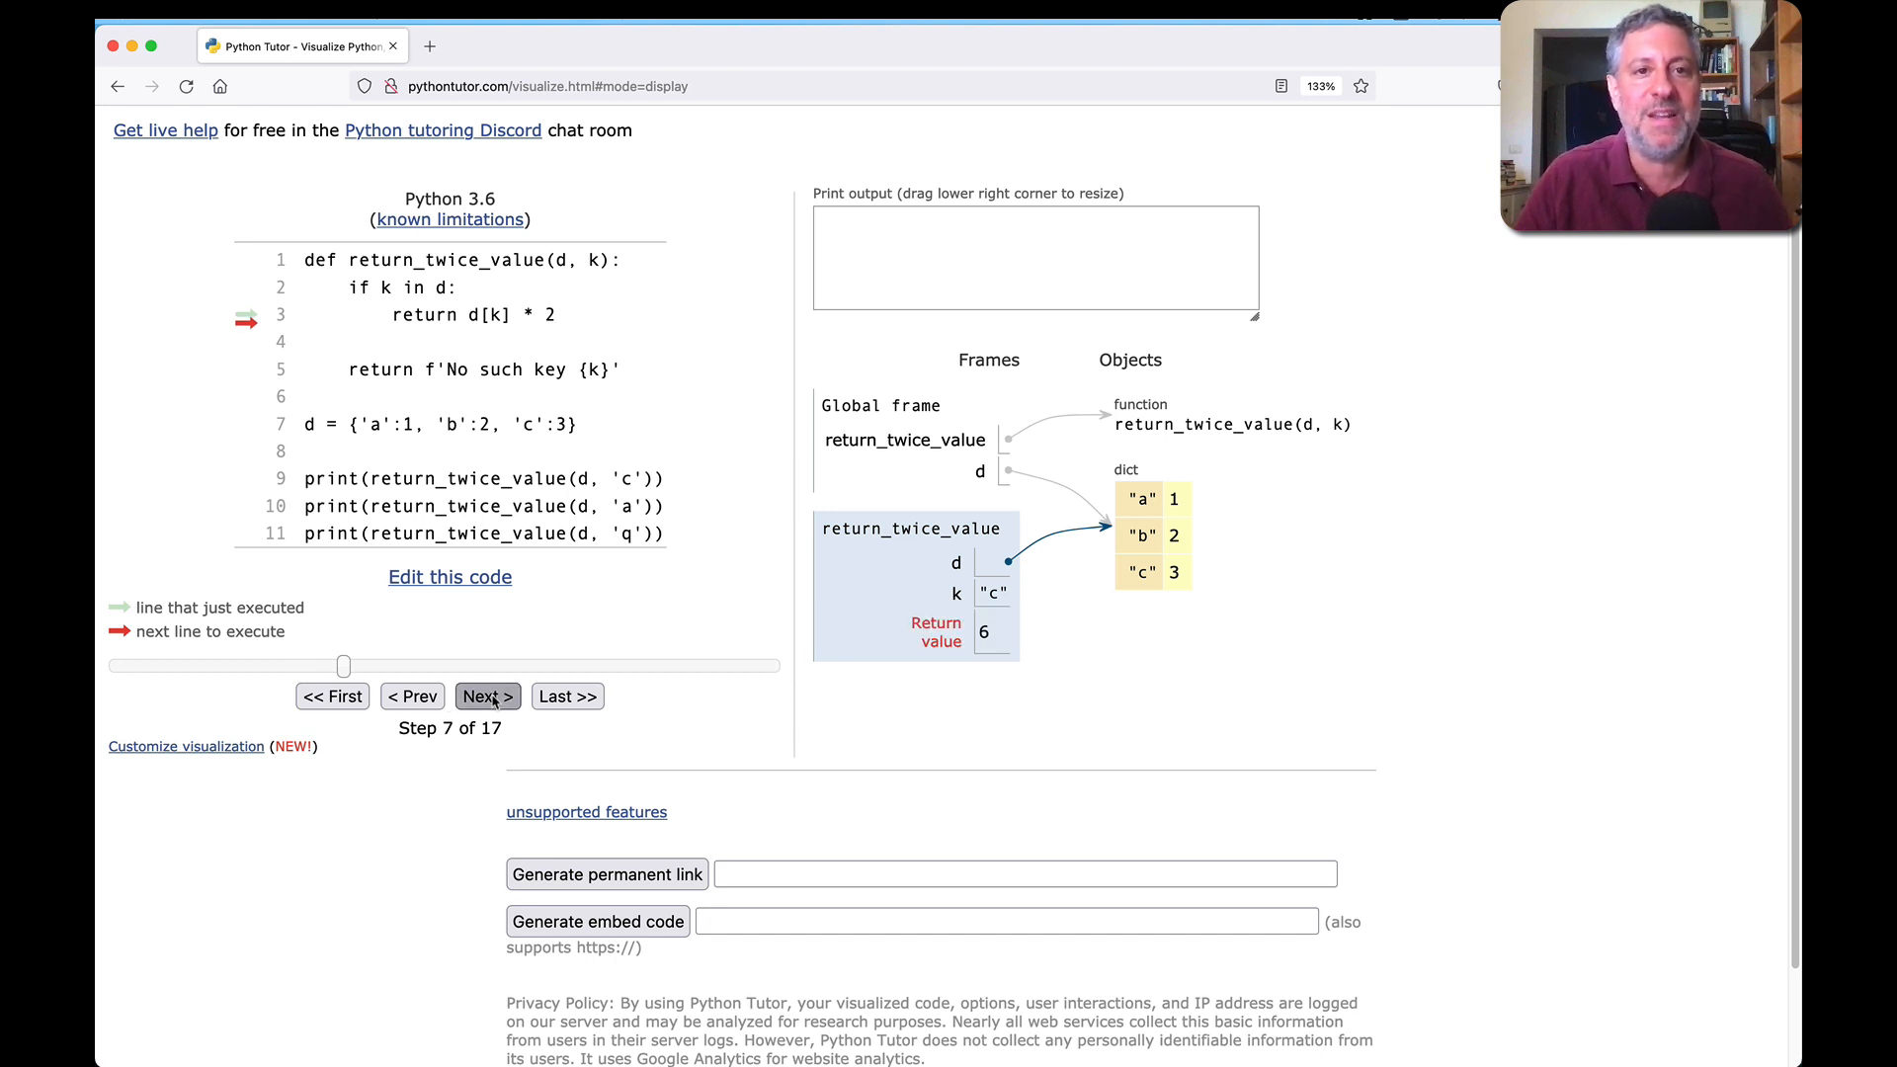
Step: Step through the 'a' and 'q' calls, printing 2 and 'No such key q'
left_click(487, 696)
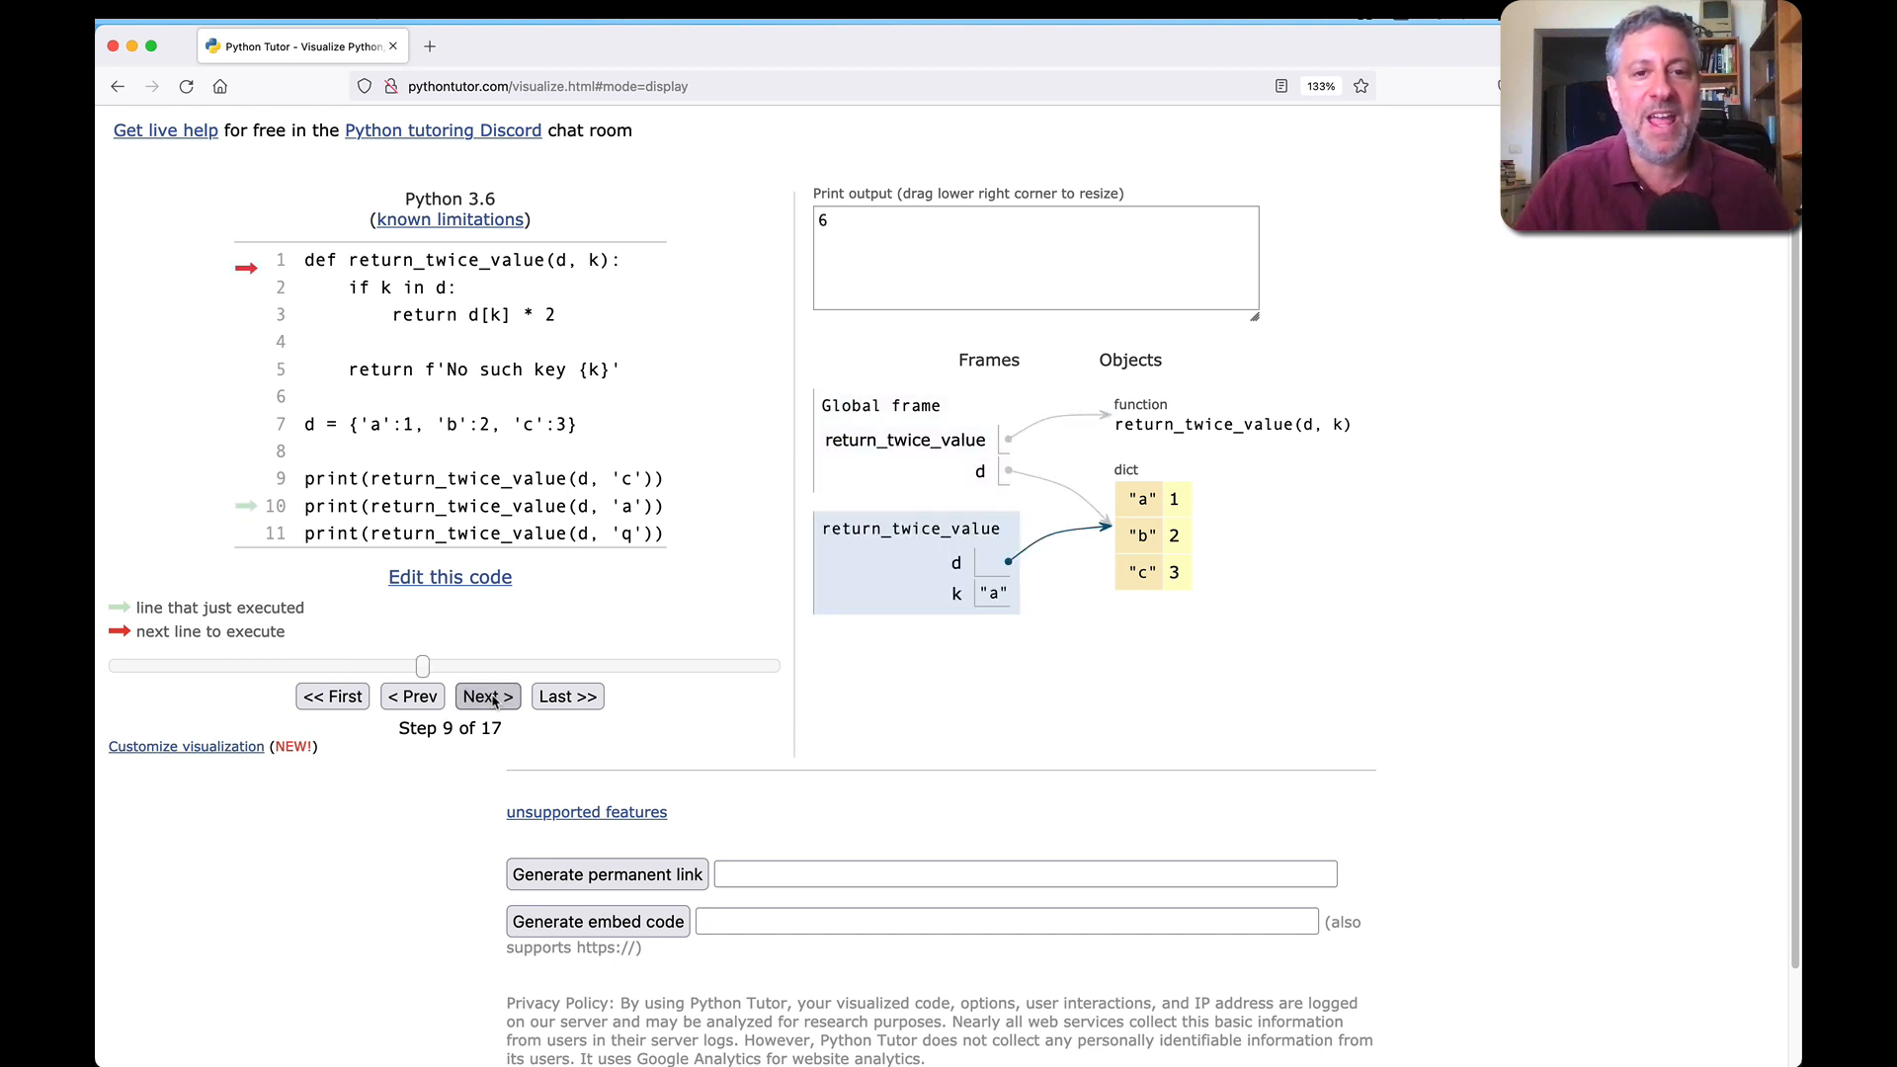
left_click(486, 695)
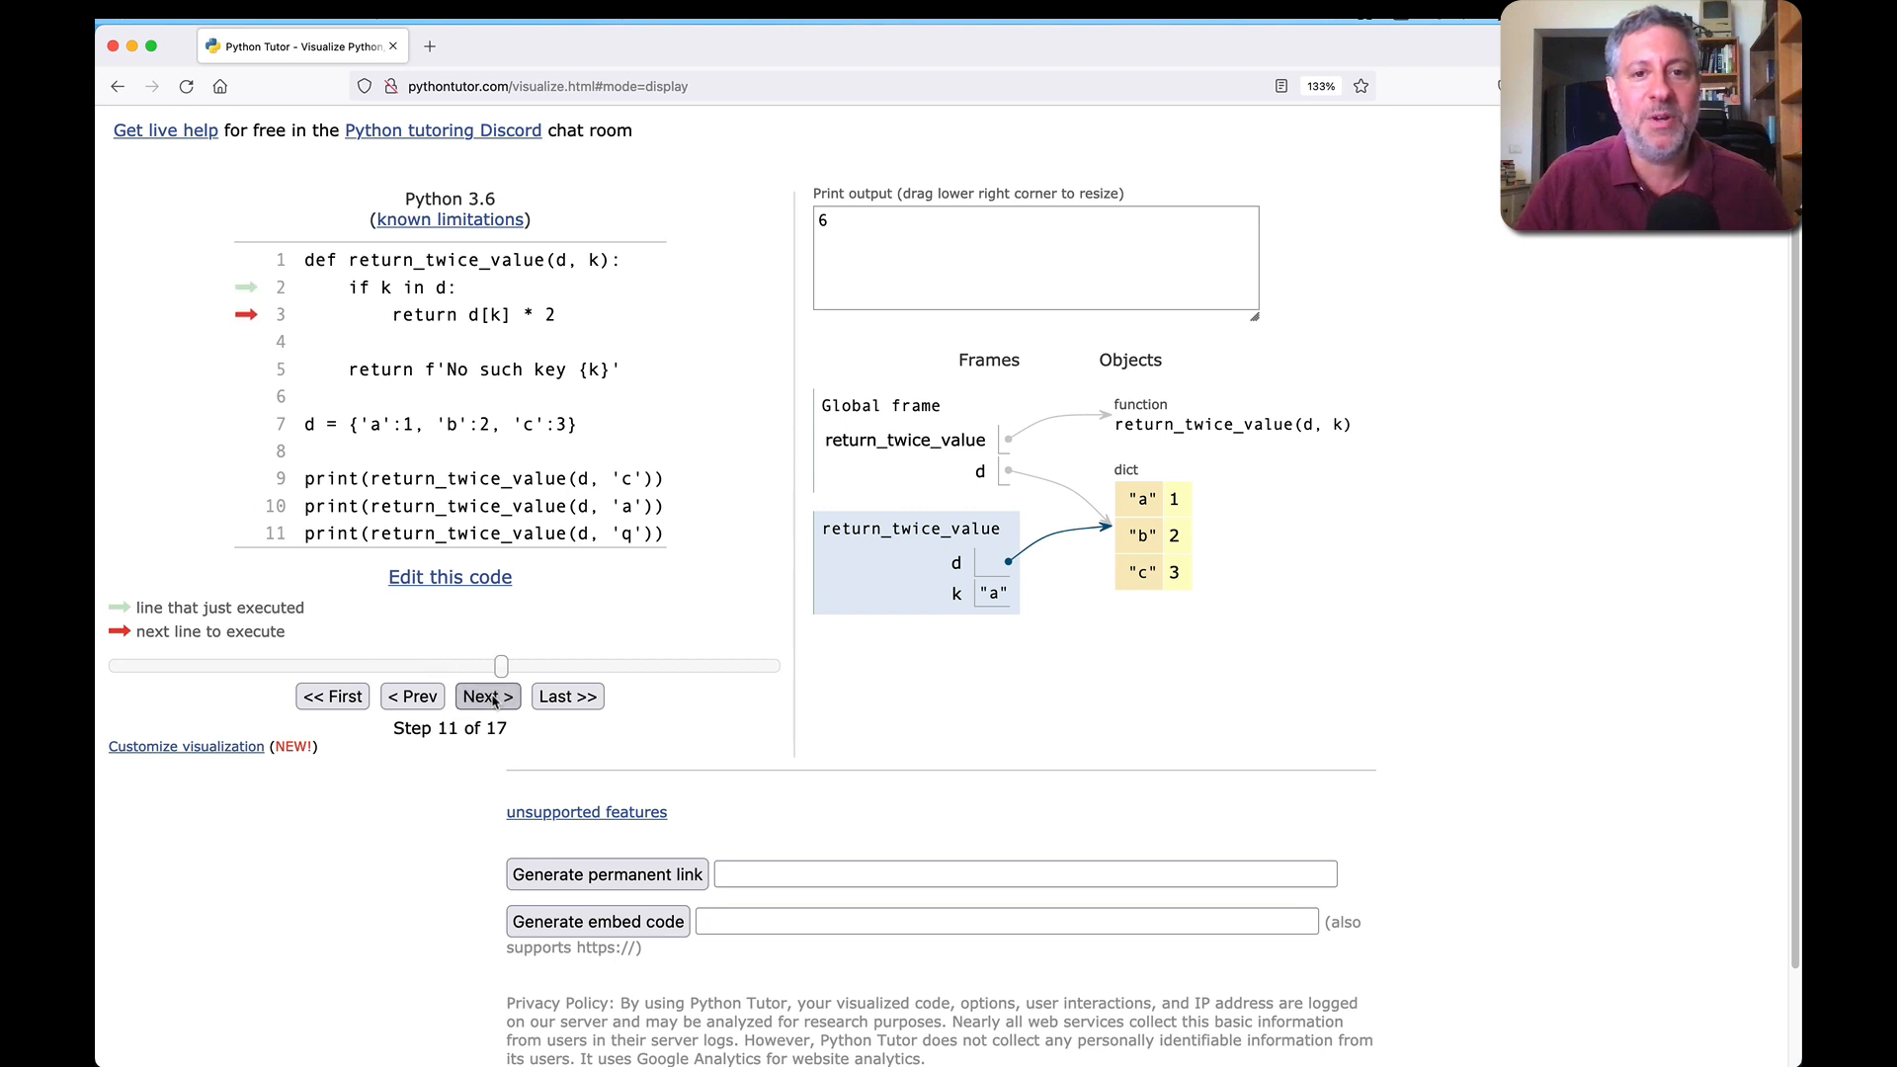
left_click(486, 696)
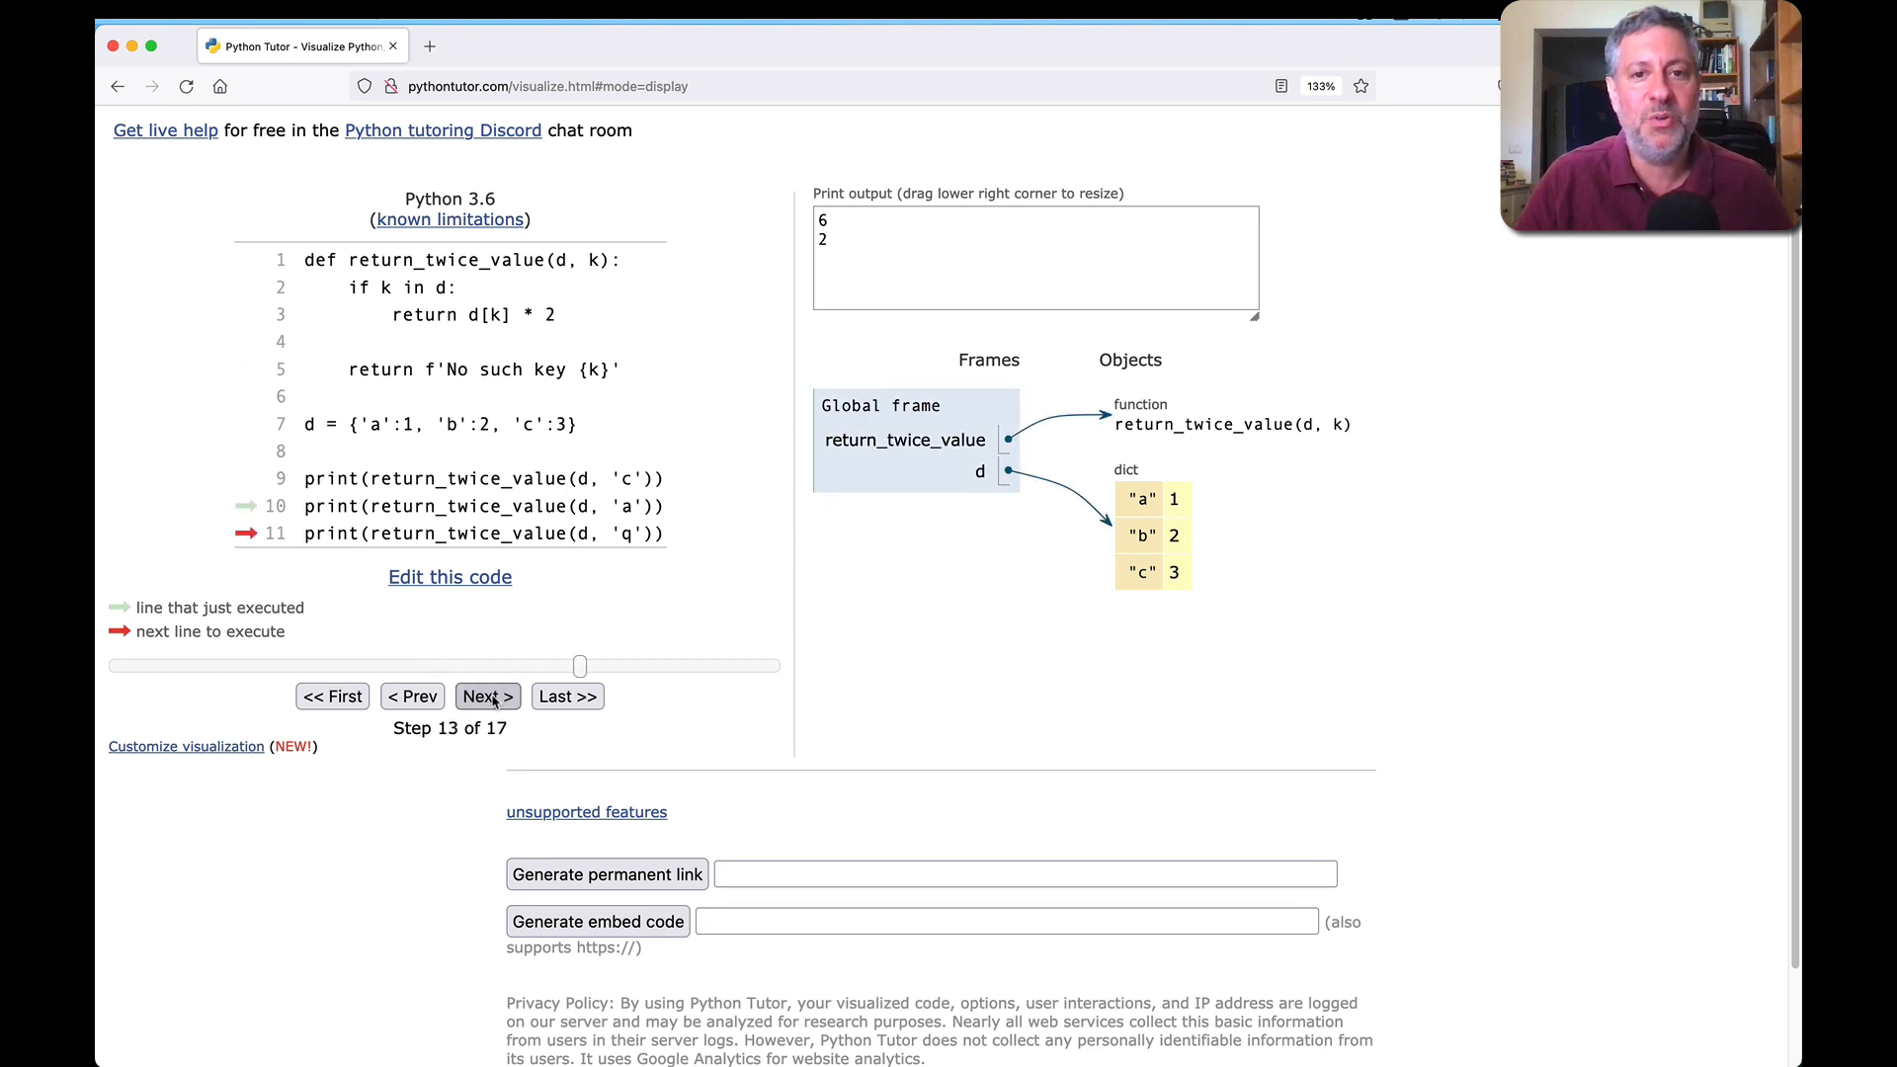
left_click(487, 696)
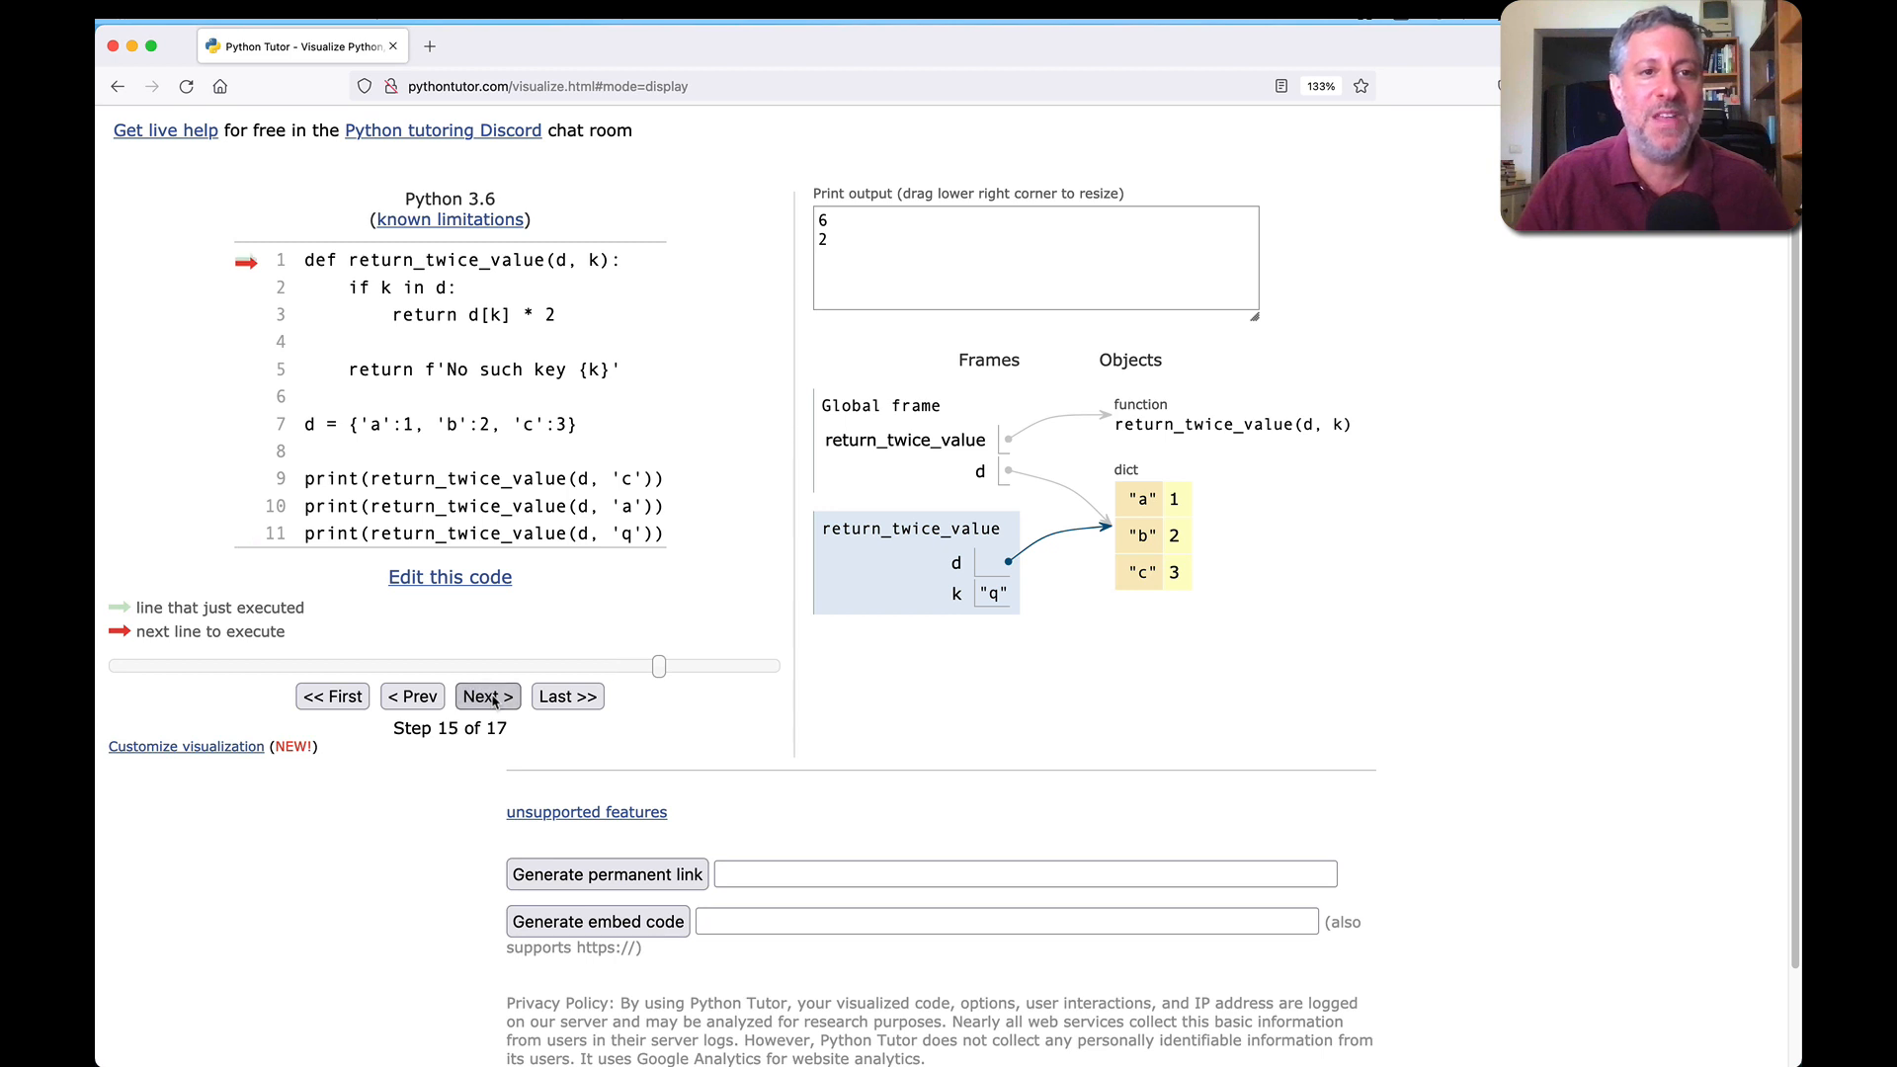
left_click(486, 696)
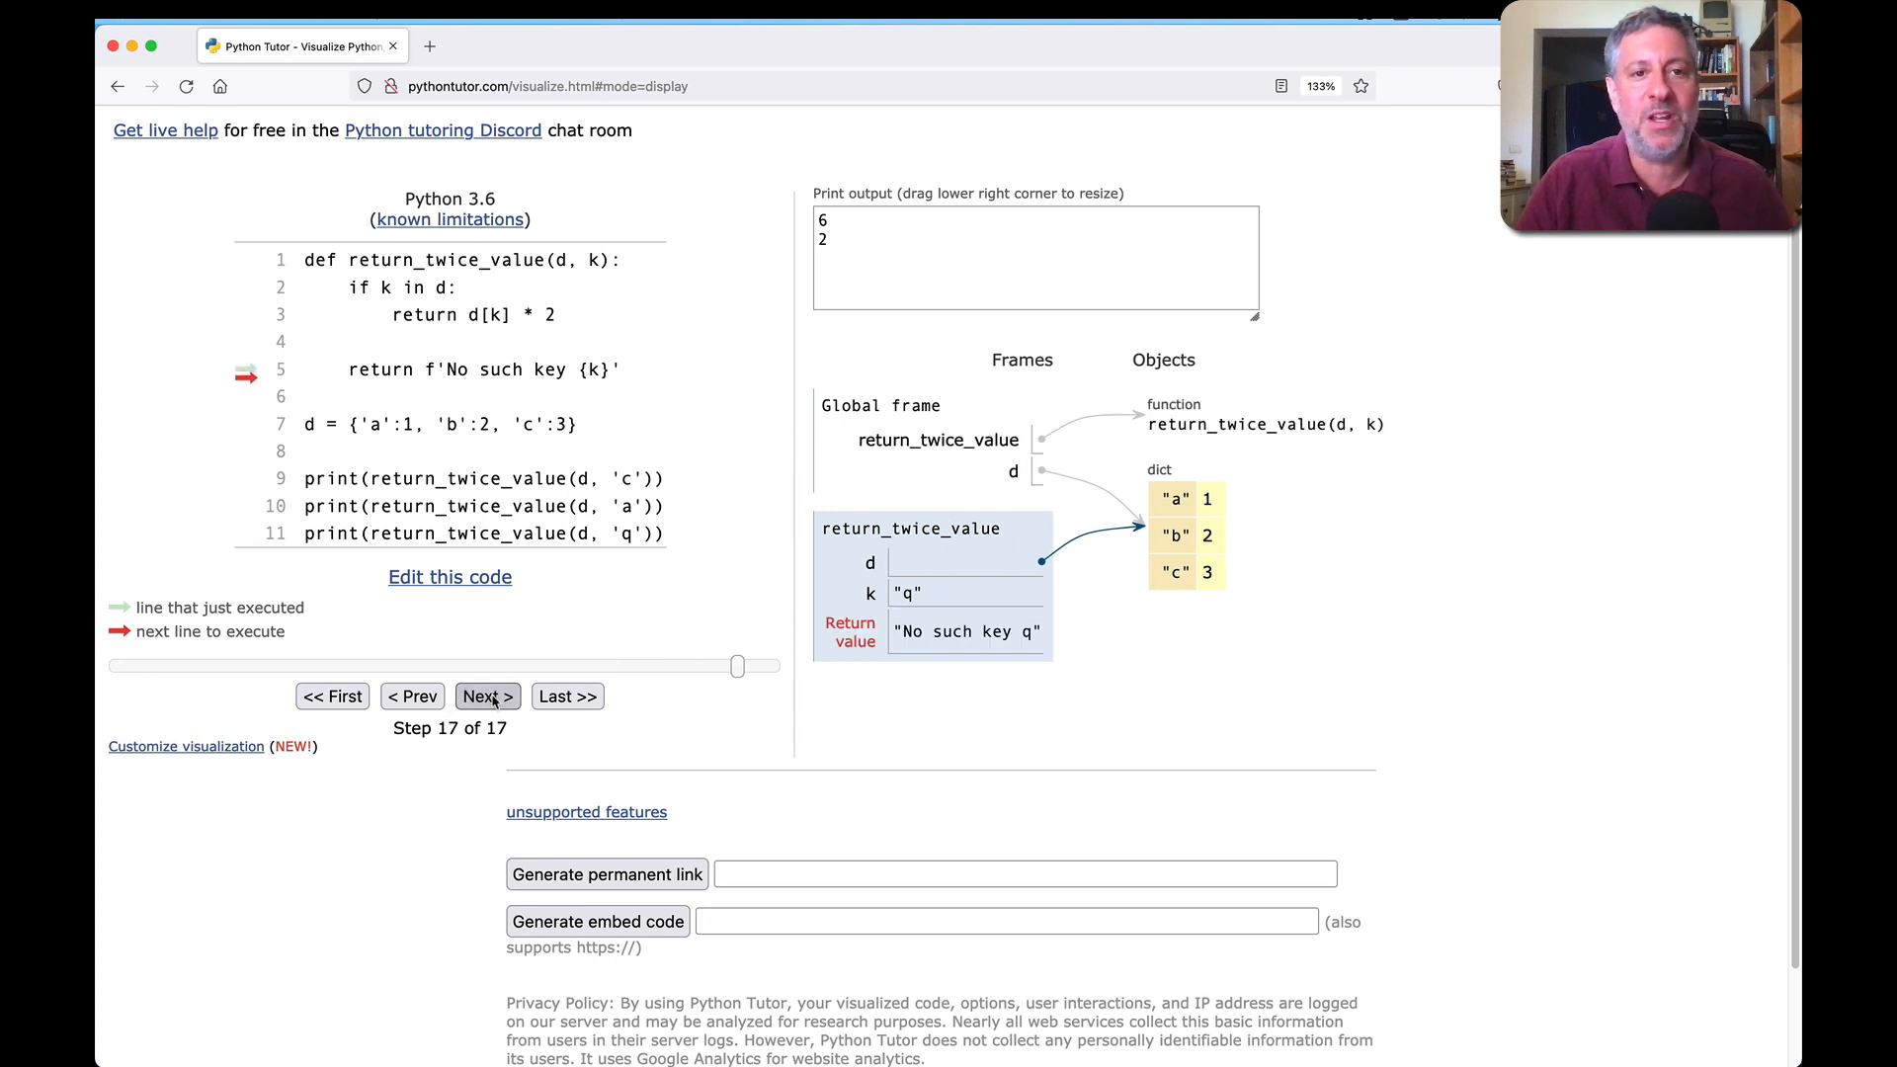
left_click(486, 696)
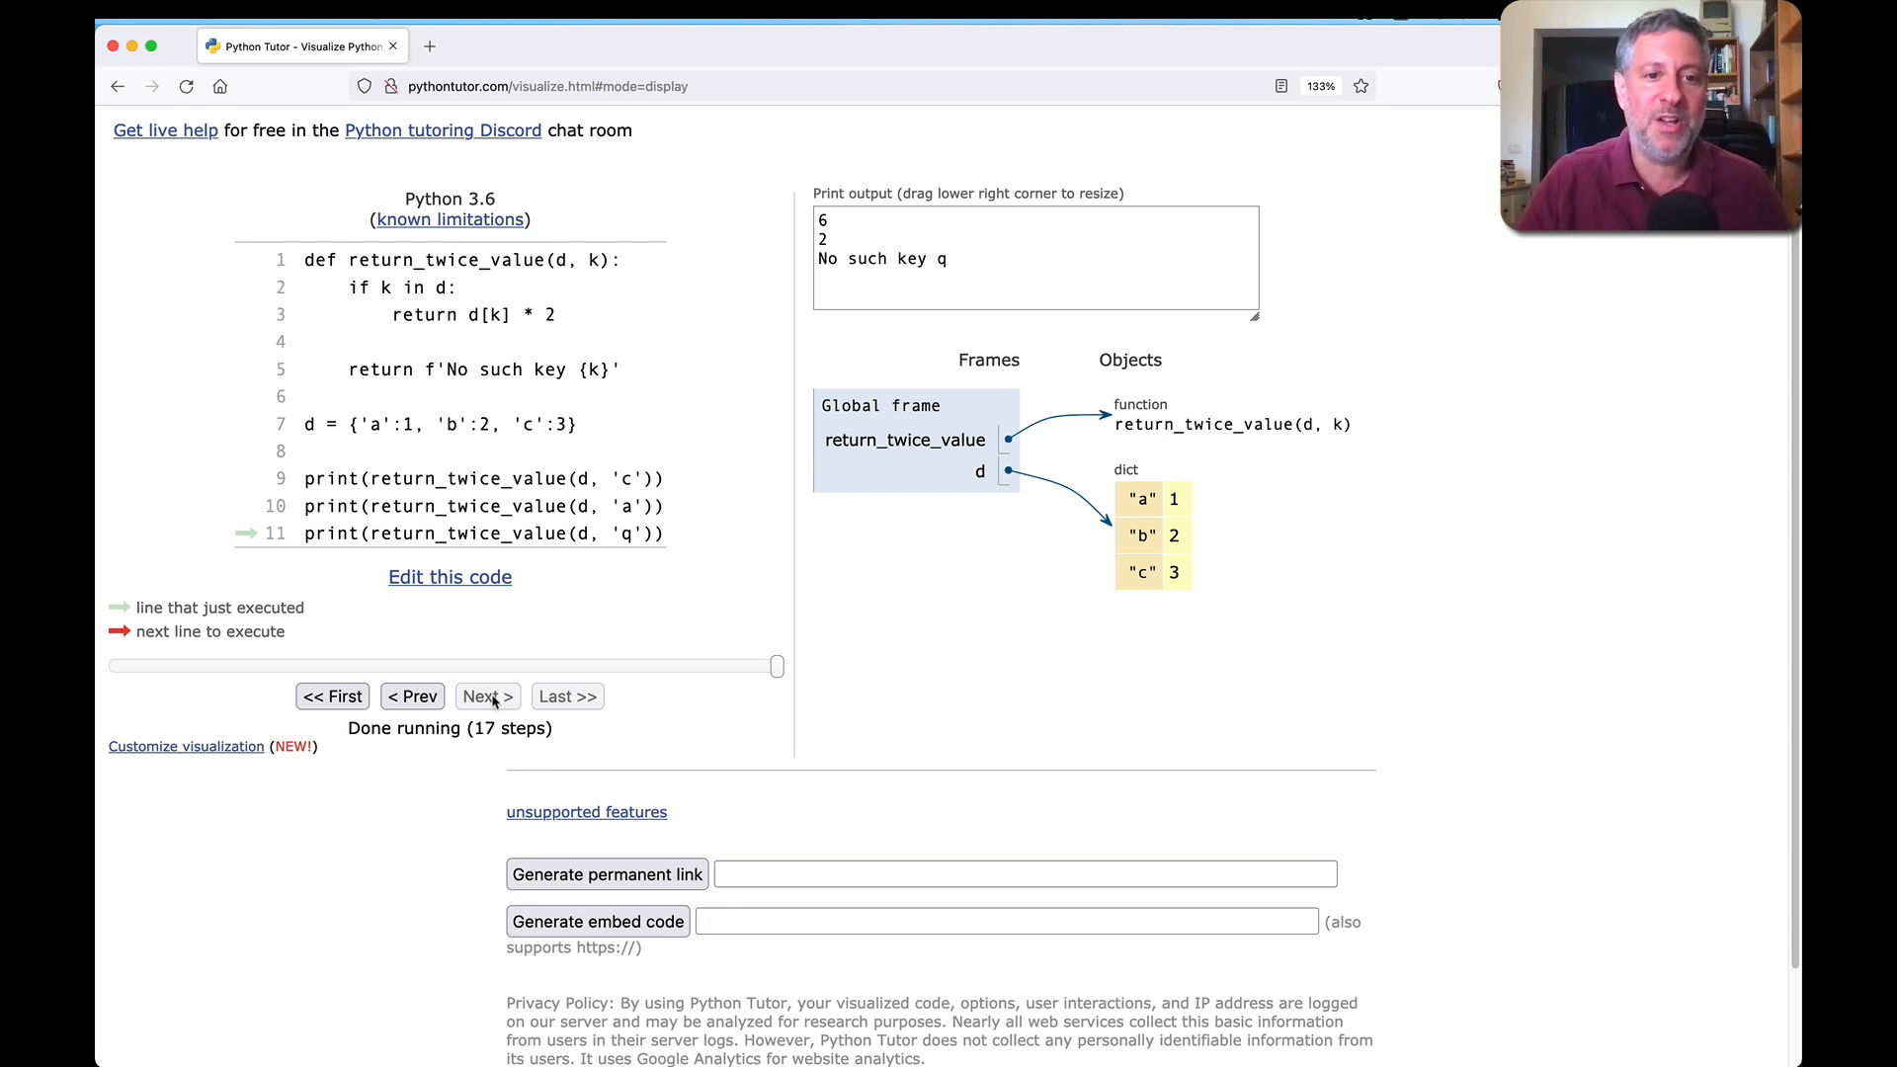
Step: Generate a permanent link, copy it, and try it in a separate tab
left_click(605, 874)
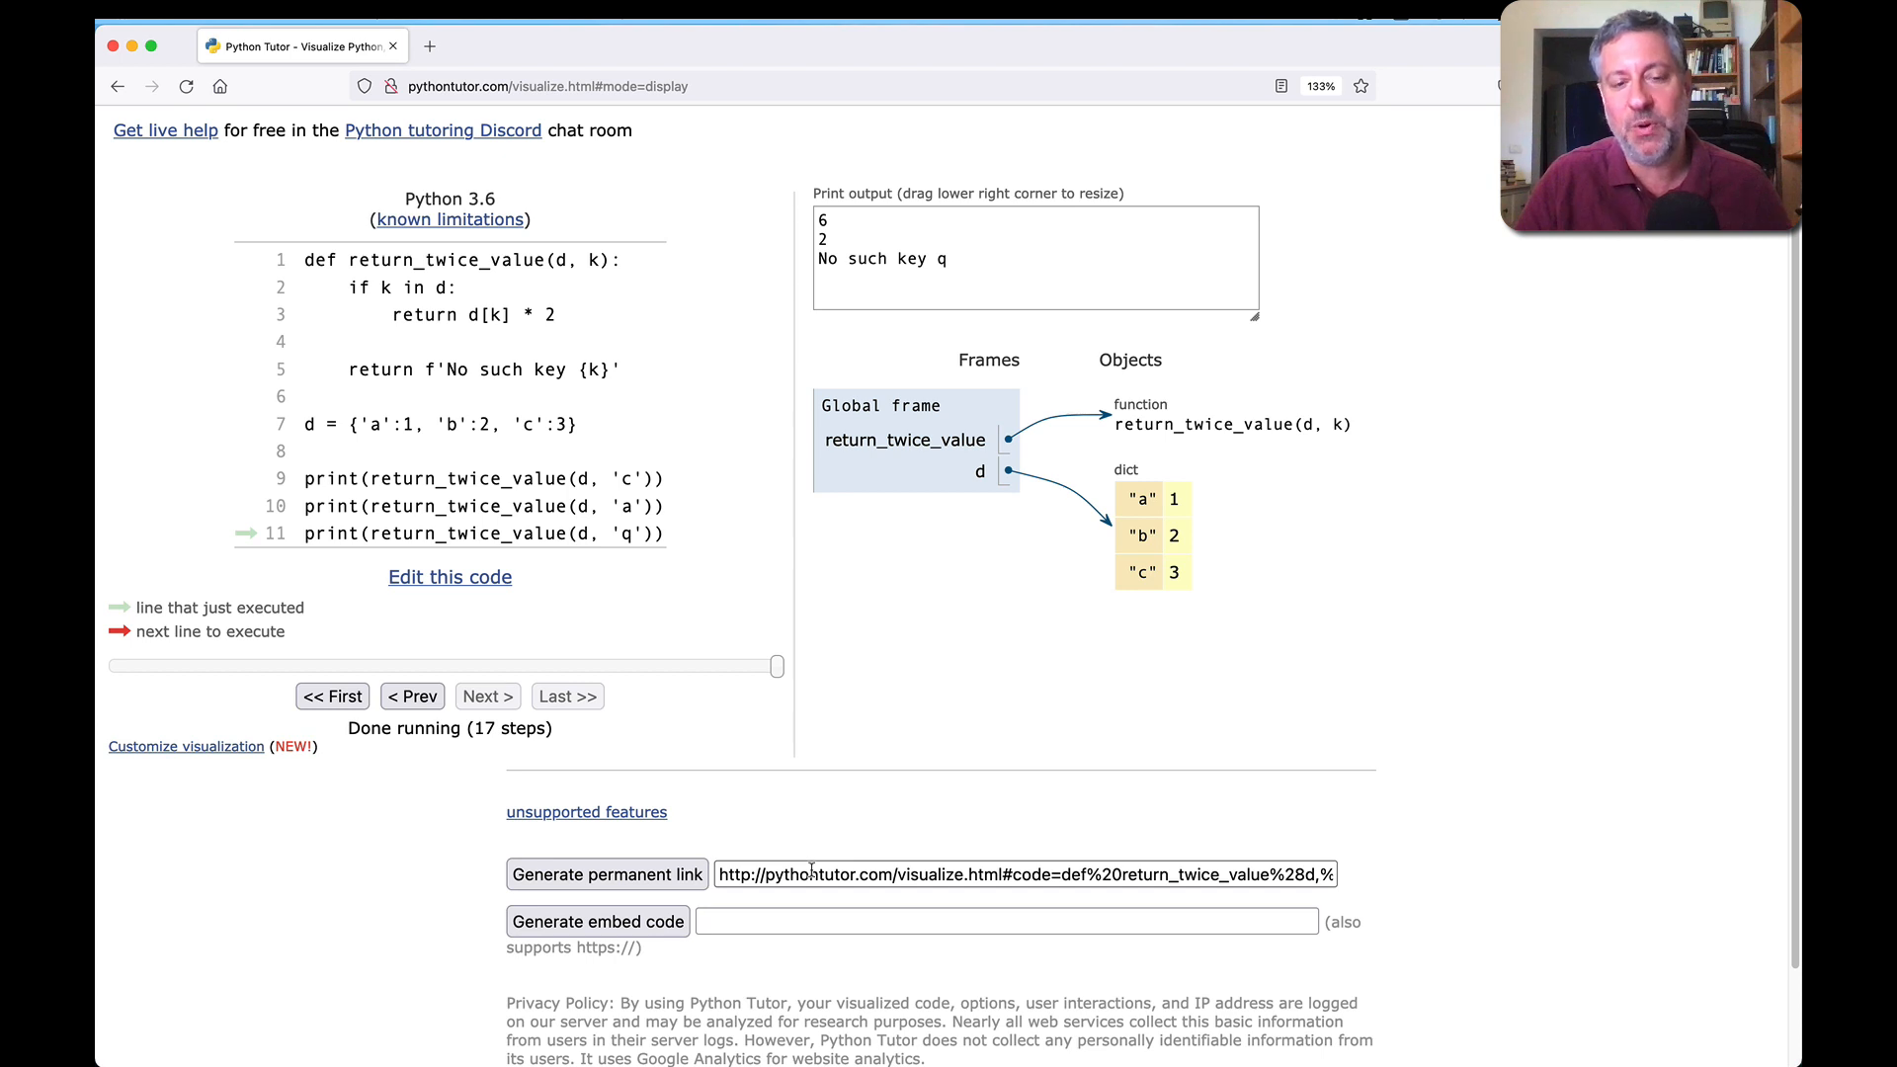
left_click(1025, 873)
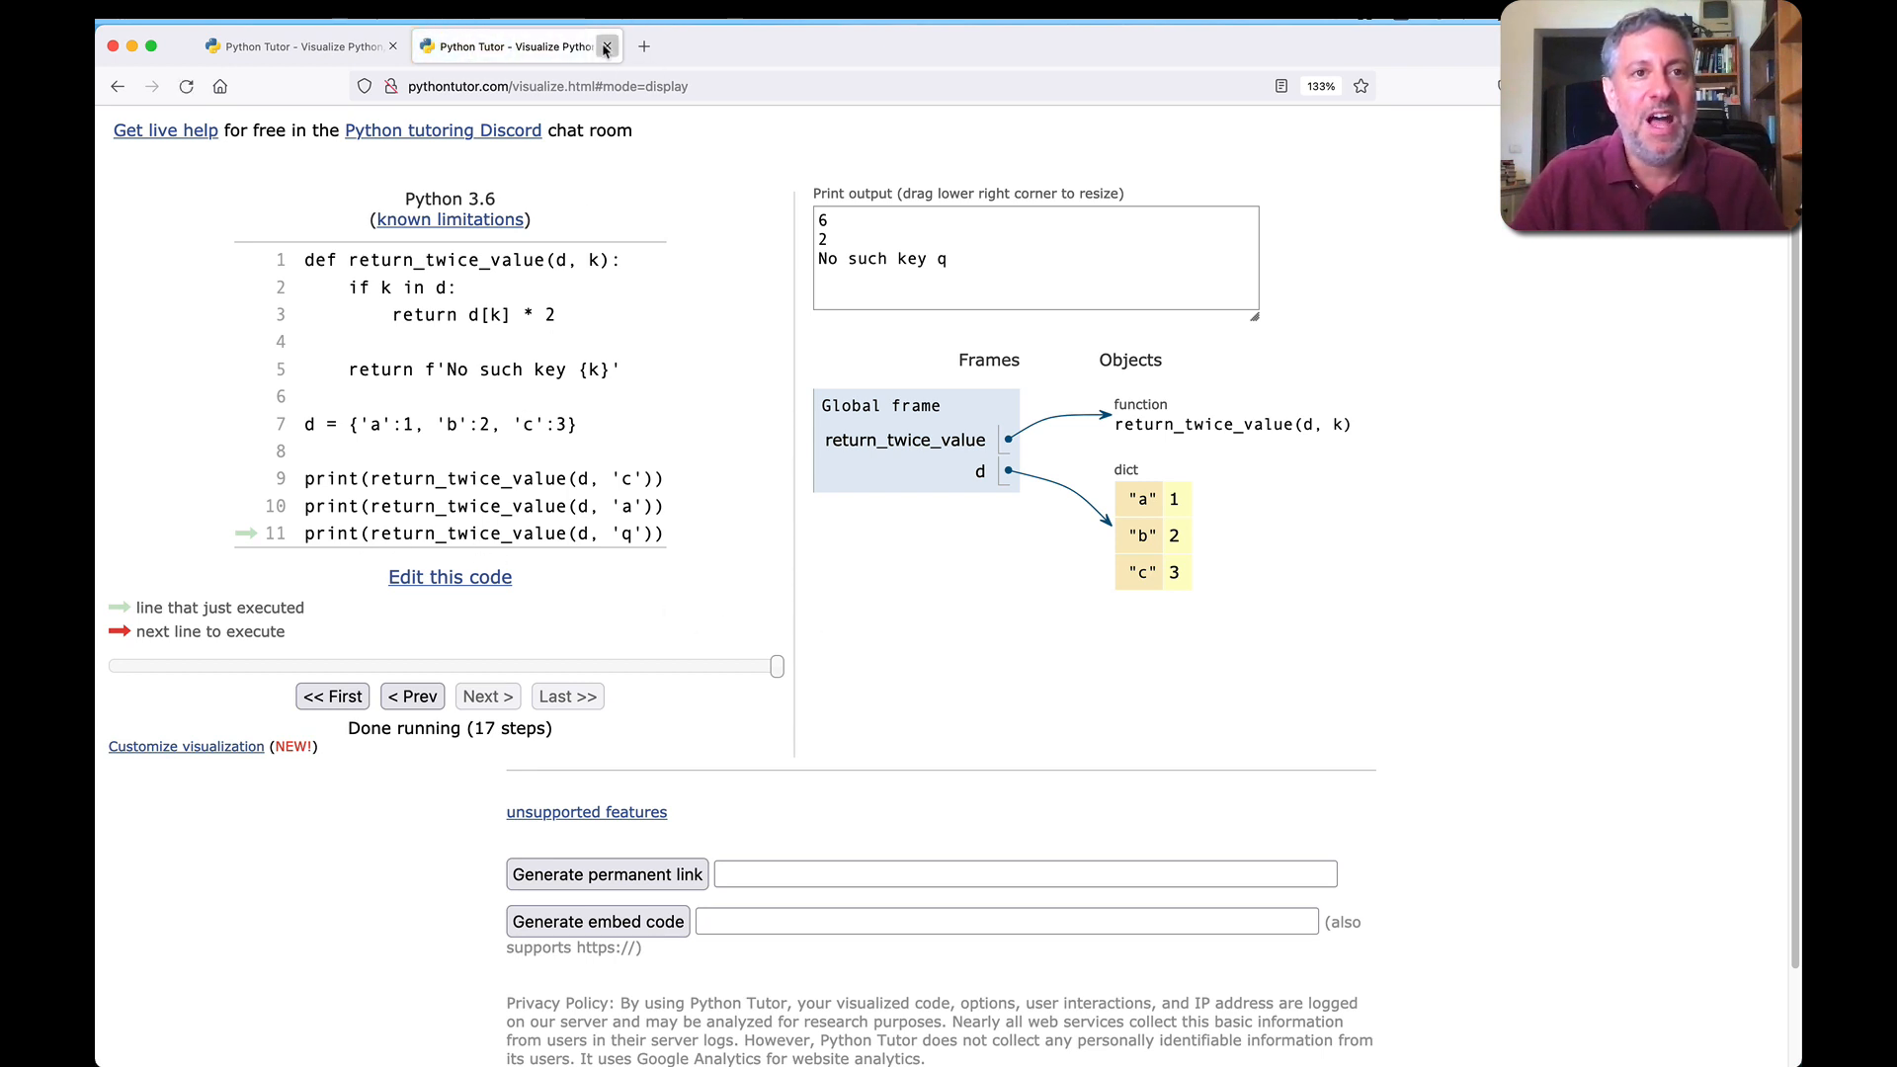
left_click(606, 873)
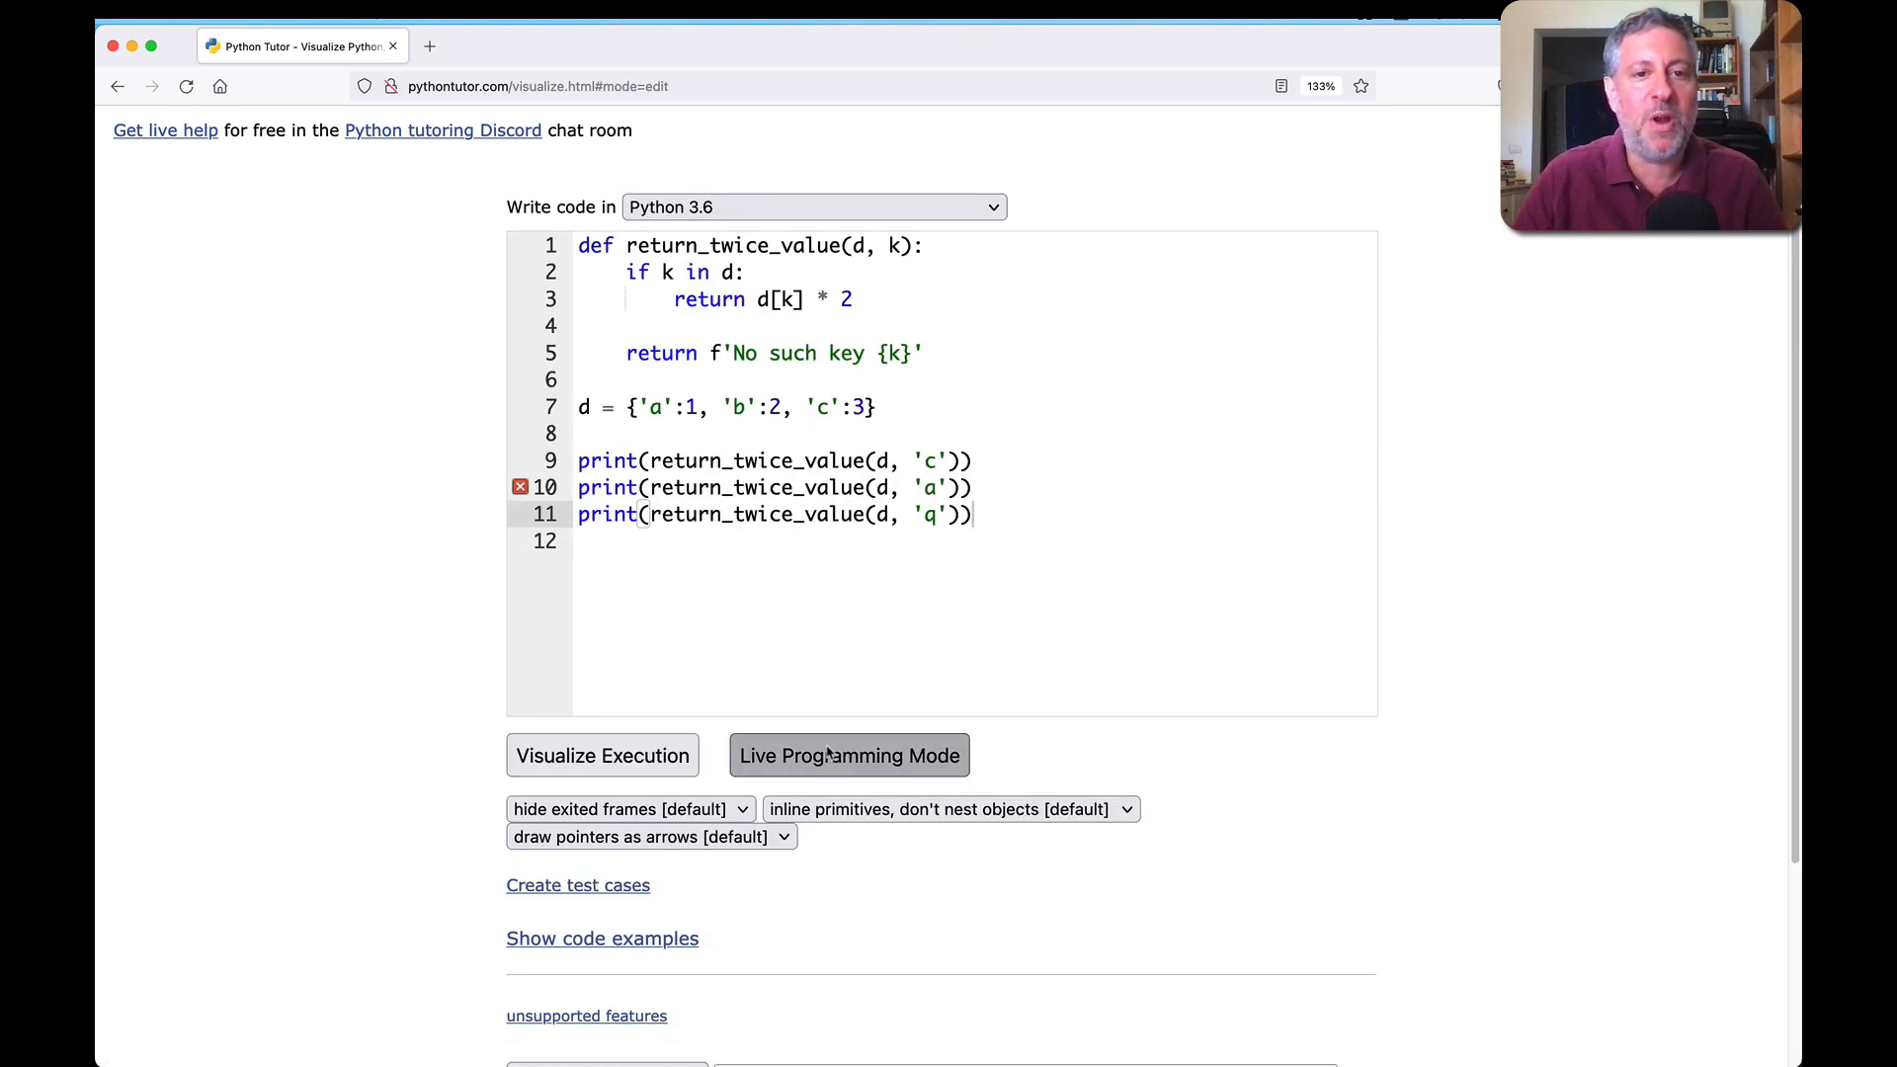
Step: Open the return_twice_value program in Live Programming Mode and place the caret in its code
left_click(847, 755)
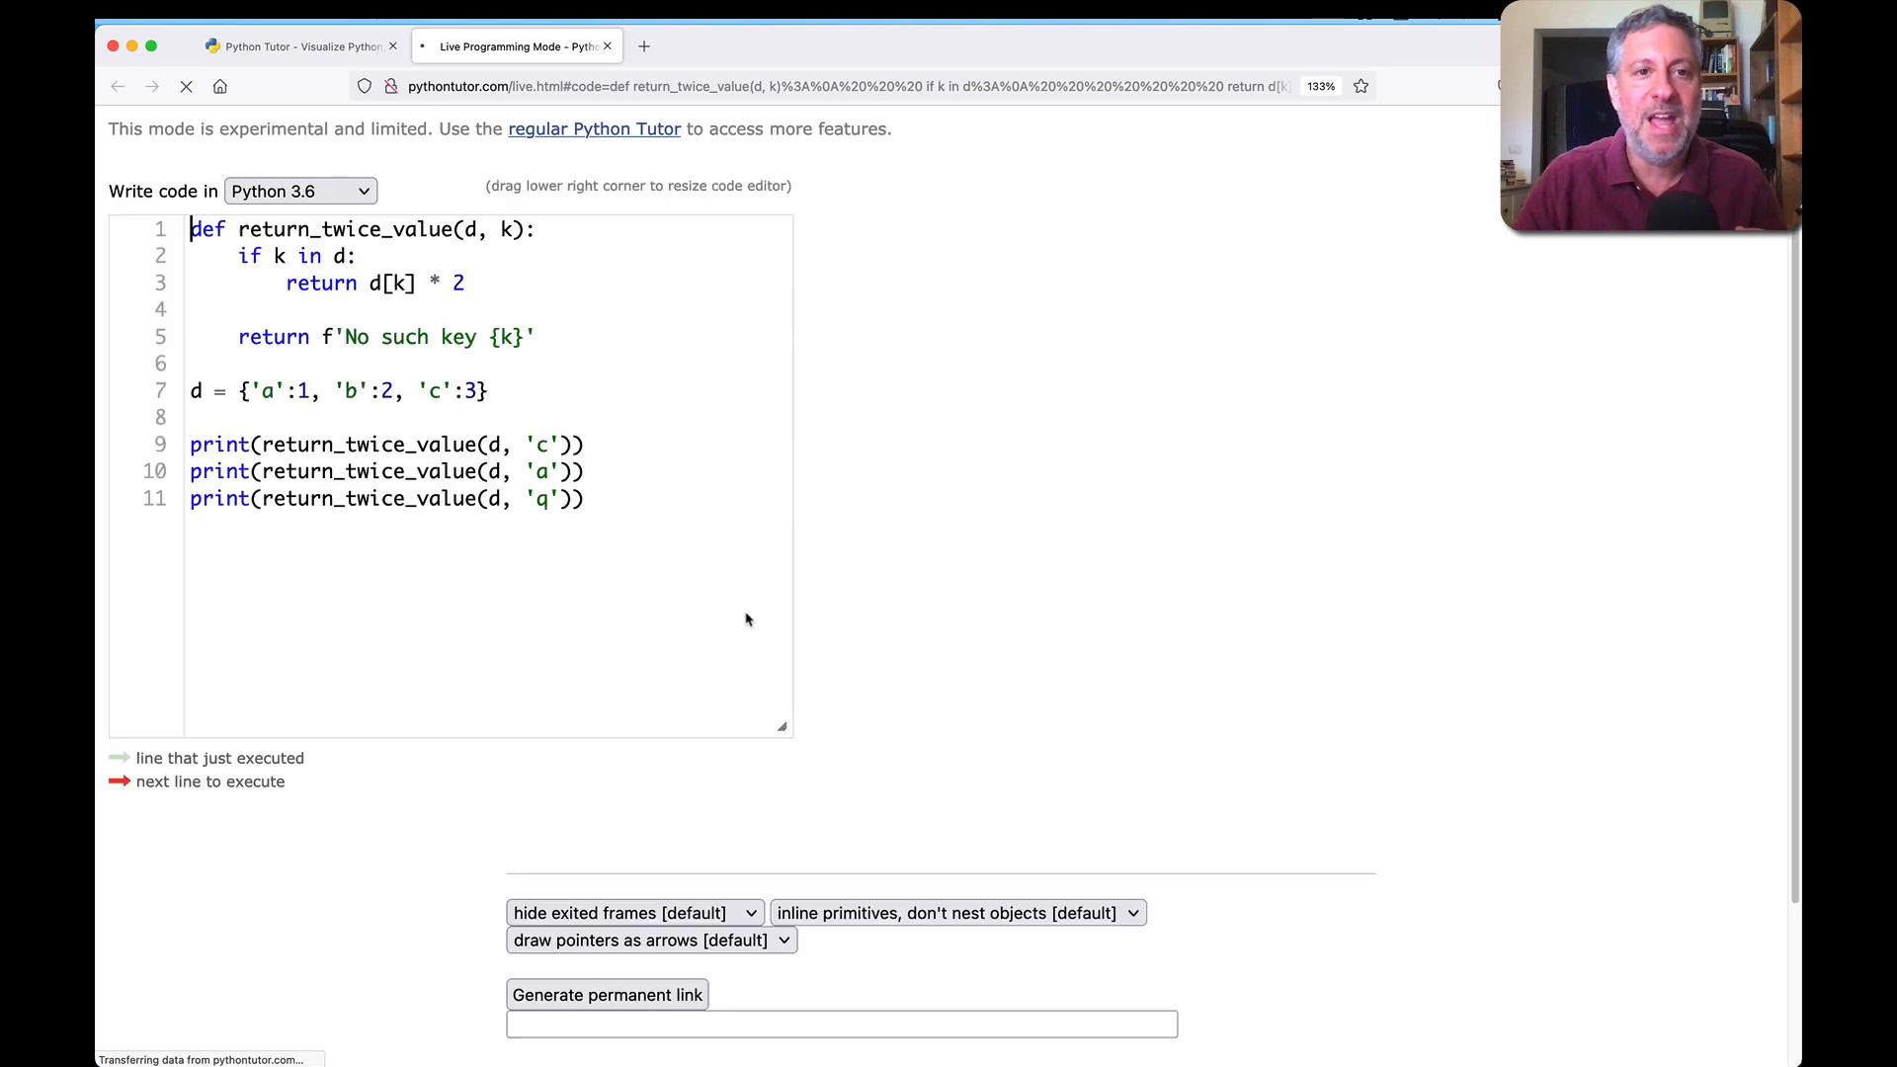
left_click(587, 498)
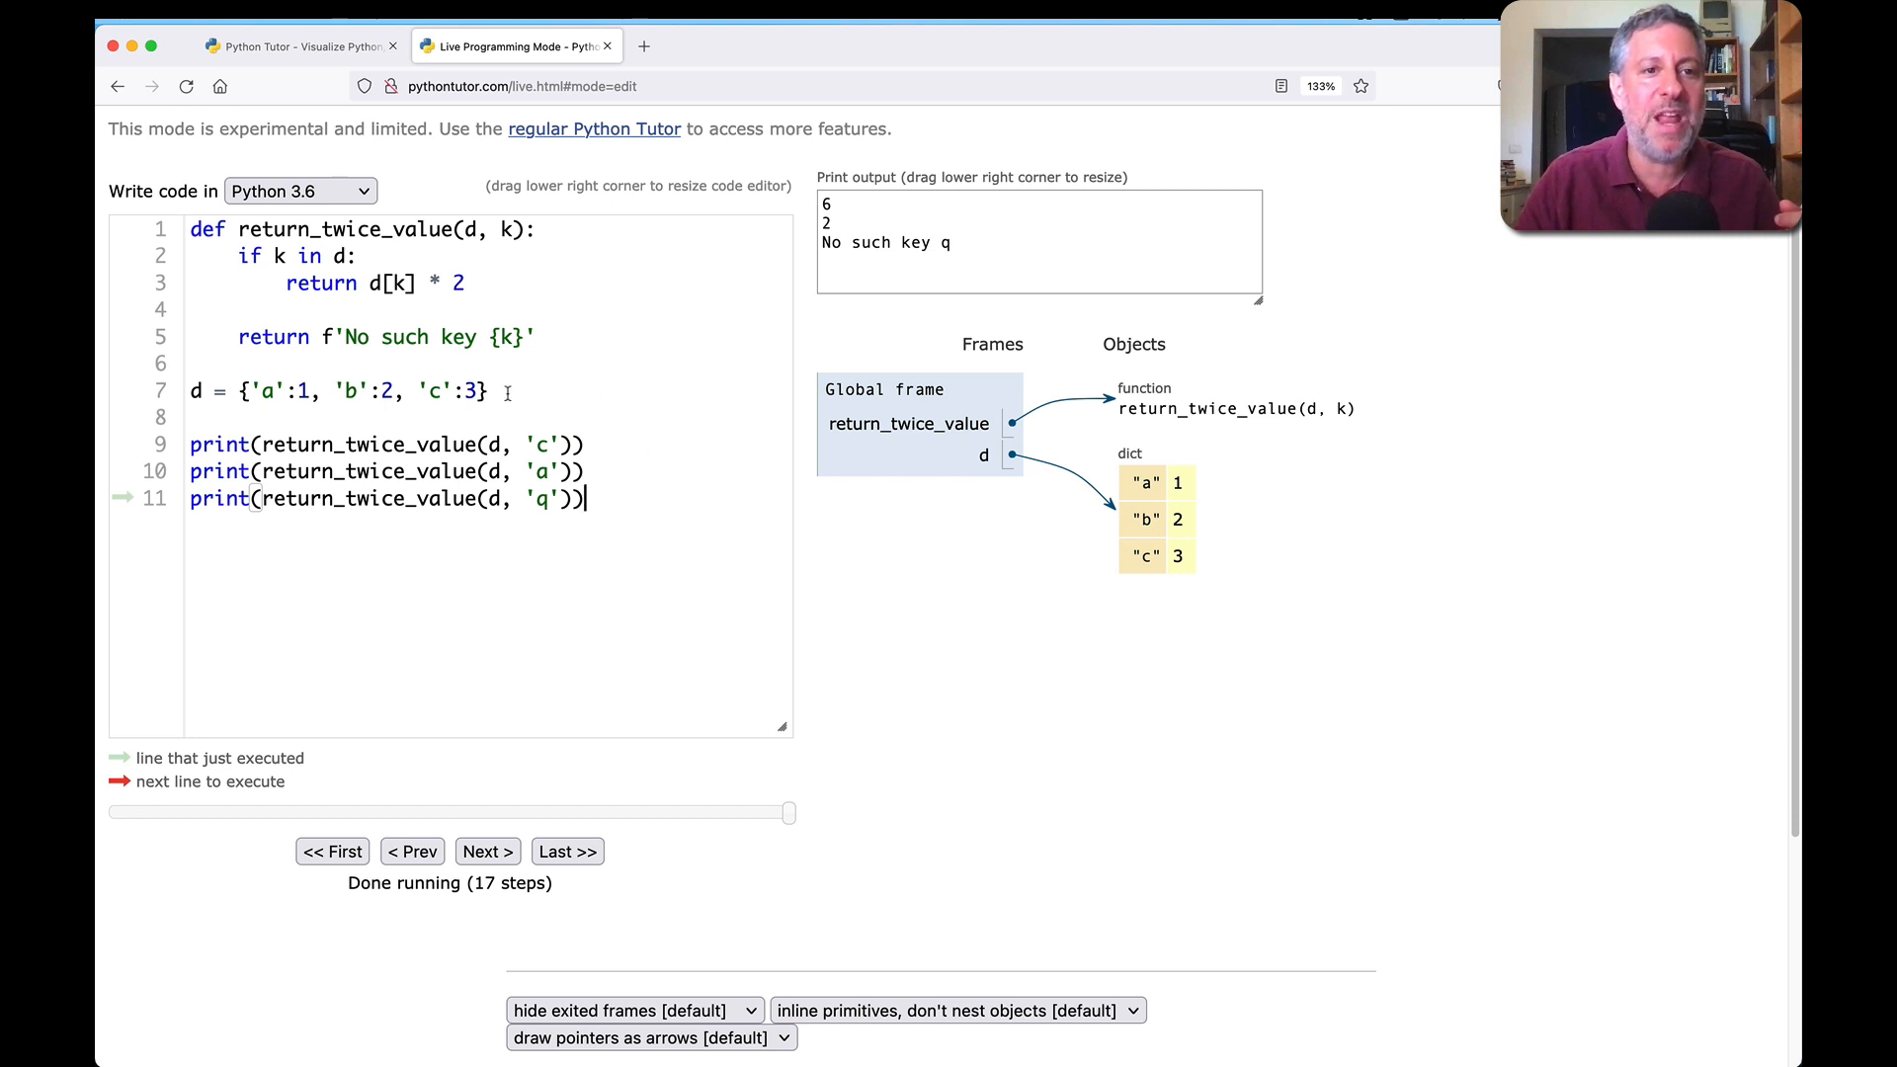
Step: Add a 'd' key holding [10, 20, 30] to the dict on line 7
type("'d':[10, 20, 3")
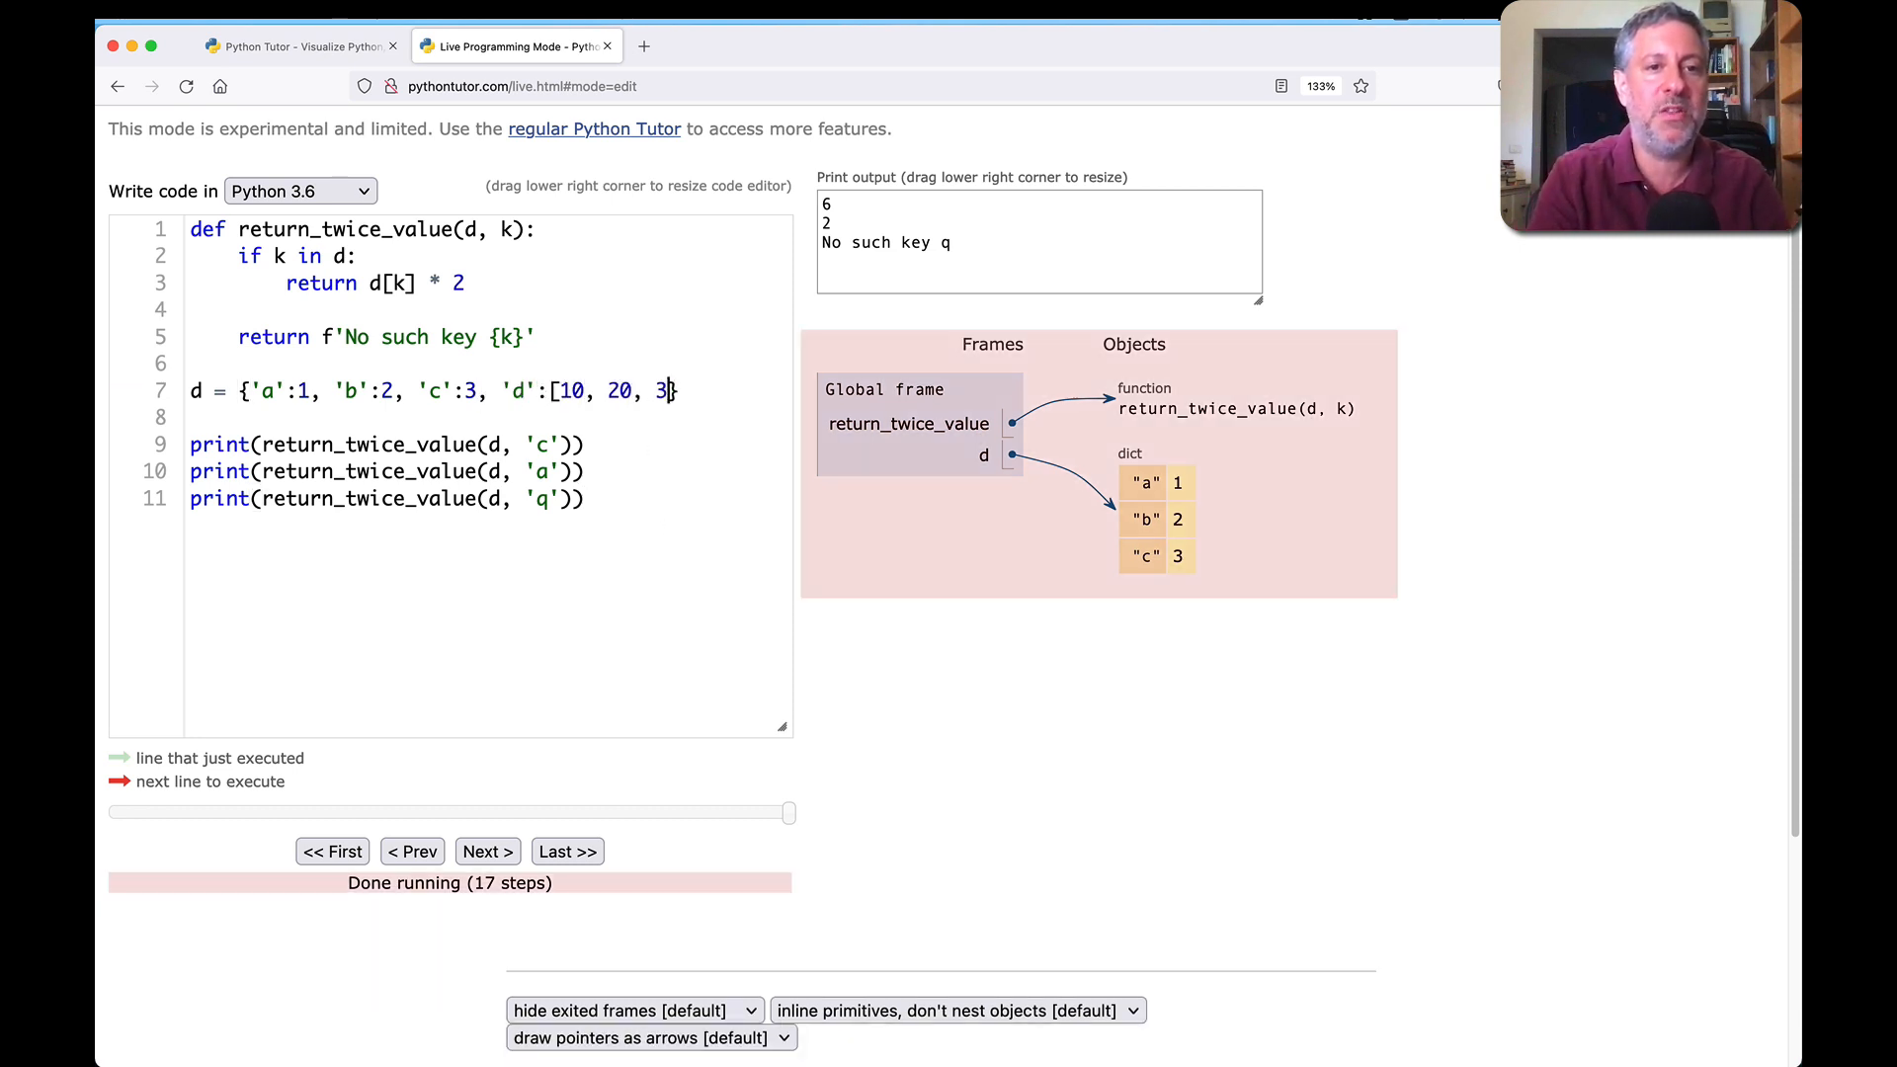
type("0]")
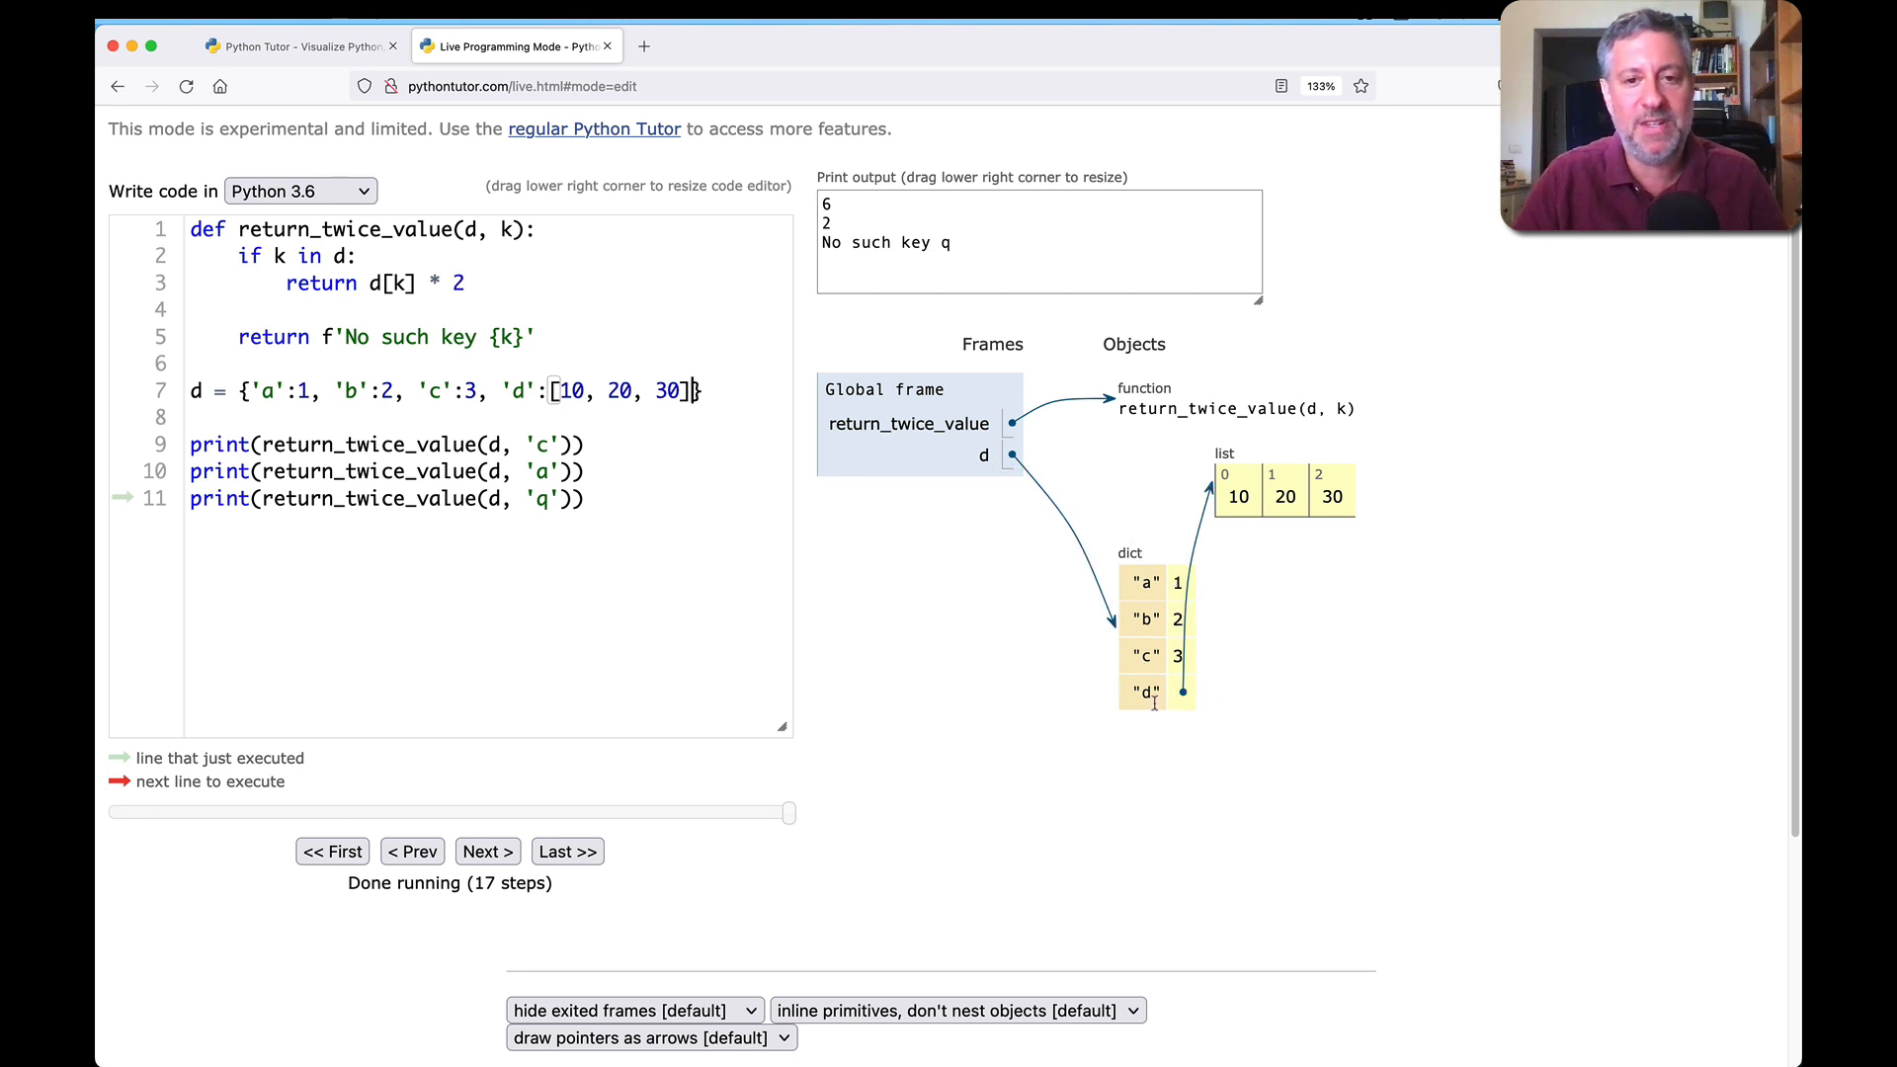
mouse_move(539, 668)
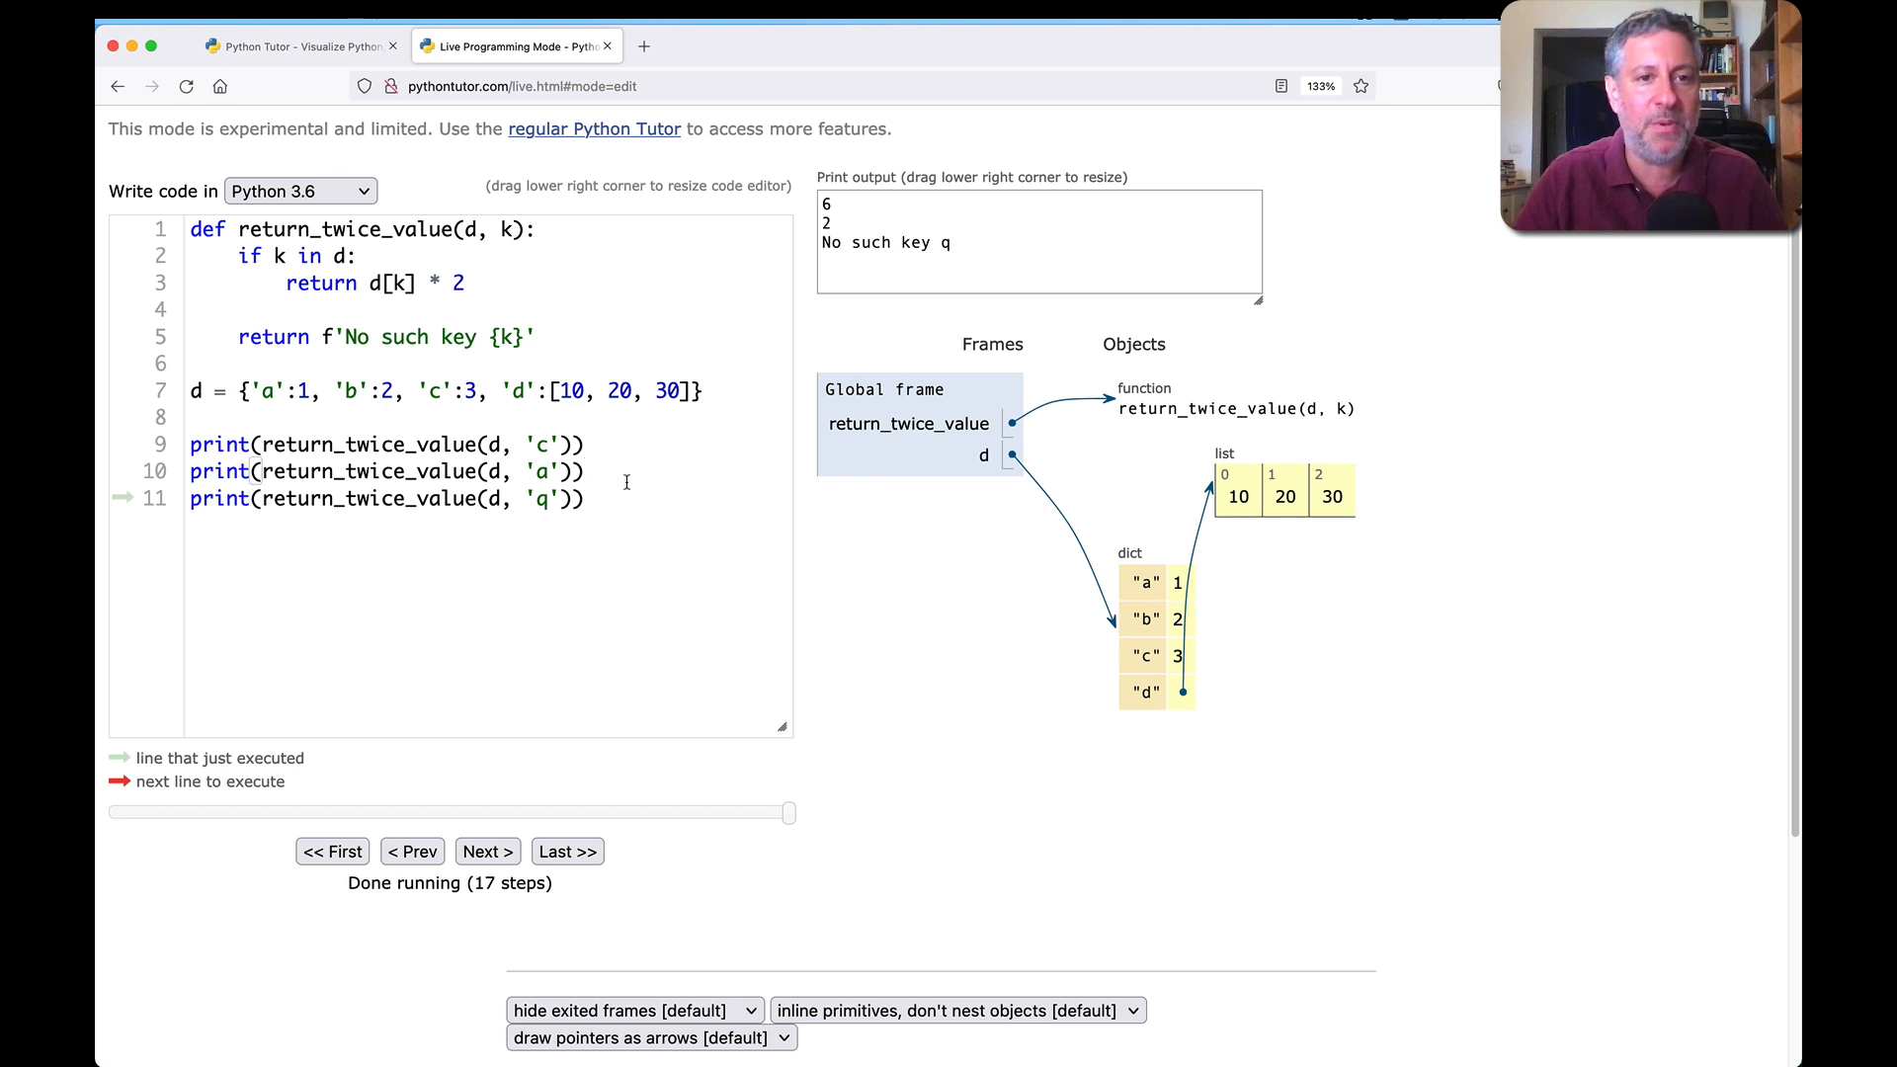
Step: Add print(return_twice_value(d, 'd')) on line 12
type("print")
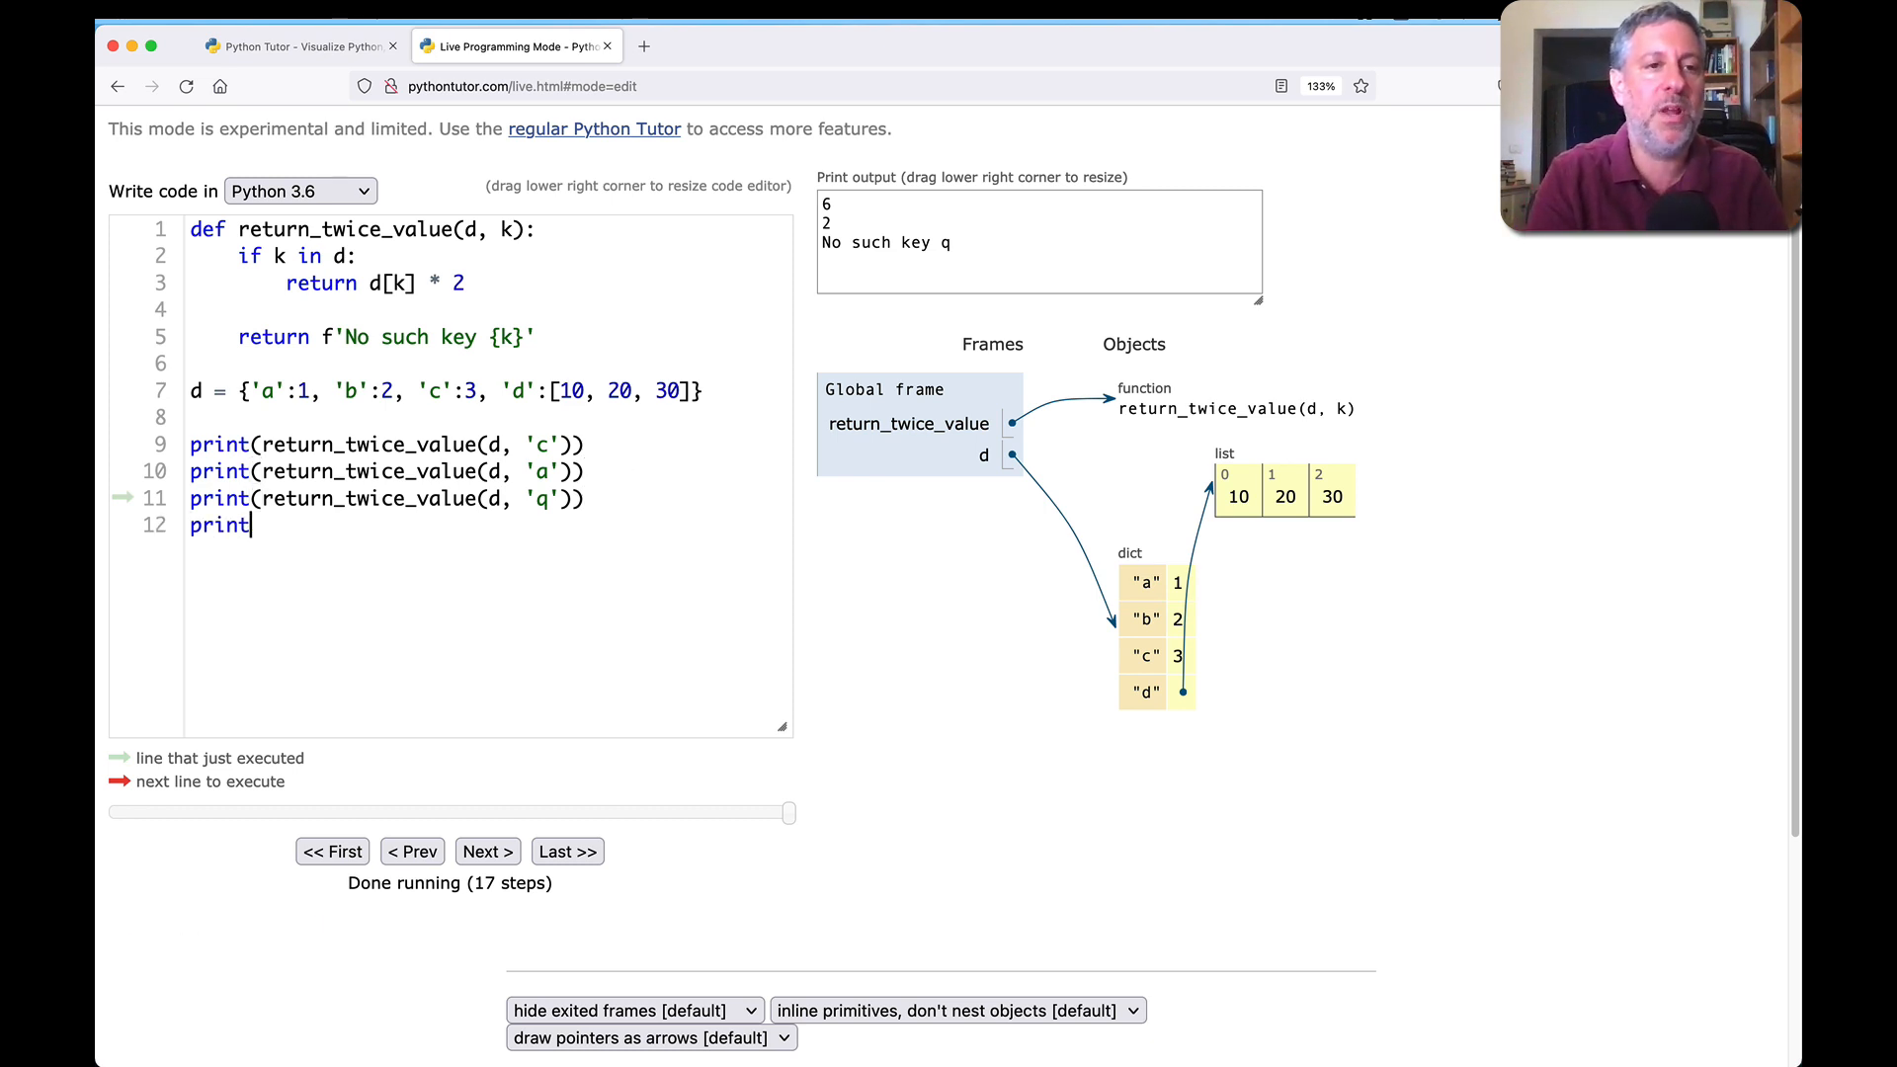
type("(return_twice_value(")
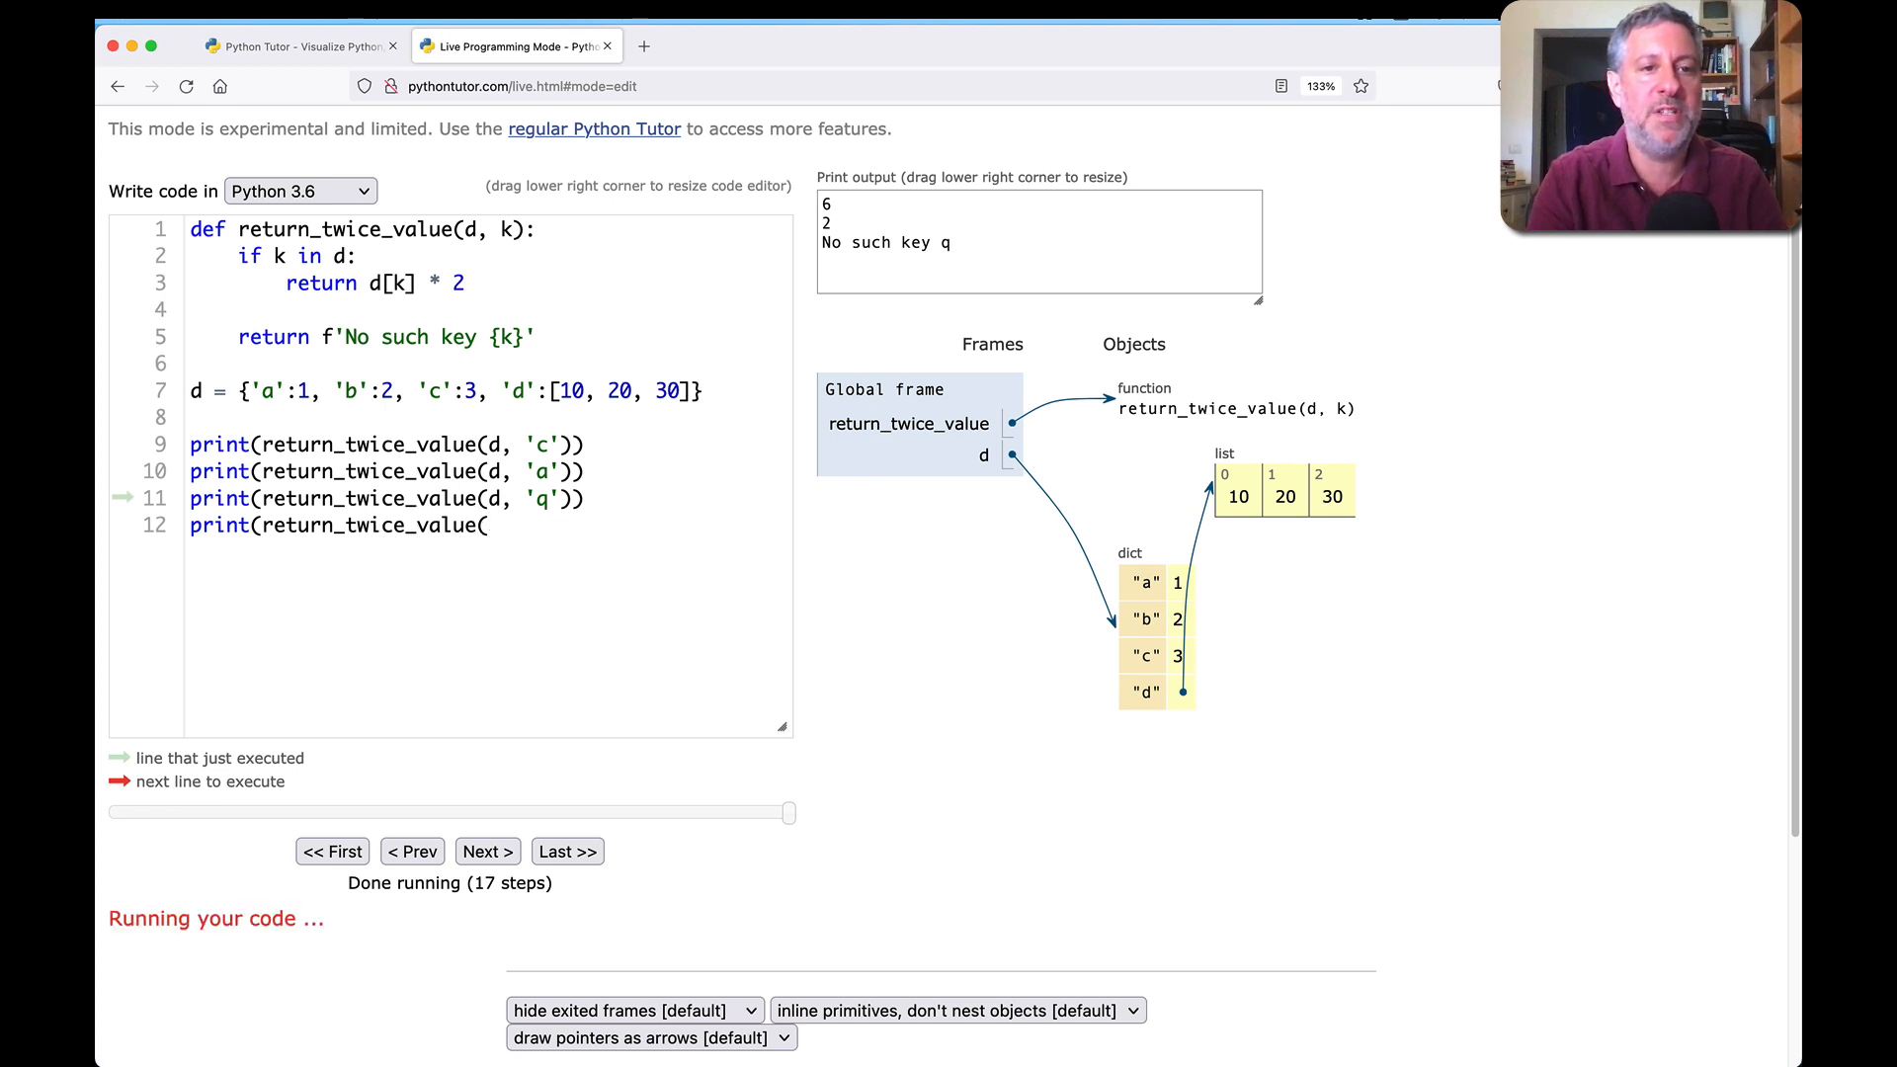
type("d, 'd'))")
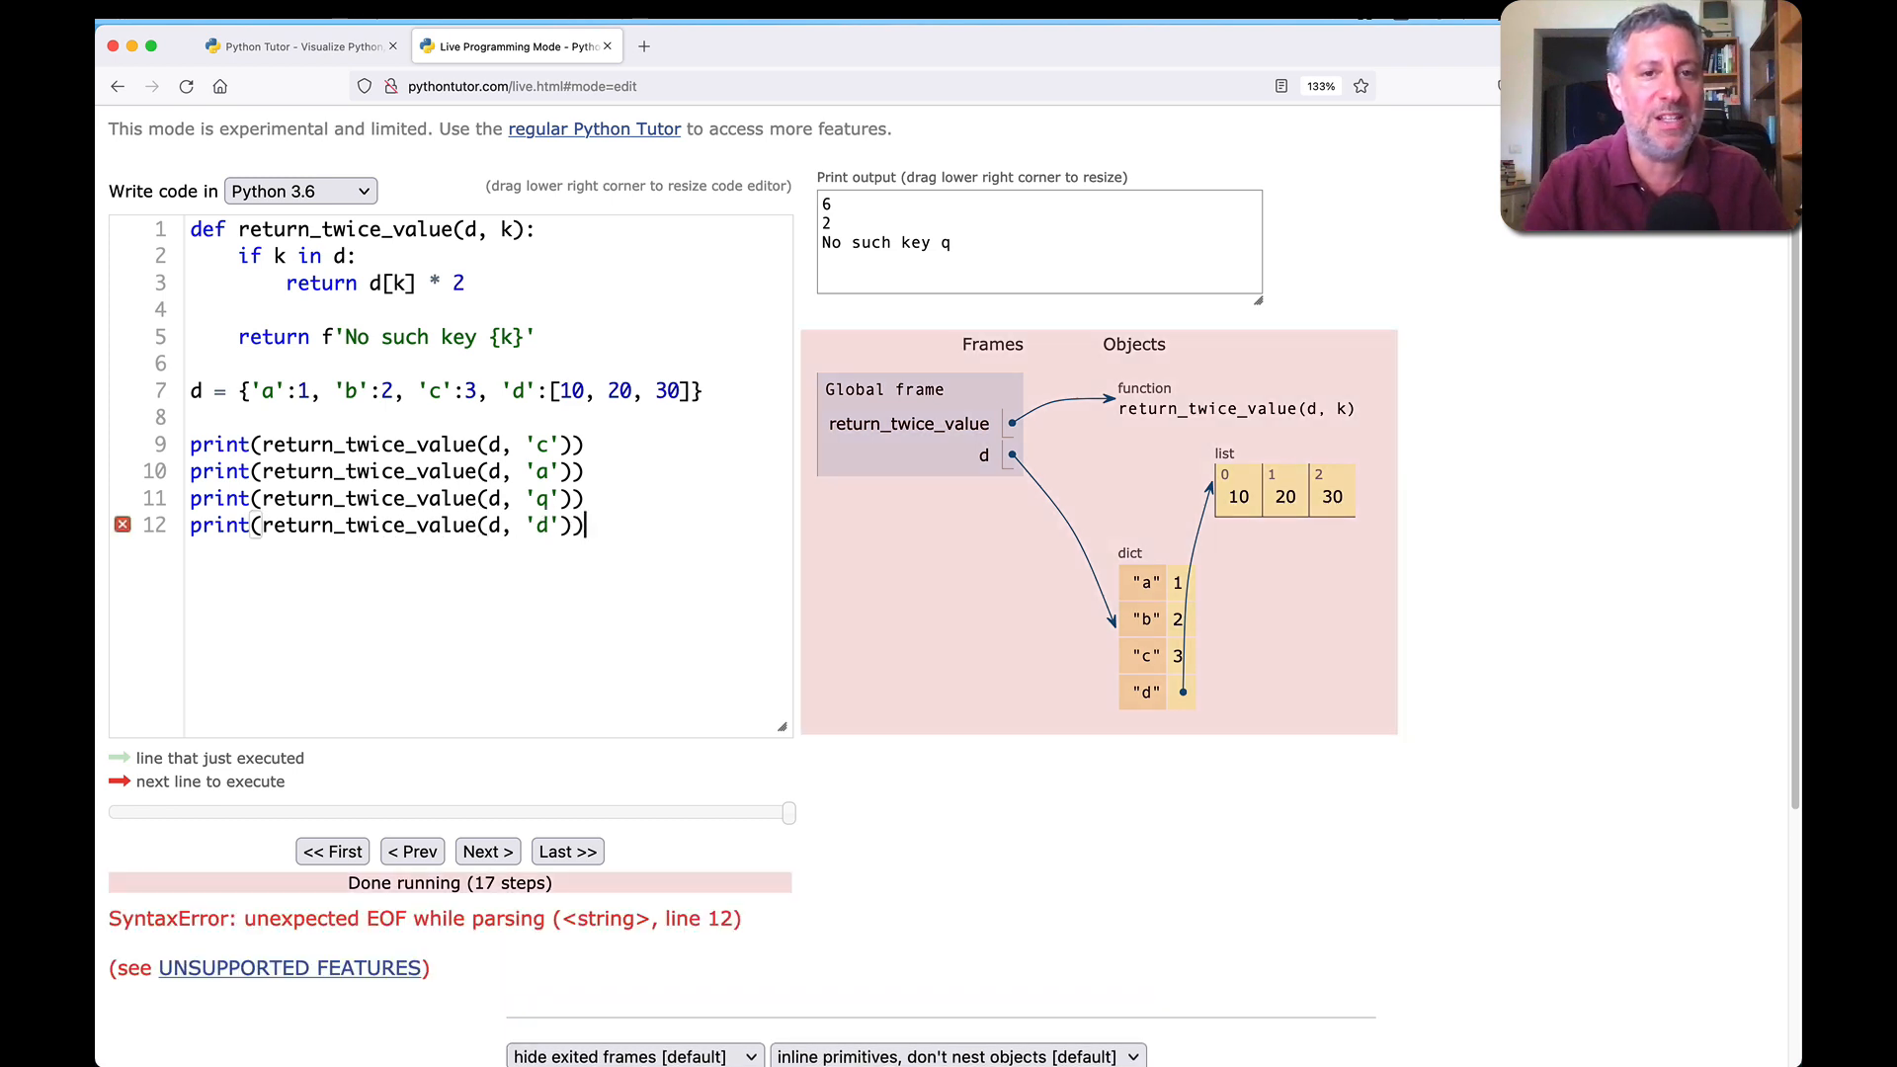